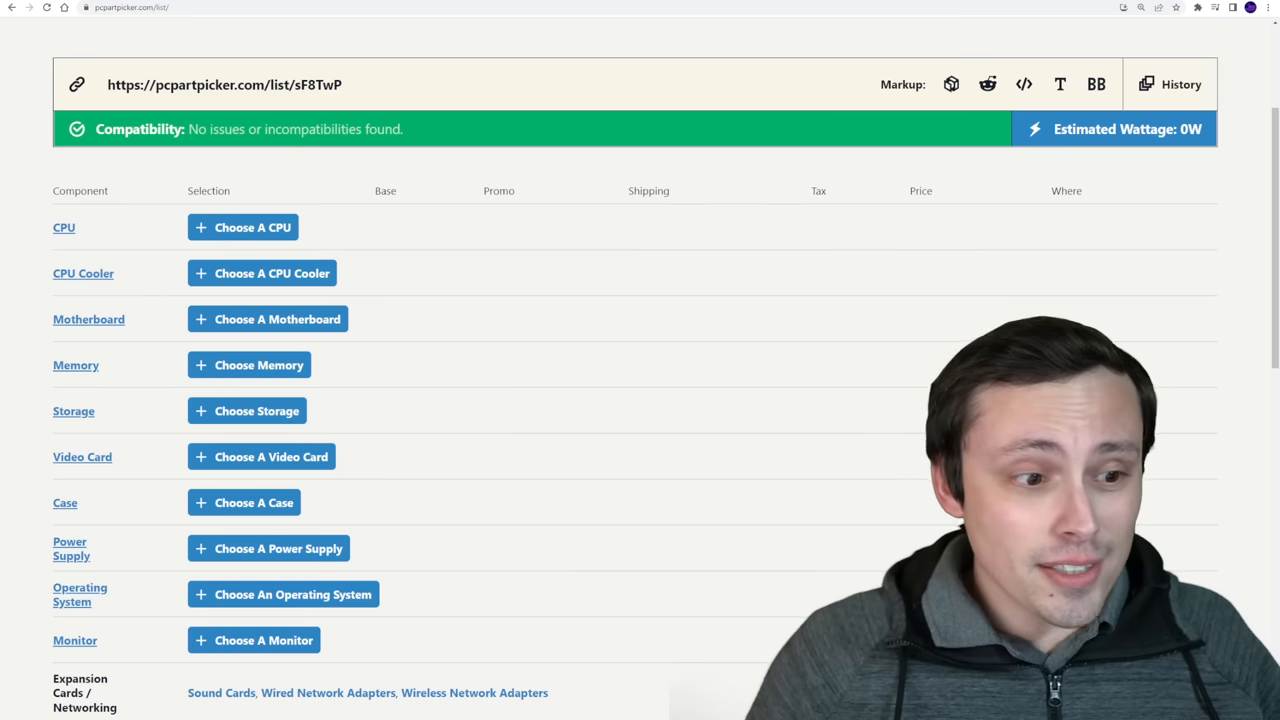
pyautogui.moveTo(284, 594)
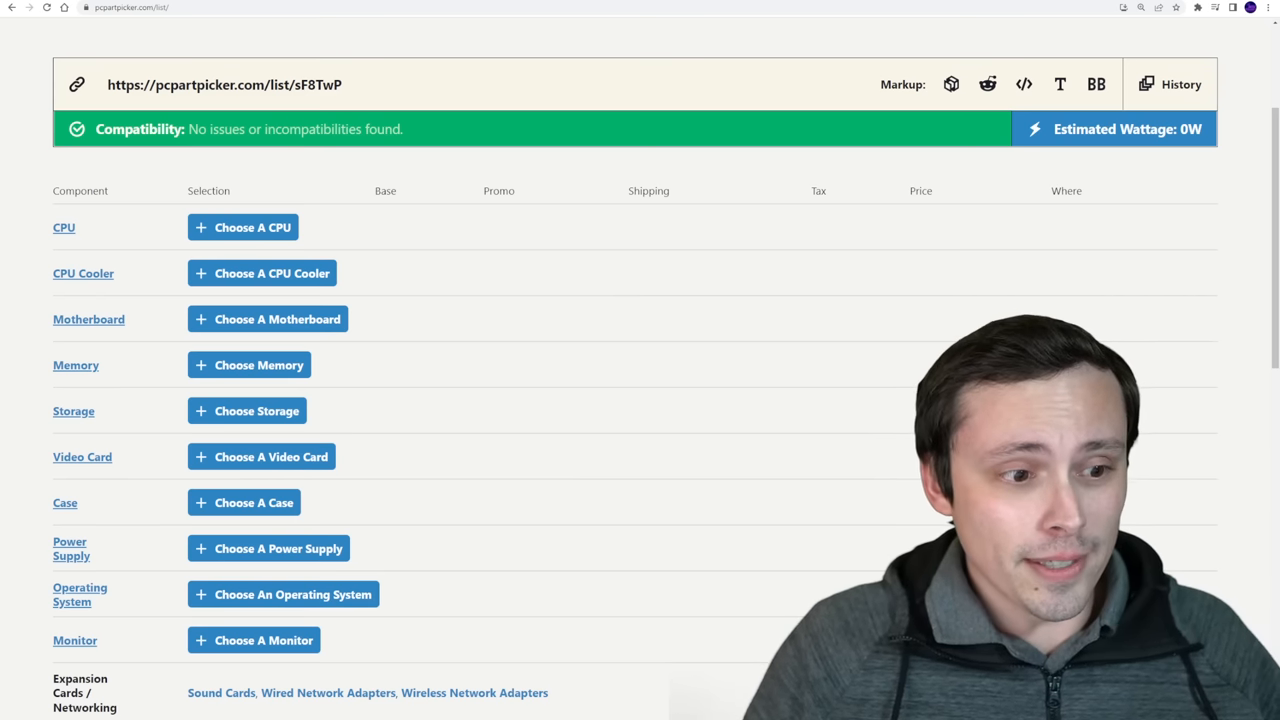
# Scroll through TechSpot's 10 Game Average and Cyberpunk 2077 CPU benchmark charts.
pyautogui.scroll(-3)
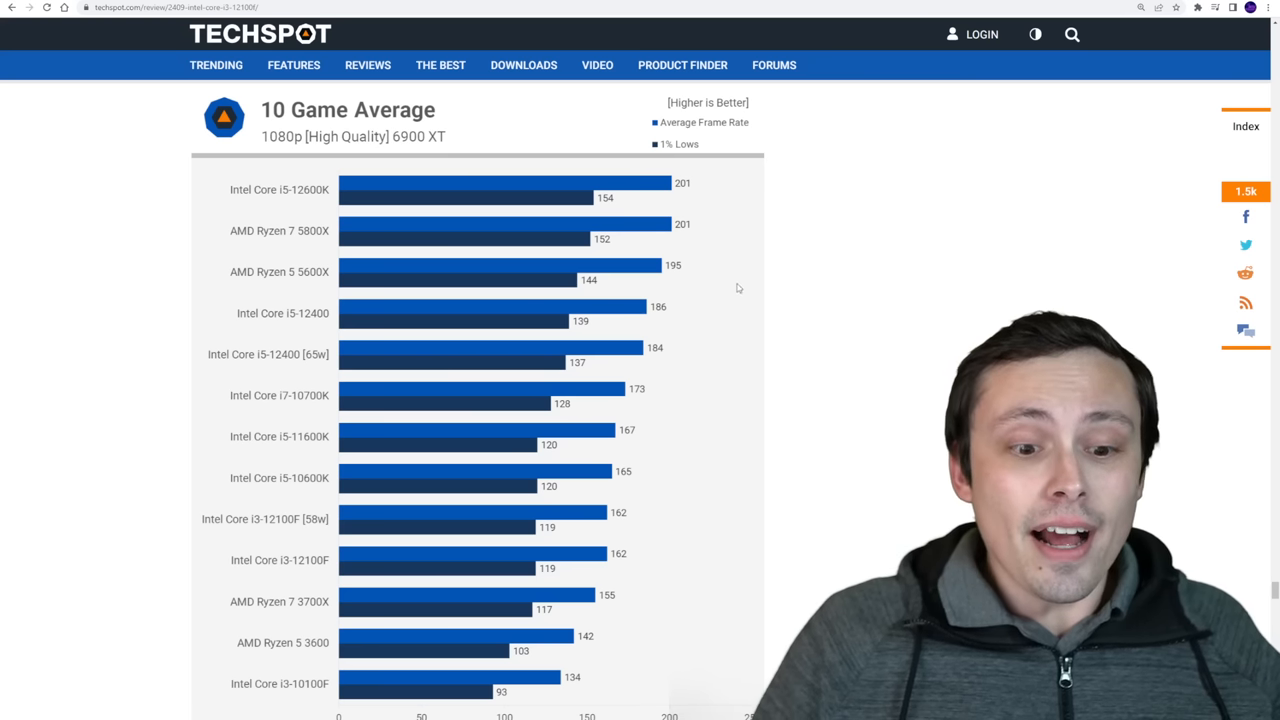
pyautogui.scroll(-3)
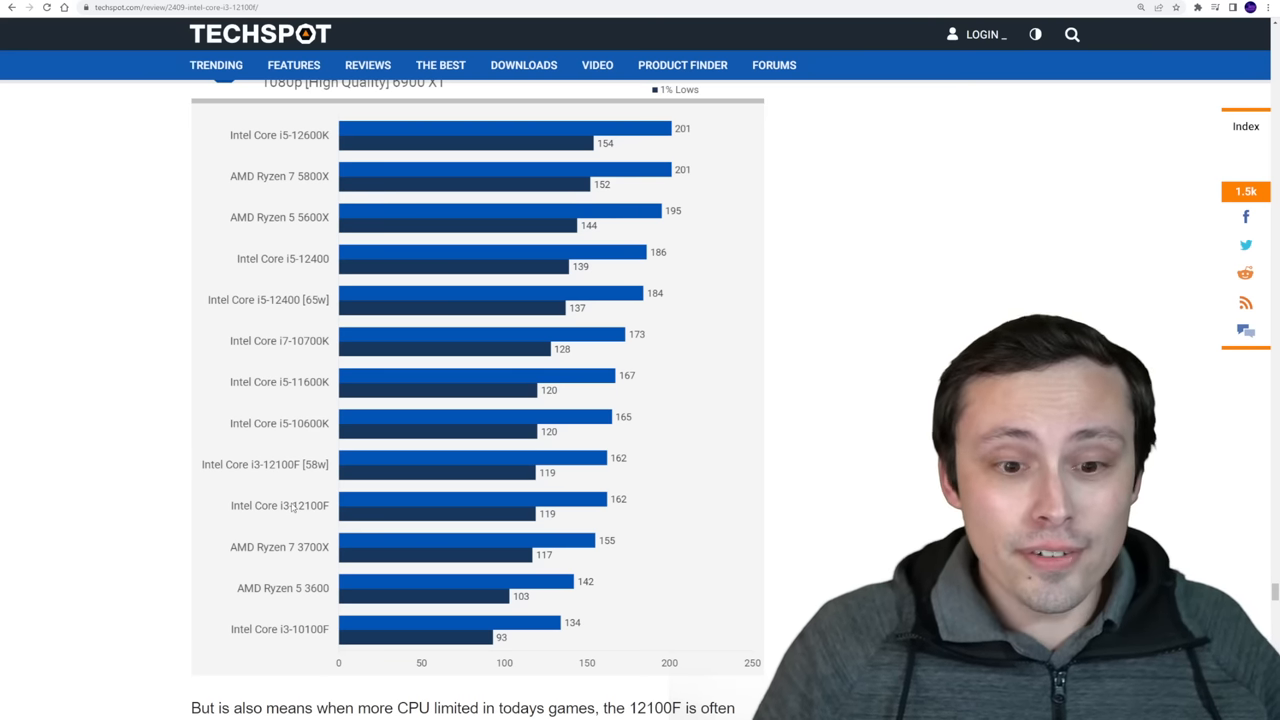
pyautogui.scroll(-3)
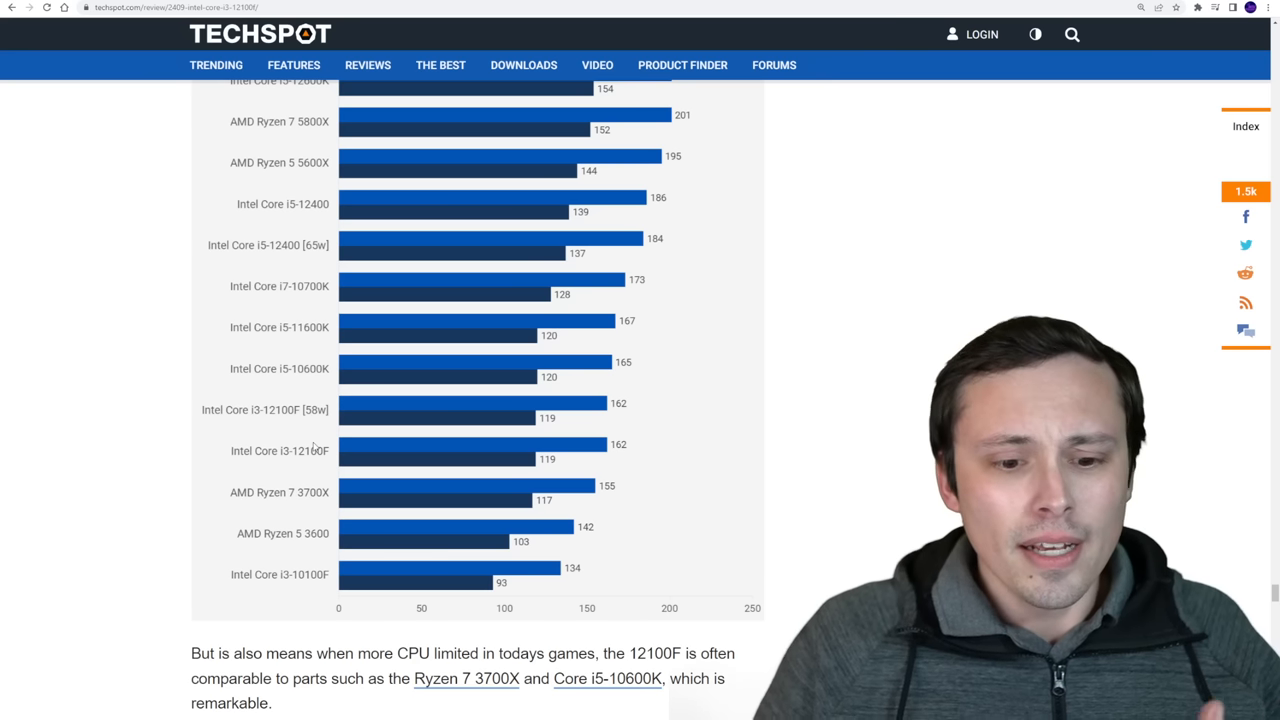
pyautogui.moveTo(368, 584)
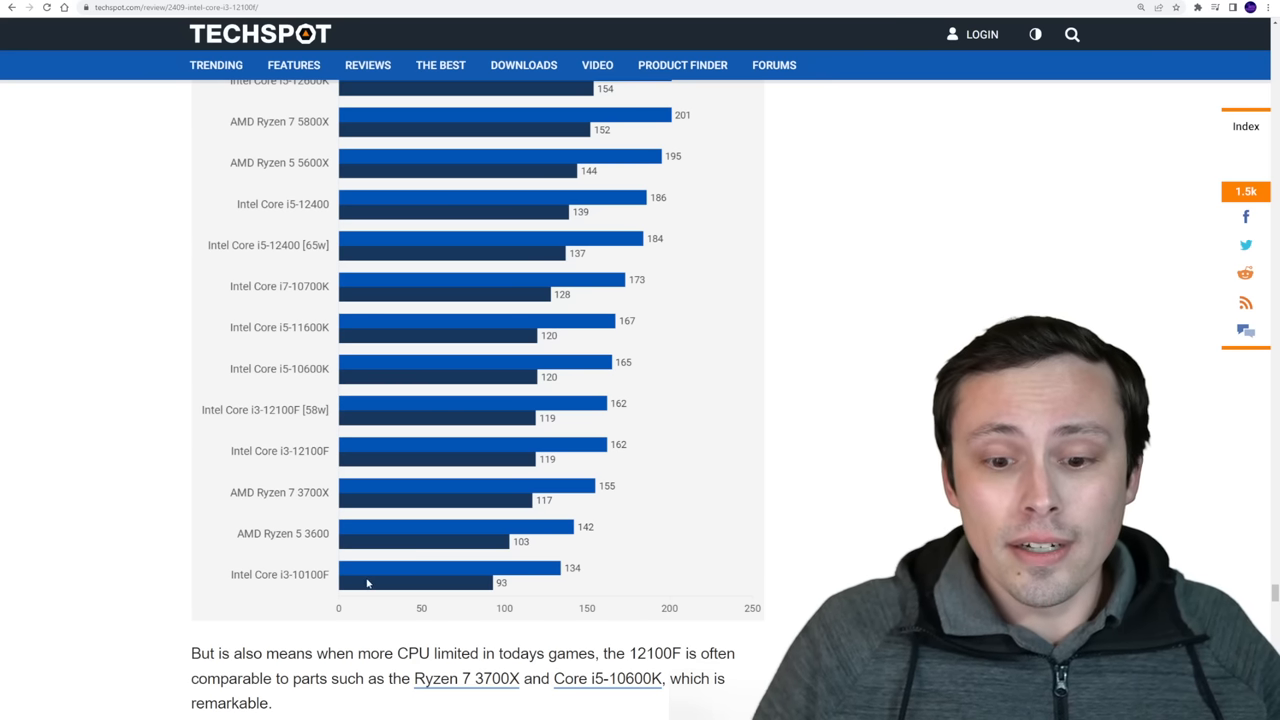
pyautogui.scroll(3)
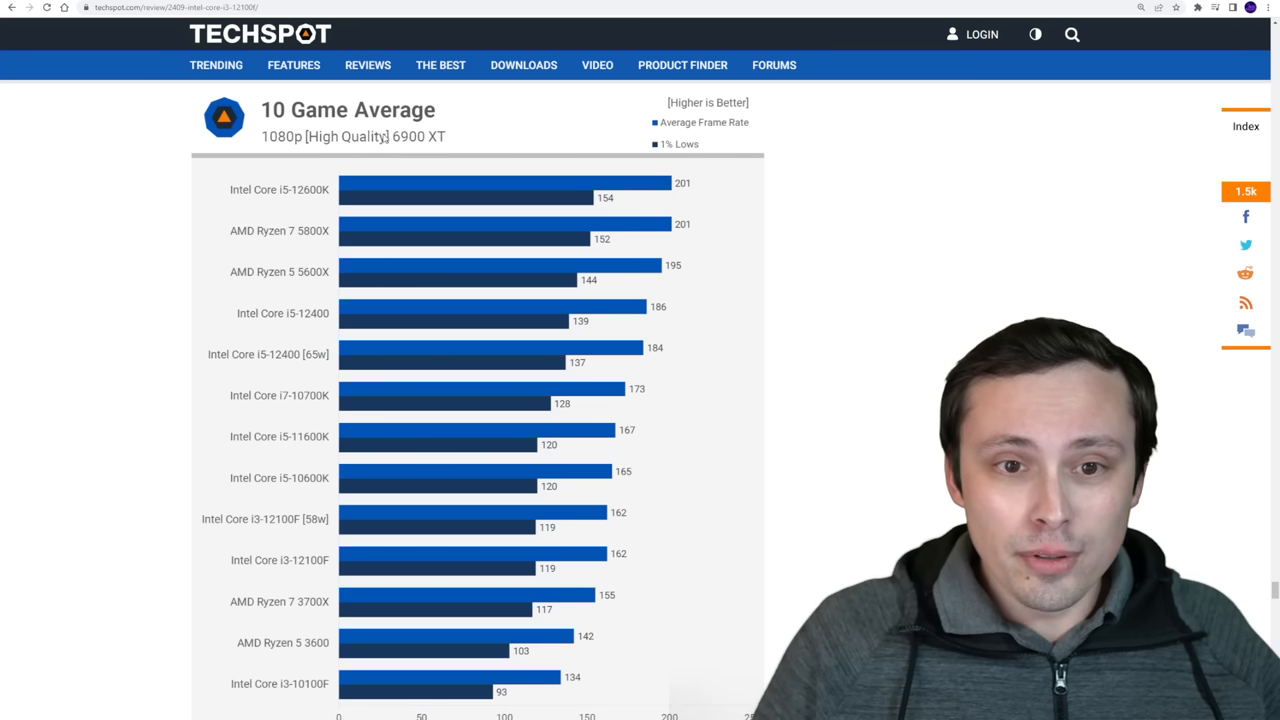
pyautogui.scroll(-3)
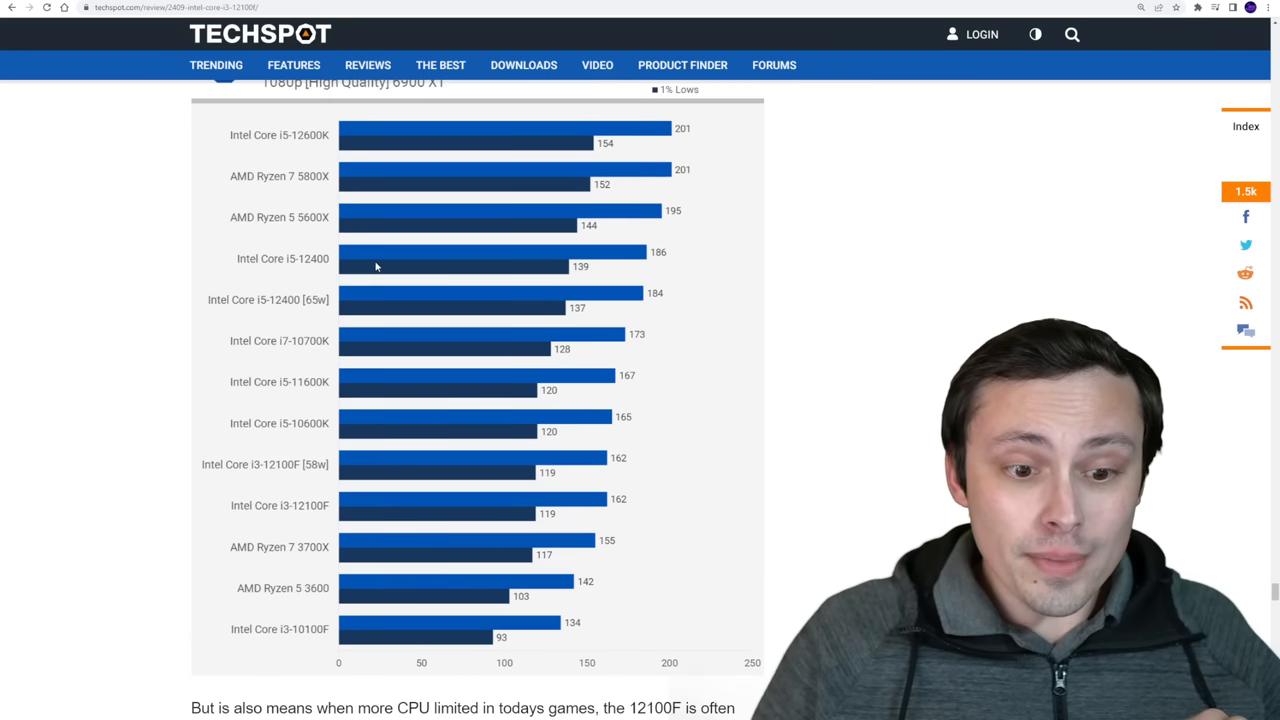
pyautogui.moveTo(444, 504)
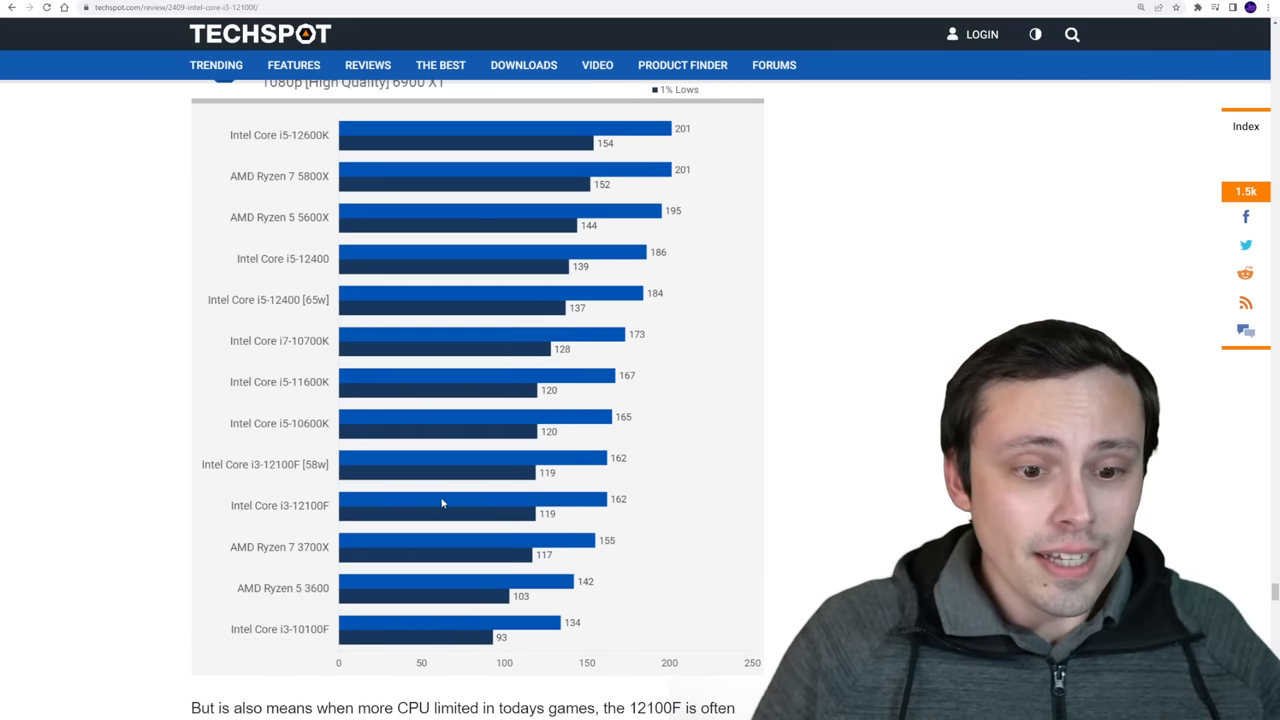
pyautogui.scroll(-3)
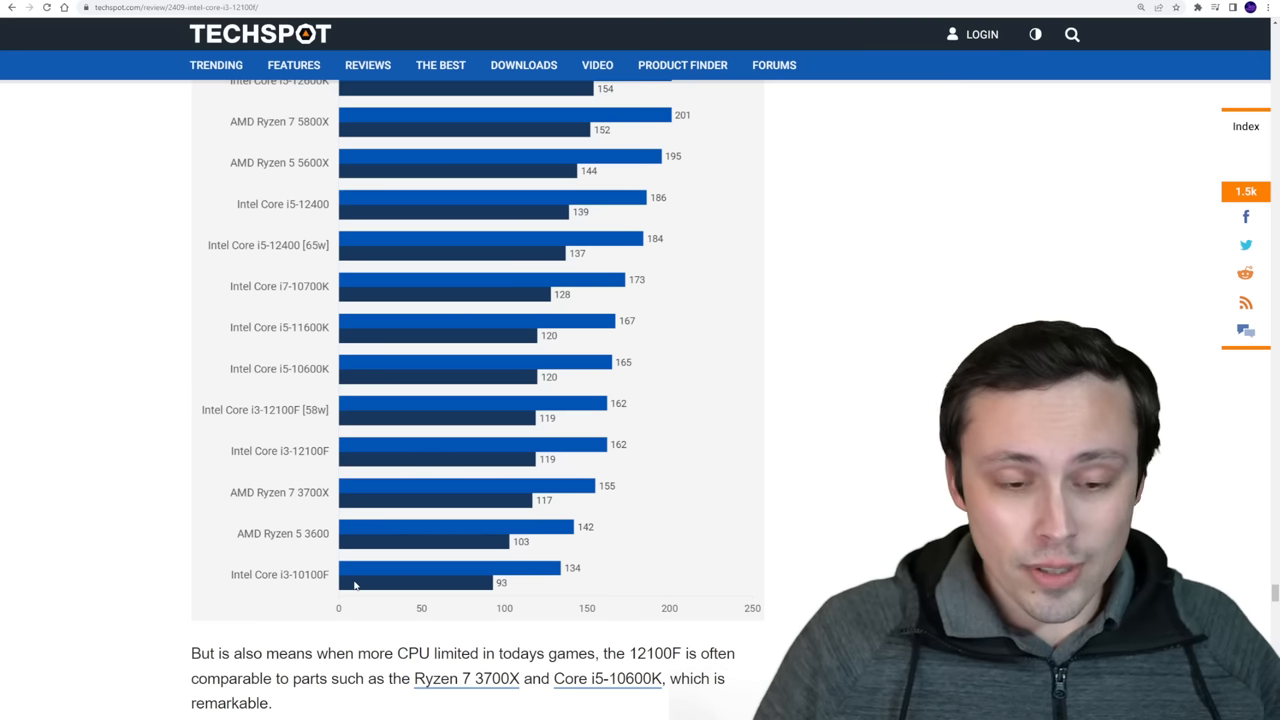
pyautogui.moveTo(436, 408)
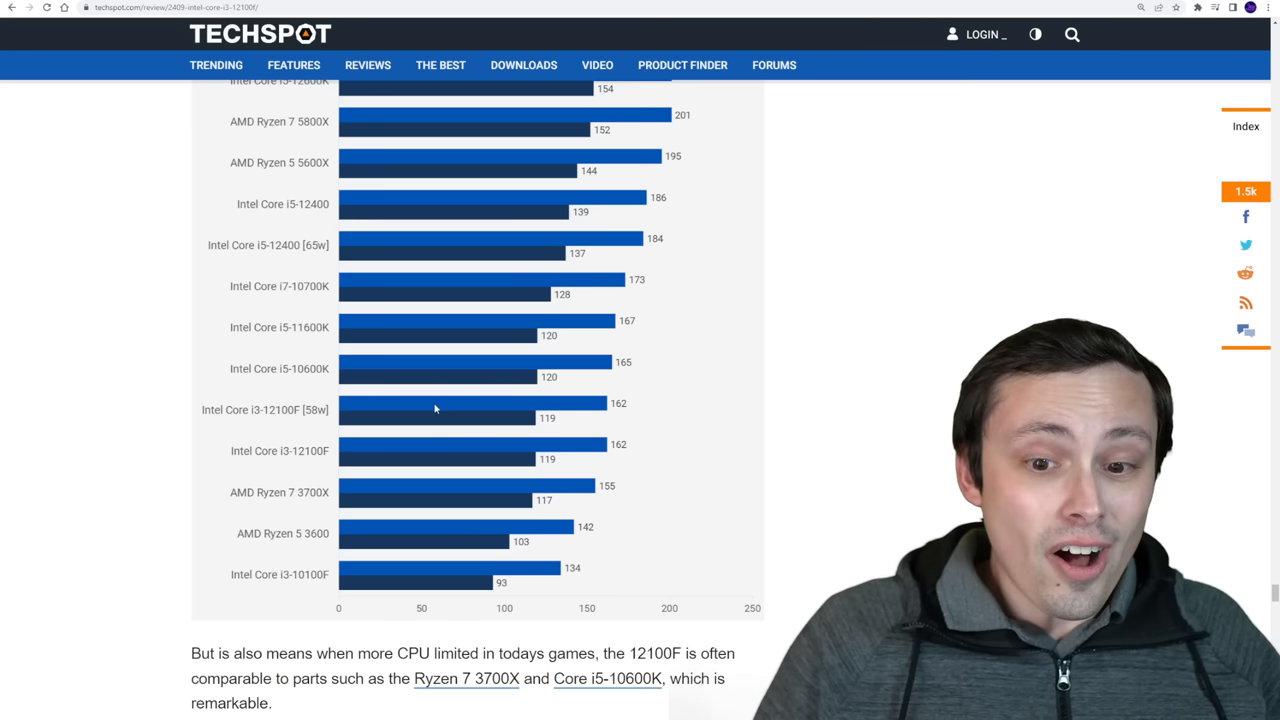
pyautogui.moveTo(392, 374)
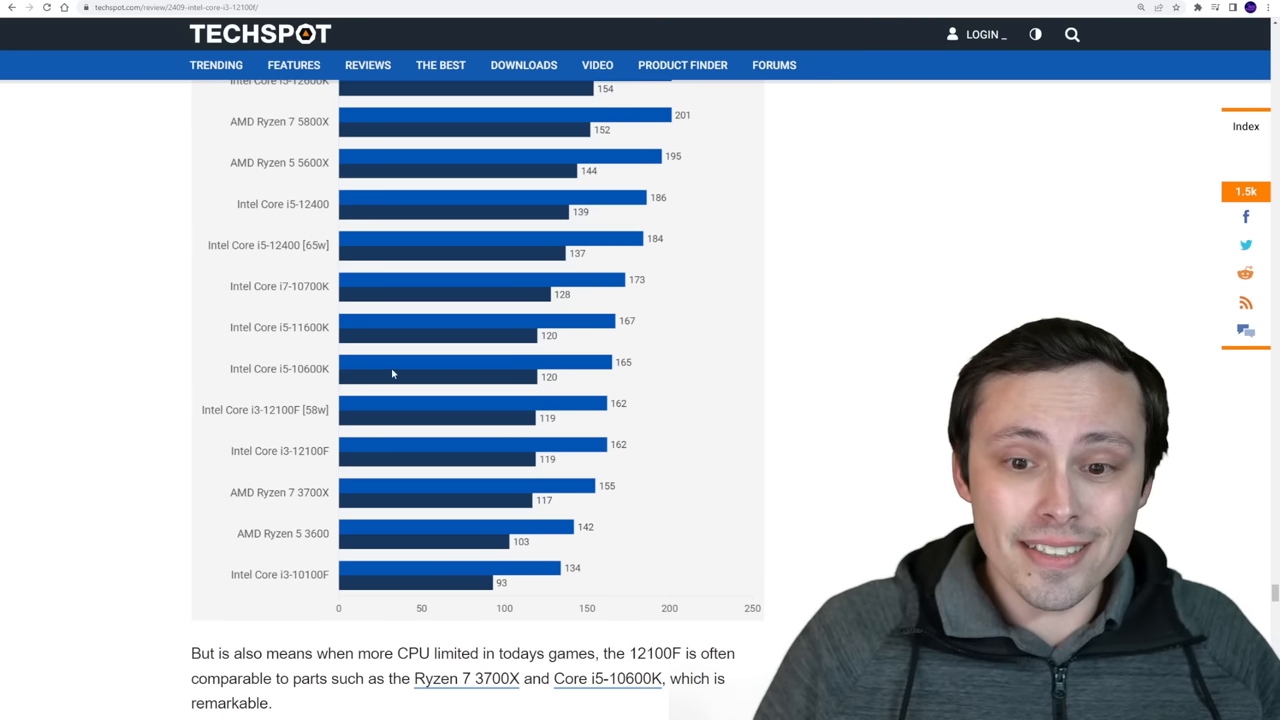
pyautogui.moveTo(454, 336)
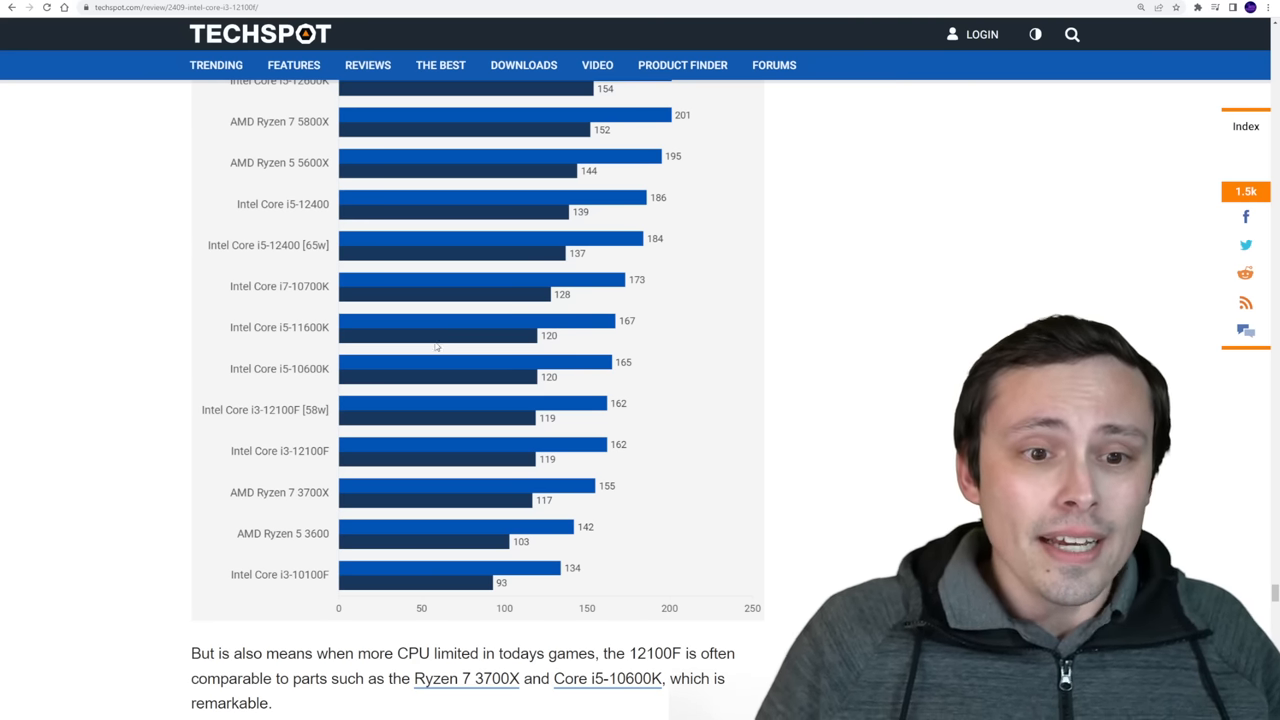
pyautogui.moveTo(344, 280)
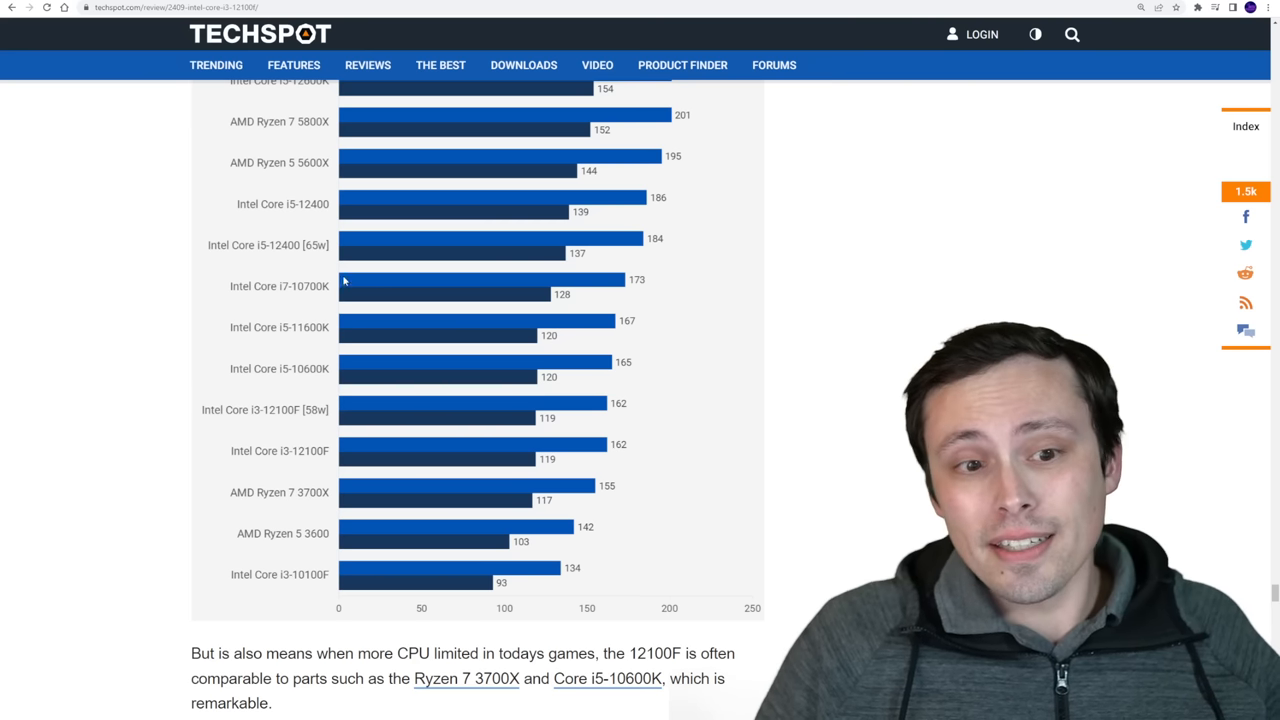
pyautogui.moveTo(280, 256)
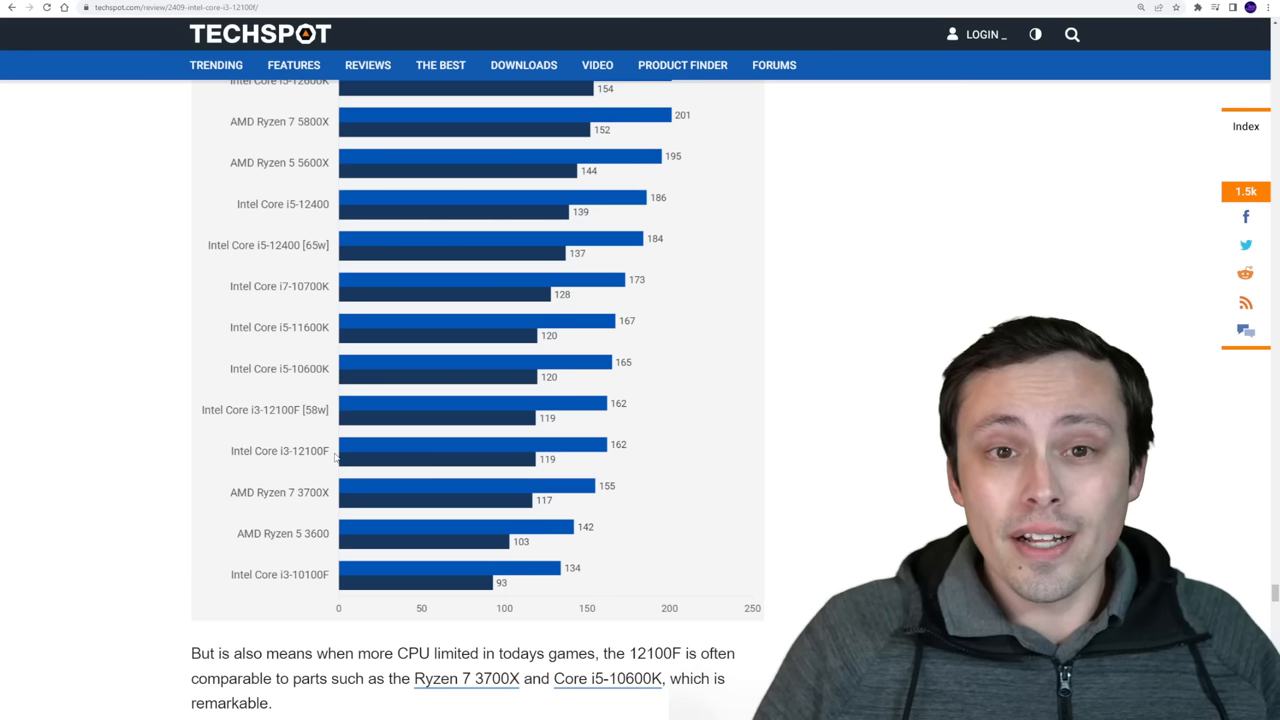
pyautogui.moveTo(342, 168)
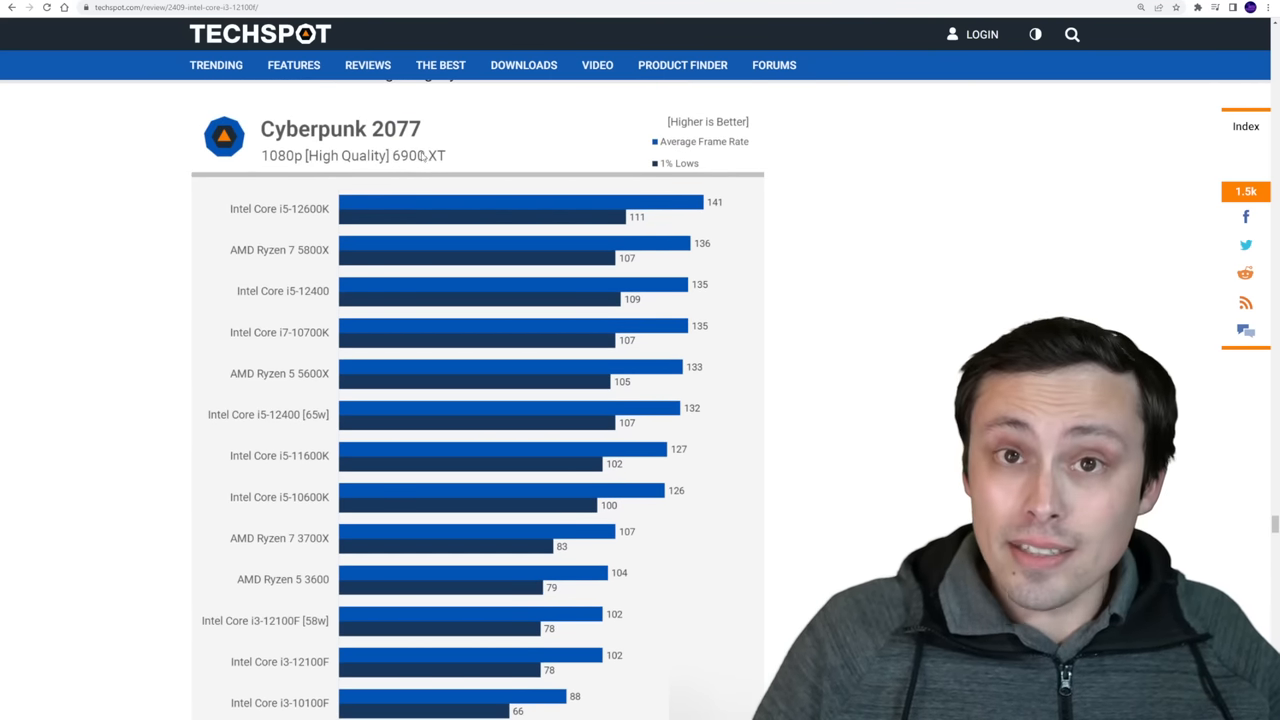
pyautogui.scroll(-3)
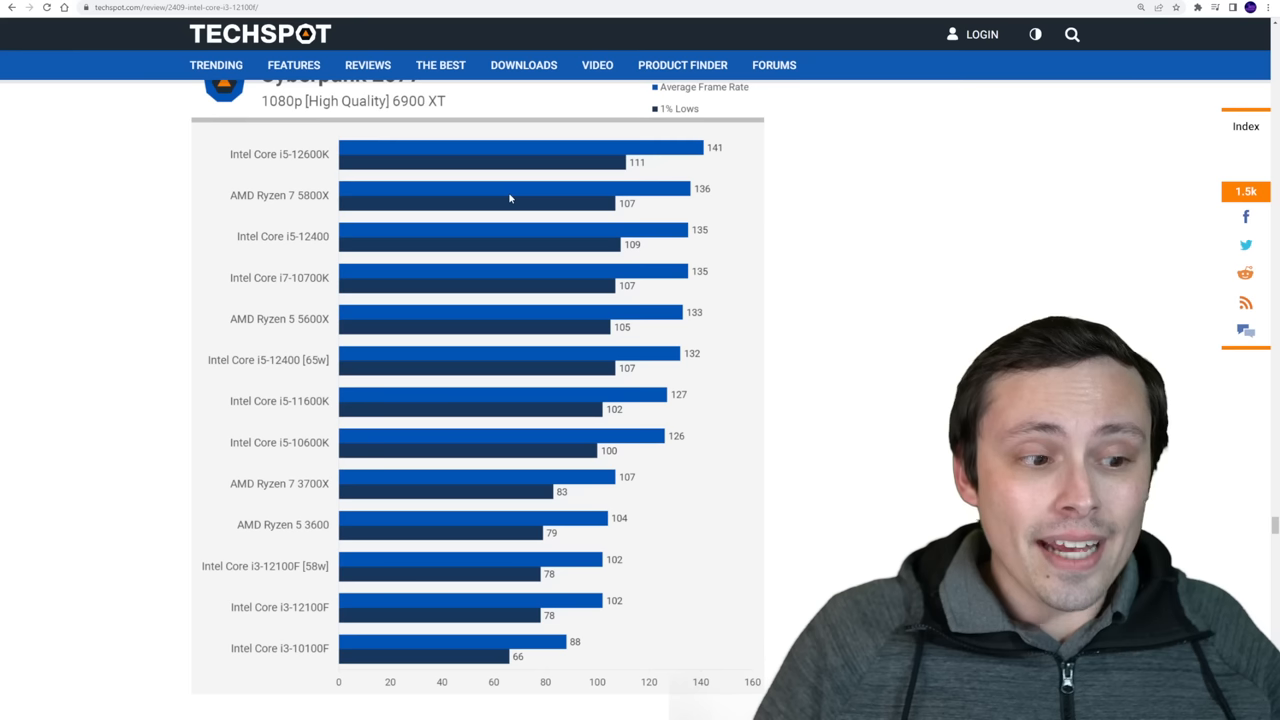
pyautogui.moveTo(806, 284)
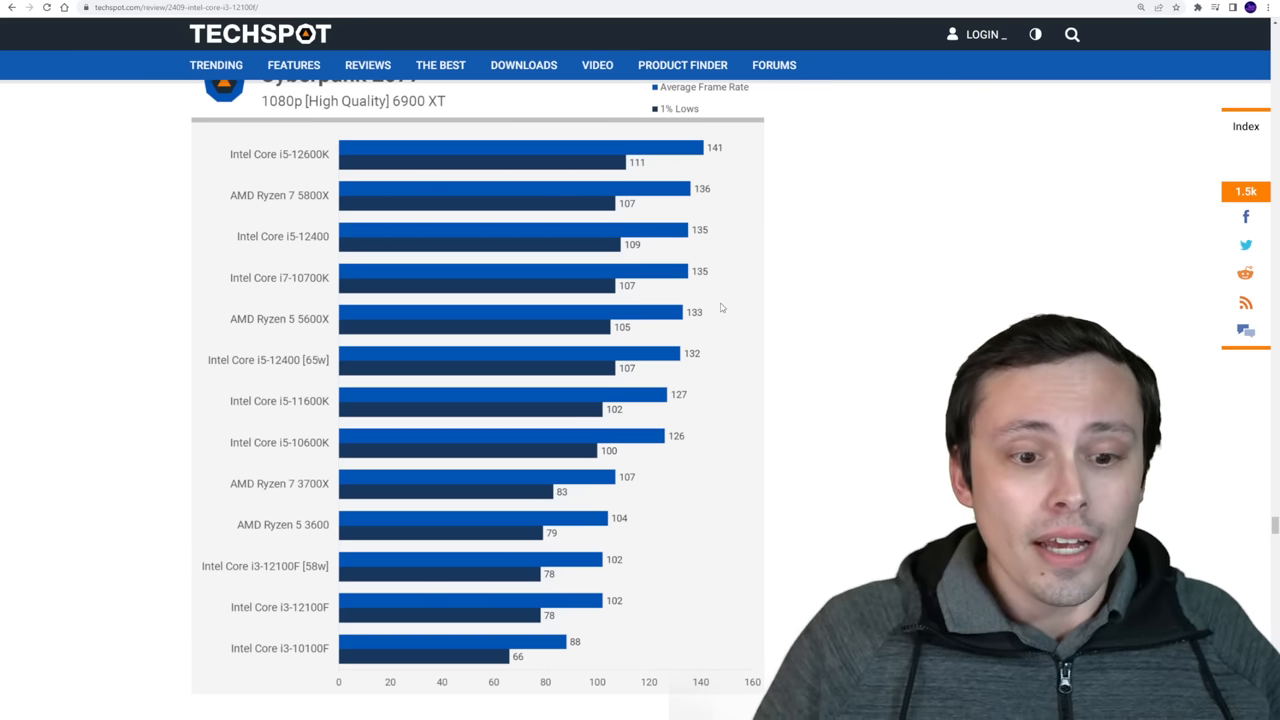
pyautogui.scroll(-3)
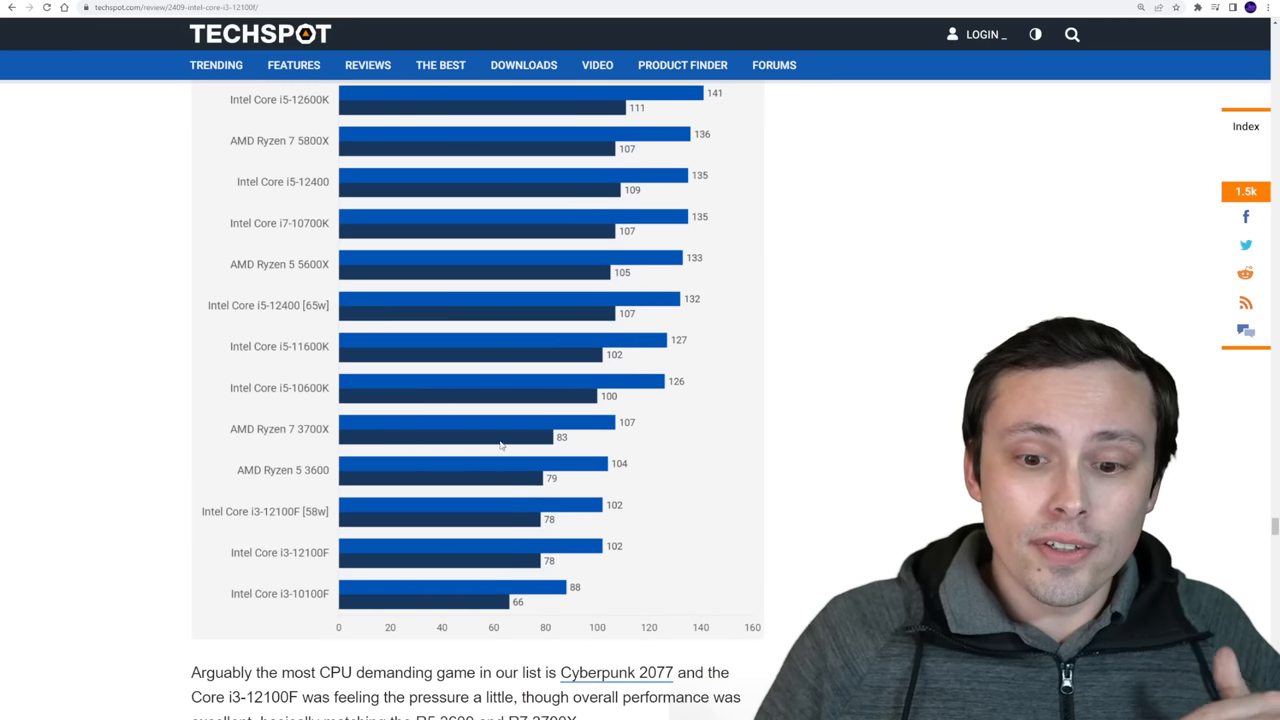
pyautogui.moveTo(546, 506)
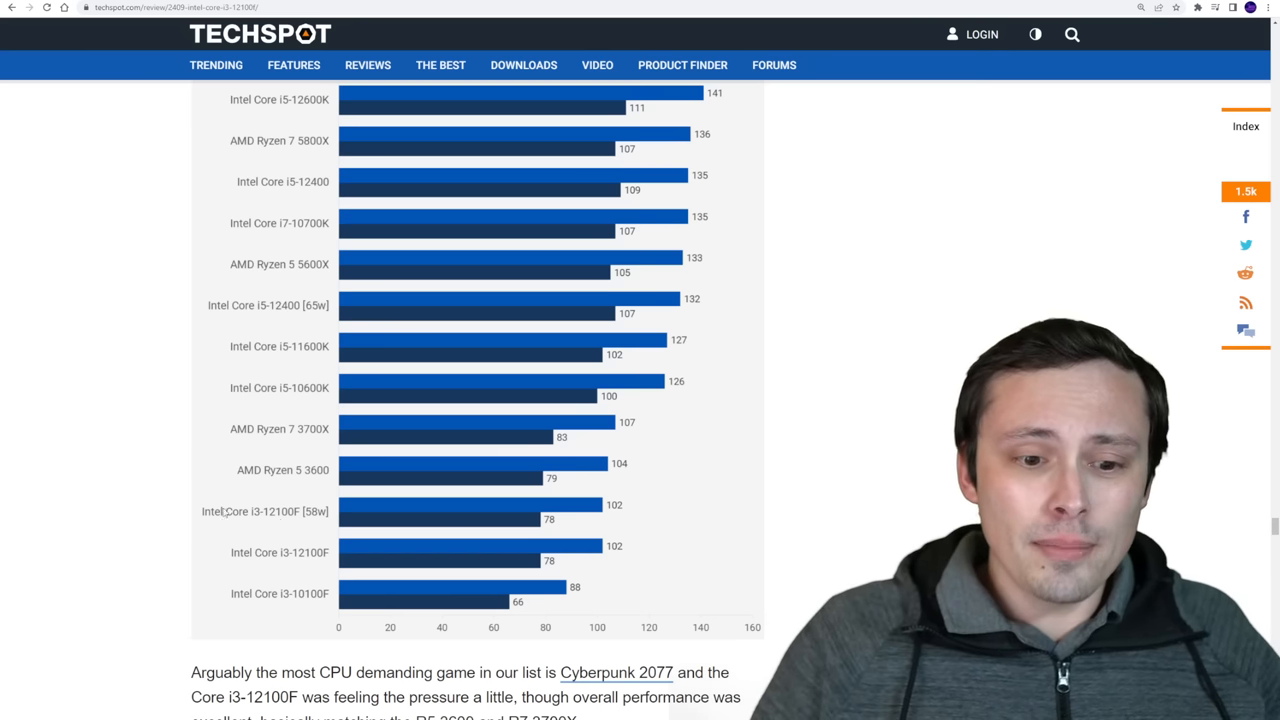
pyautogui.moveTo(380, 302)
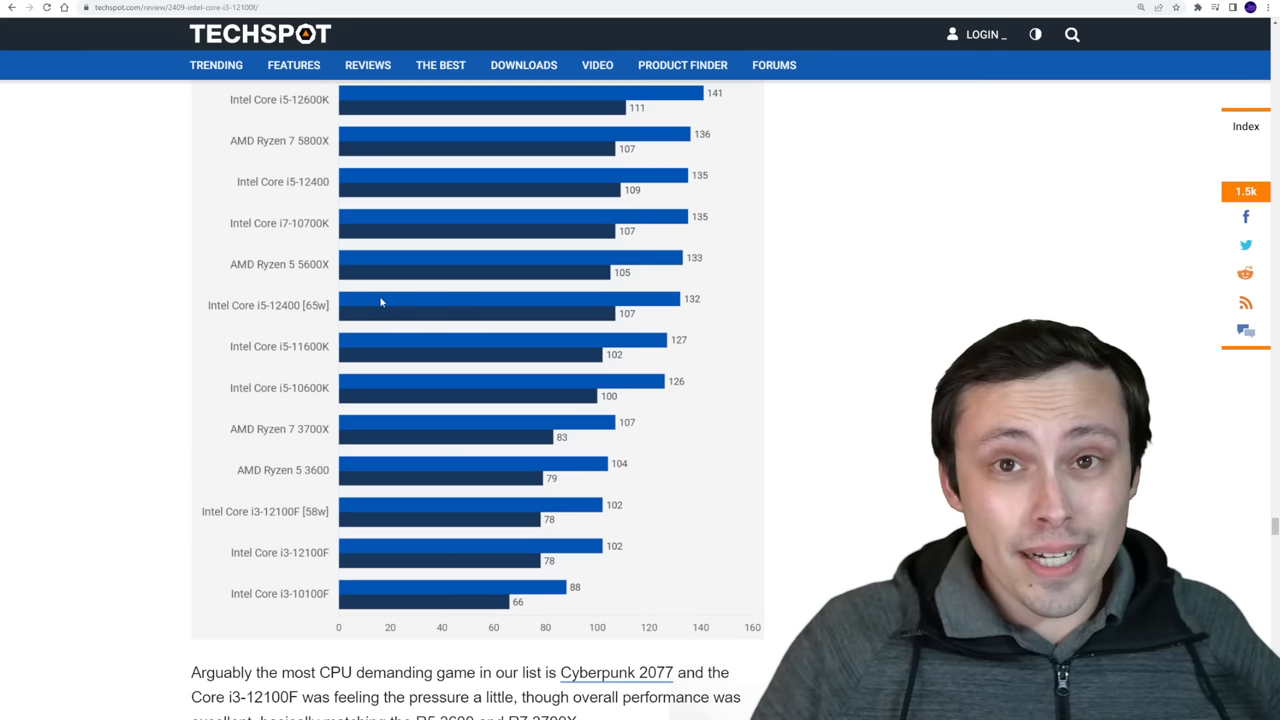
pyautogui.scroll(-3)
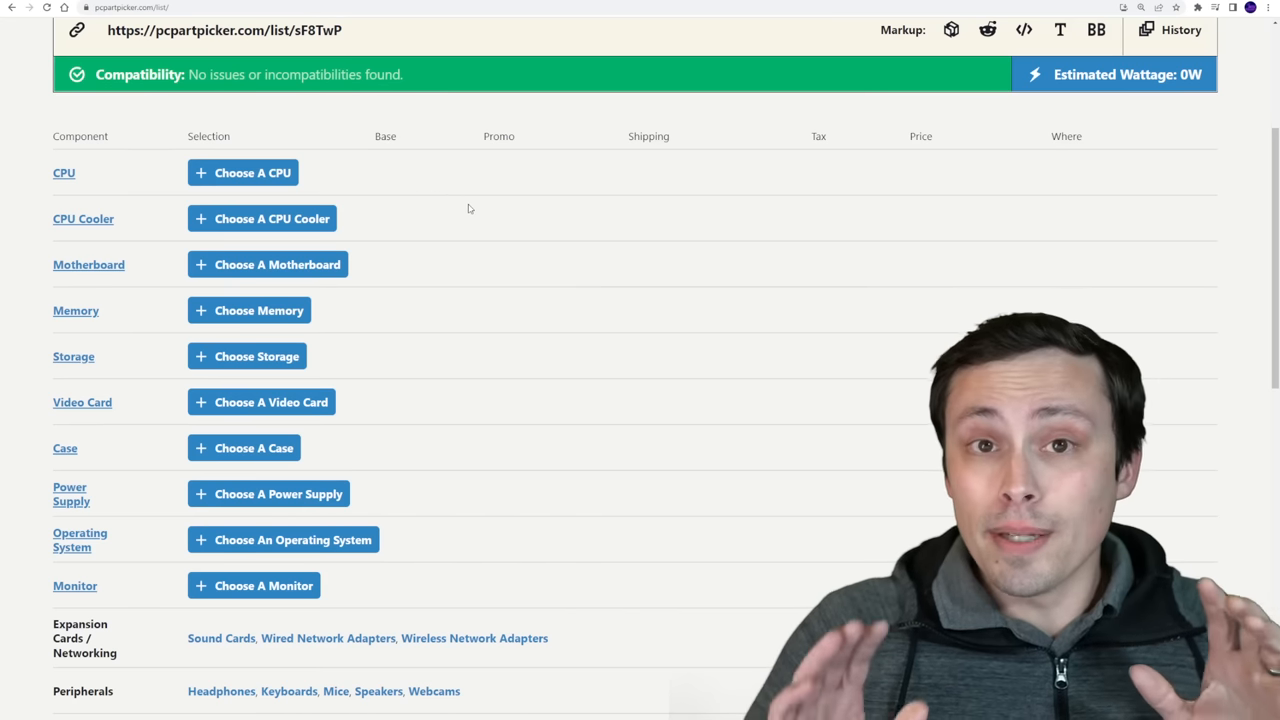
# Add the Intel Core i3-12100F processor at $109.94, found by searching 12100.
pyautogui.click(242, 172)
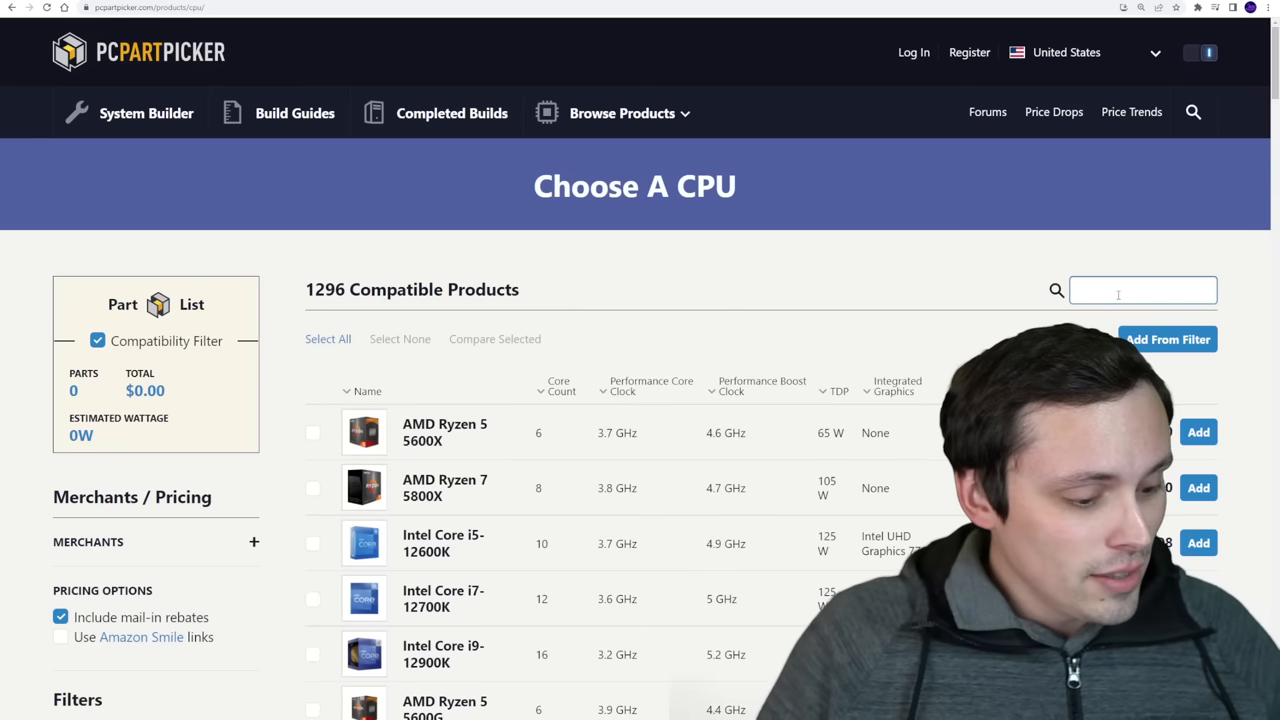
pyautogui.write('12100')
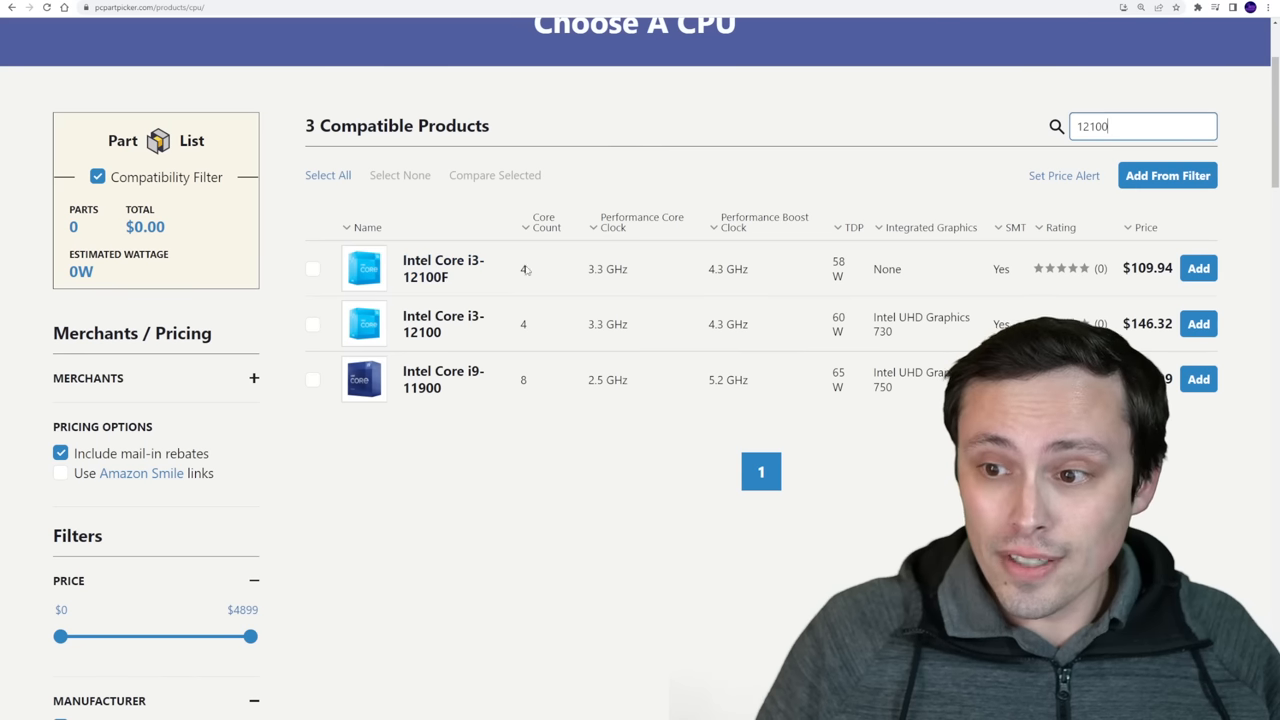
pyautogui.moveTo(1148, 298)
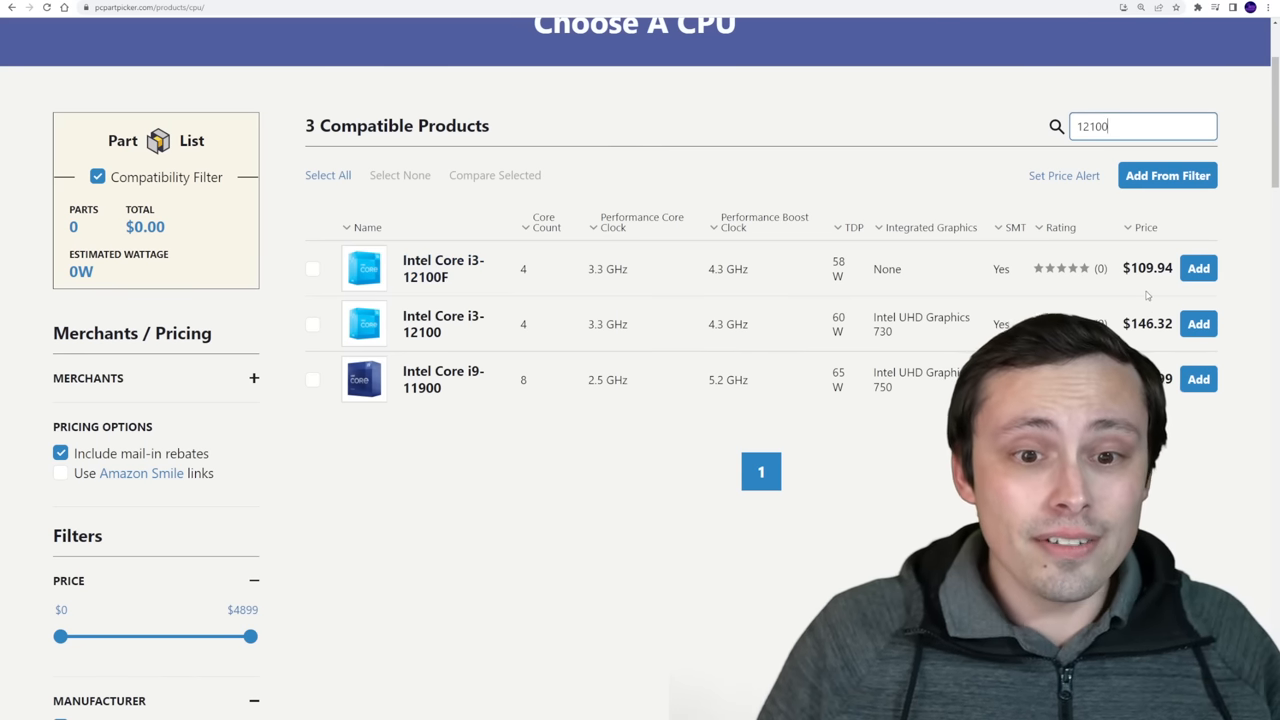
pyautogui.click(1198, 268)
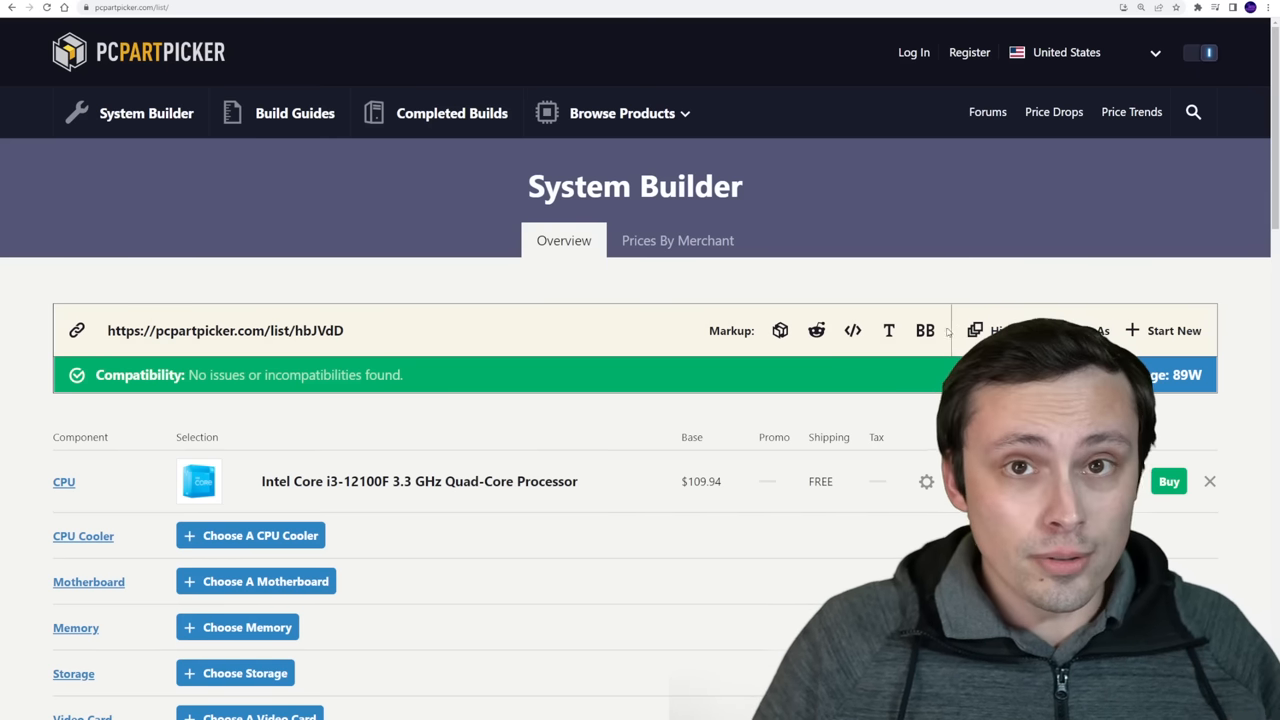
# Scroll down the component rows of the list holding only the i3-12100F.
pyautogui.scroll(-3)
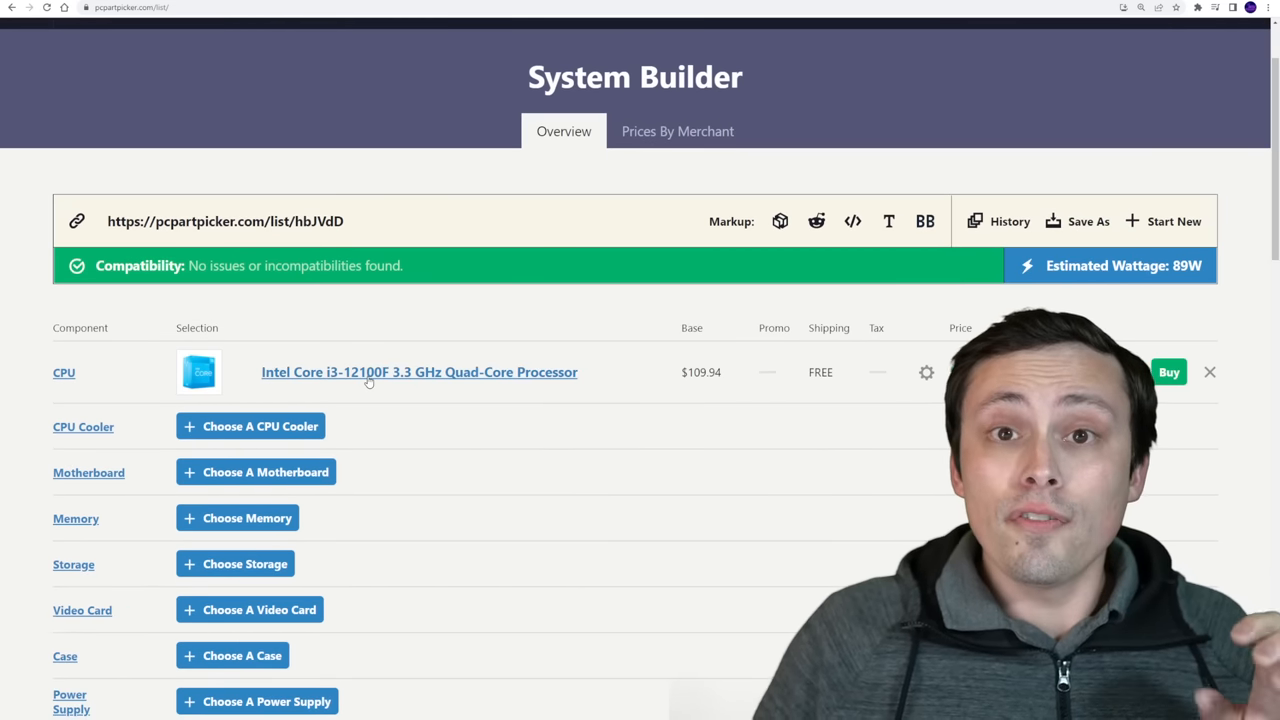
pyautogui.moveTo(440, 364)
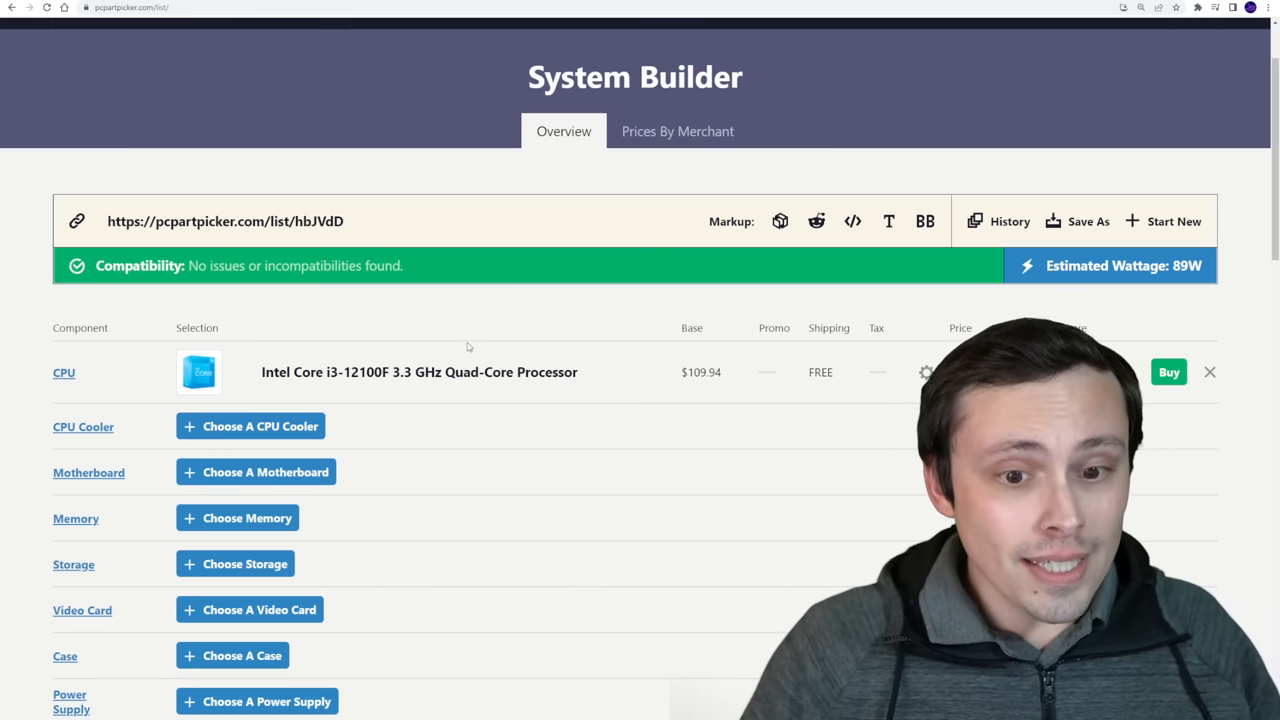
pyautogui.scroll(-3)
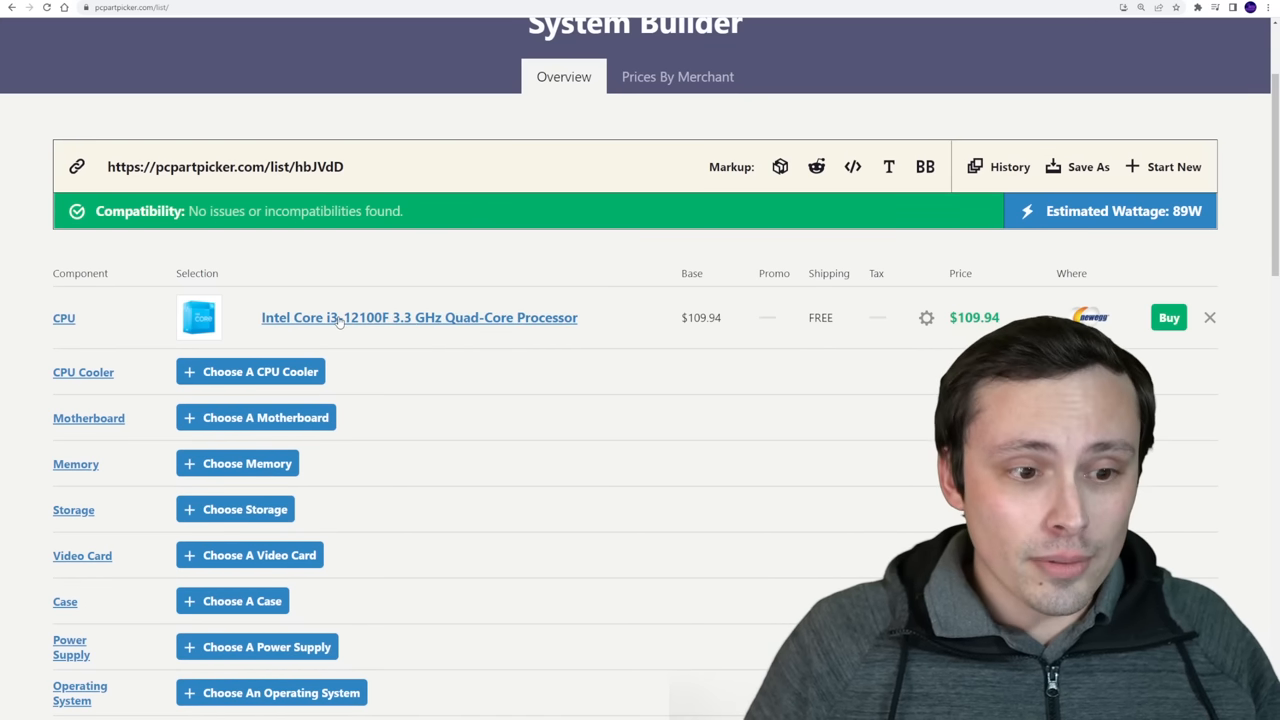
pyautogui.scroll(-3)
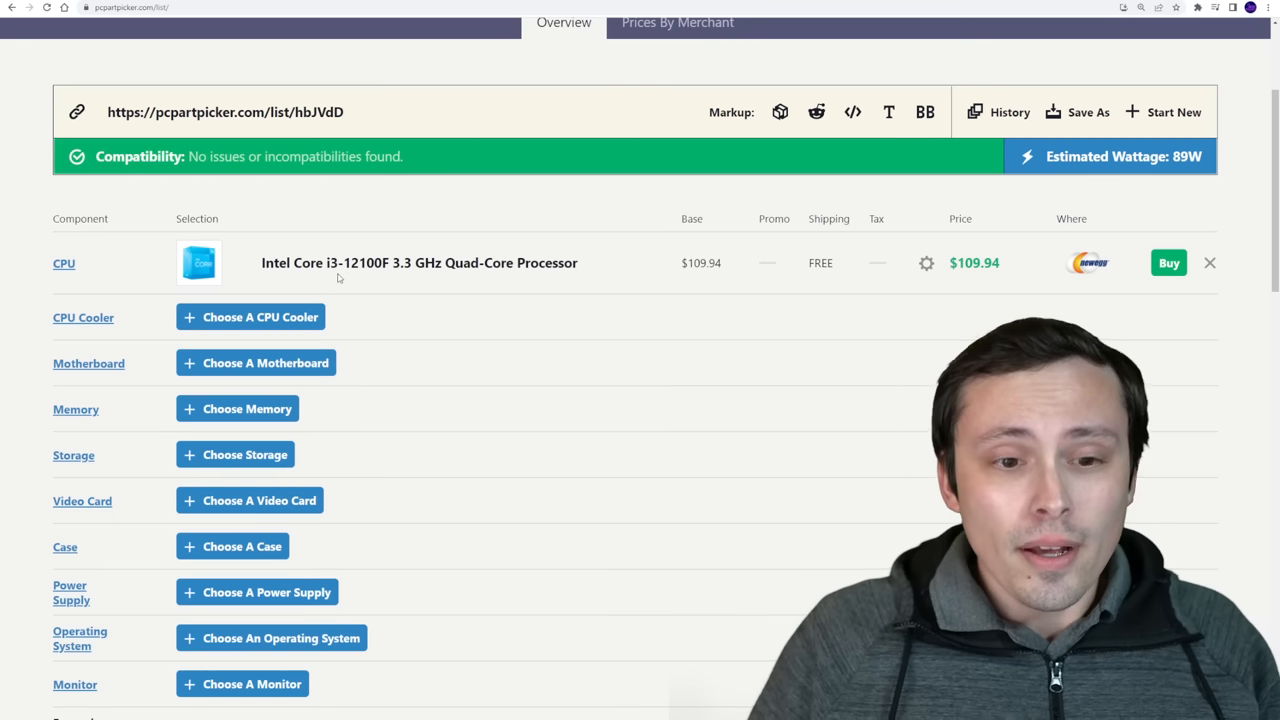
pyautogui.moveTo(410, 278)
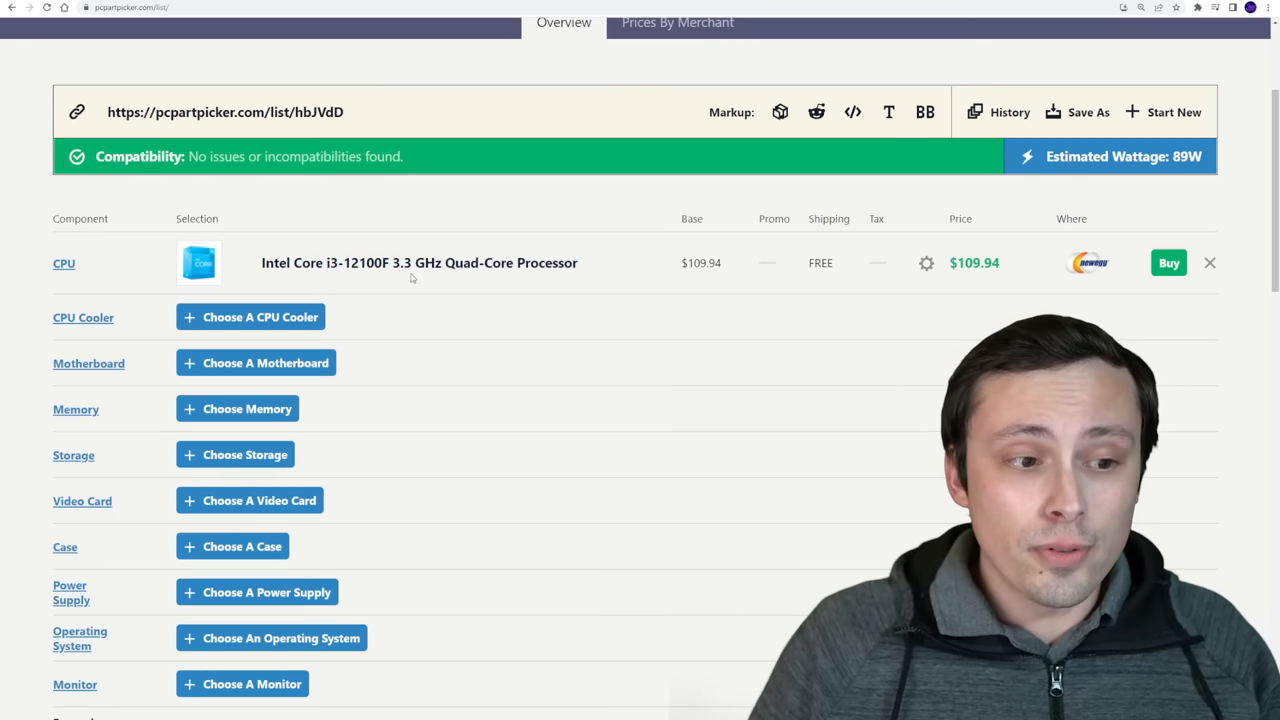
pyautogui.moveTo(348, 300)
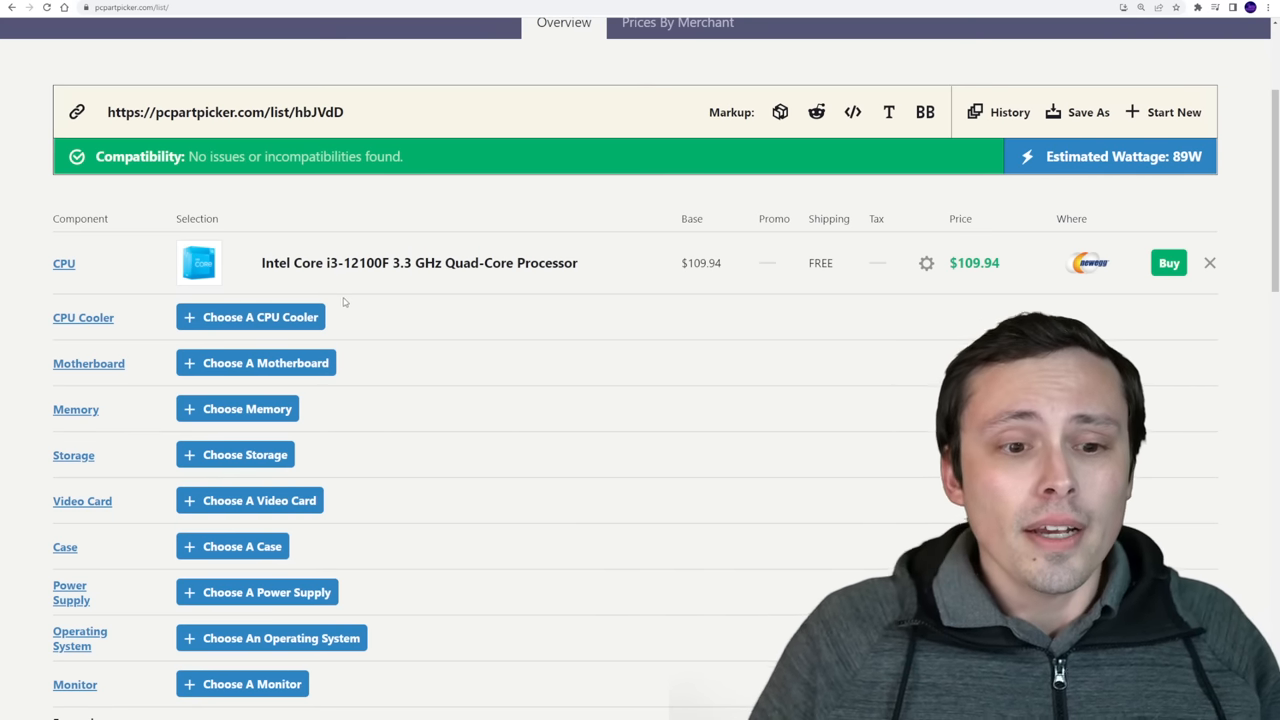
pyautogui.moveTo(336, 326)
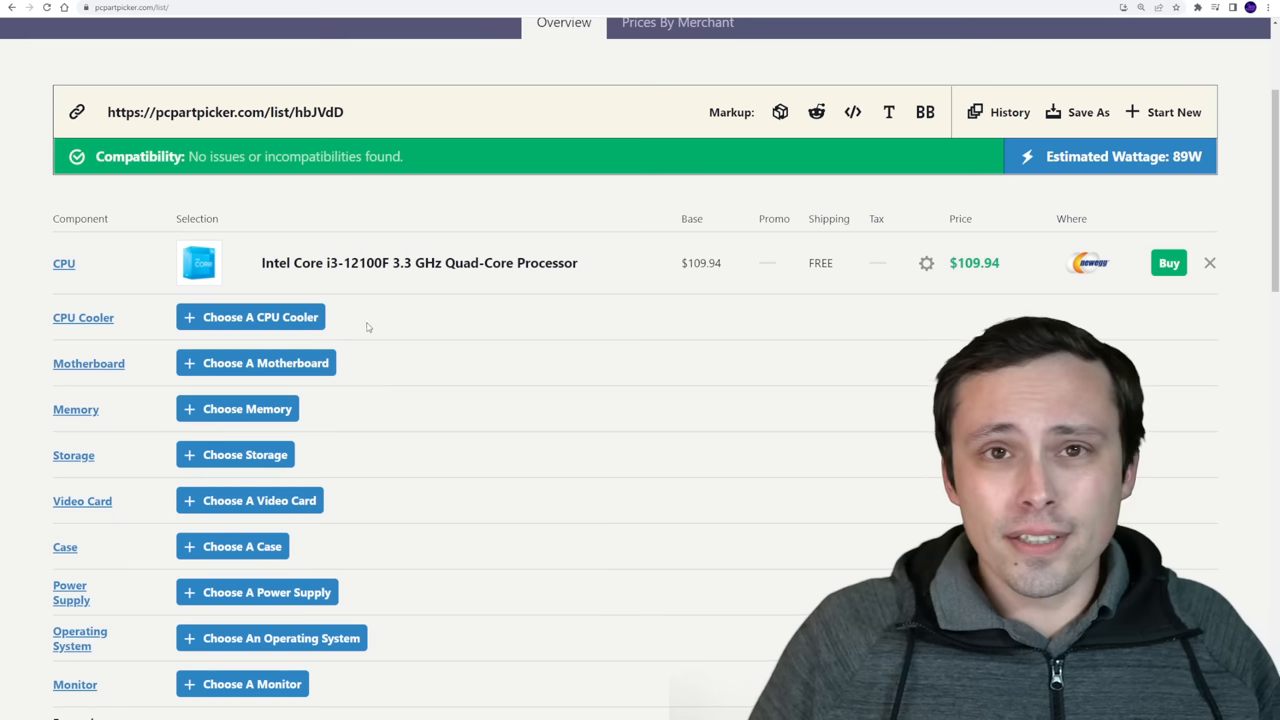
pyautogui.scroll(-3)
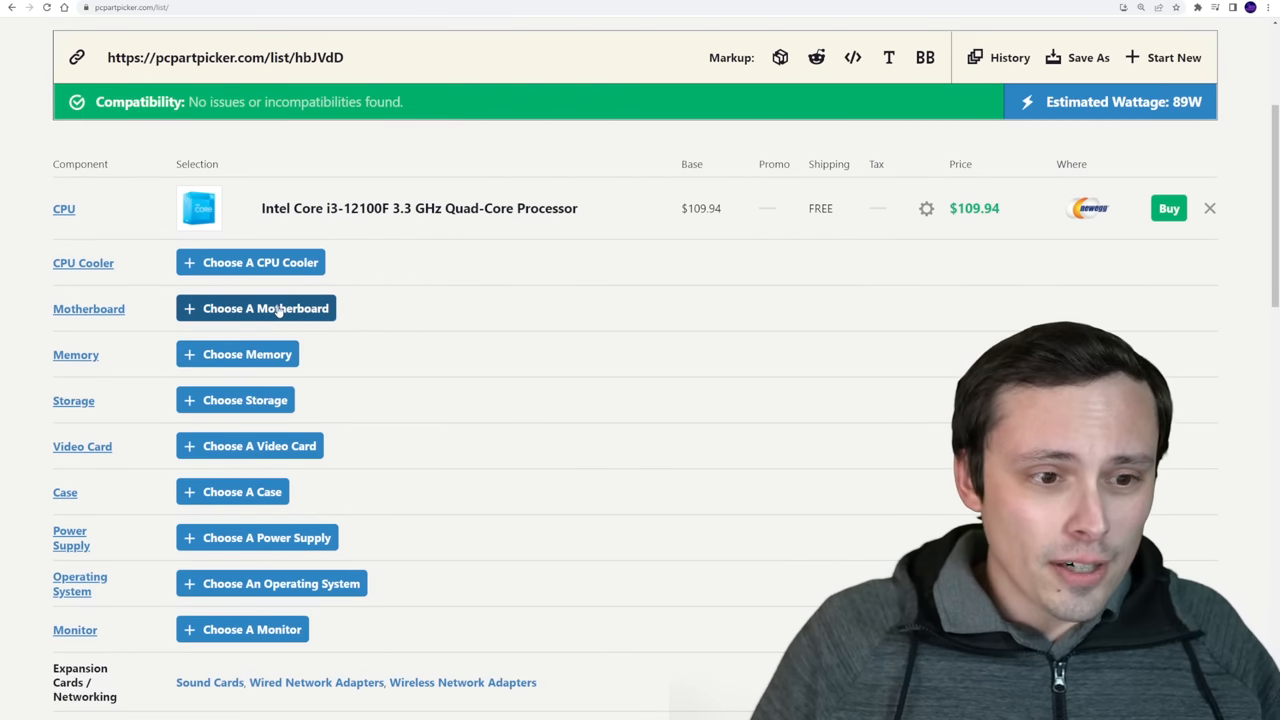
# Browse the 155 compatible motherboards from cheapest, led by the ASRock H610M-HVS at $79.99.
pyautogui.click(256, 308)
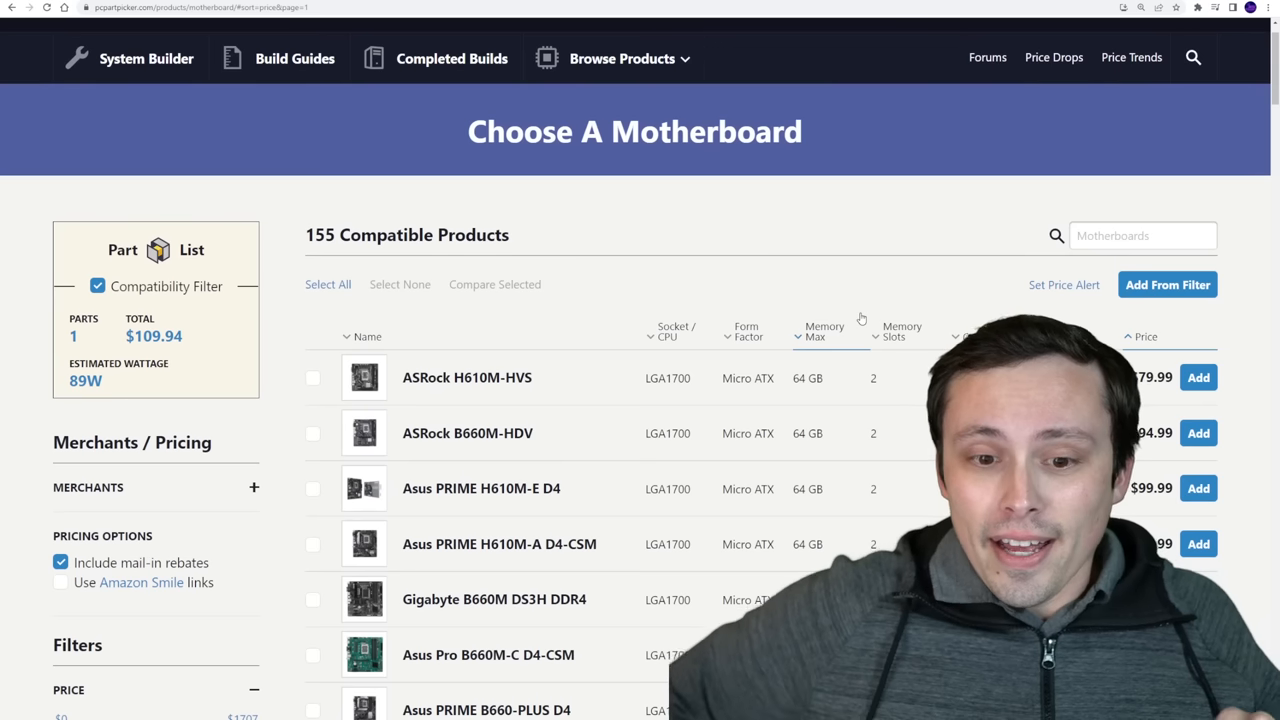
pyautogui.scroll(-3)
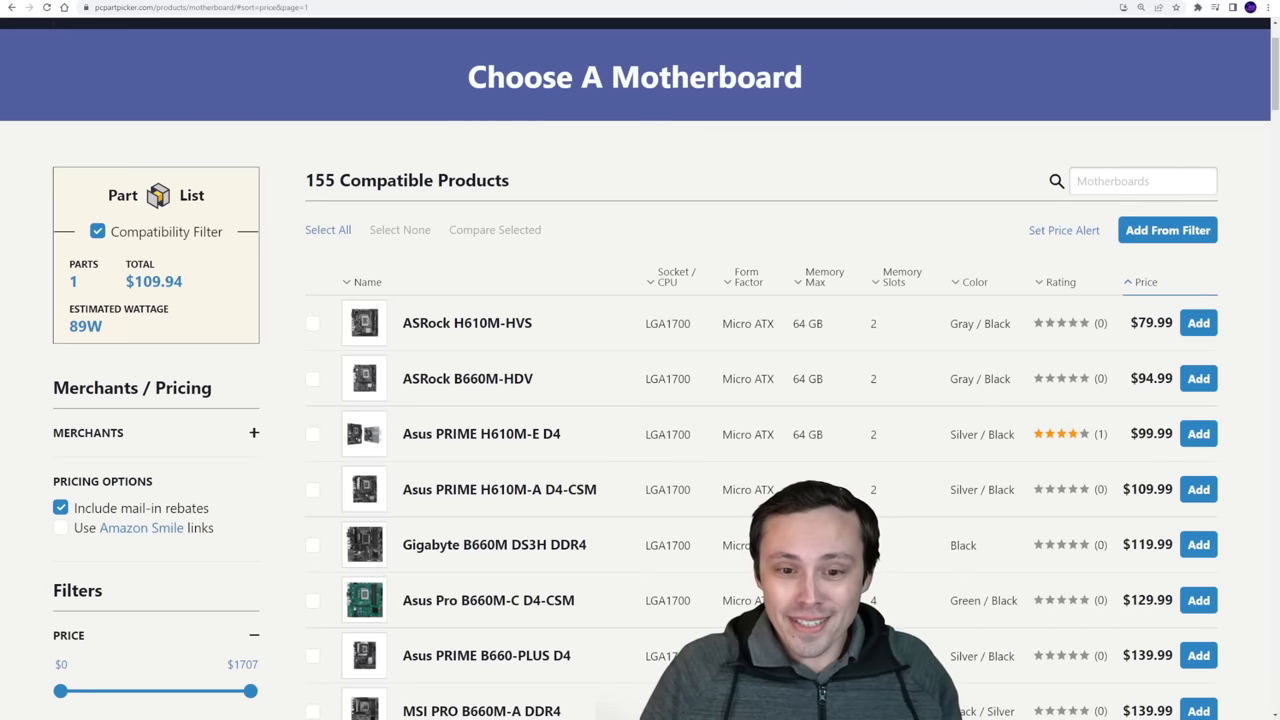
pyautogui.scroll(-3)
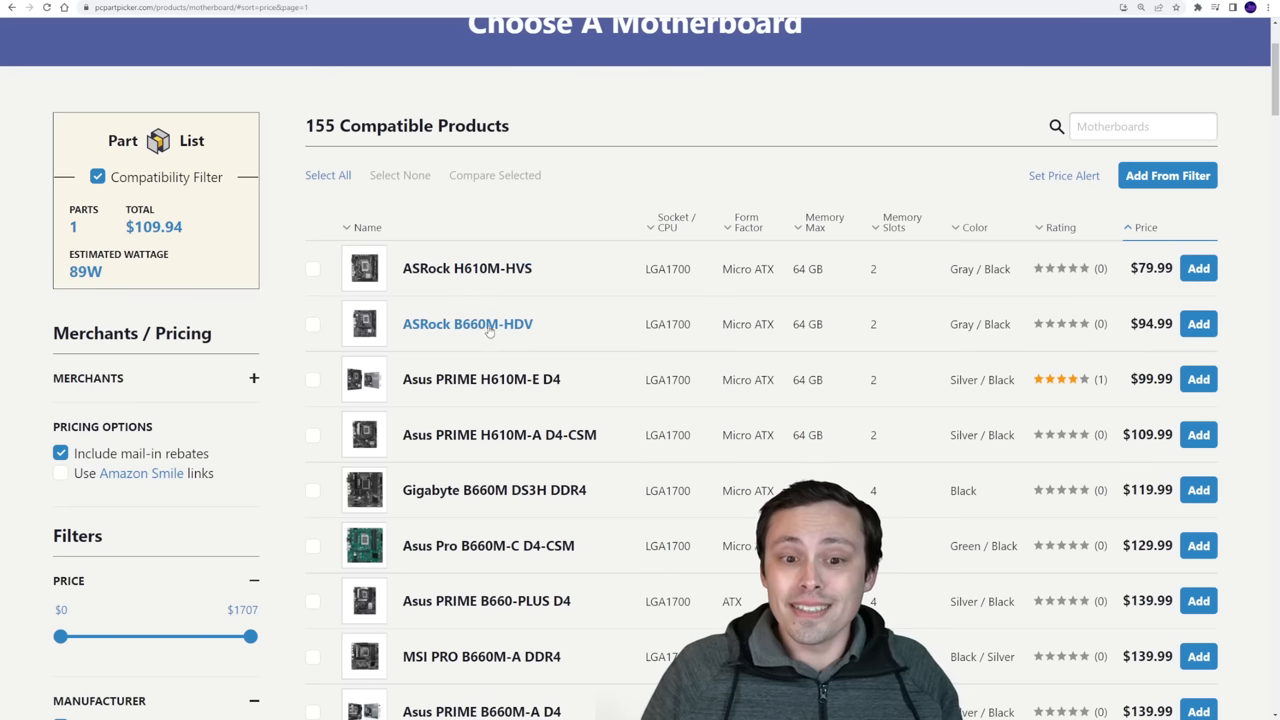
pyautogui.scroll(-3)
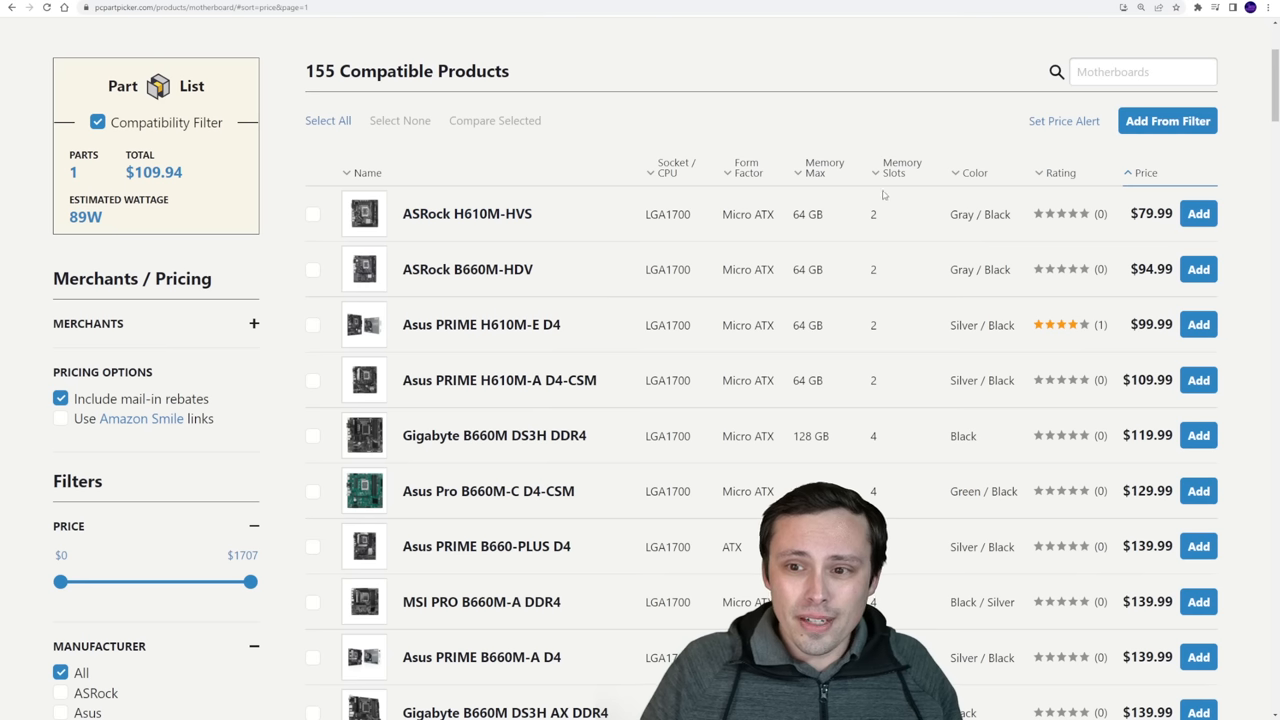
pyautogui.moveTo(468, 268)
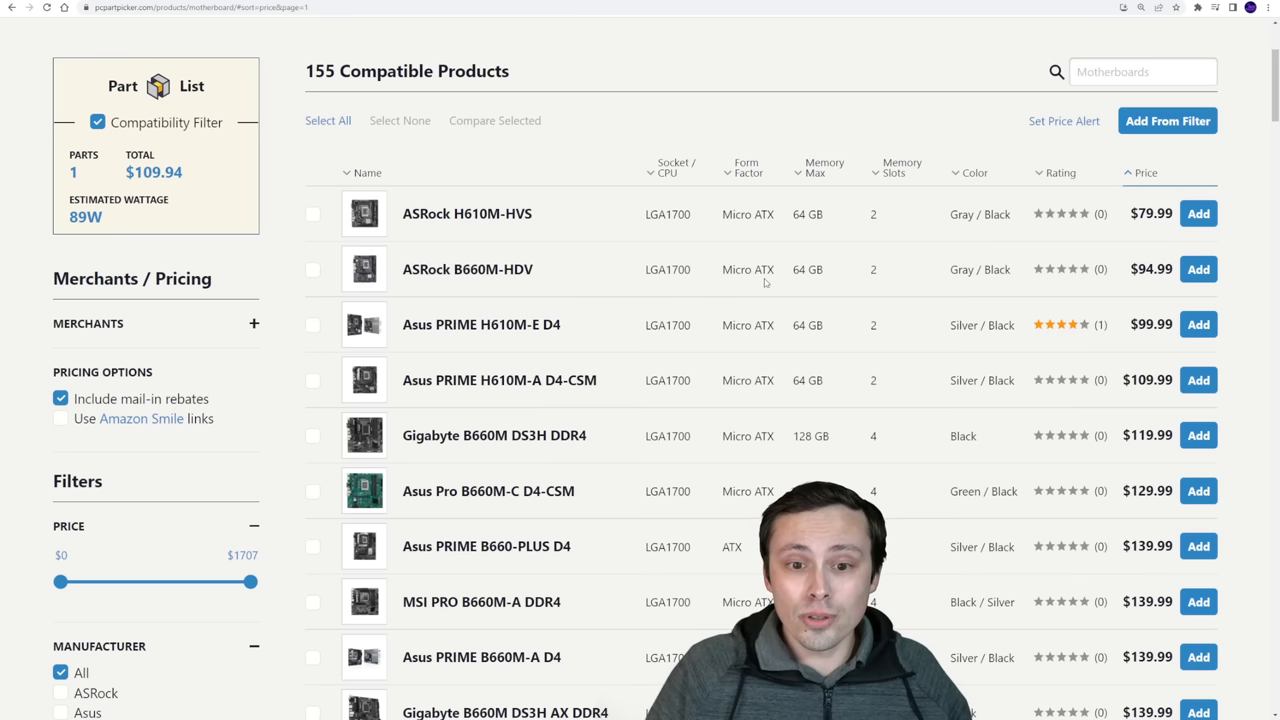
pyautogui.moveTo(468, 268)
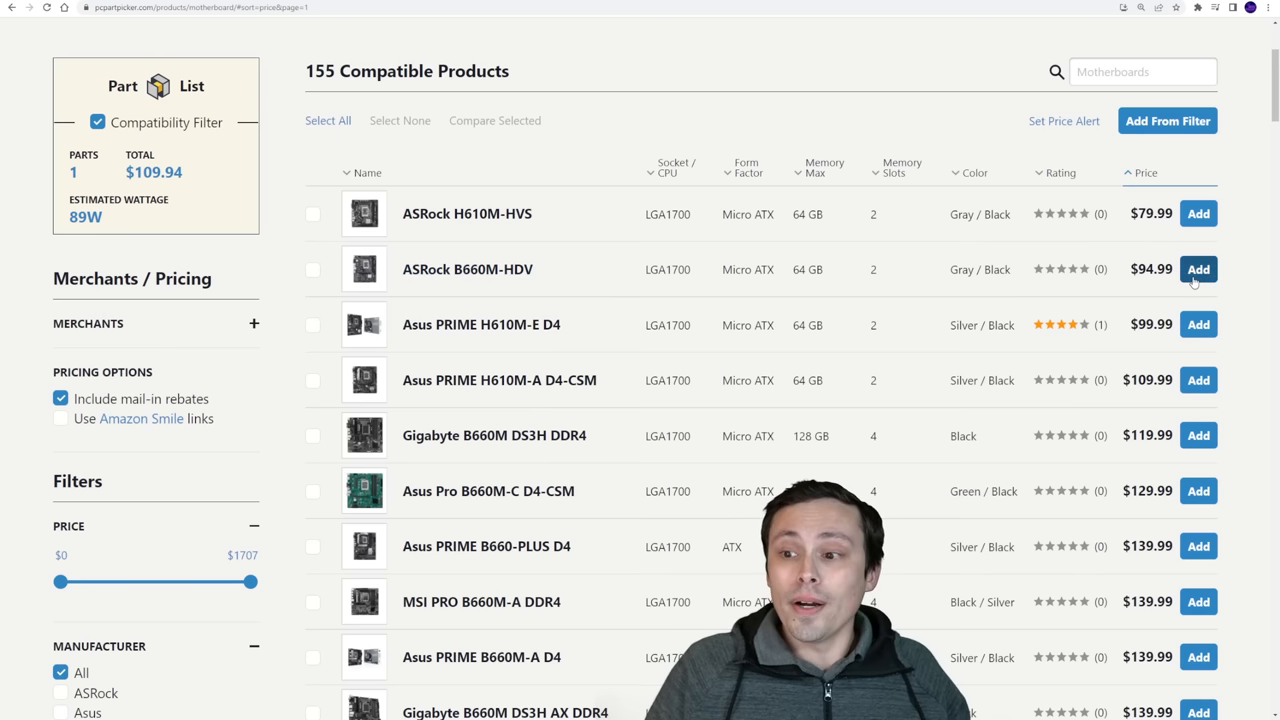
# Add the ASRock B660M-HDV motherboard, then back out to the CPU-only list.
pyautogui.click(1198, 268)
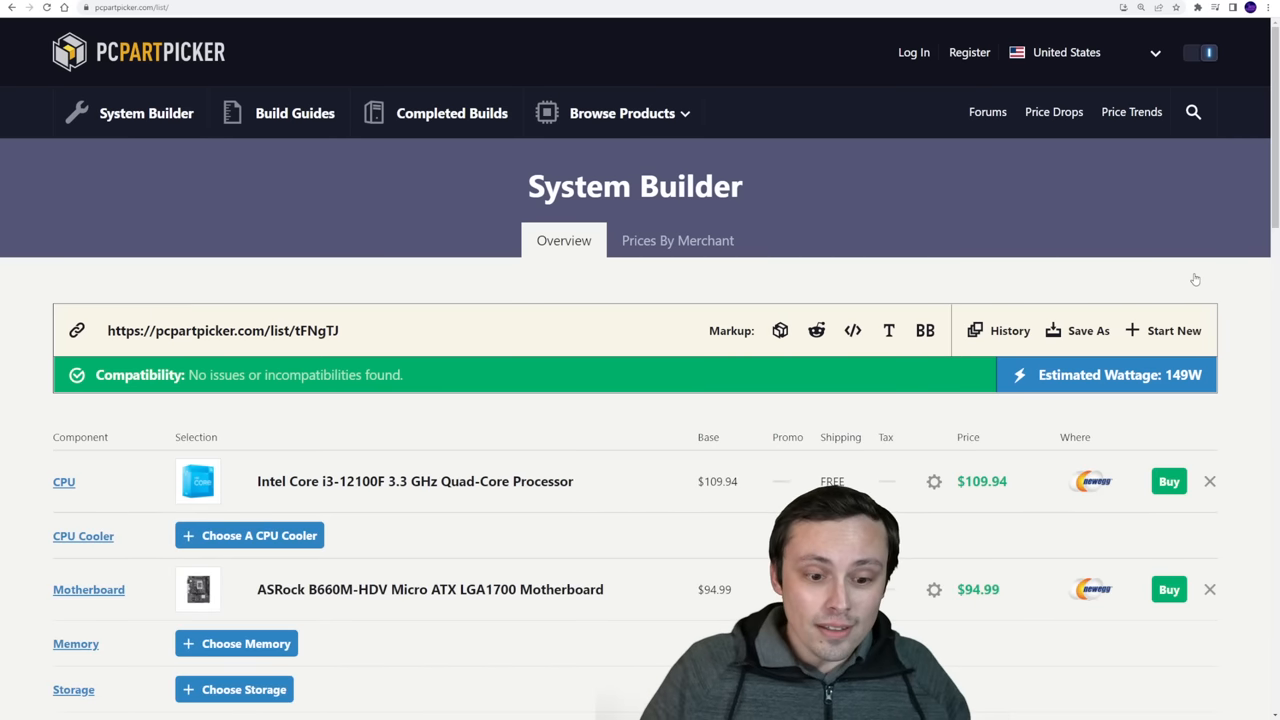
pyautogui.scroll(-3)
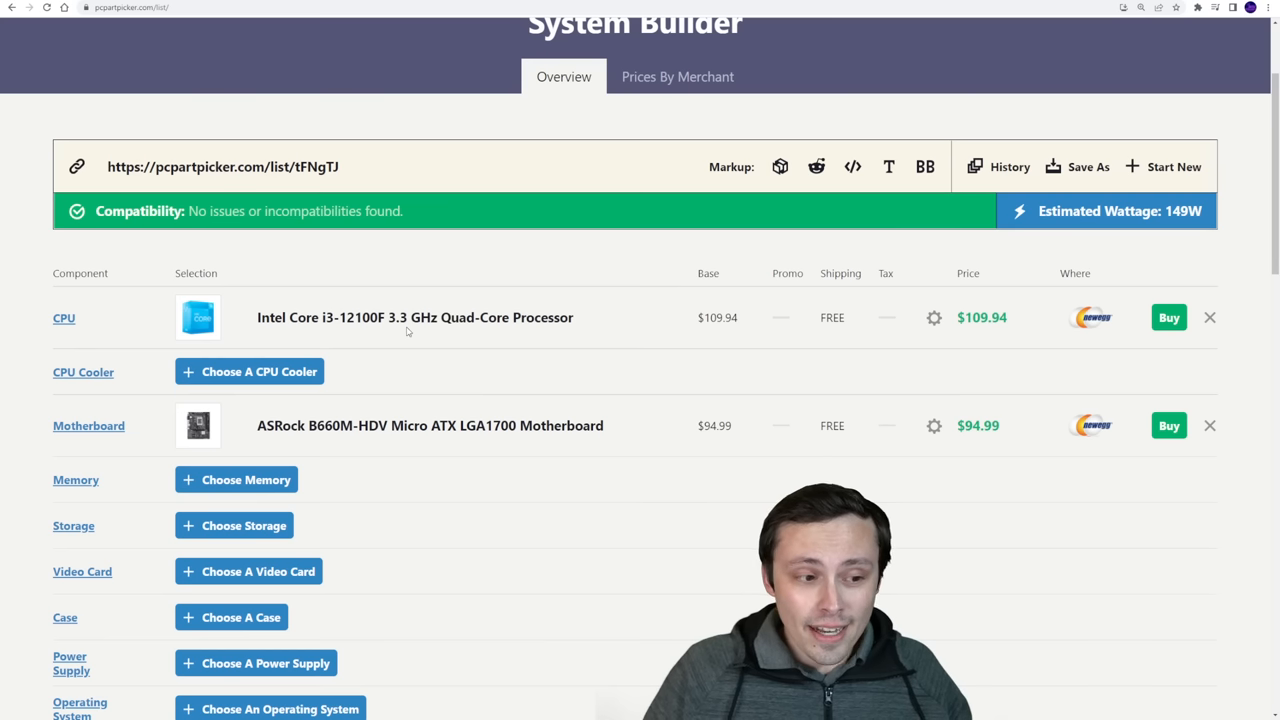
pyautogui.moveTo(416, 316)
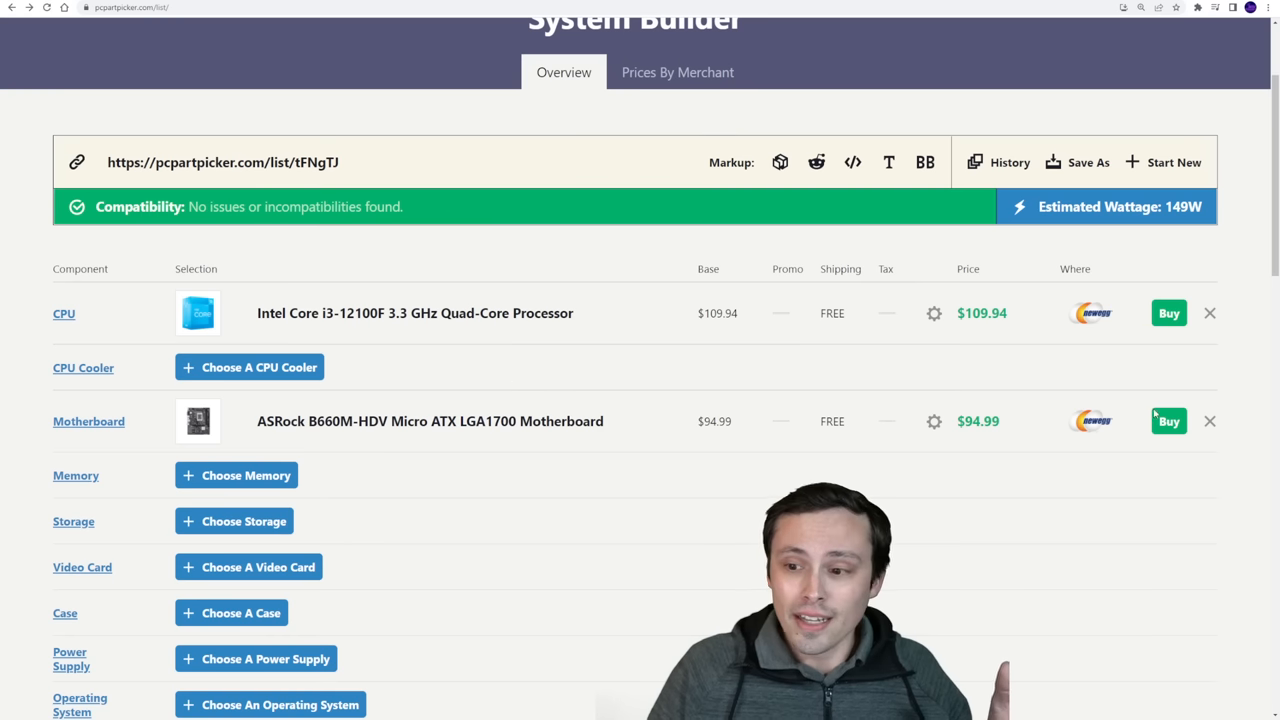
pyautogui.click(1208, 420)
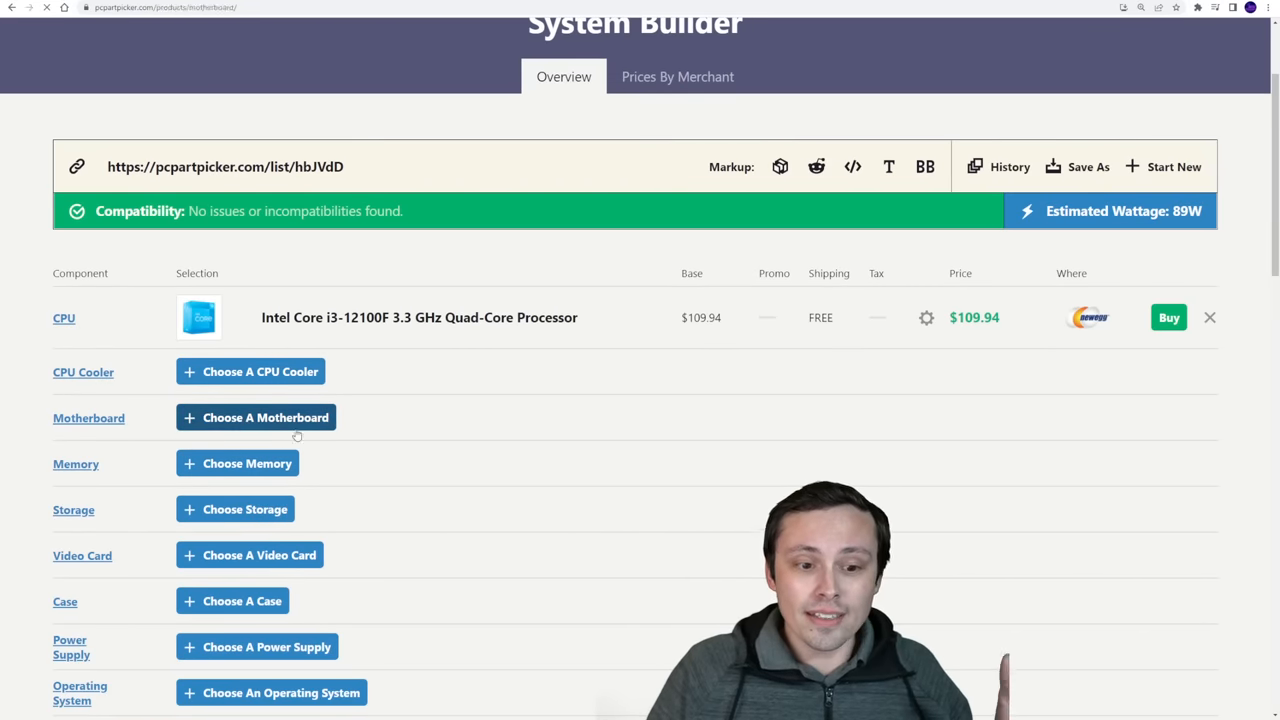
# Add the ASRock B660M-HDV at $94.99 after noting the Gigabyte board's $119.99 price.
pyautogui.click(256, 418)
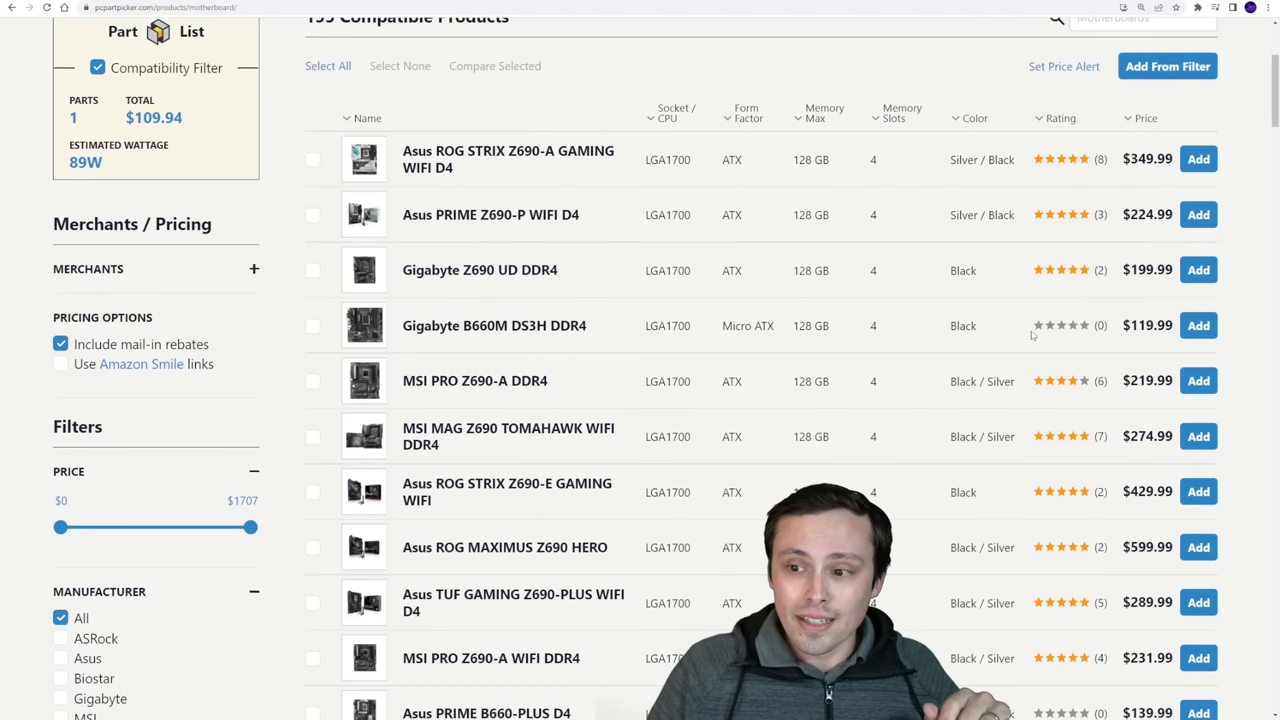
pyautogui.moveTo(494, 324)
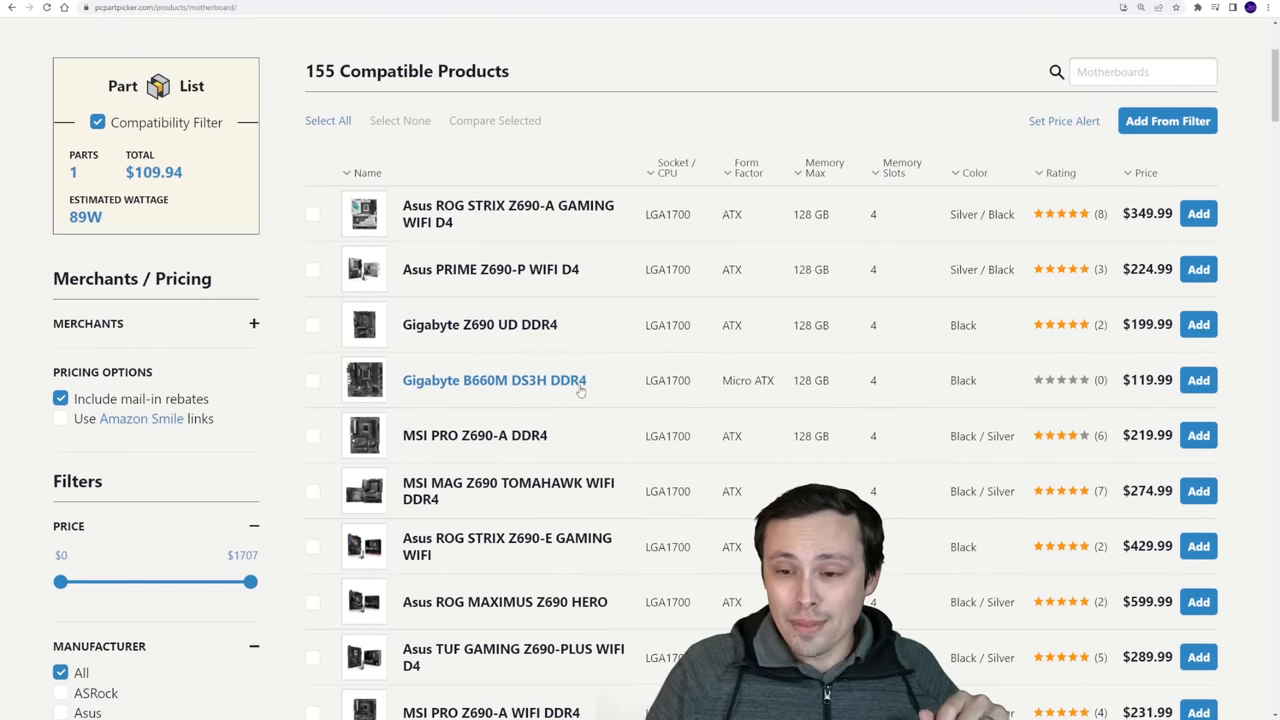
pyautogui.moveTo(1132, 396)
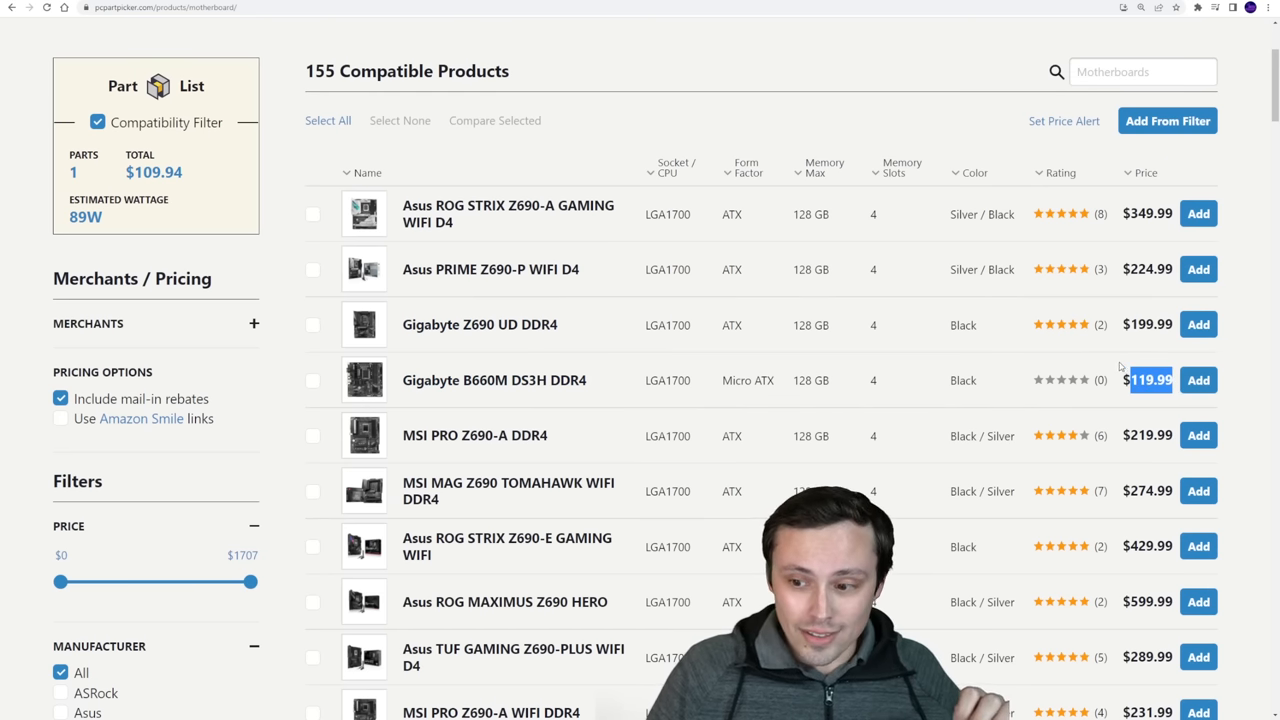
pyautogui.click(1146, 172)
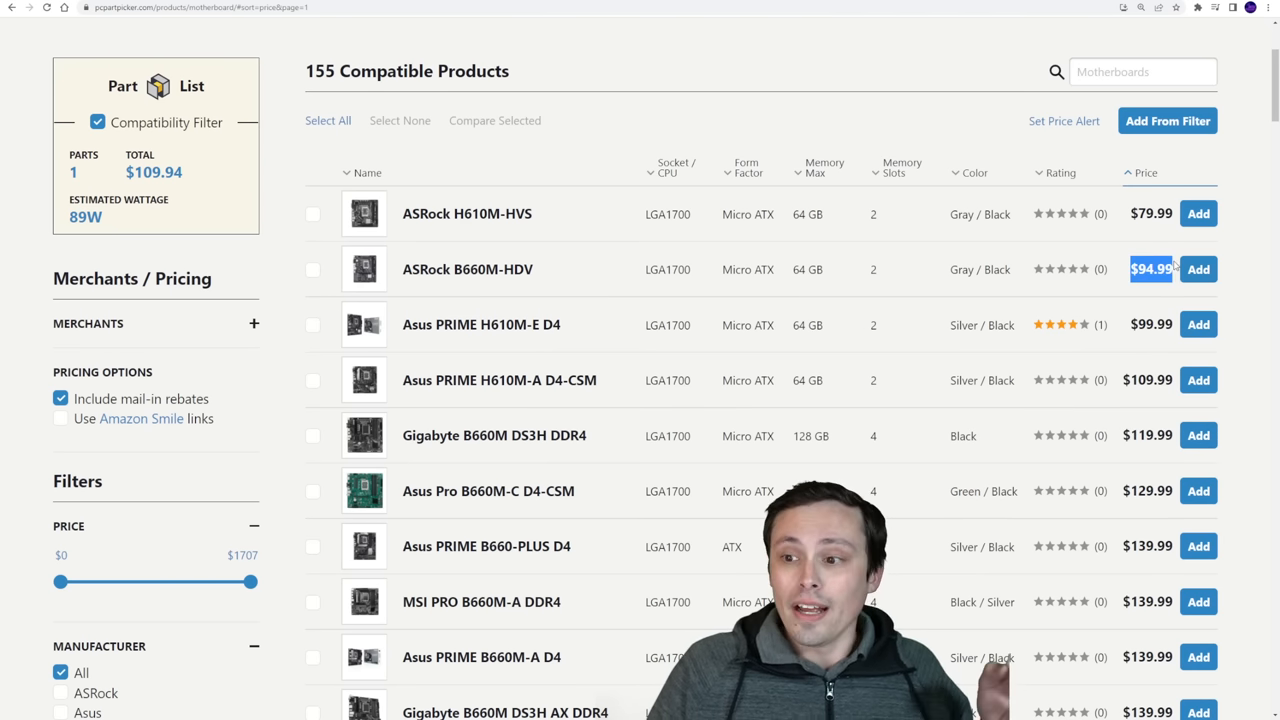
pyautogui.click(1198, 268)
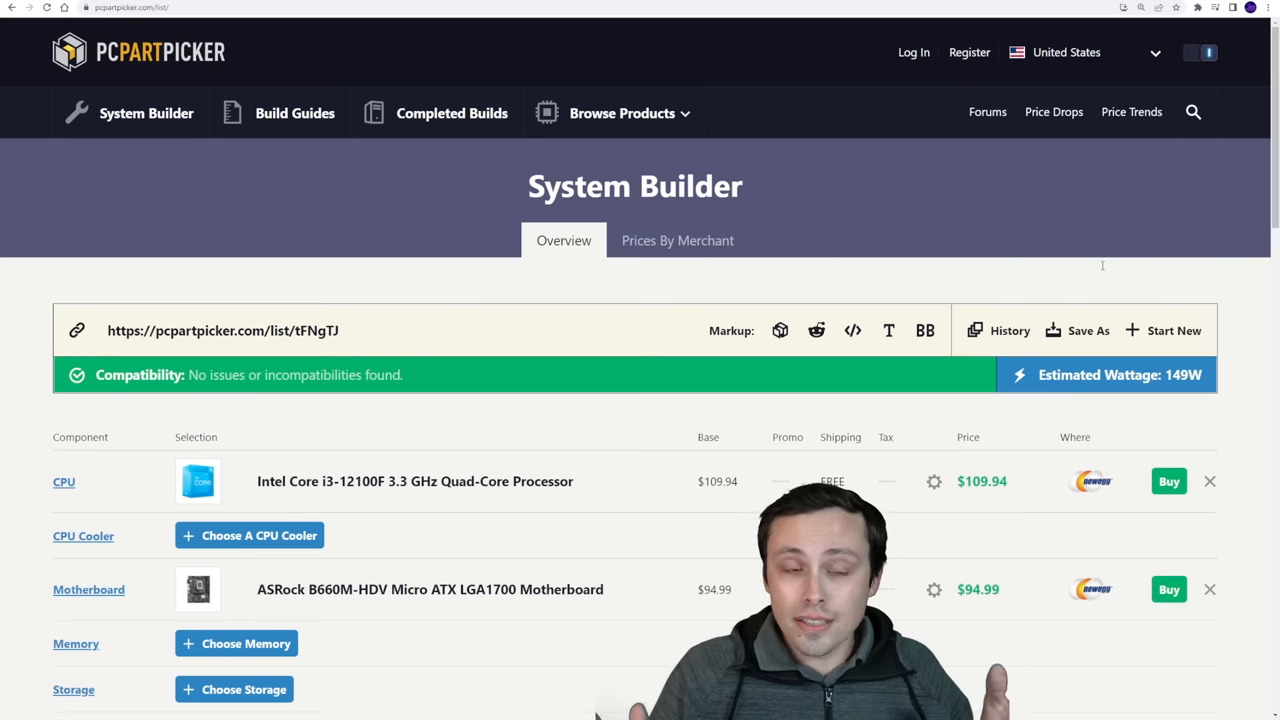
pyautogui.scroll(-3)
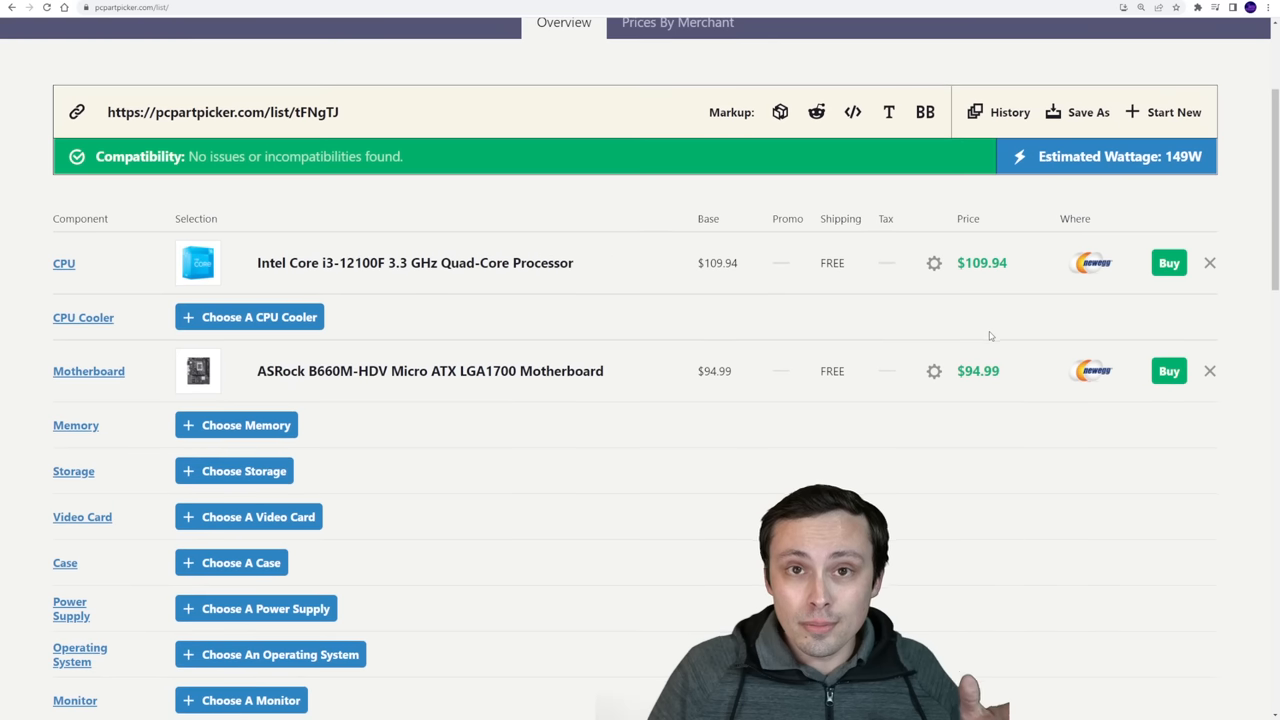
pyautogui.moveTo(948, 344)
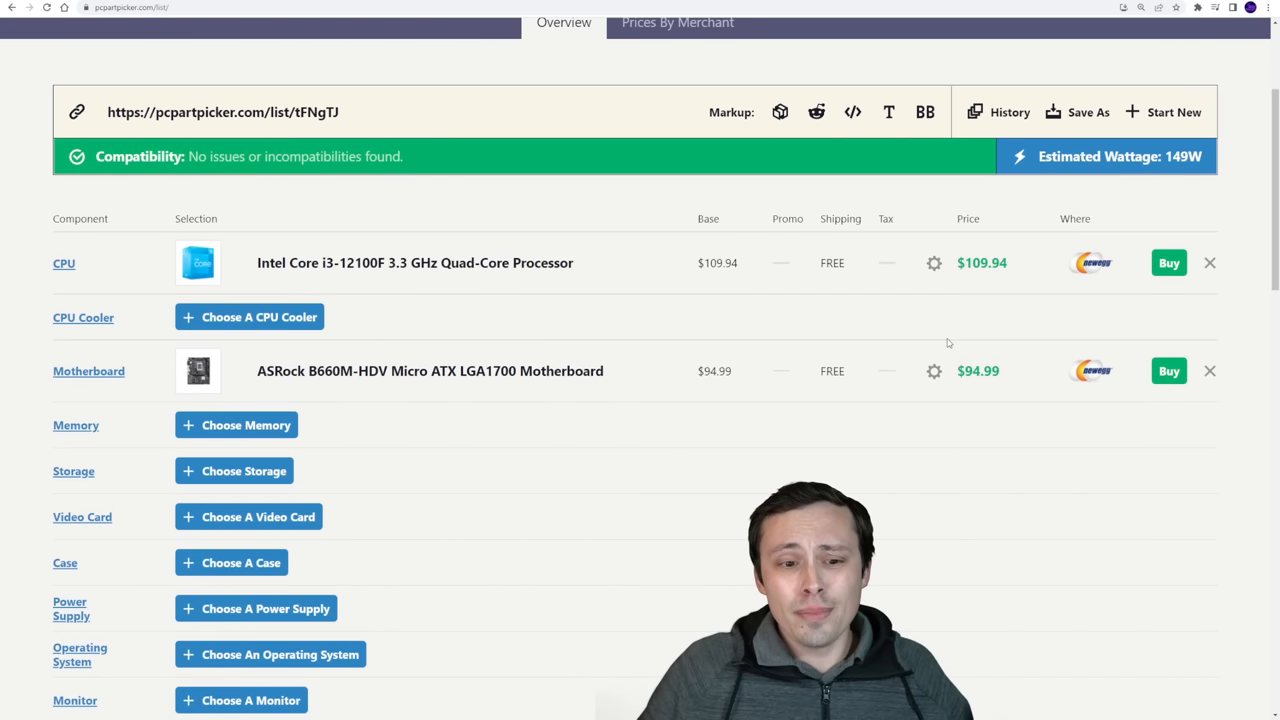
pyautogui.moveTo(968, 356)
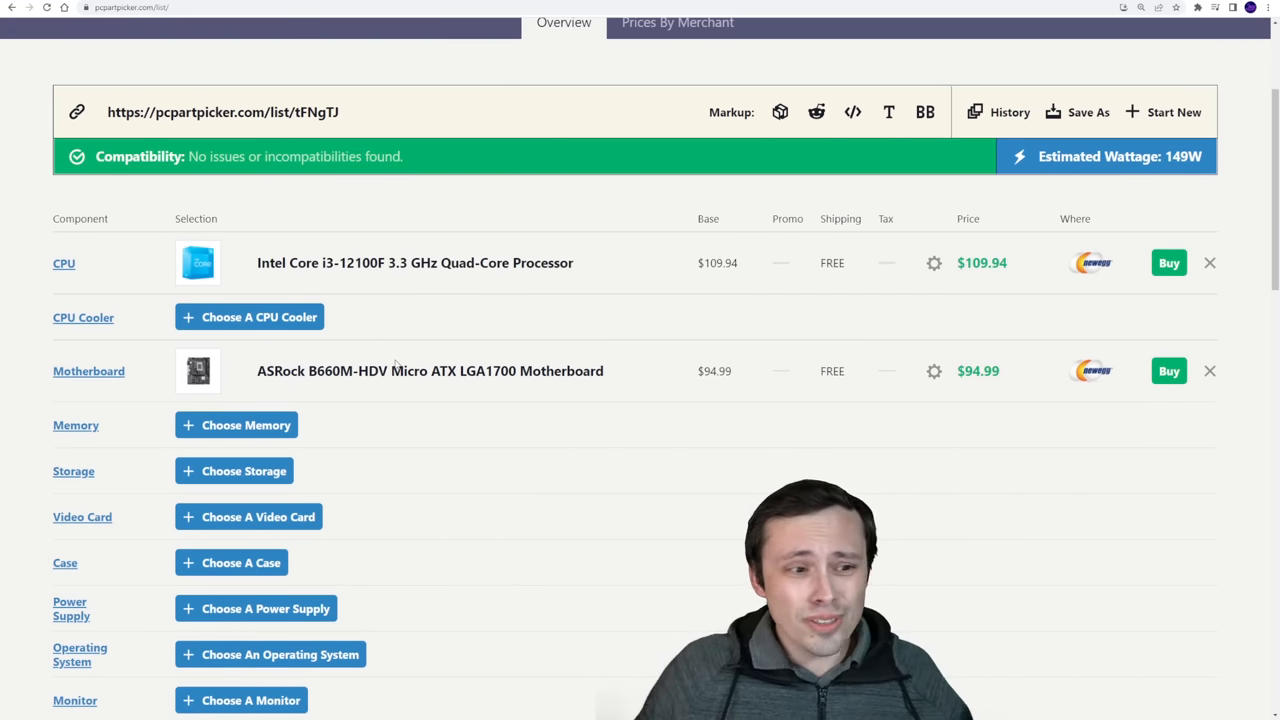
pyautogui.moveTo(310, 448)
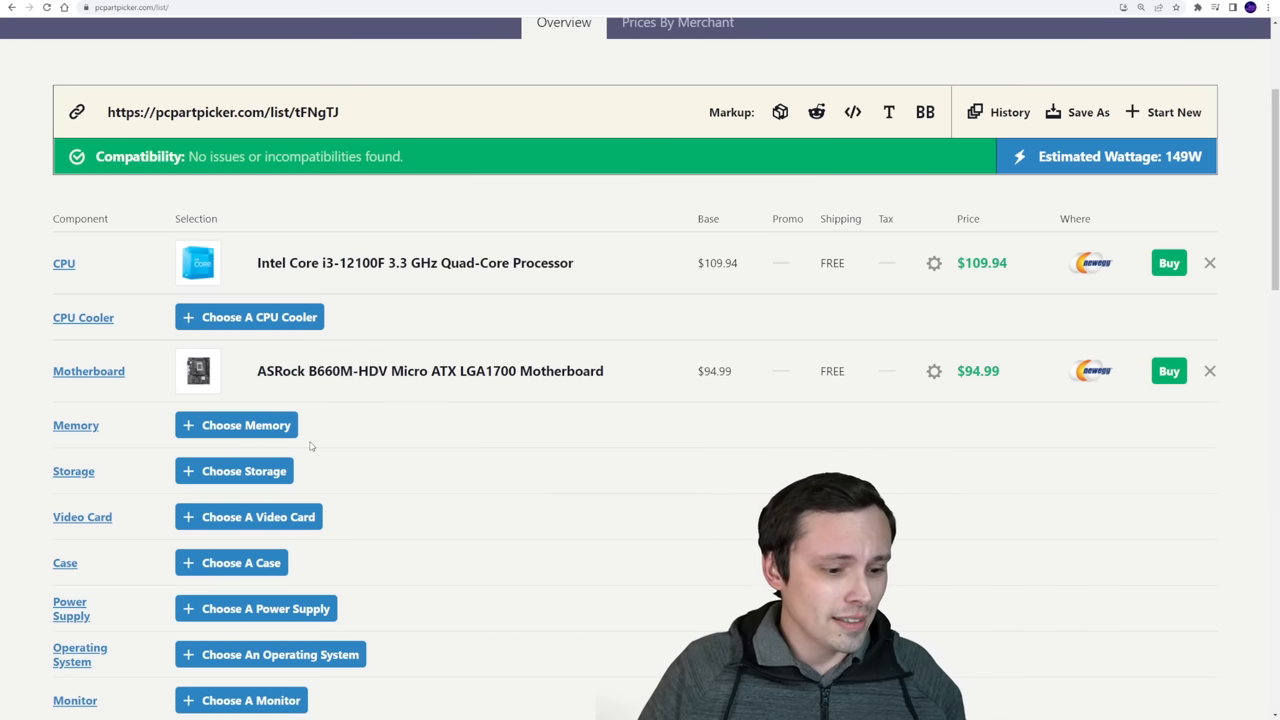
pyautogui.moveTo(336, 444)
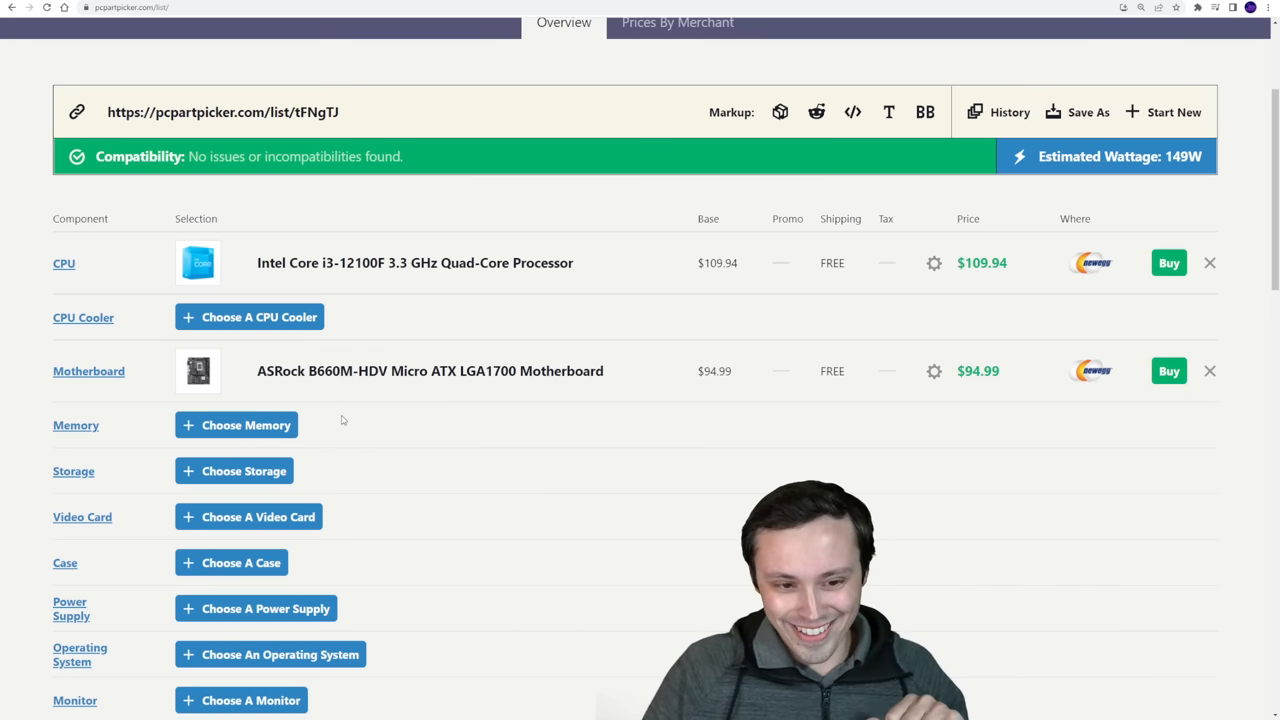
pyautogui.moveTo(356, 360)
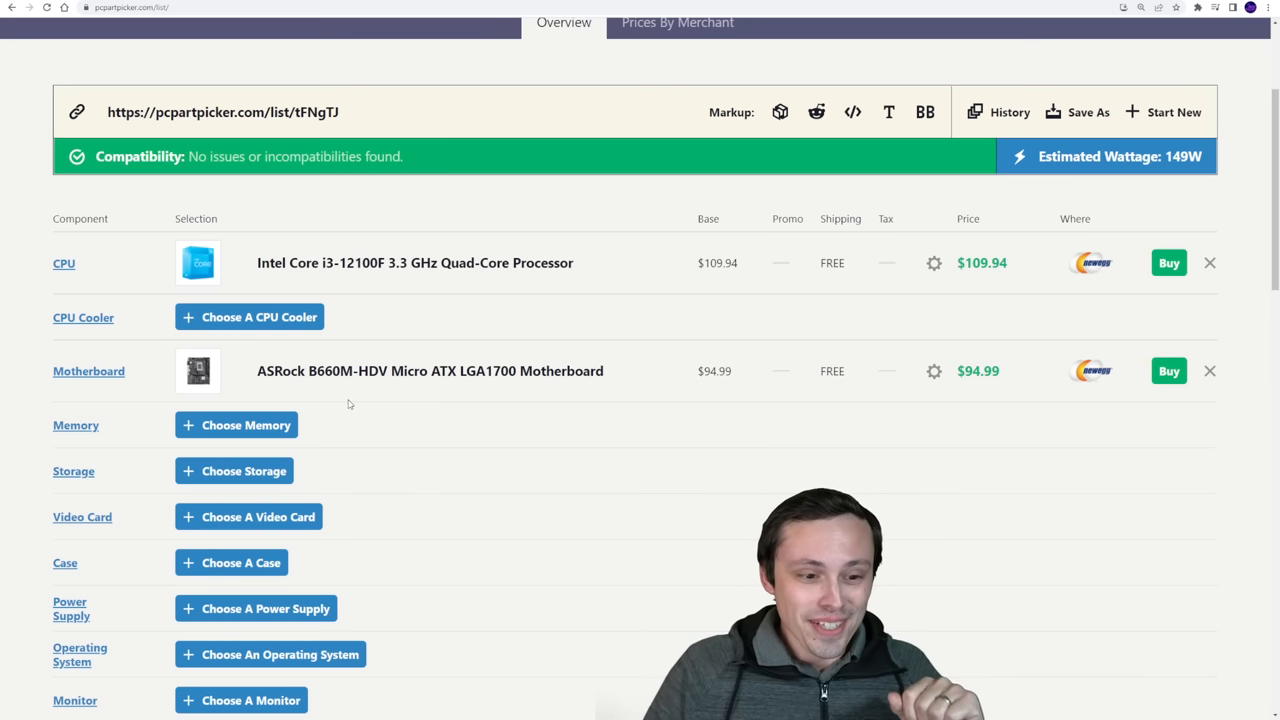
pyautogui.moveTo(356, 328)
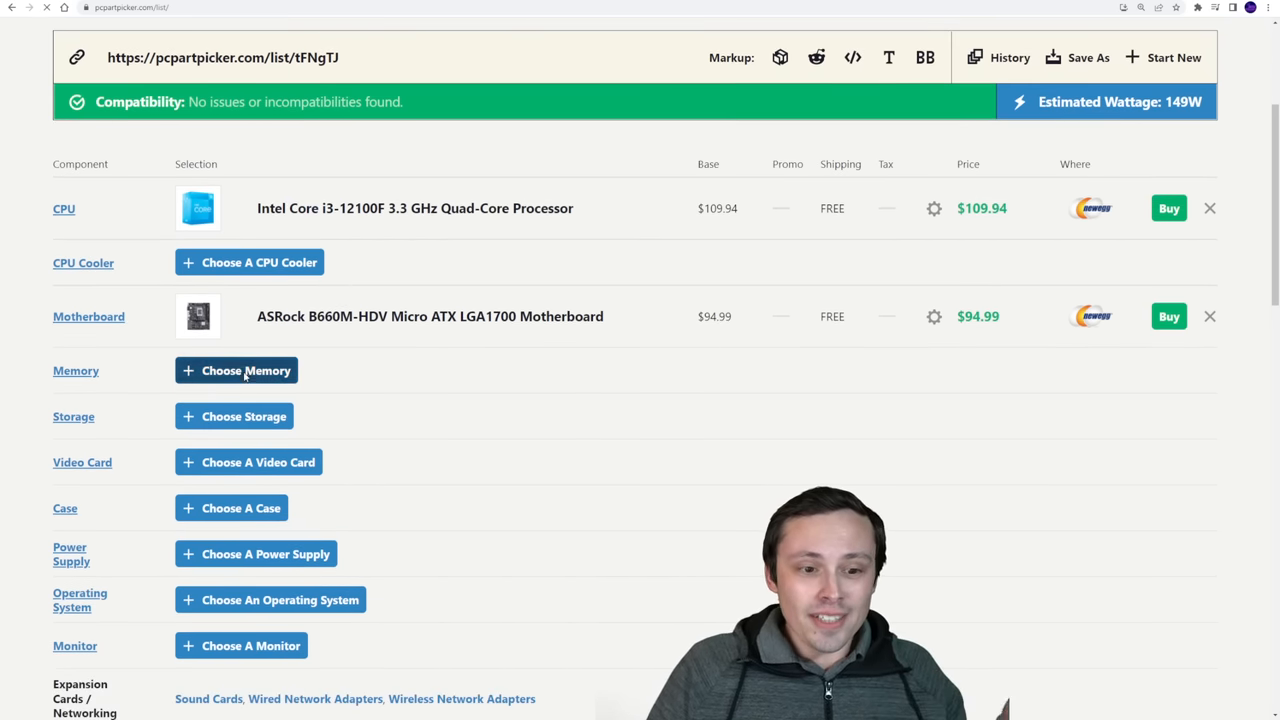
# Filter the compatible memory catalogue to 2 x 8GB kits only.
pyautogui.click(236, 370)
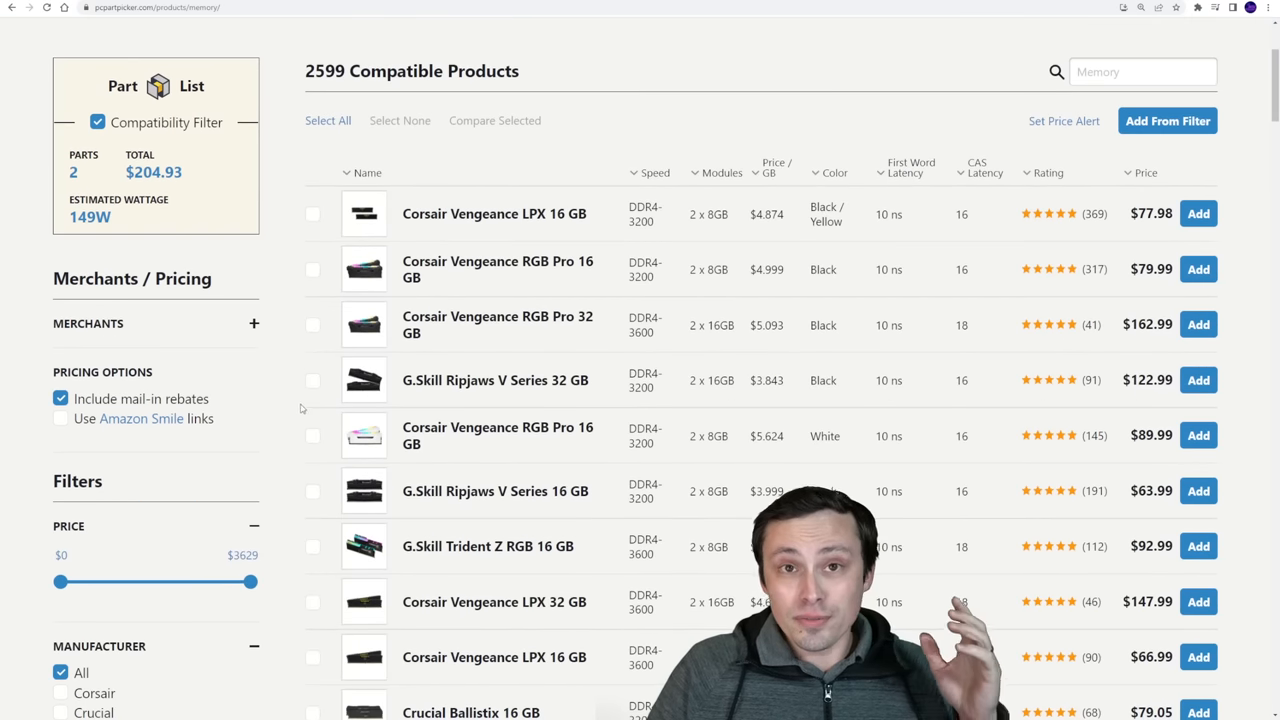
pyautogui.scroll(-3)
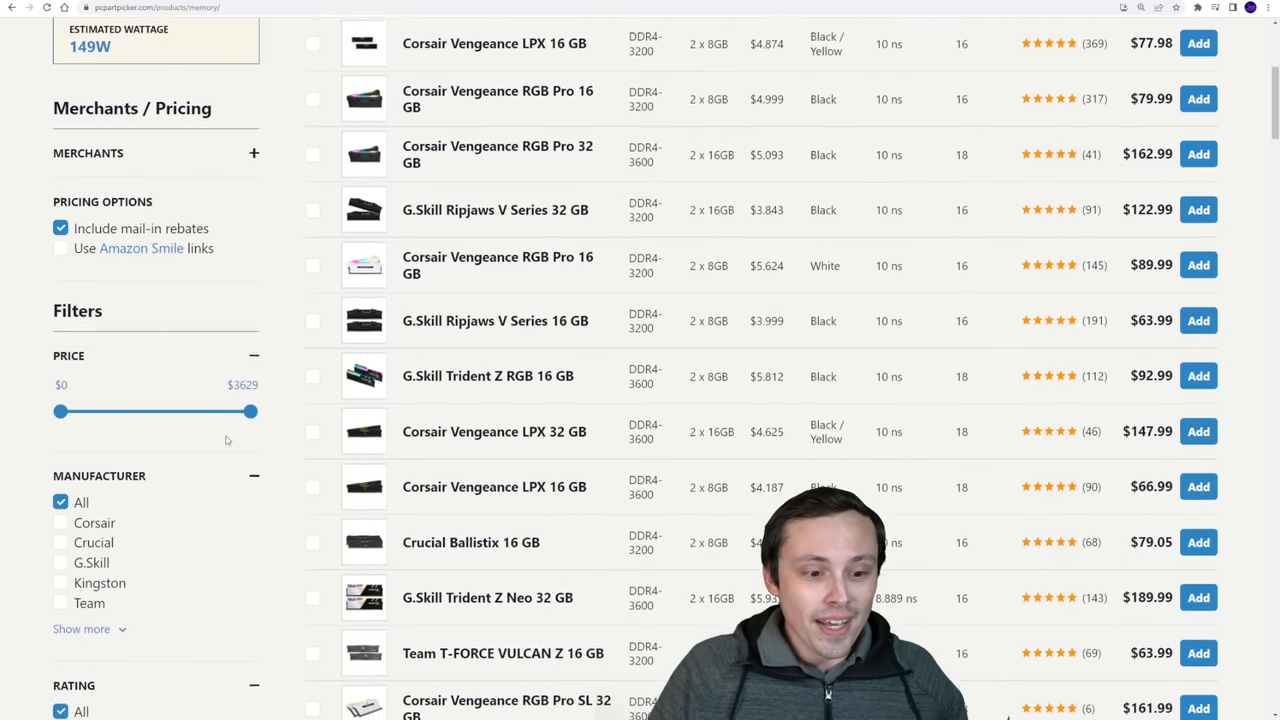
pyautogui.scroll(-3)
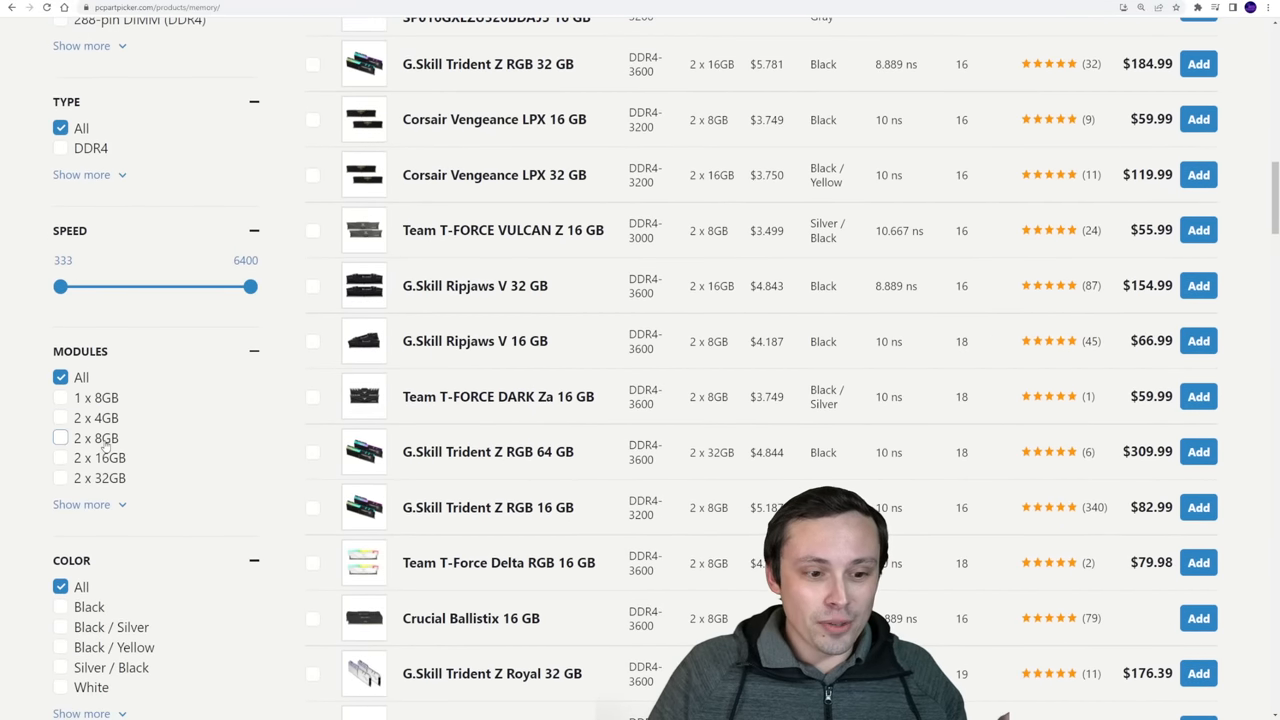
pyautogui.click(60, 438)
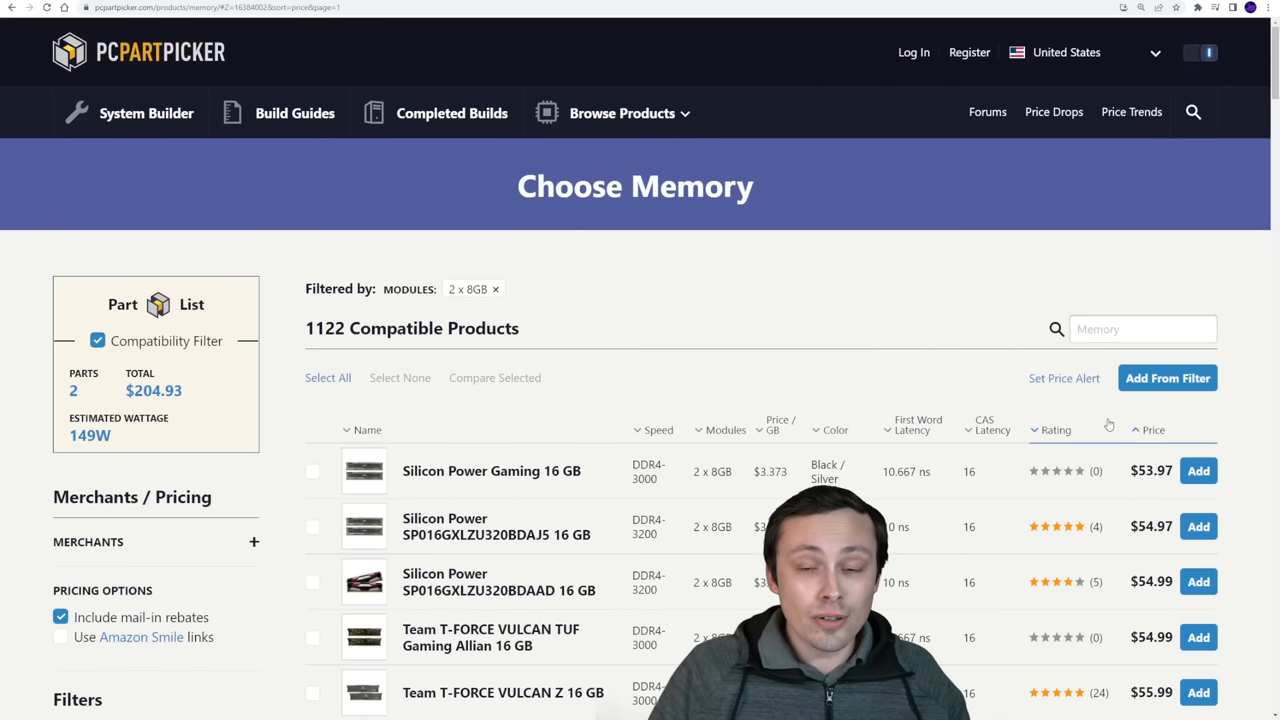
# Add the Silicon Power 16 GB DDR4-3200 CL16 kit at $54.97.
pyautogui.scroll(-3)
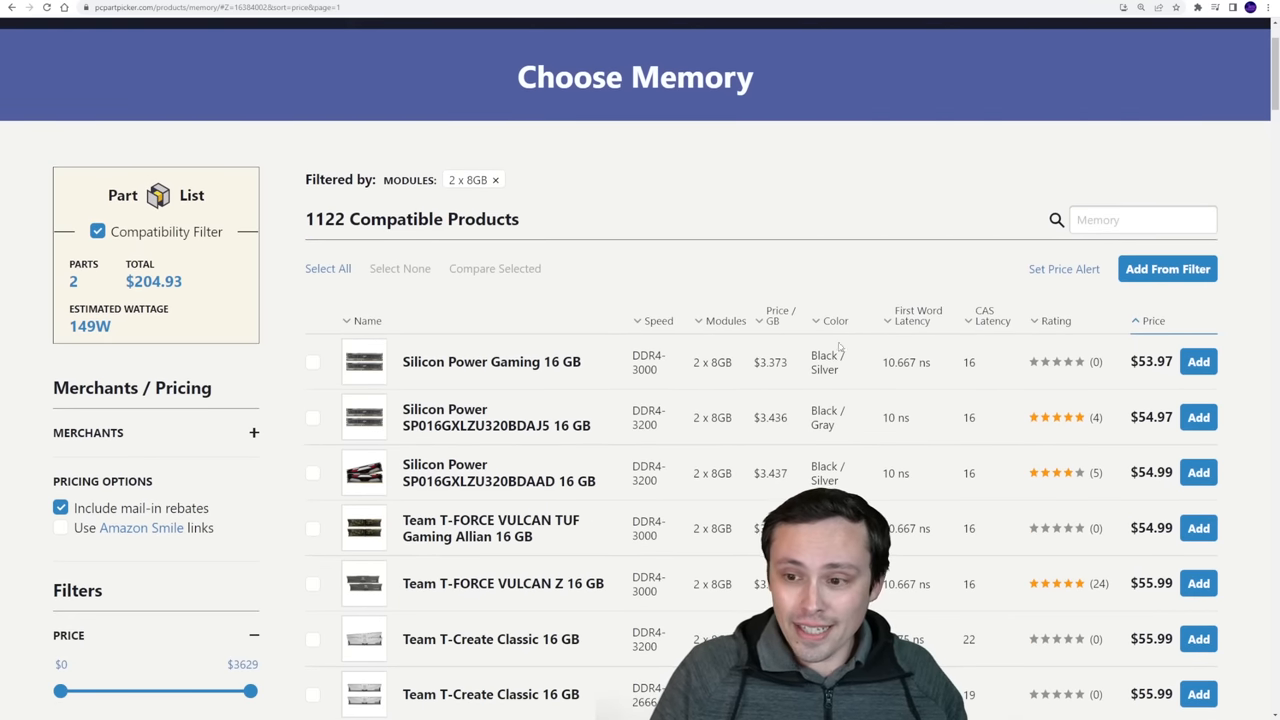
pyautogui.scroll(-3)
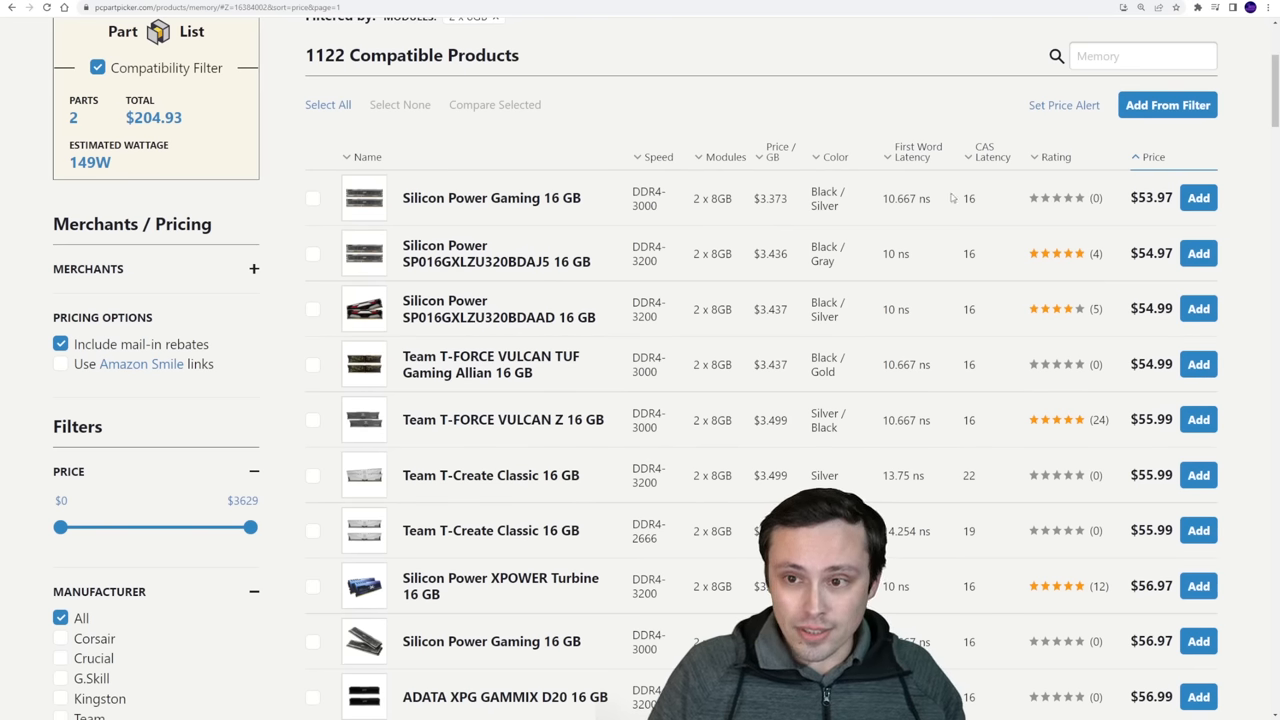
pyautogui.doubleClick(968, 198)
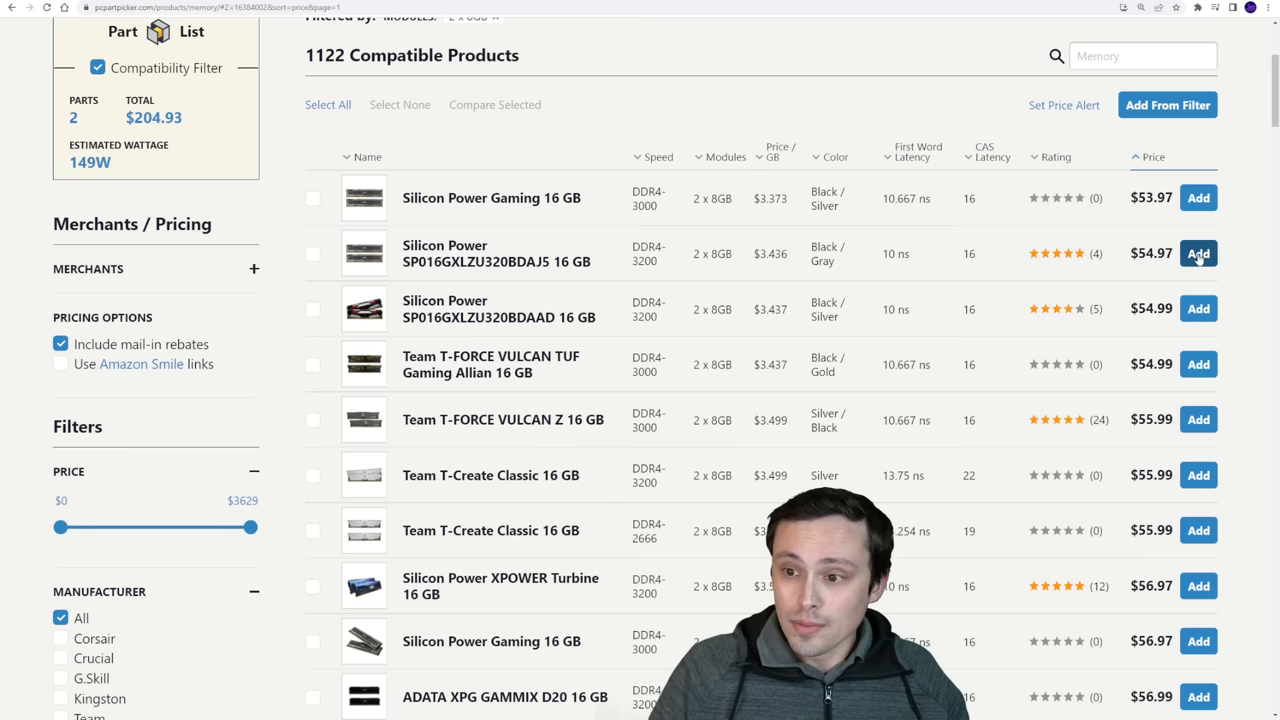
pyautogui.click(1198, 252)
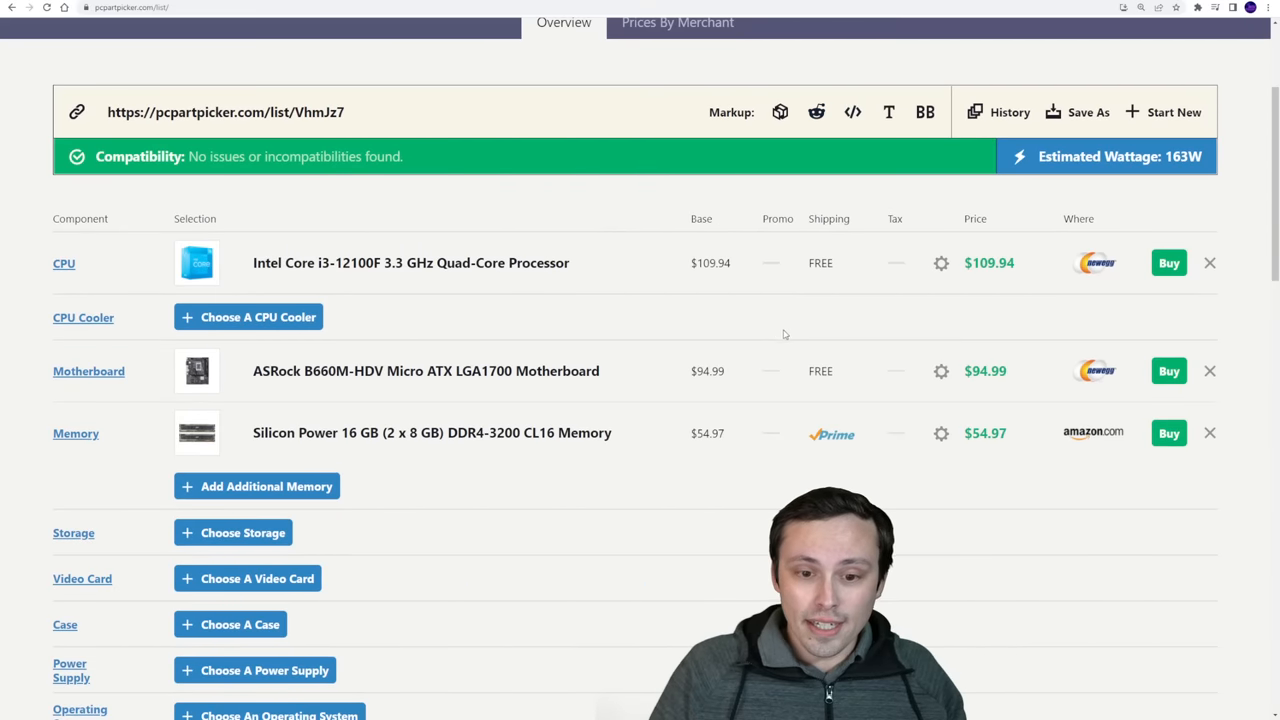
pyautogui.moveTo(714, 348)
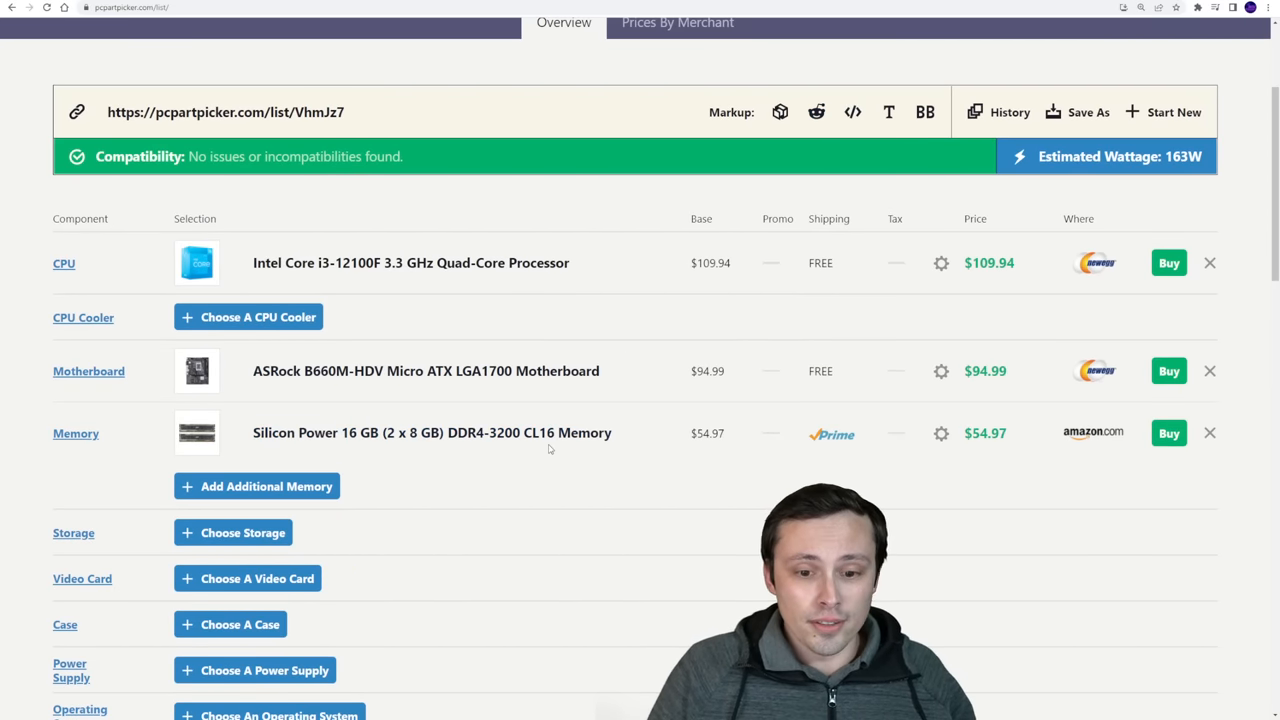
# Open the catalogue of 5002 compatible video cards.
pyautogui.scroll(-3)
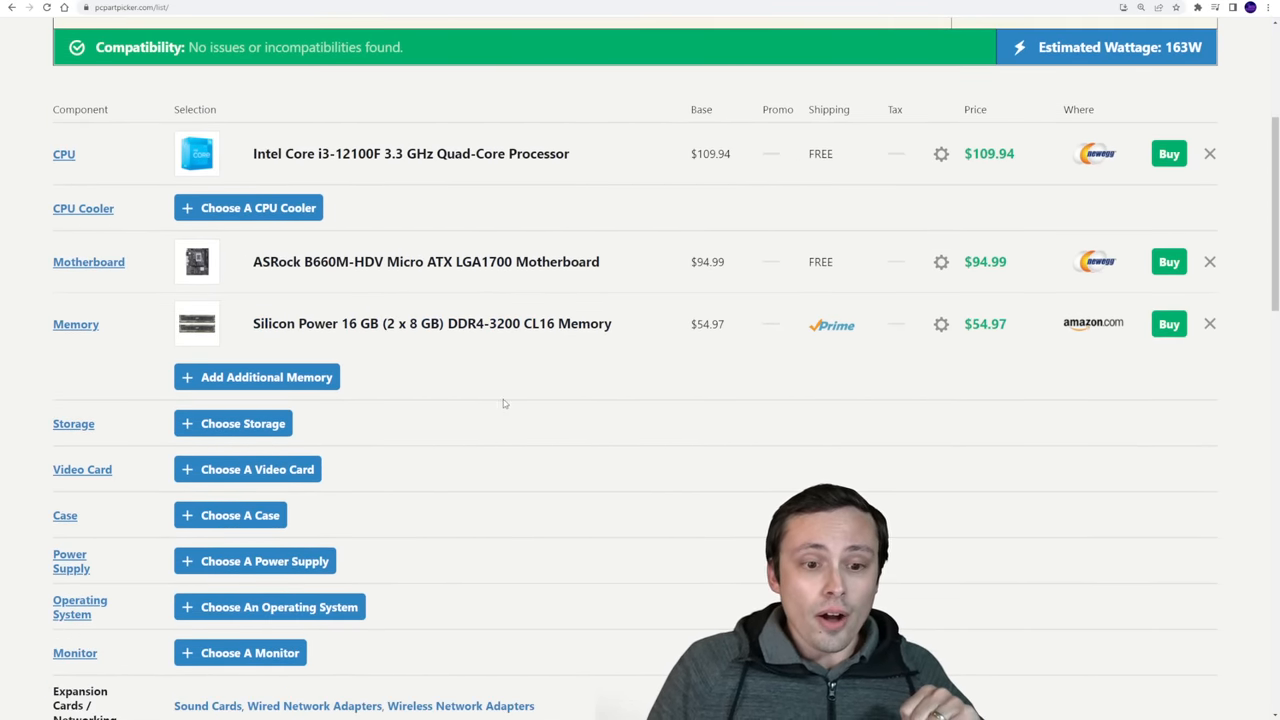
pyautogui.scroll(-3)
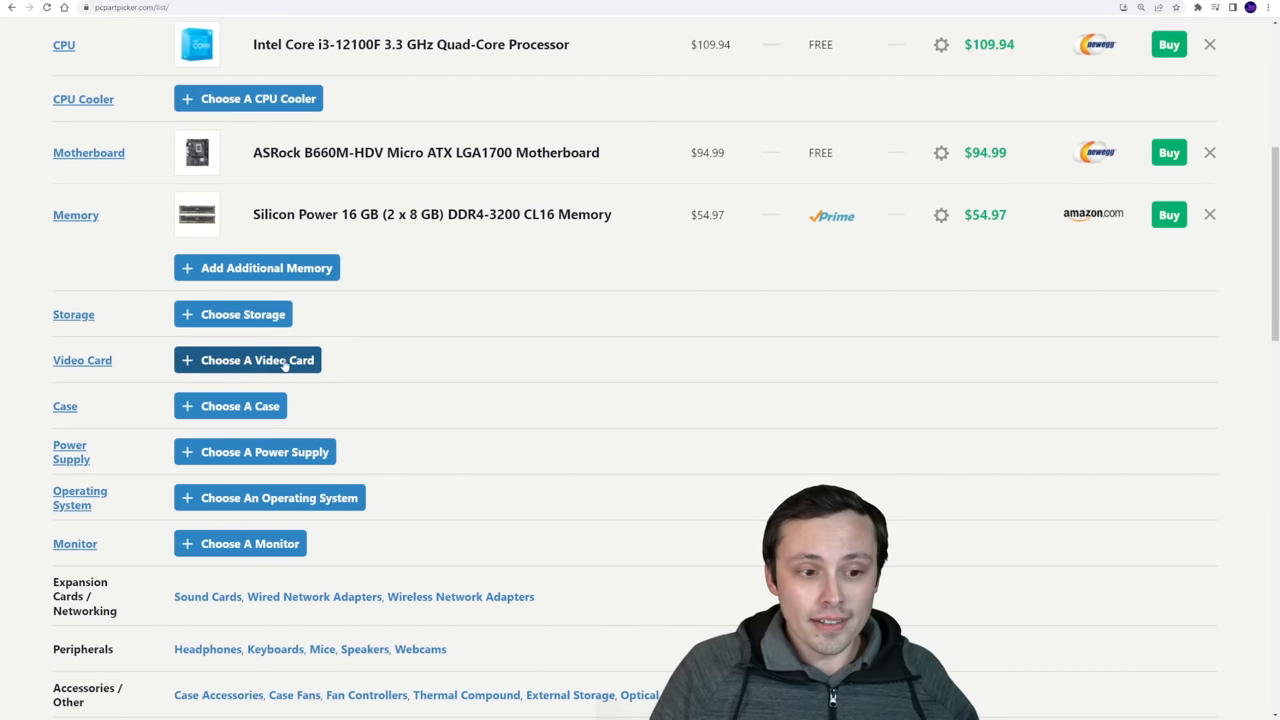
pyautogui.click(246, 360)
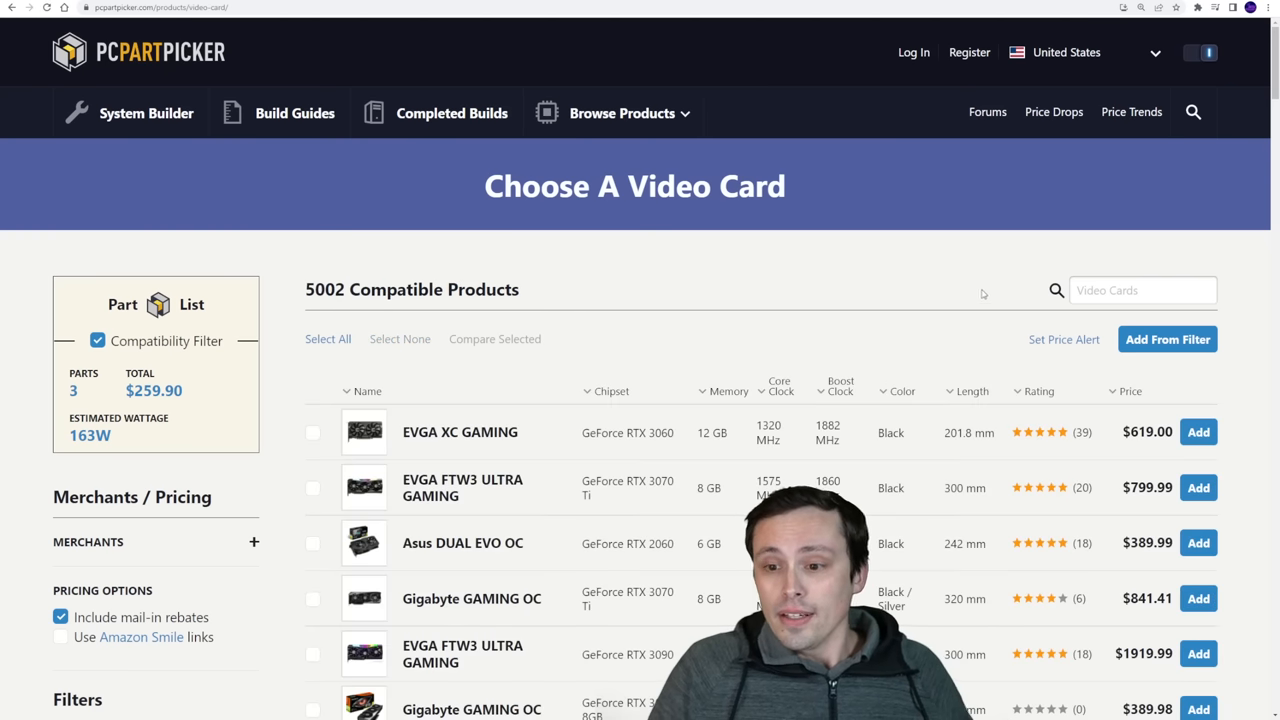
# Narrow the video cards to the wanted chipsets in the Chipset filter.
pyautogui.click(1142, 290)
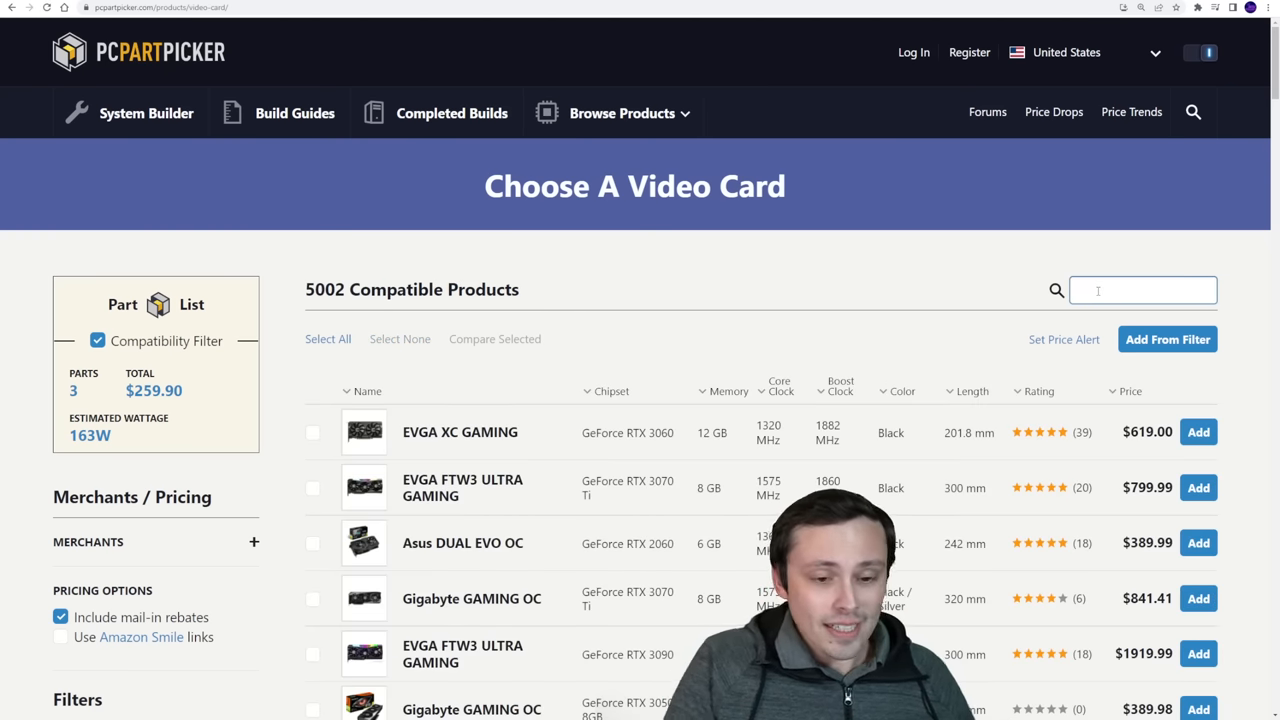
pyautogui.scroll(-3)
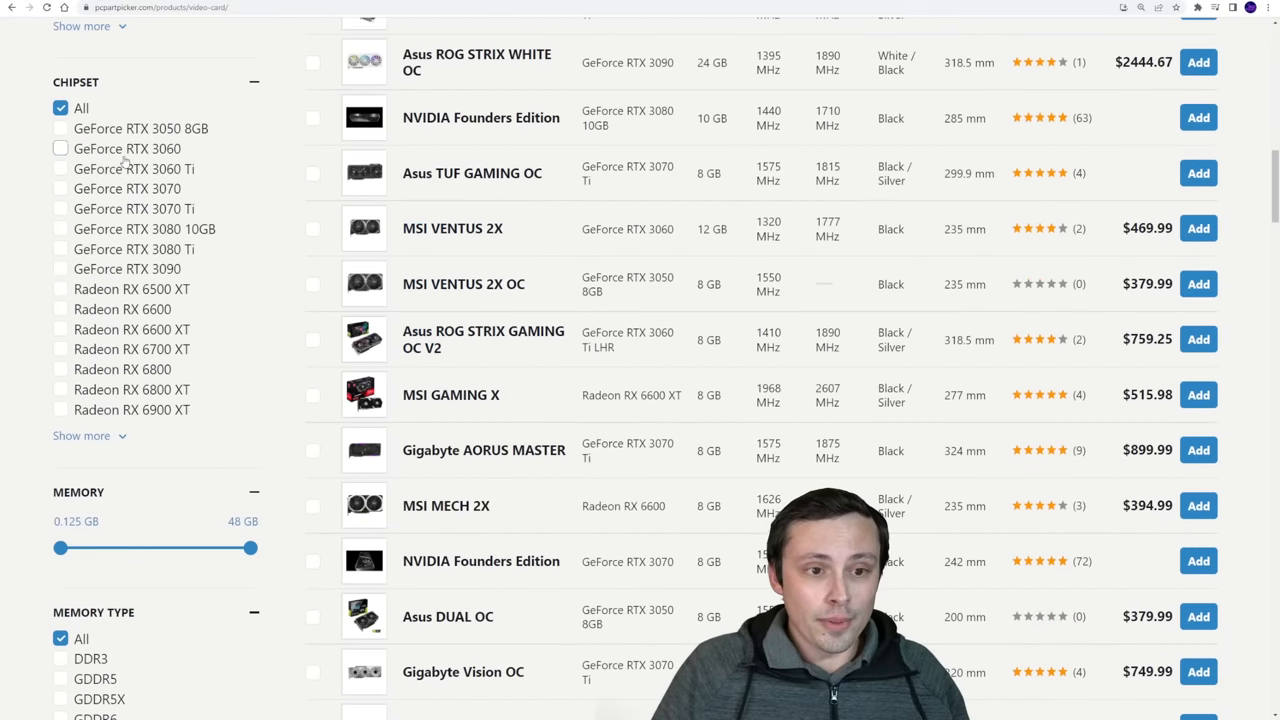
pyautogui.click(60, 148)
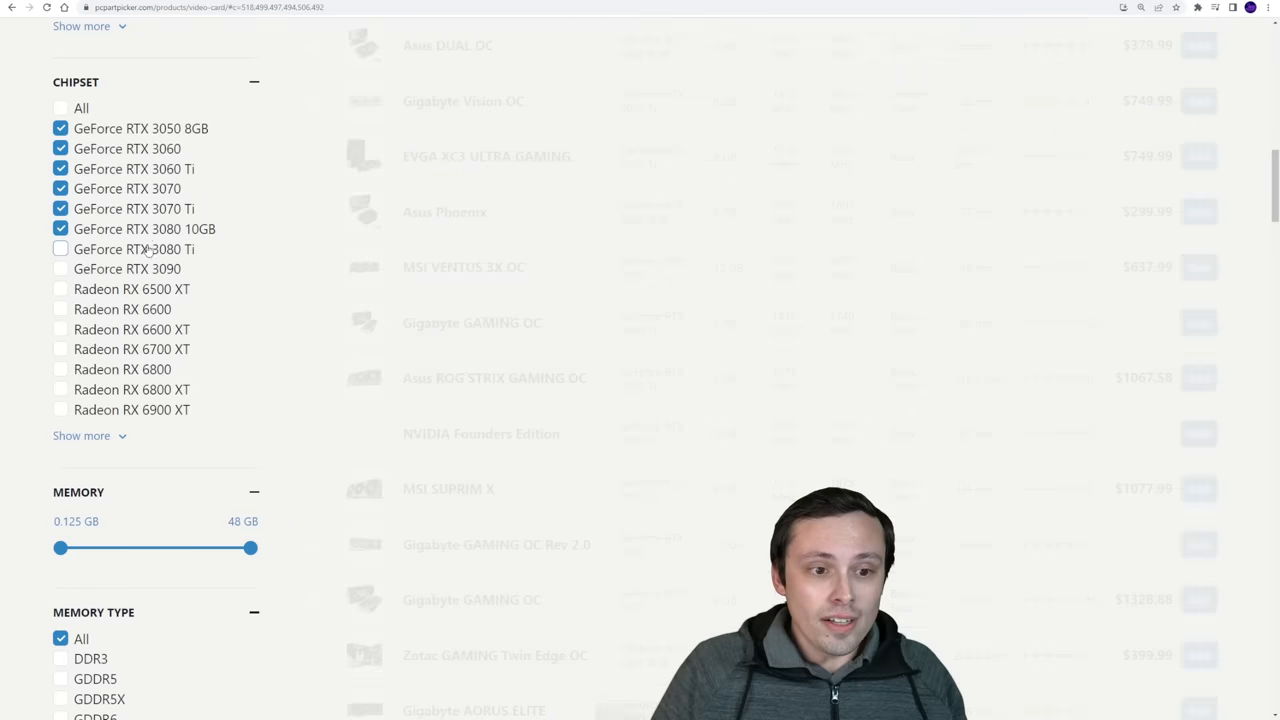
pyautogui.click(60, 328)
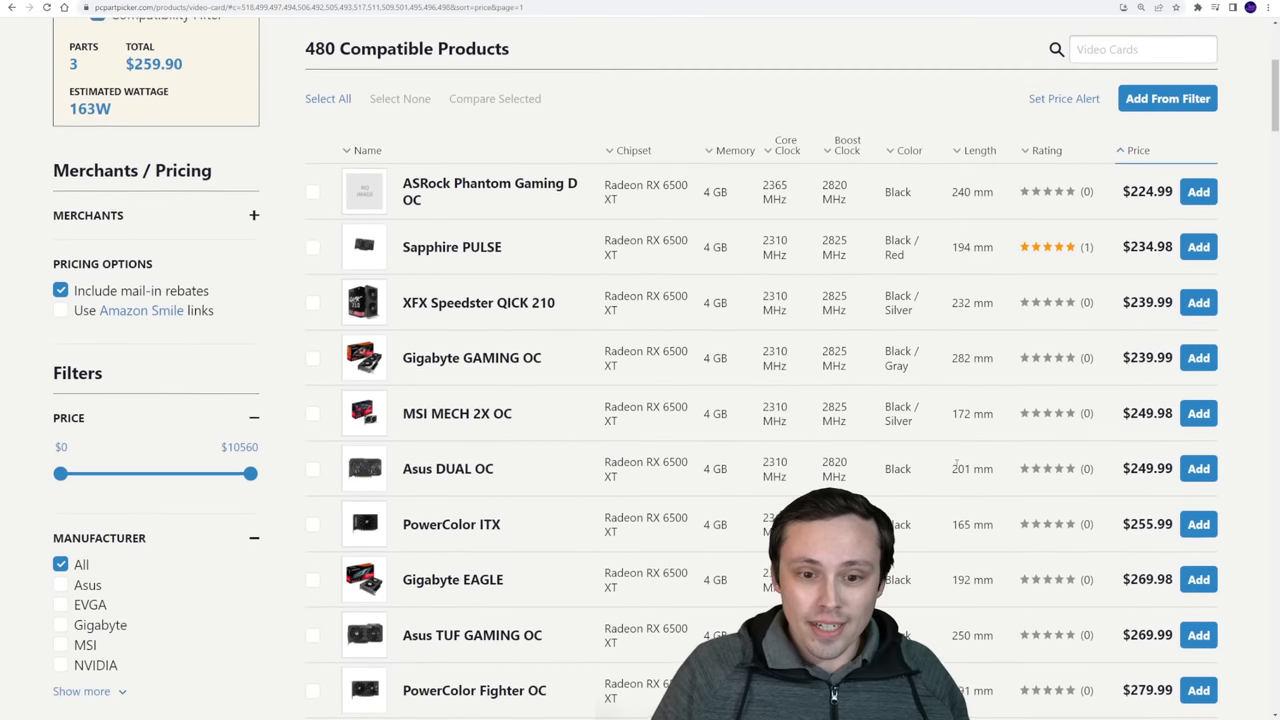
pyautogui.scroll(-3)
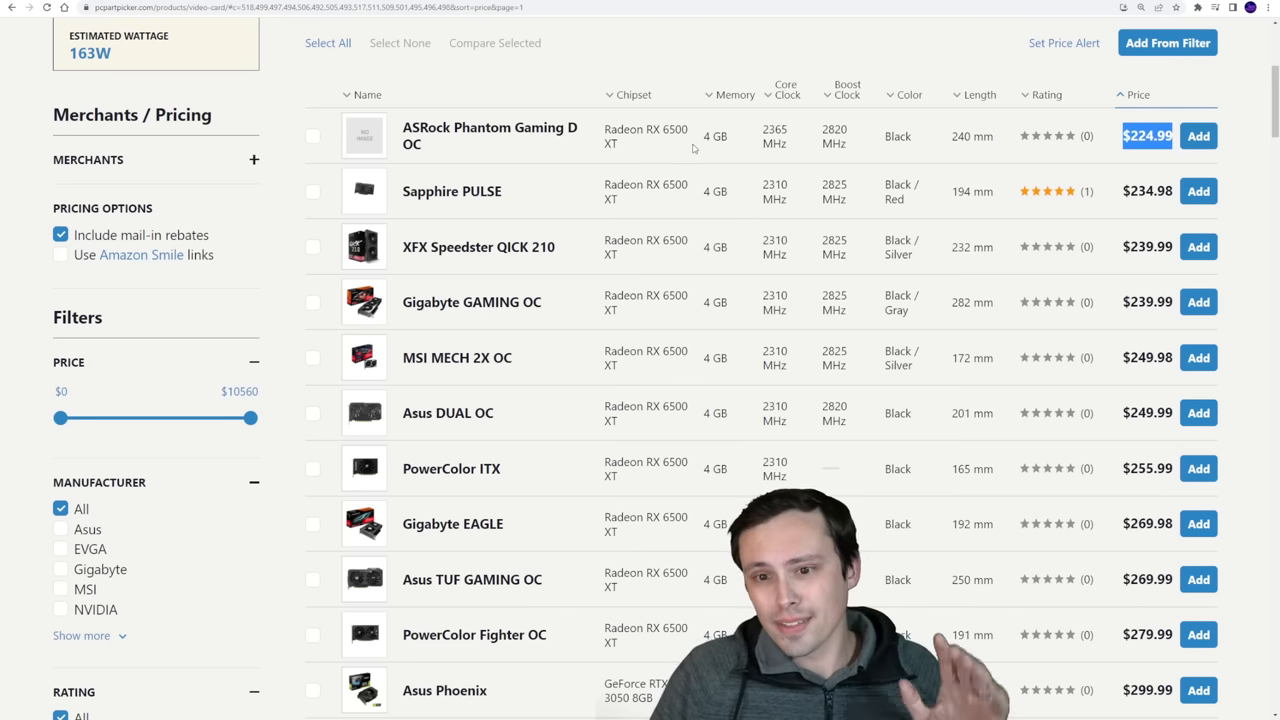
# Add the Asus GeForce RTX 3050 8GB Phoenix card at $299.99.
pyautogui.scroll(-3)
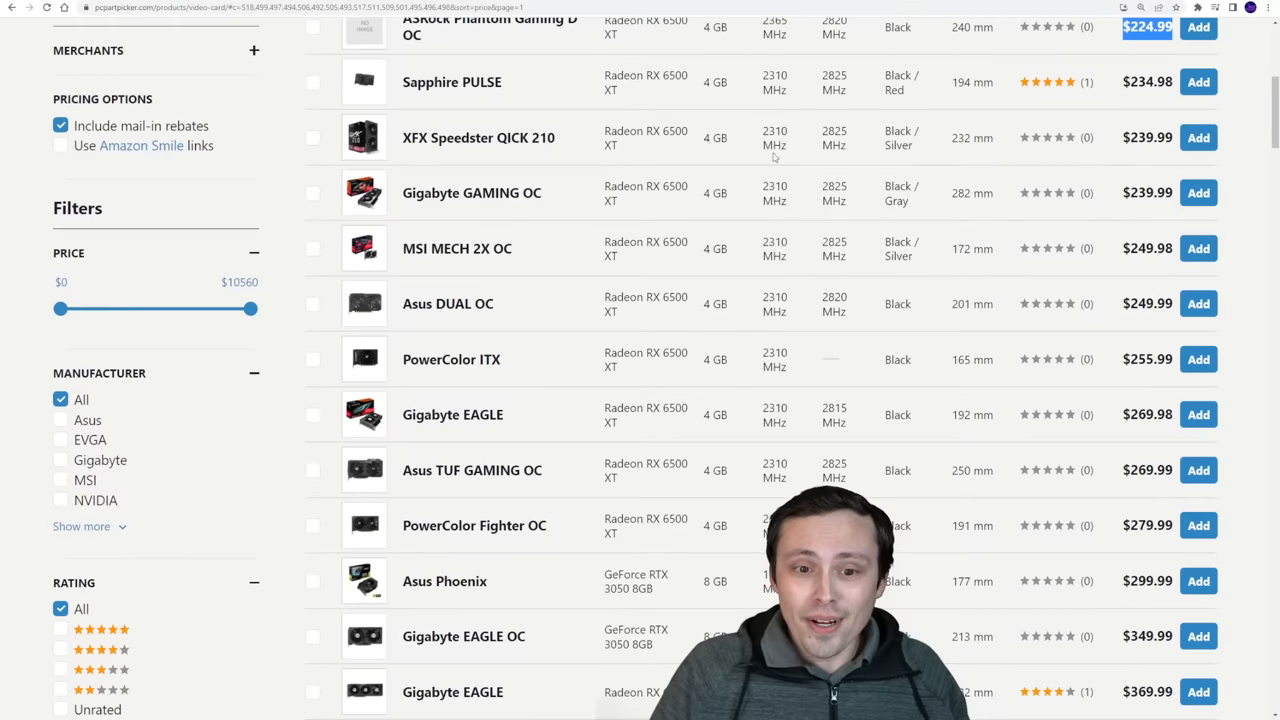
pyautogui.scroll(-3)
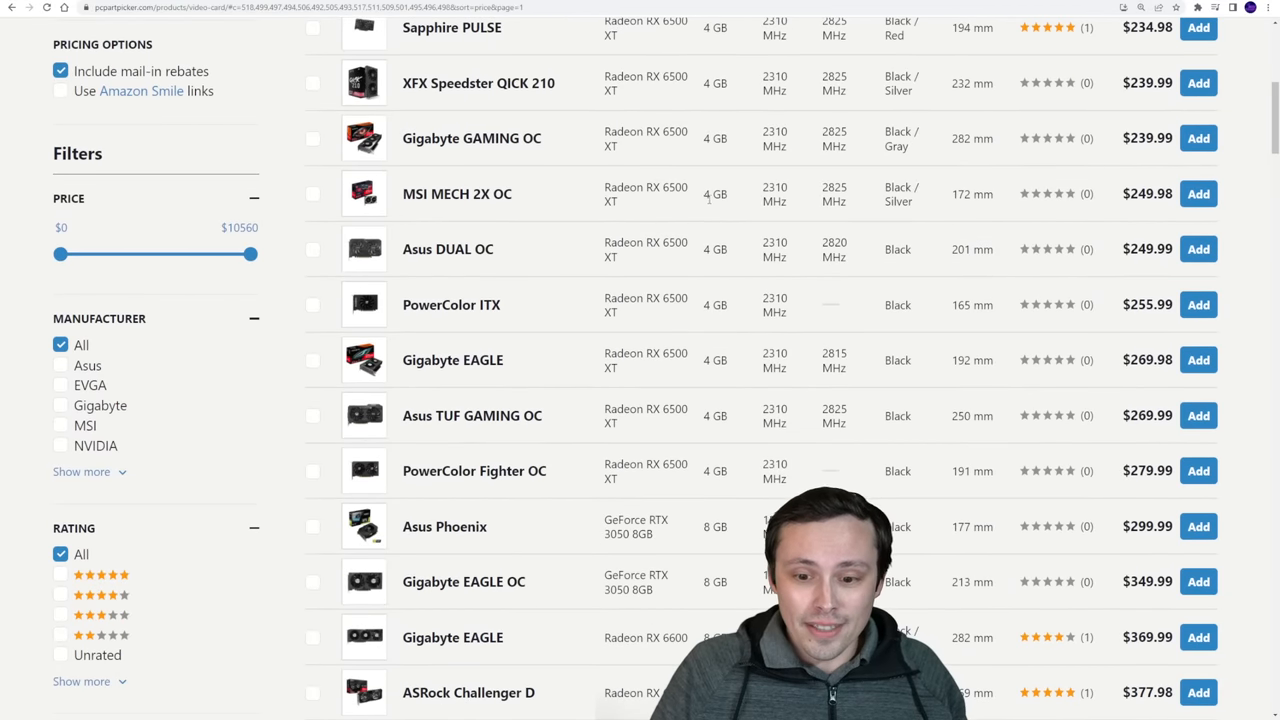
pyautogui.moveTo(664, 156)
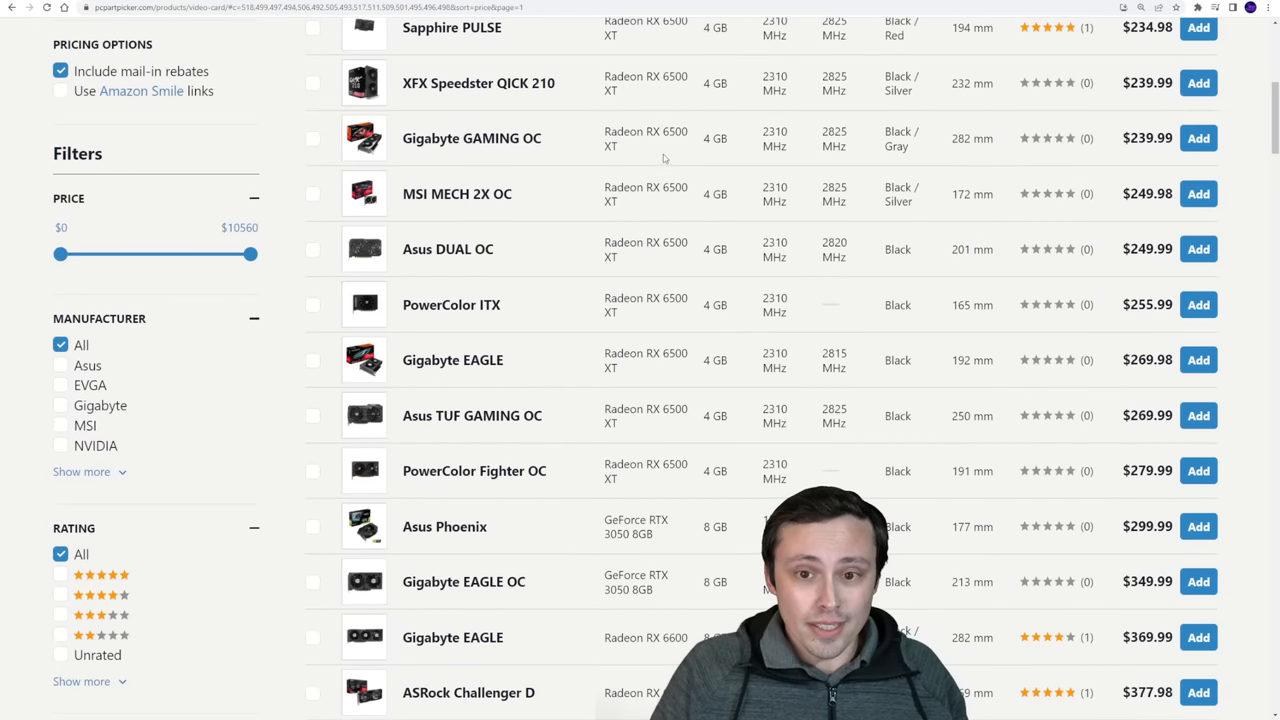
pyautogui.scroll(-3)
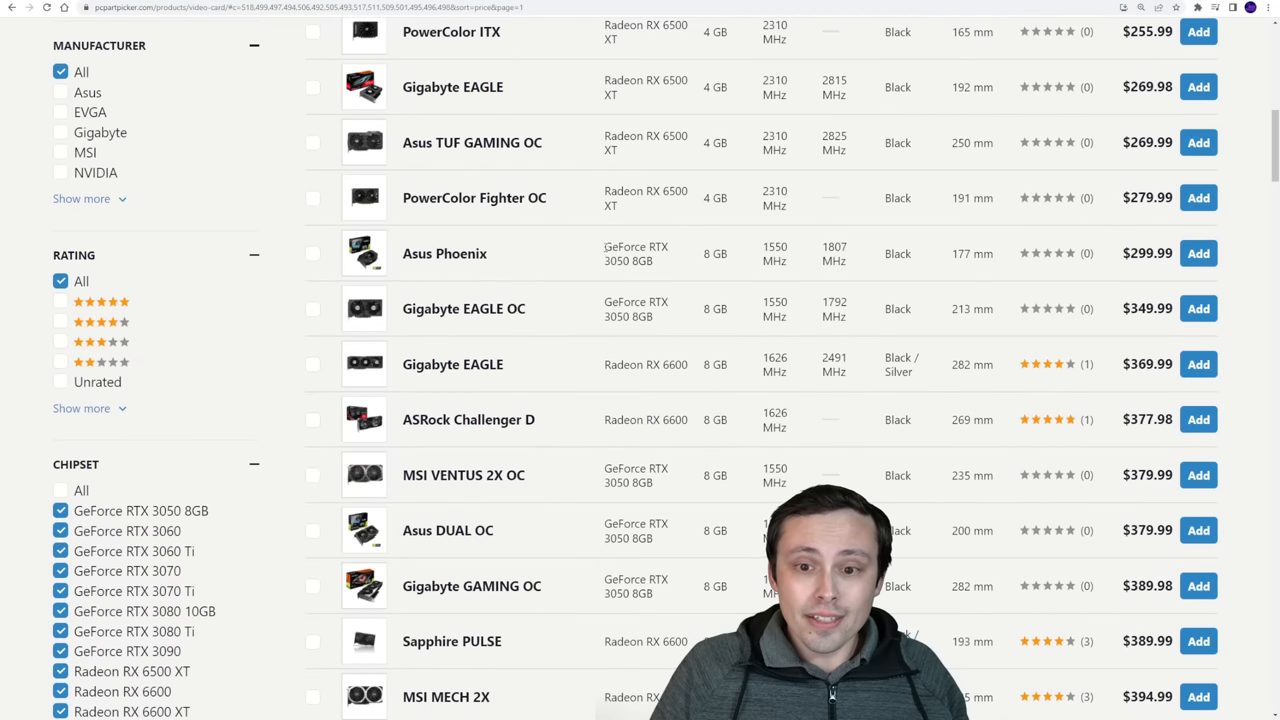
pyautogui.doubleClick(636, 252)
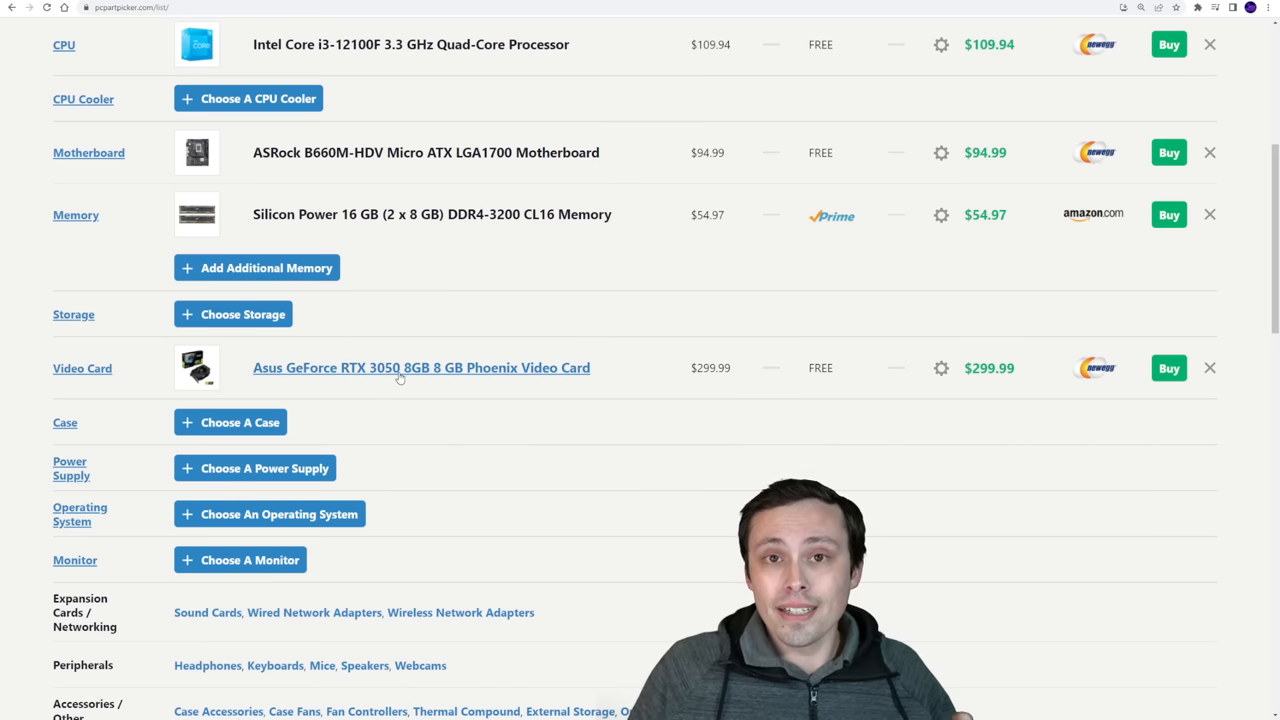
pyautogui.moveTo(442, 352)
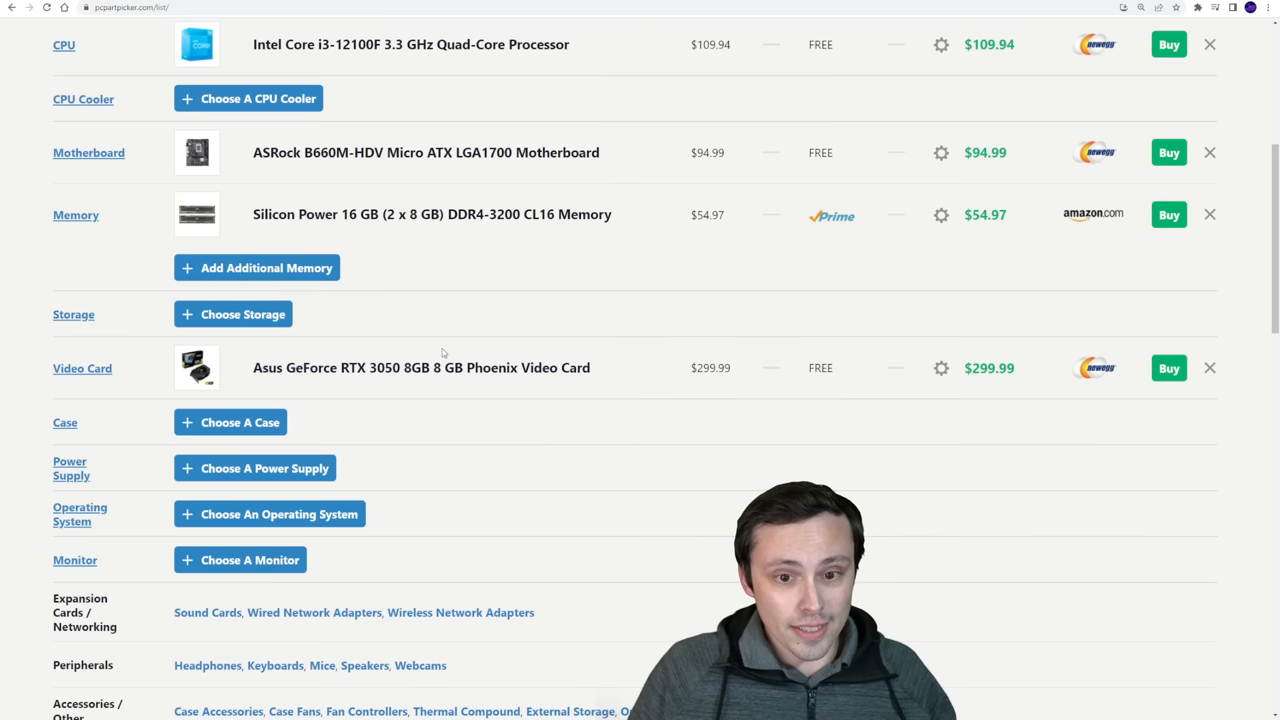
pyautogui.moveTo(420, 368)
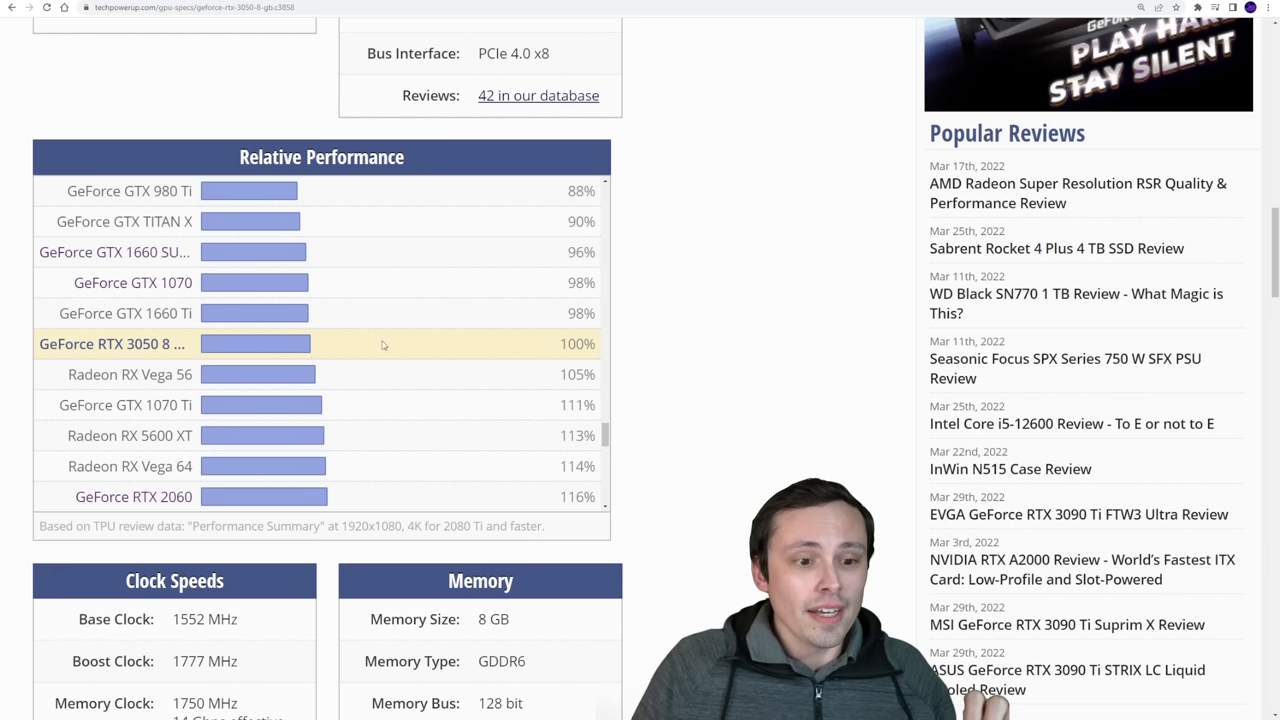
pyautogui.moveTo(252, 304)
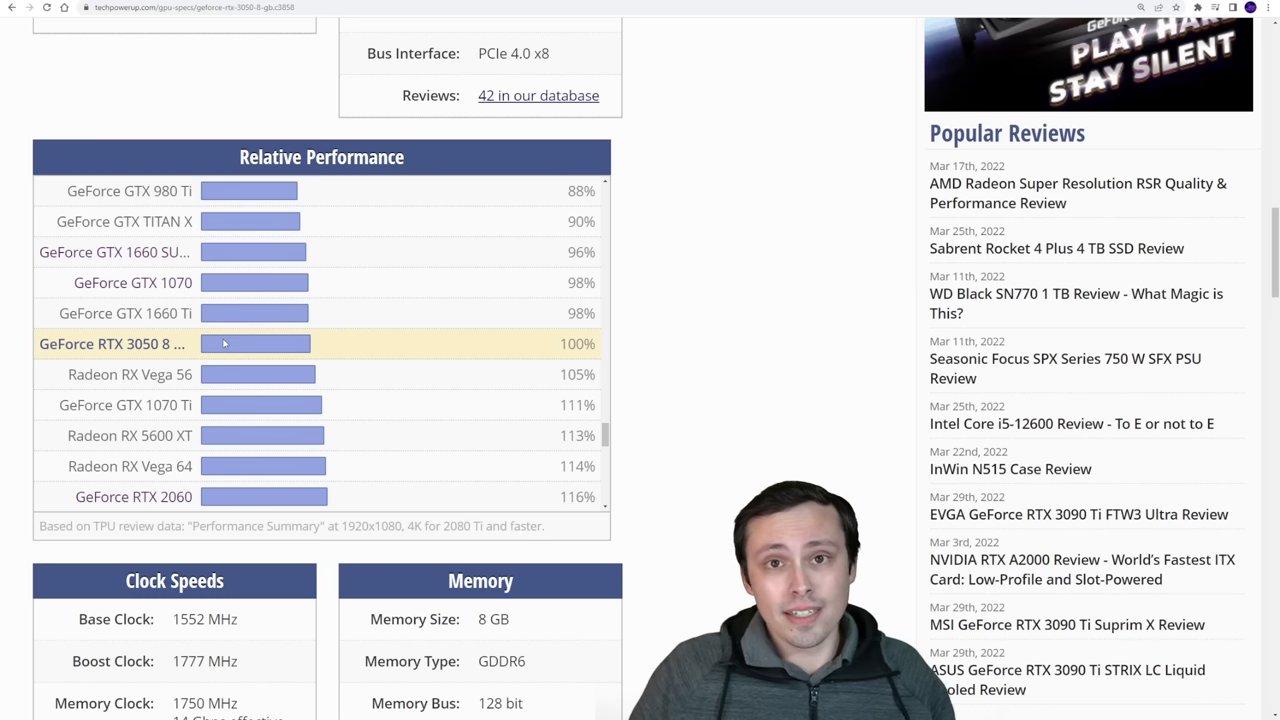
pyautogui.moveTo(240, 340)
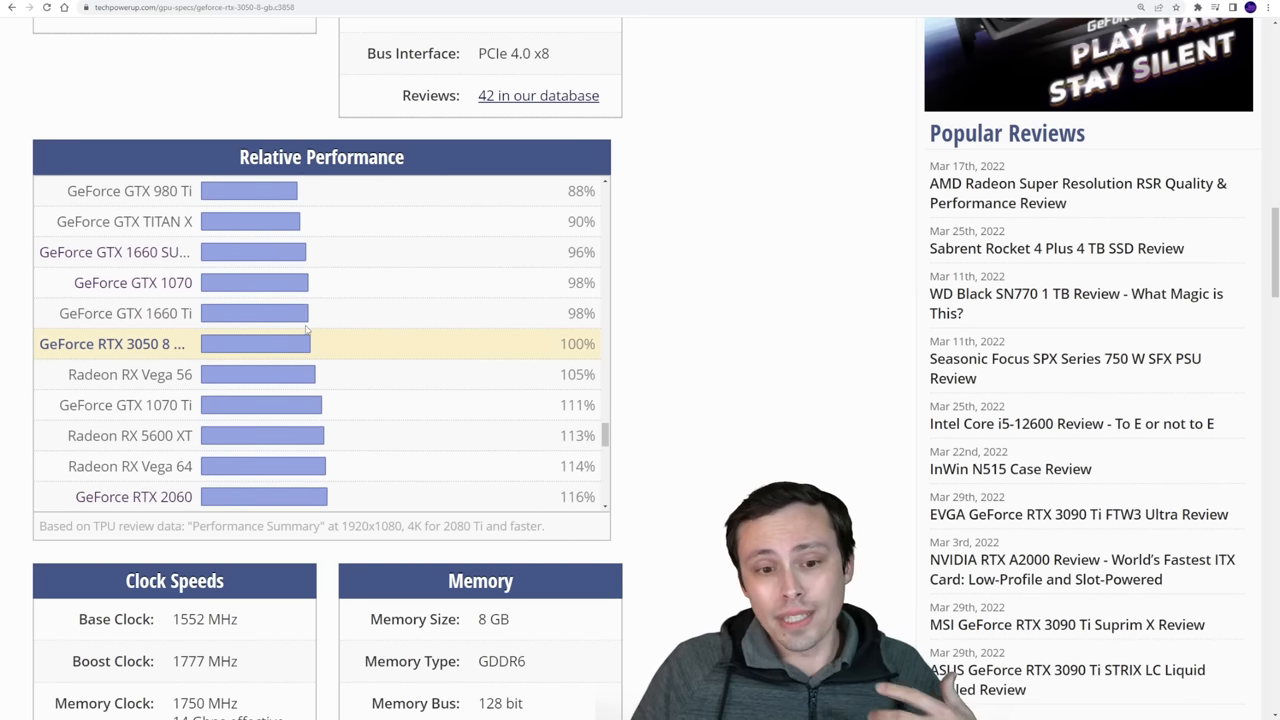
# Check TechPowerUp's RTX 3050 relative performance chart, marking the Radeon RX 6600 at 129%.
pyautogui.scroll(-3)
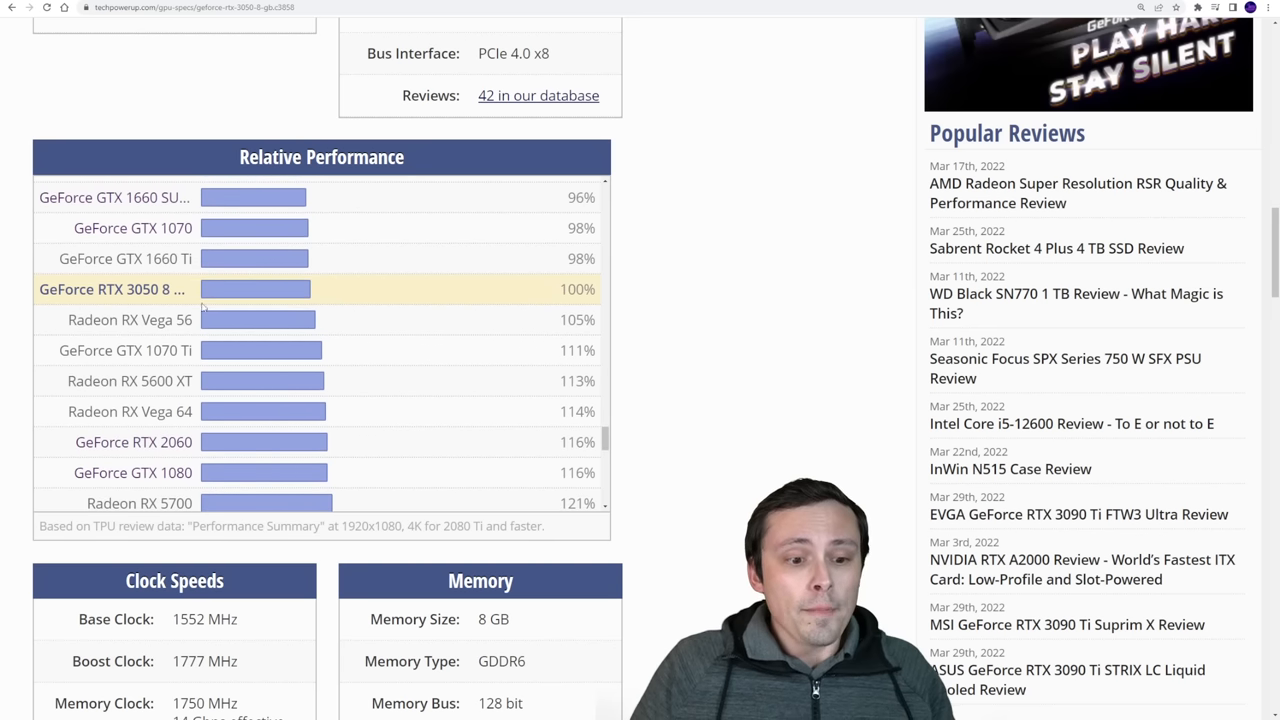
pyautogui.scroll(-3)
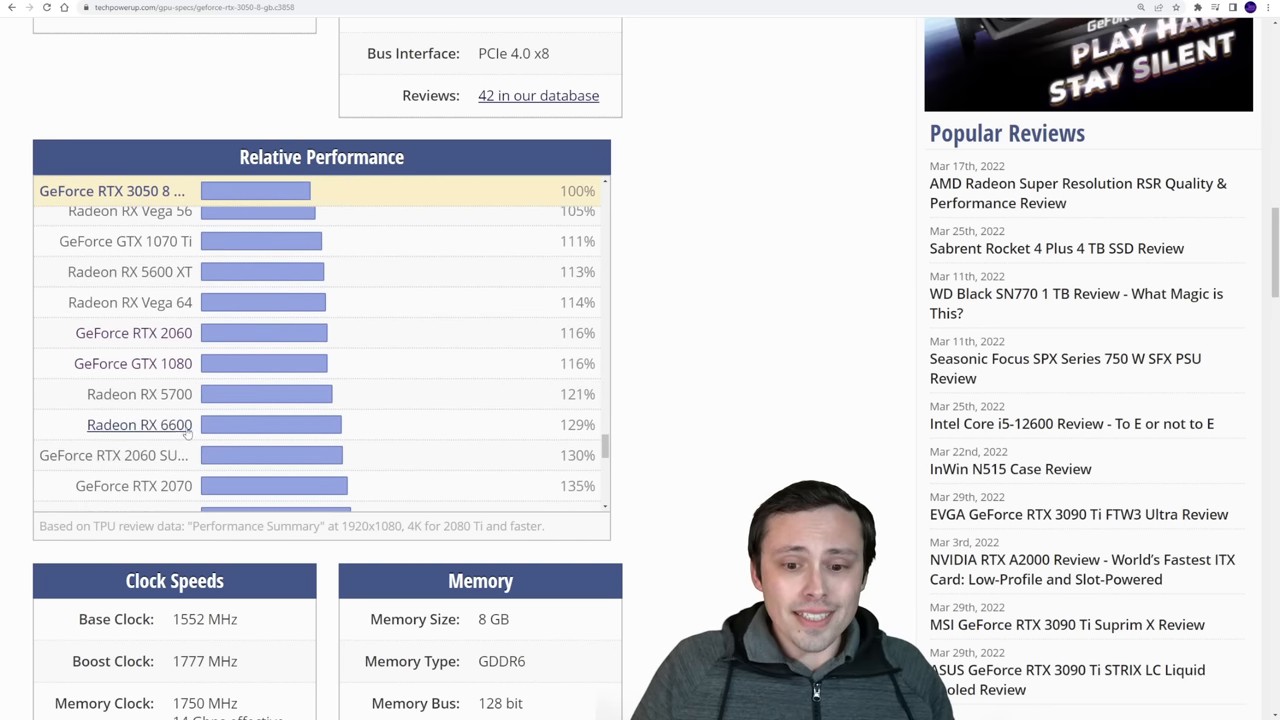
pyautogui.doubleClick(576, 424)
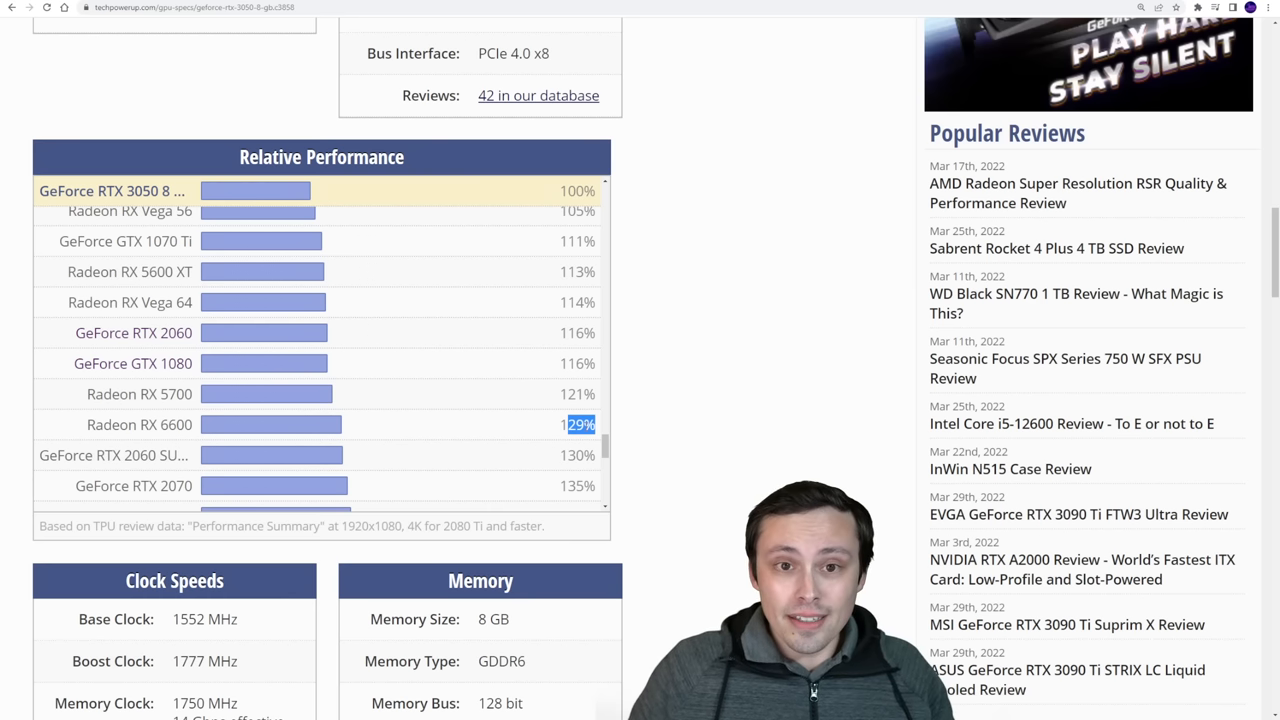
pyautogui.moveTo(140, 424)
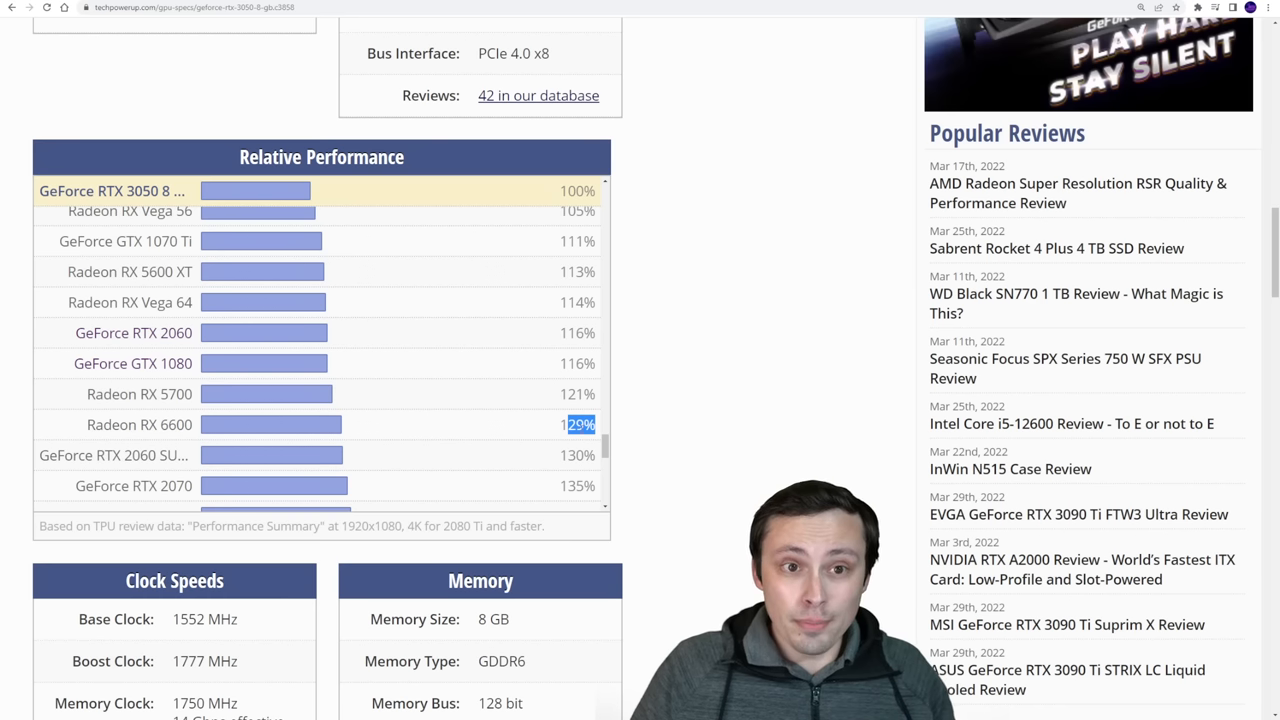
pyautogui.moveTo(538, 410)
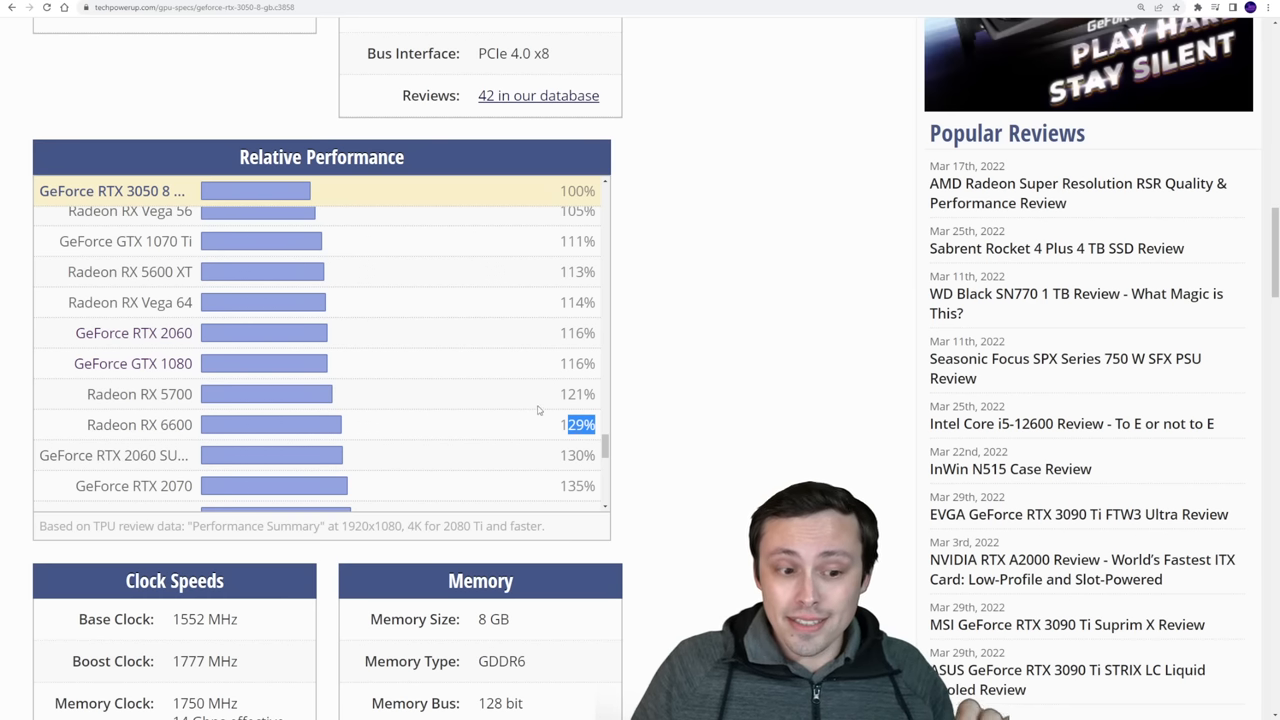
pyautogui.scroll(-3)
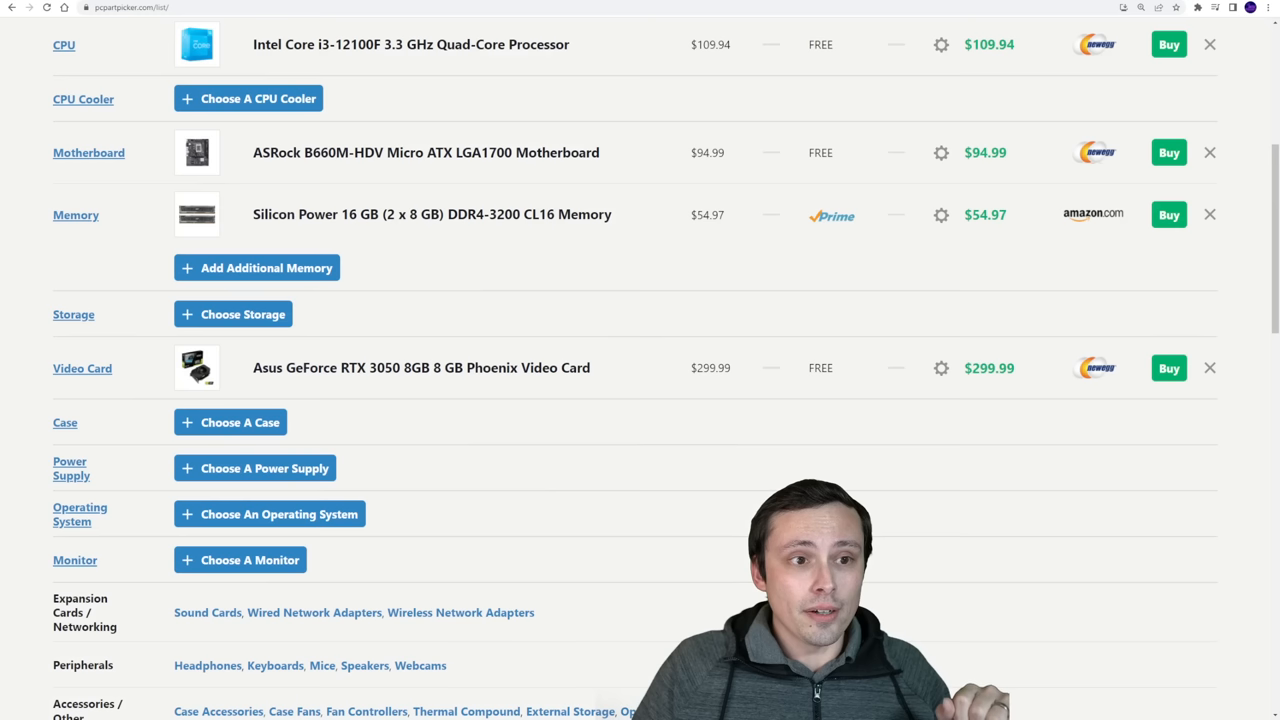
pyautogui.moveTo(408, 320)
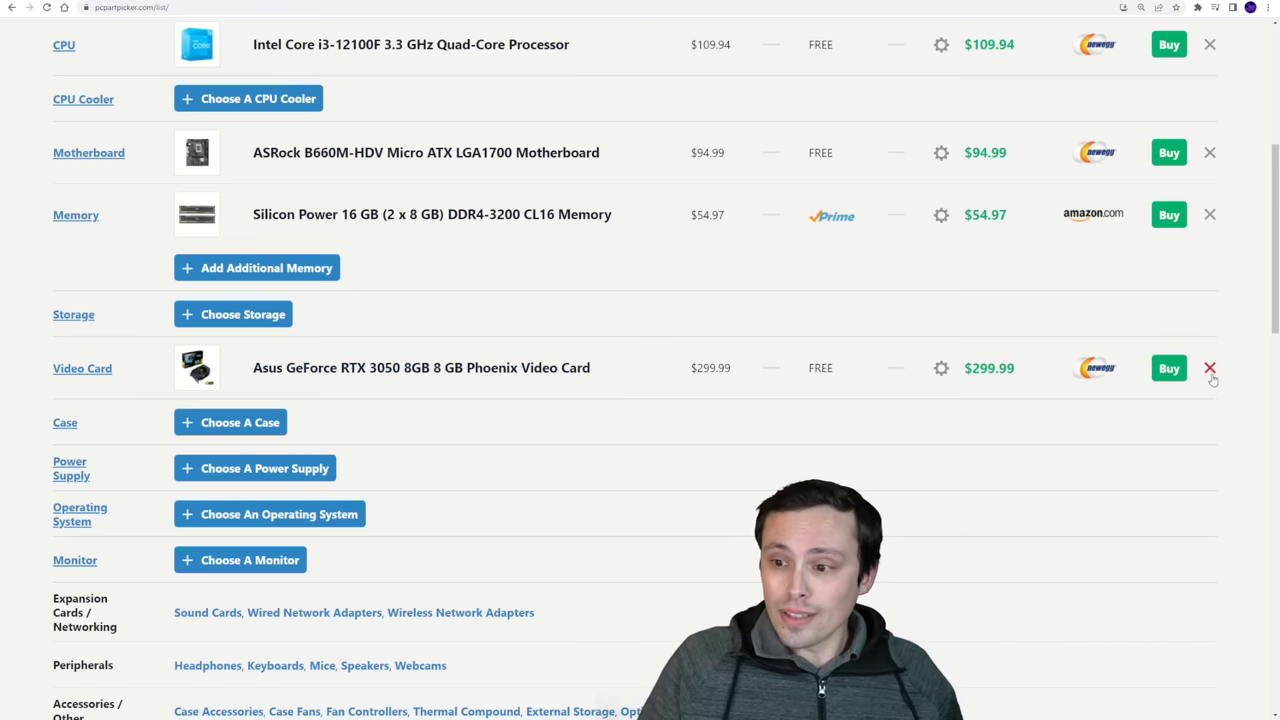
# Remove the RTX 3050, search the video card list for "rx 6600" and sort it by lowest price.
pyautogui.click(1210, 368)
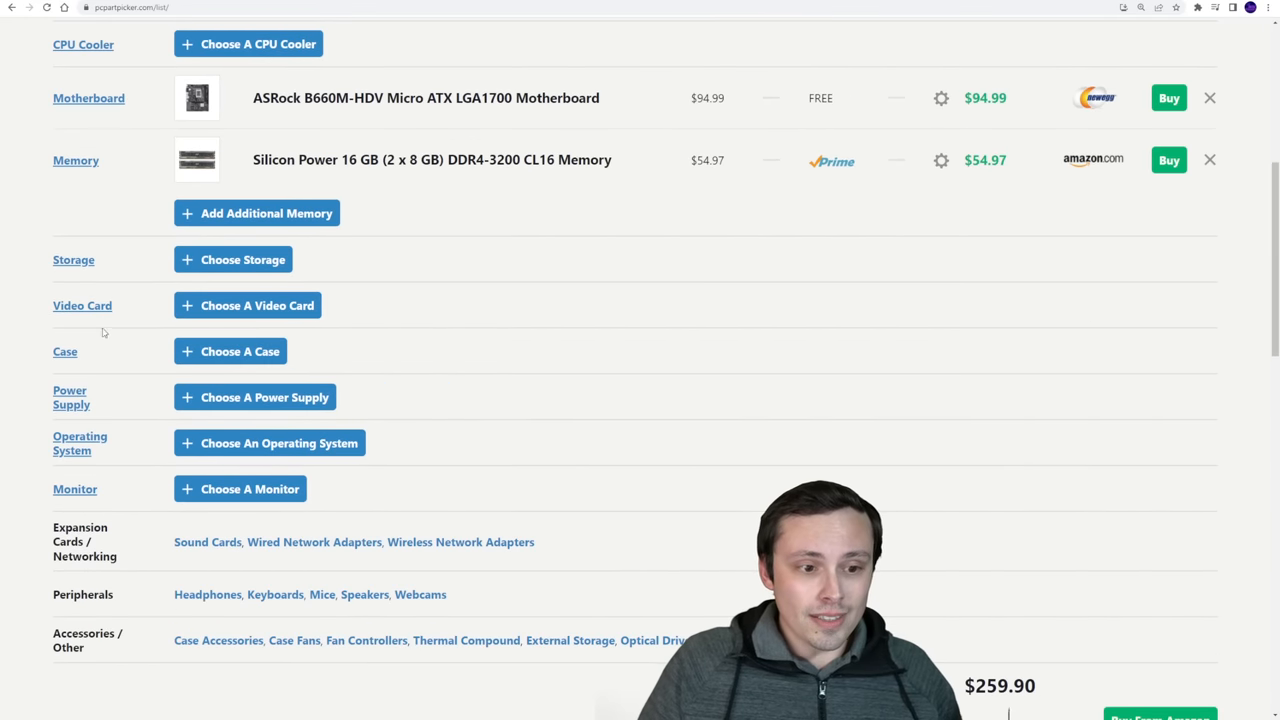
pyautogui.click(246, 304)
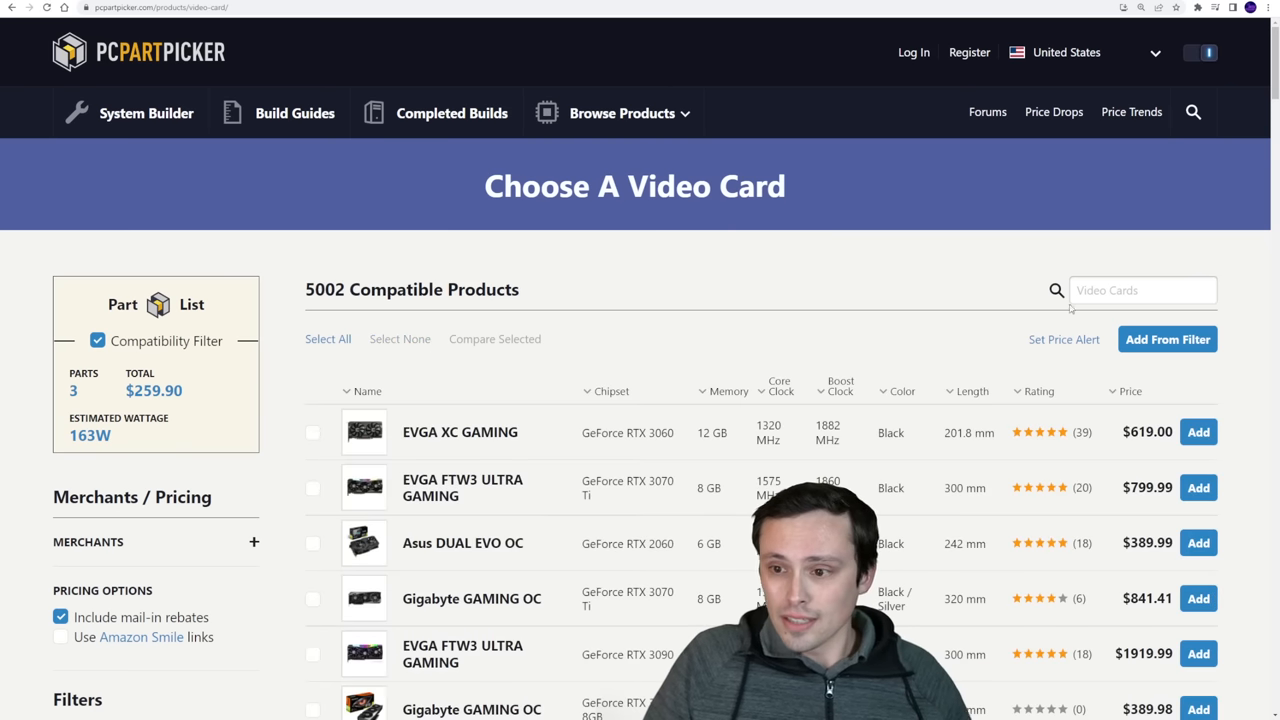
pyautogui.write('rx 6600')
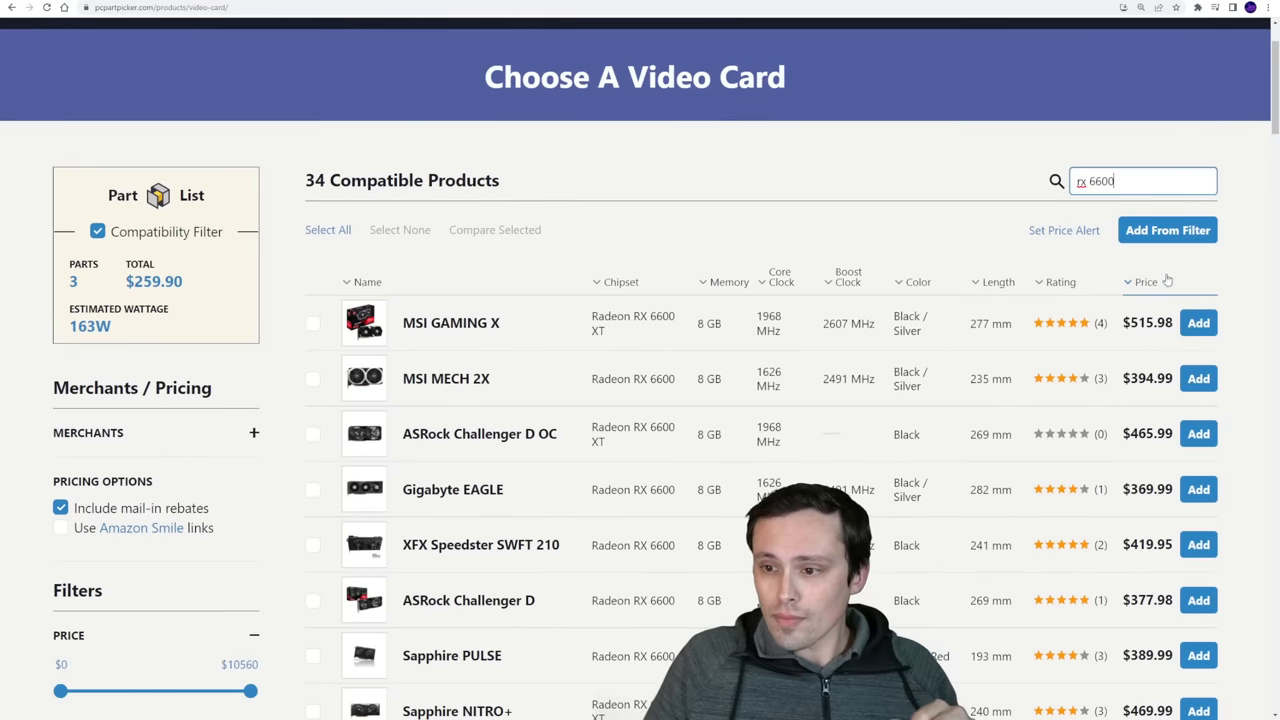
pyautogui.click(1144, 280)
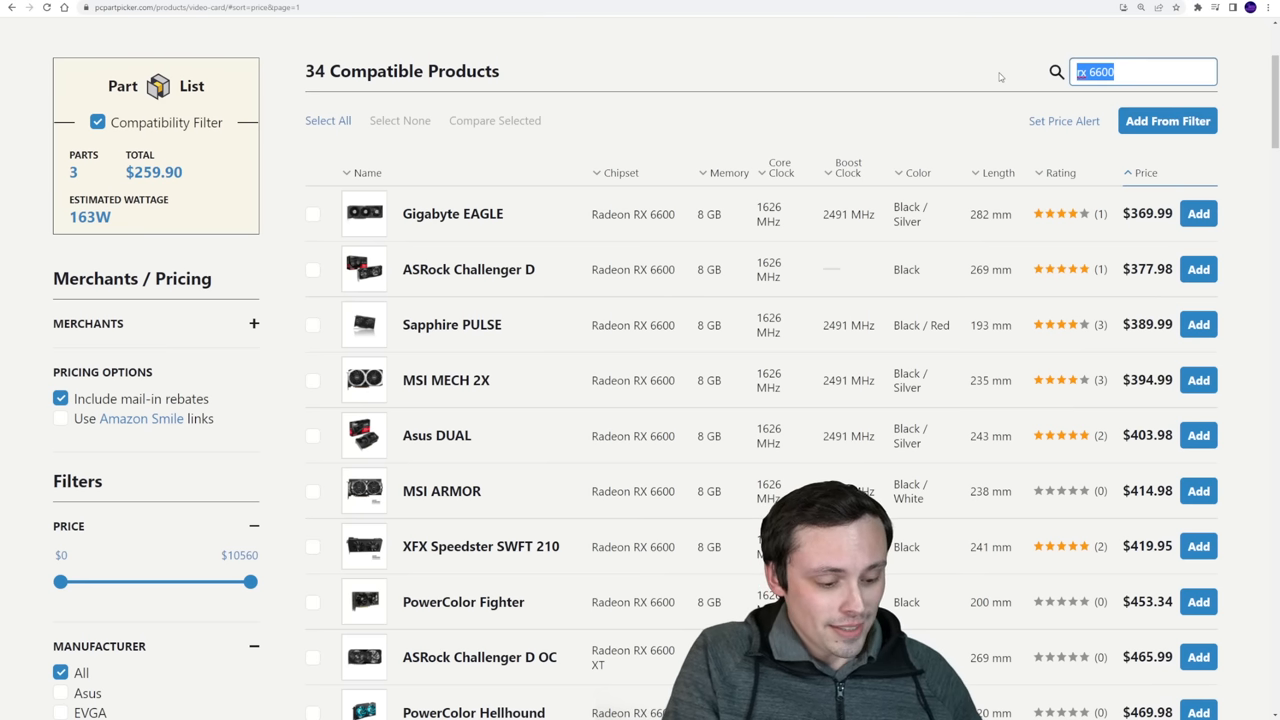
pyautogui.write('305')
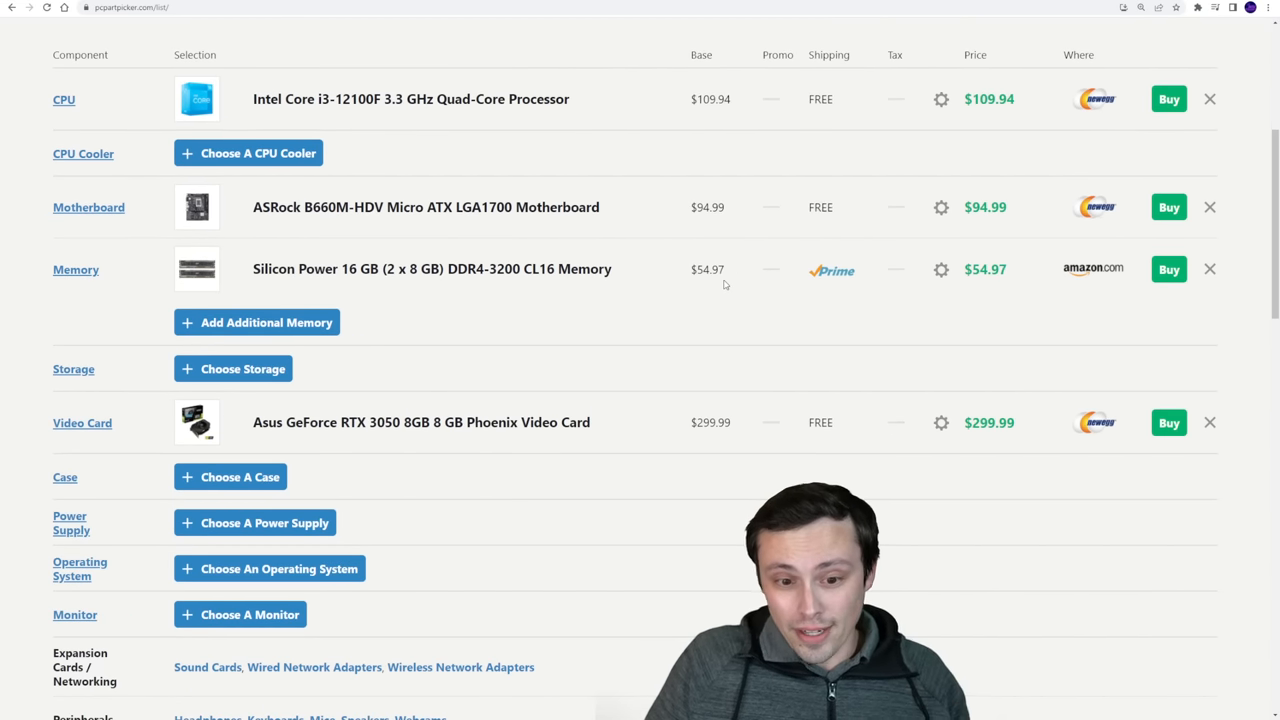
pyautogui.moveTo(500, 464)
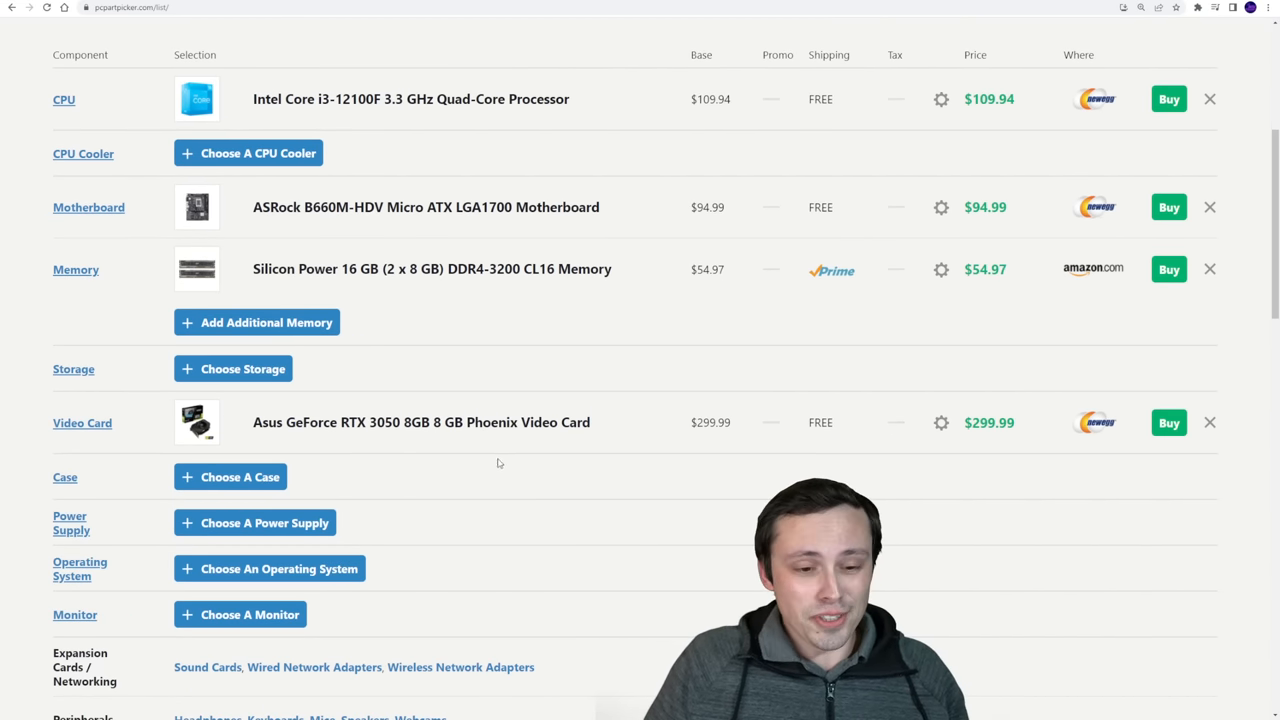
pyautogui.moveTo(402, 450)
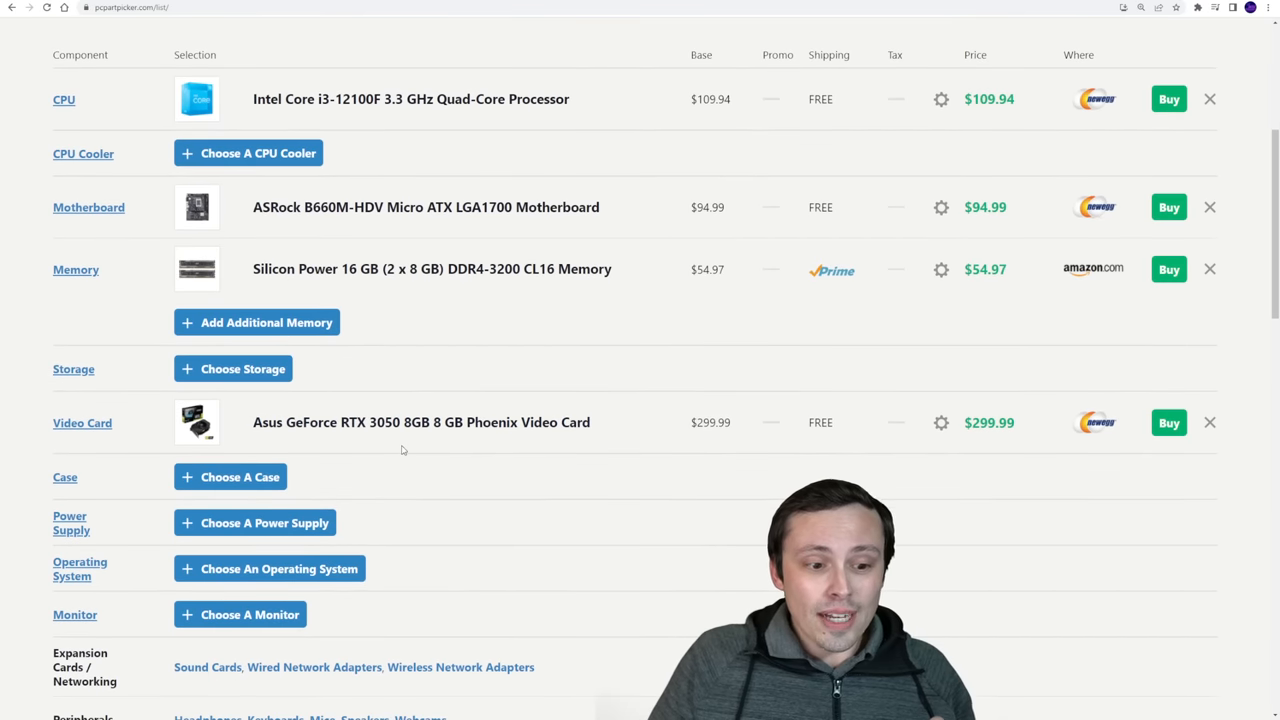
pyautogui.moveTo(230, 476)
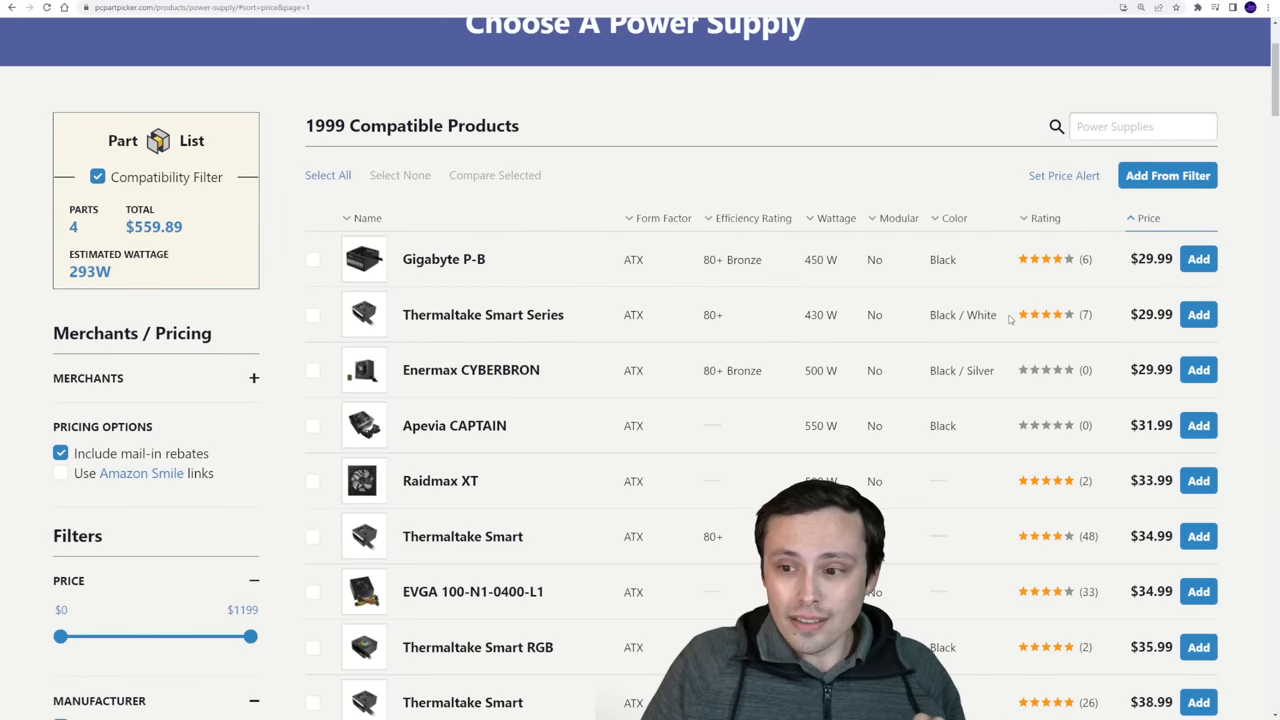
pyautogui.scroll(-3)
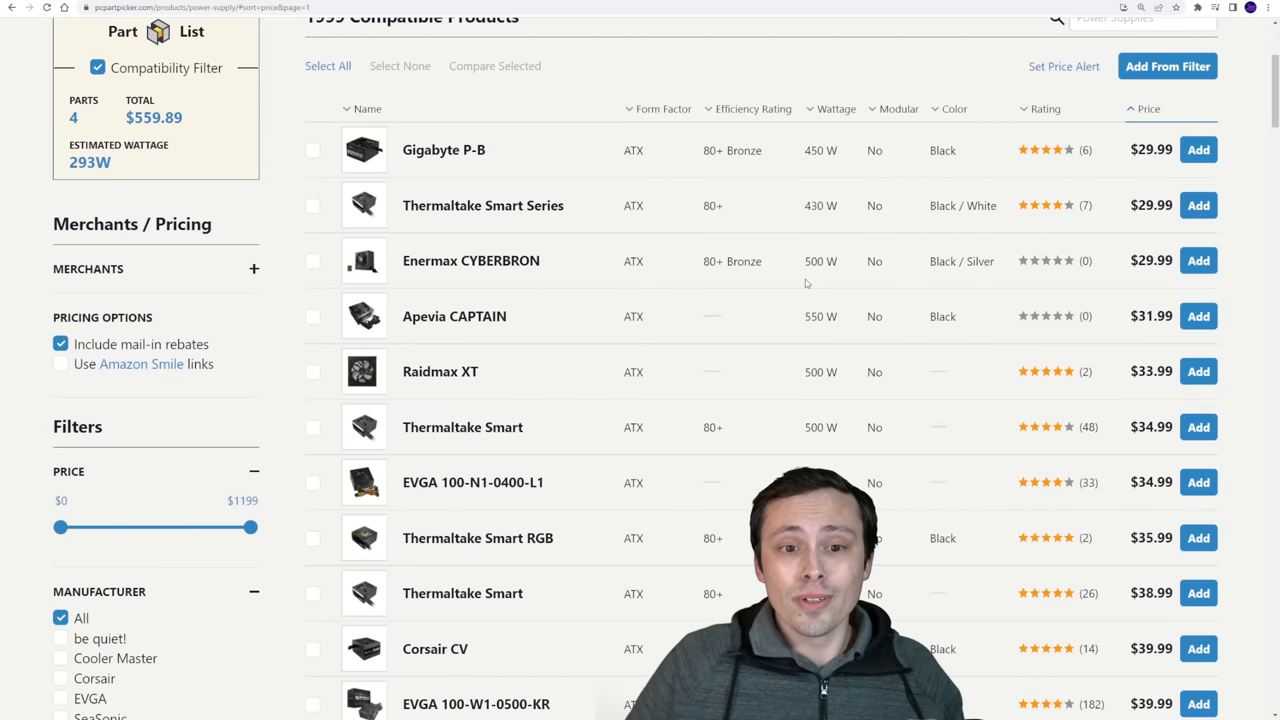
pyautogui.moveTo(670, 264)
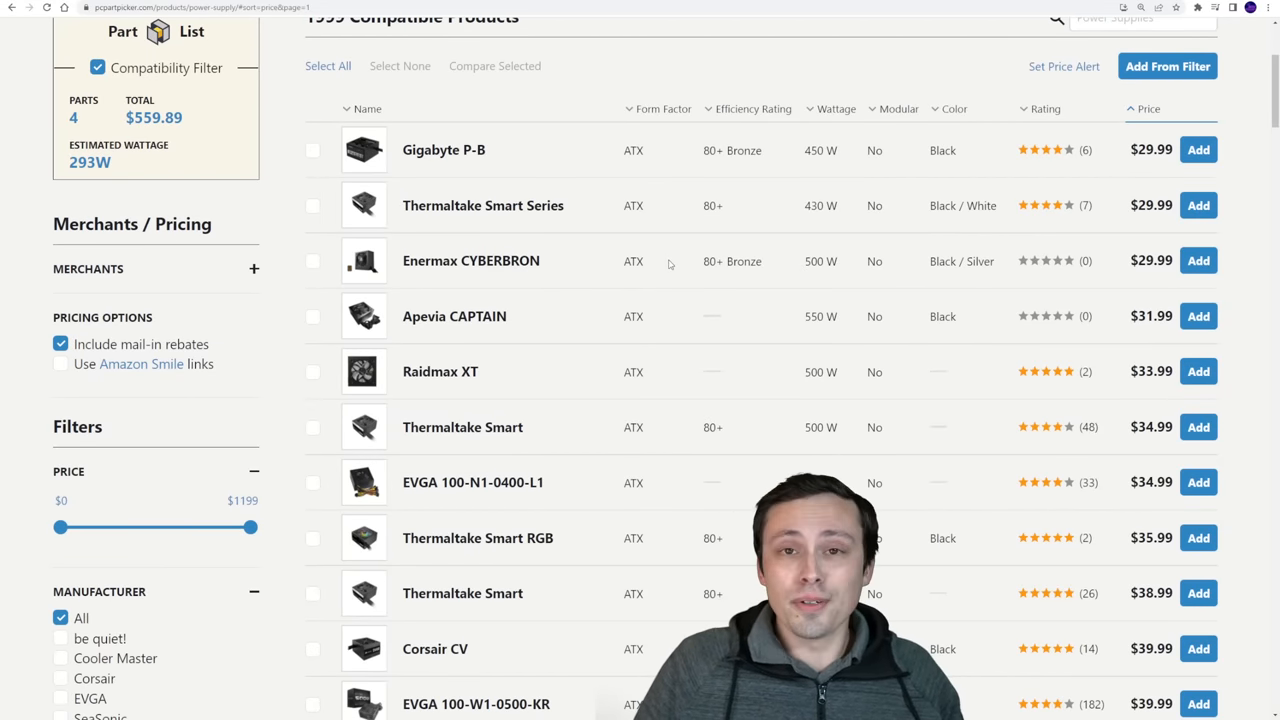
pyautogui.moveTo(650, 254)
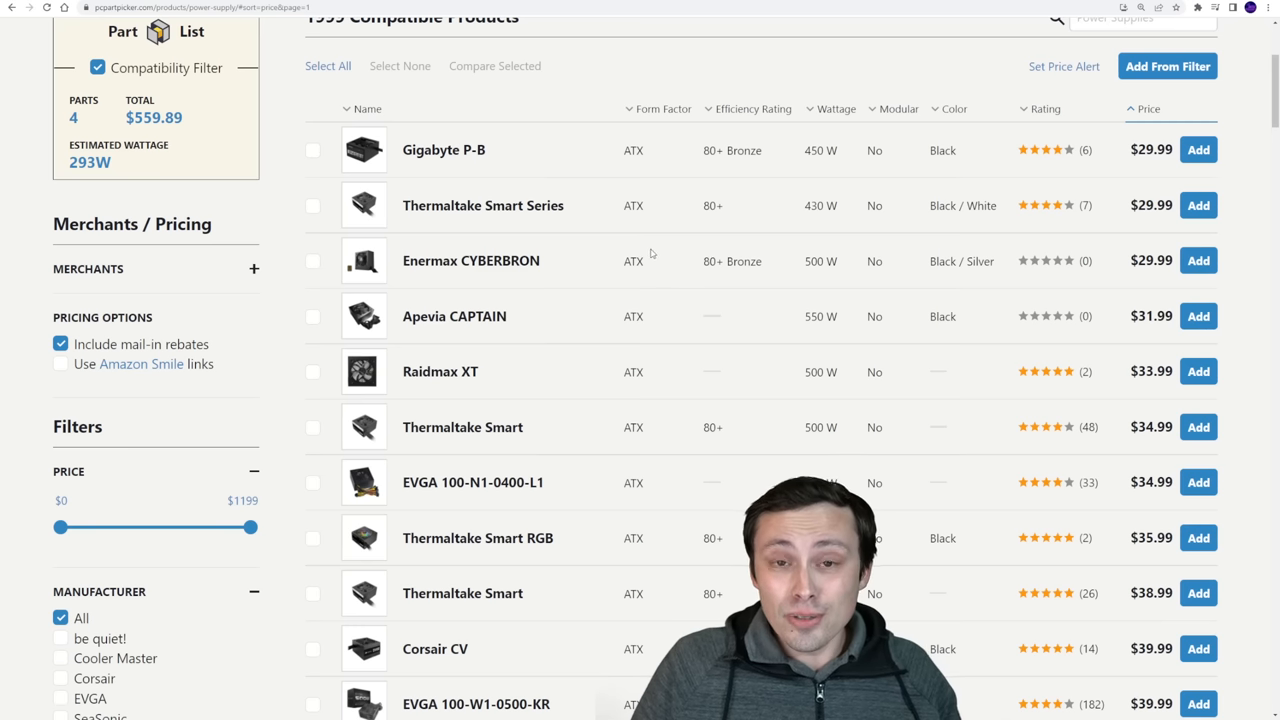
pyautogui.scroll(-3)
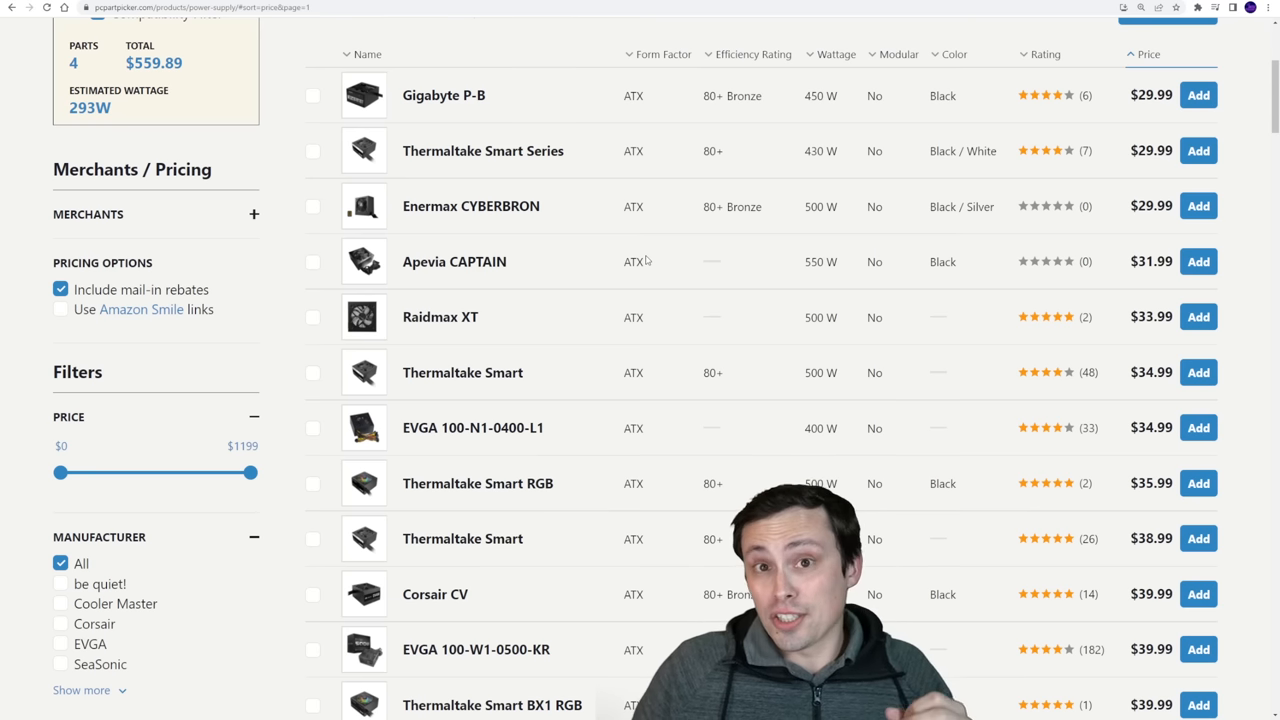
pyautogui.scroll(-3)
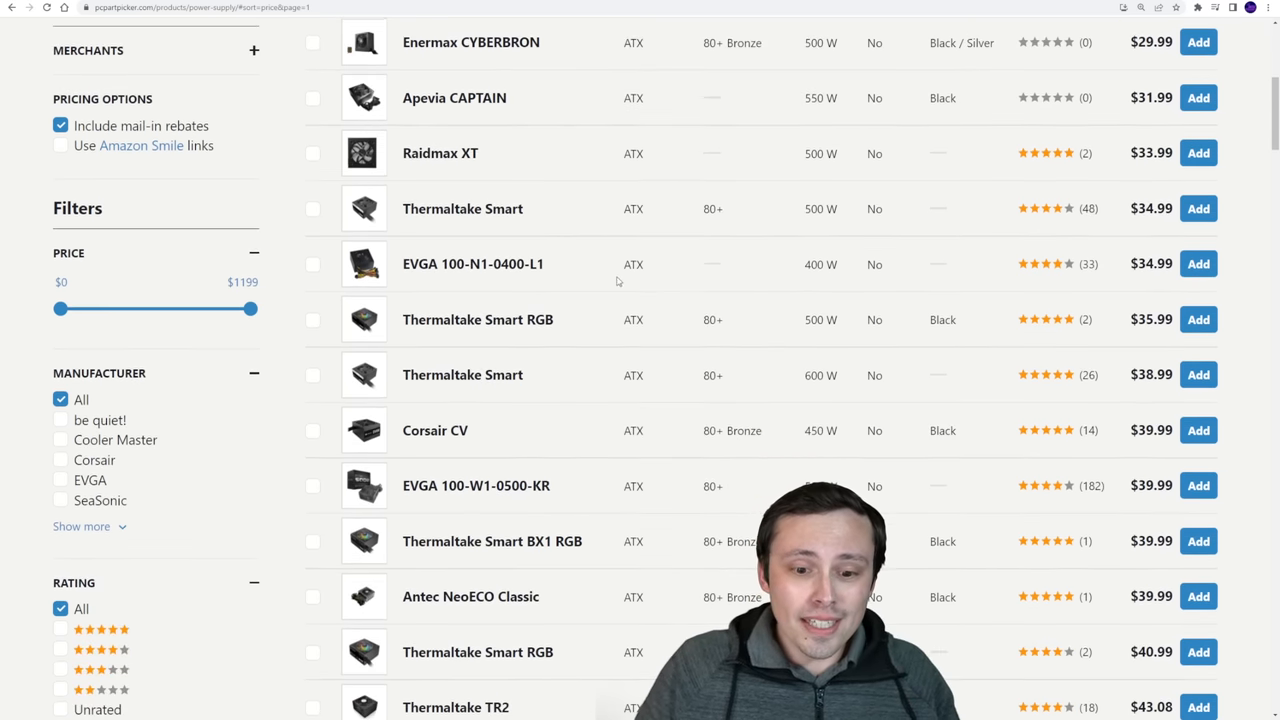
pyautogui.scroll(-3)
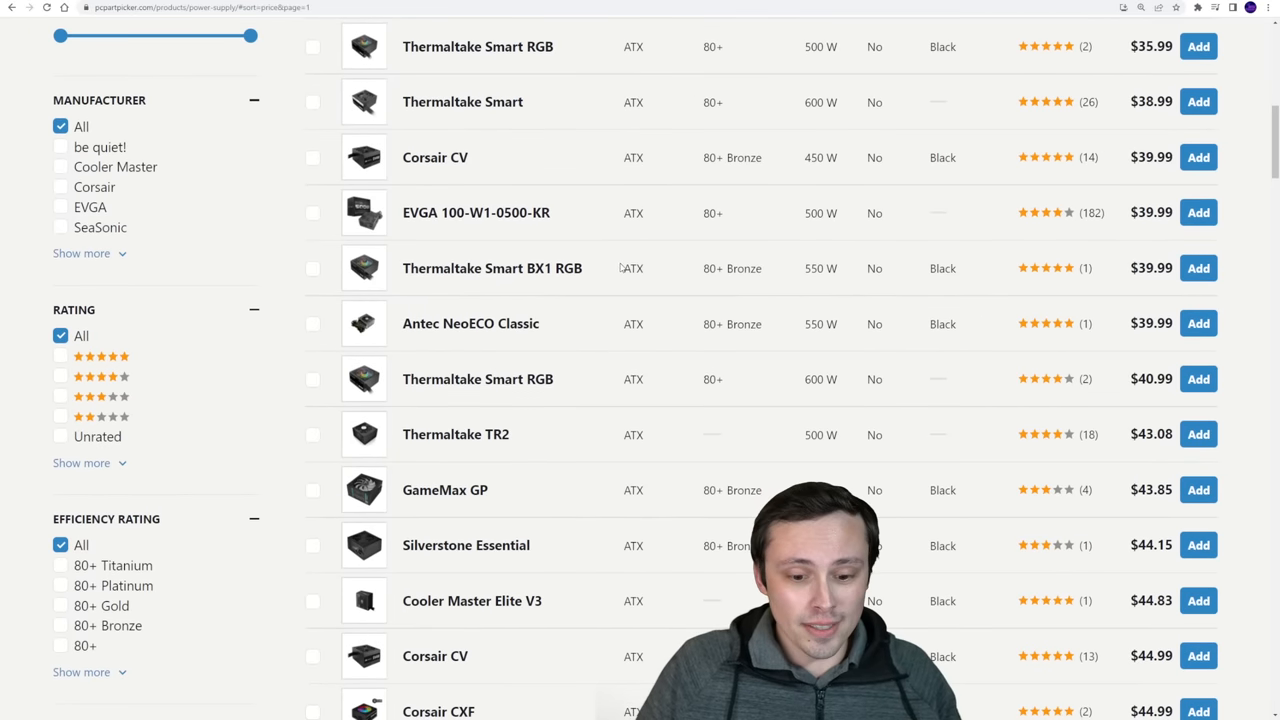
pyautogui.scroll(-3)
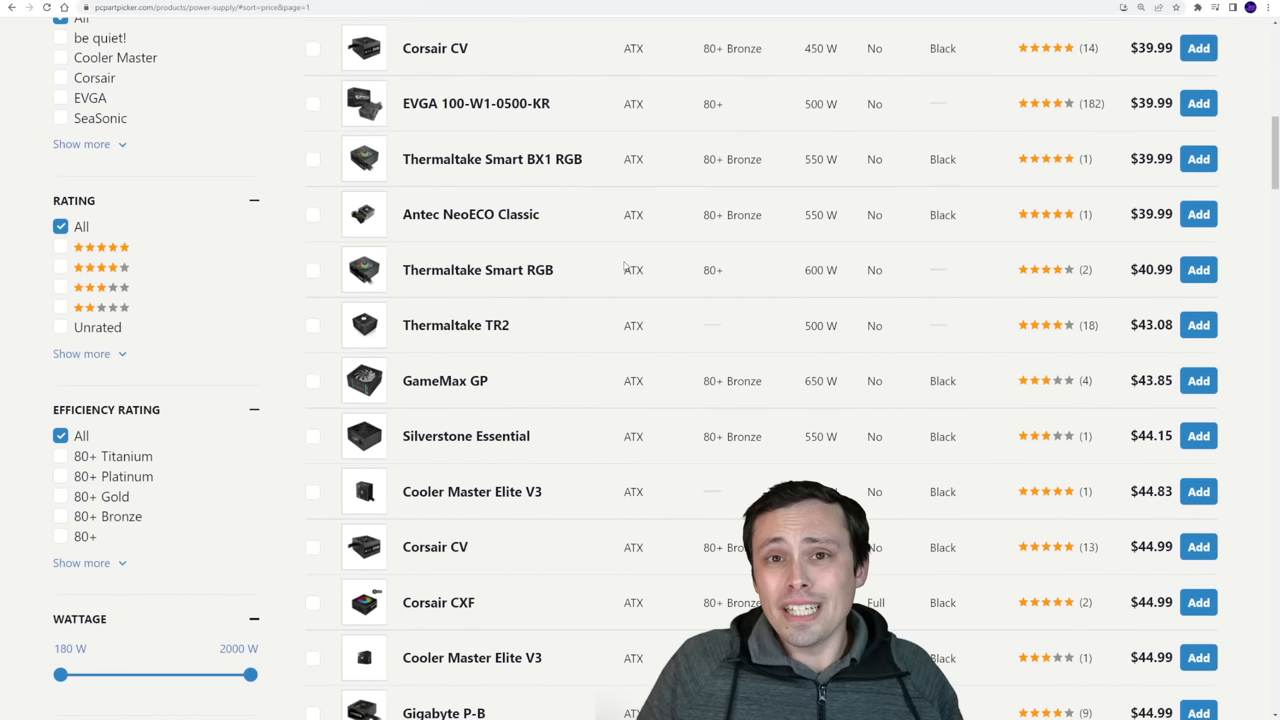
pyautogui.moveTo(800, 184)
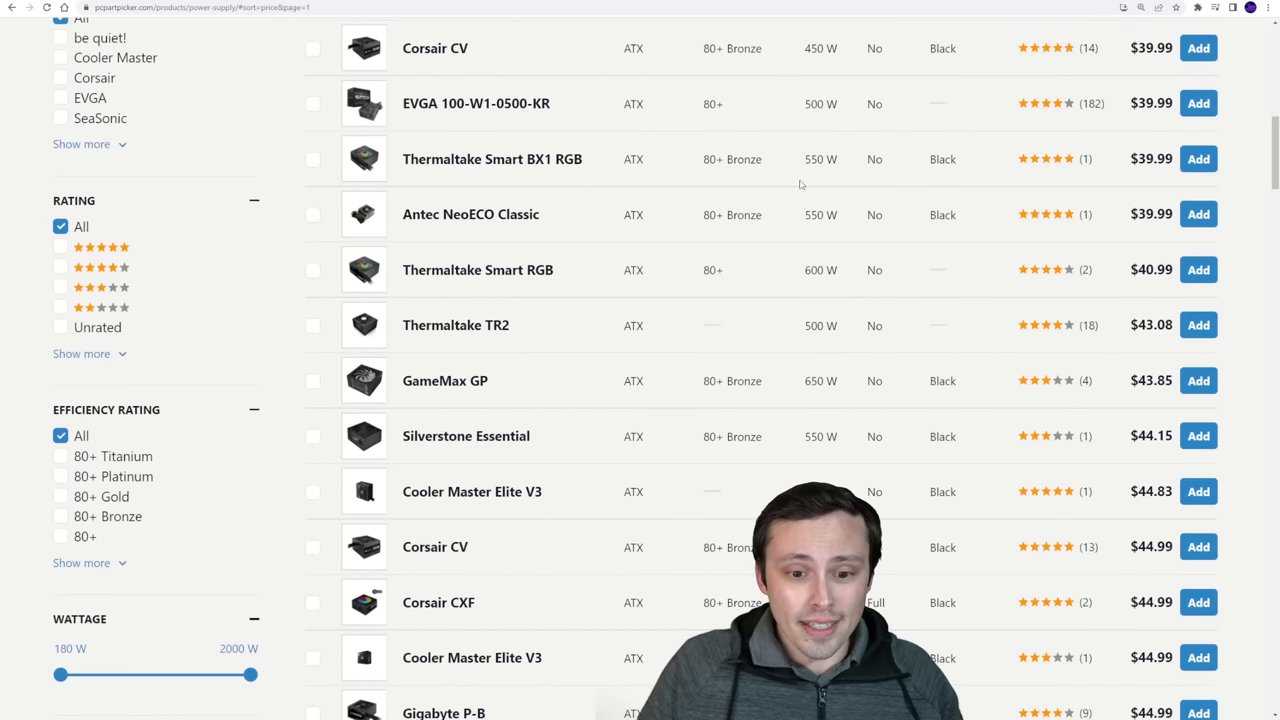
pyautogui.scroll(-3)
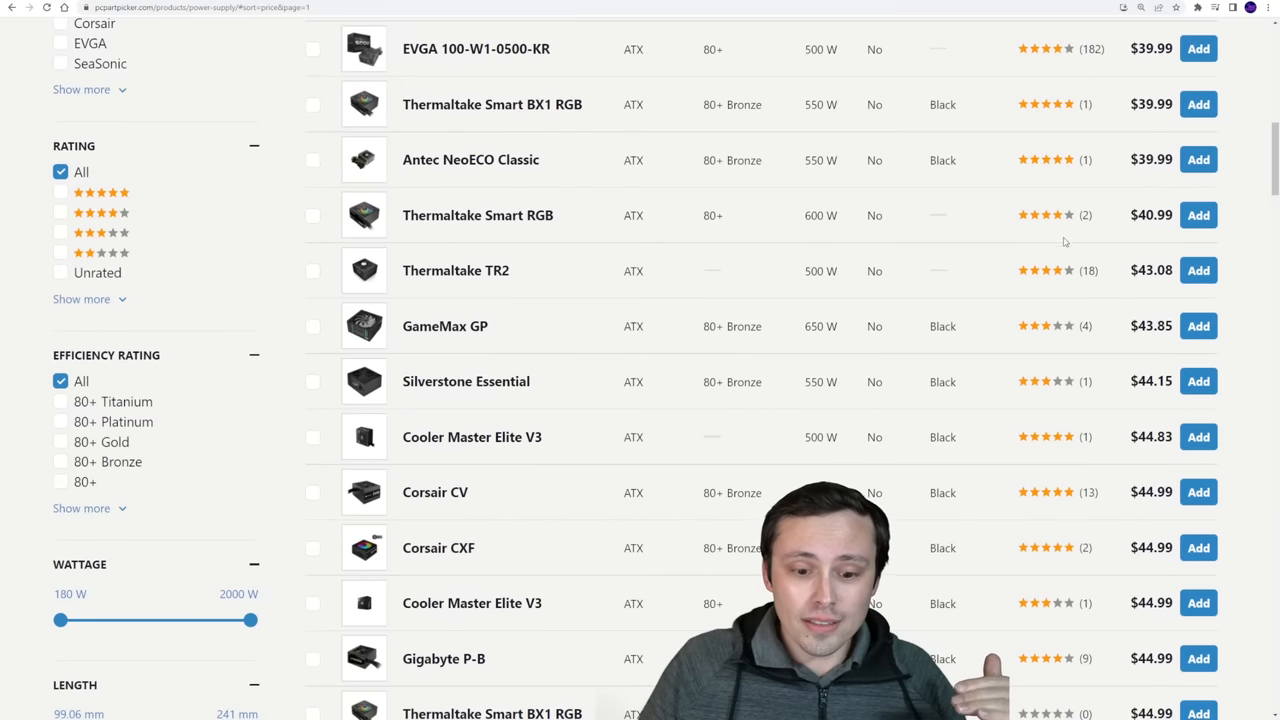
pyautogui.scroll(-3)
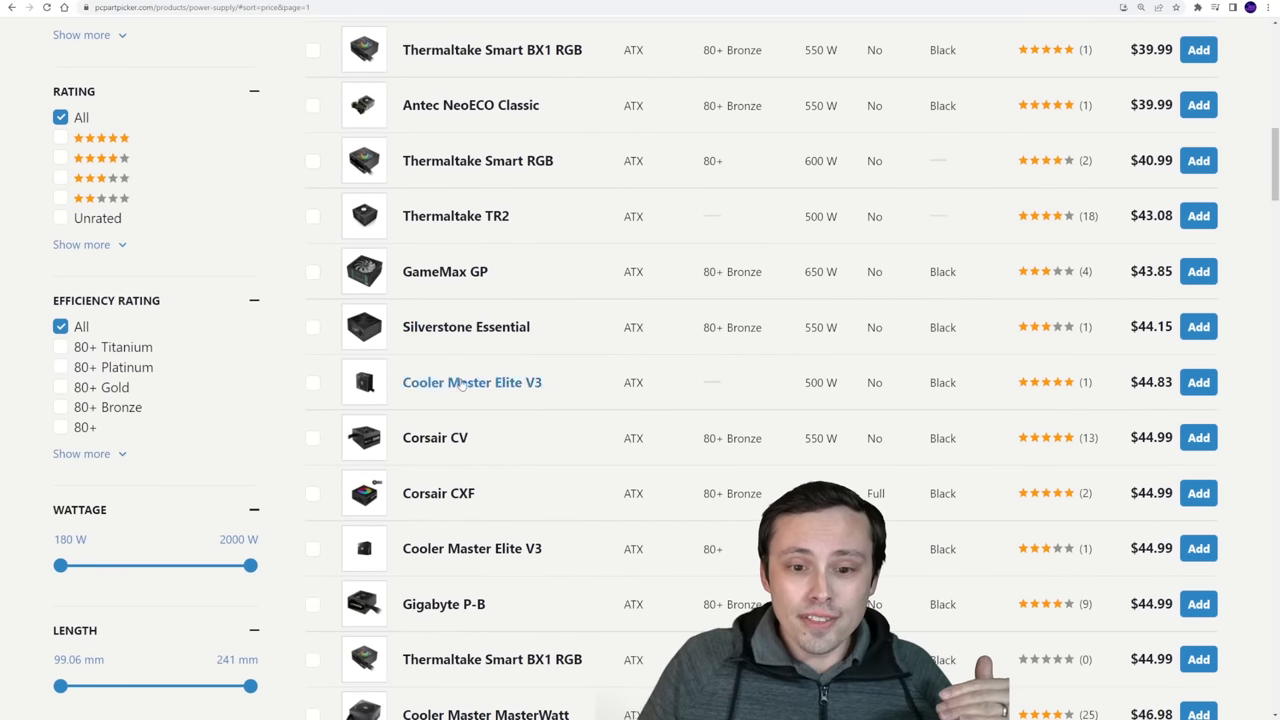
pyautogui.scroll(-3)
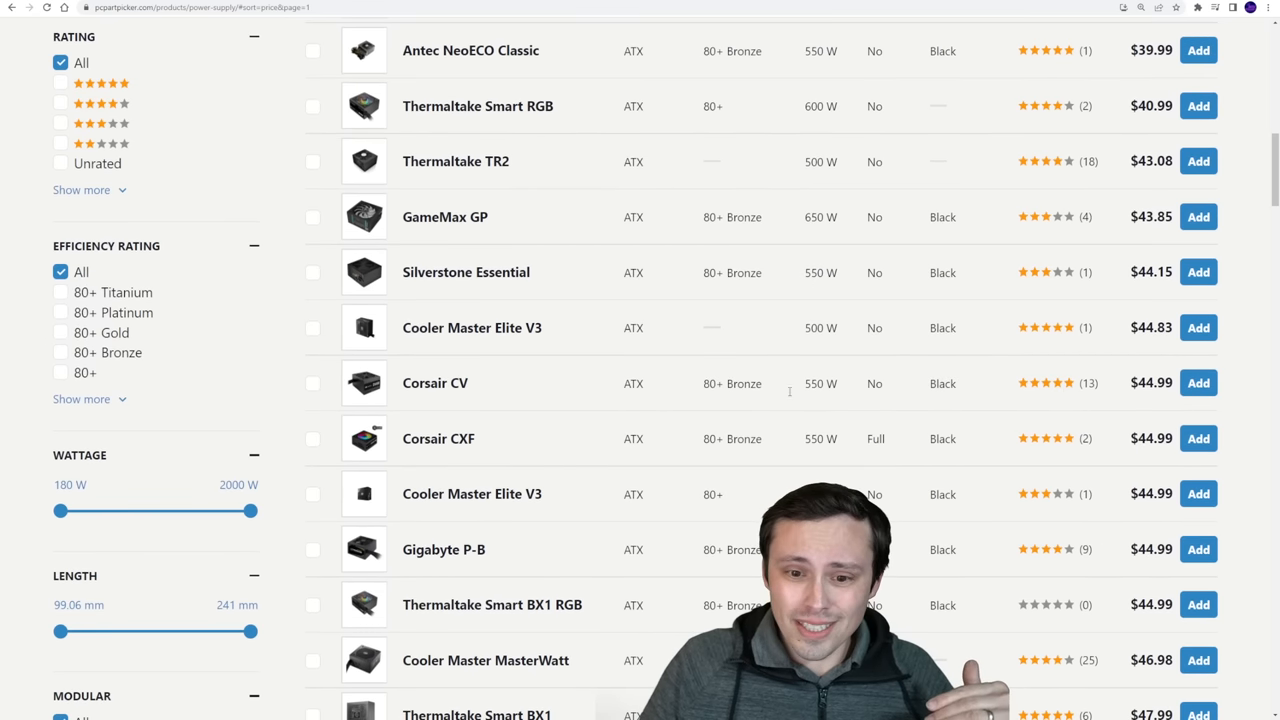
pyautogui.moveTo(436, 384)
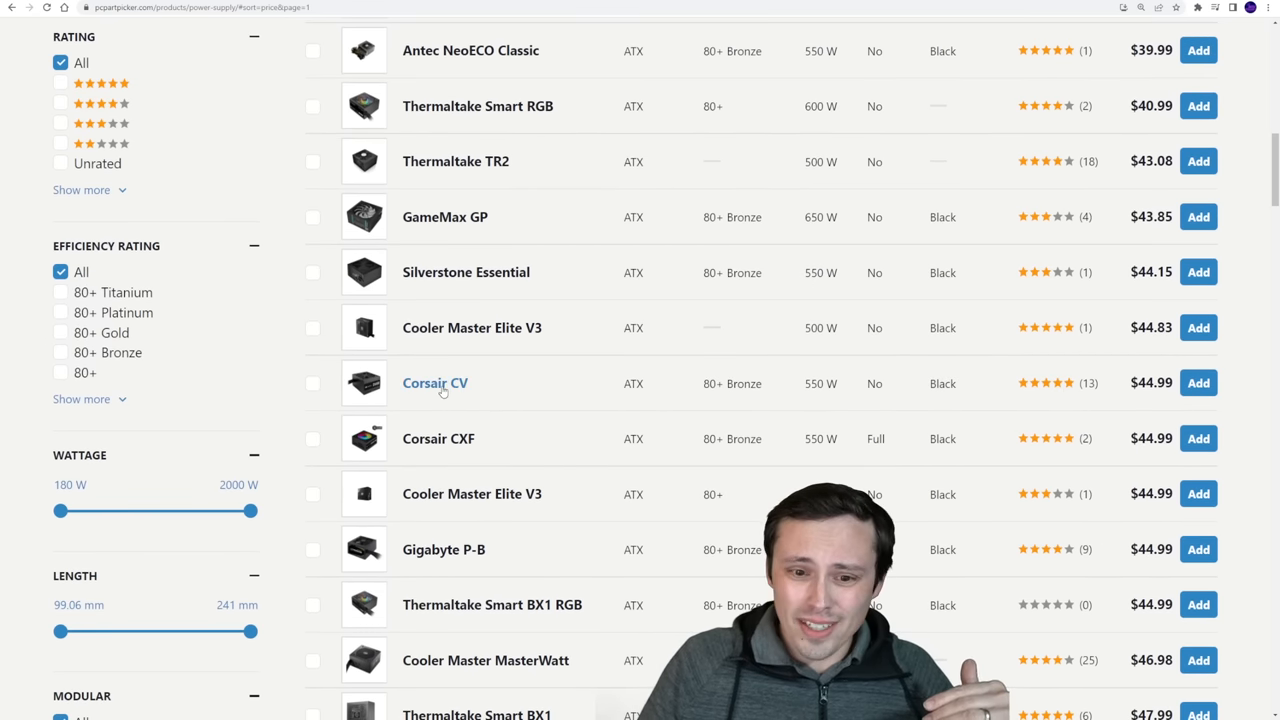
pyautogui.moveTo(444, 392)
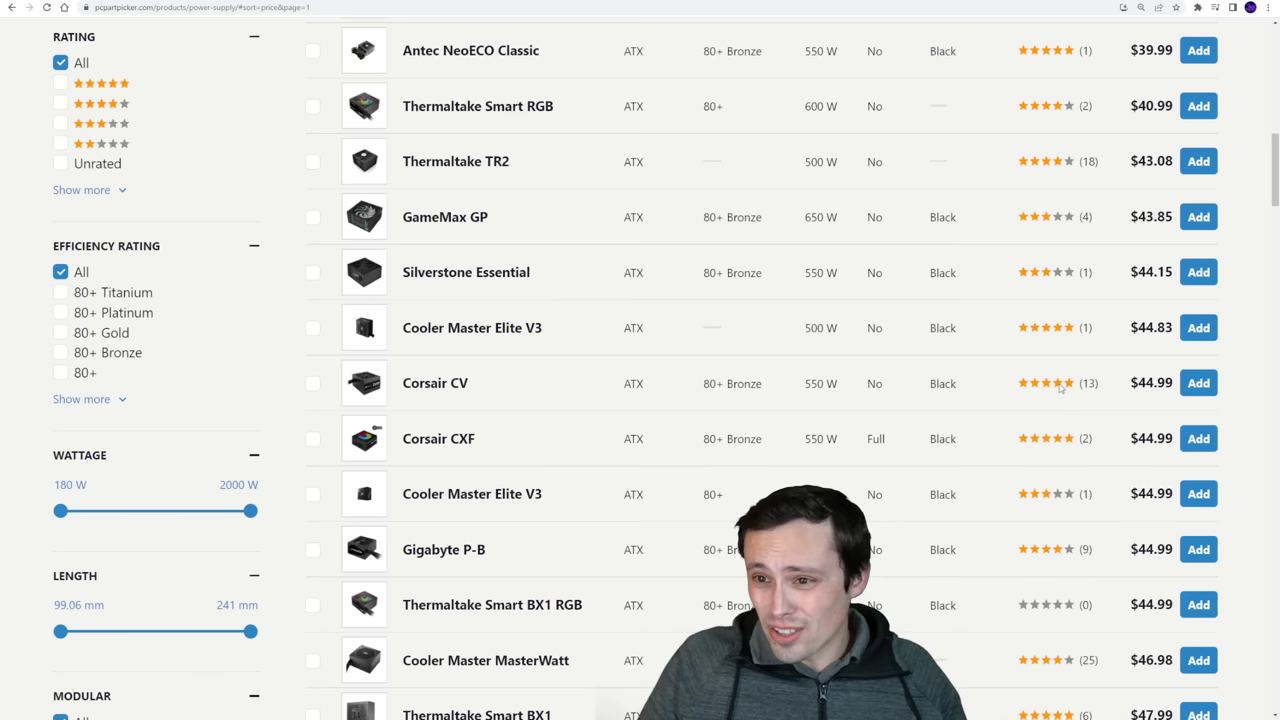
# Add the EVGA BR 600 W 80+ Bronze power supply at $53.95 to the parts list.
pyautogui.scroll(-3)
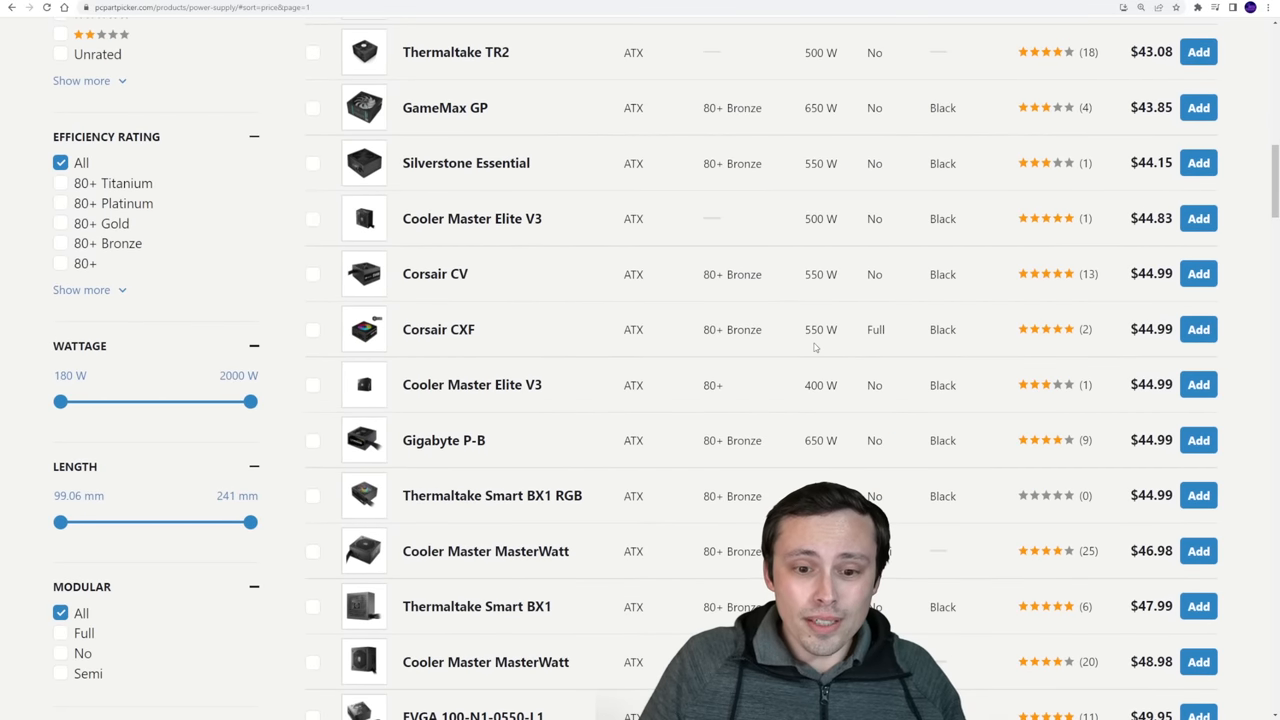
pyautogui.scroll(-3)
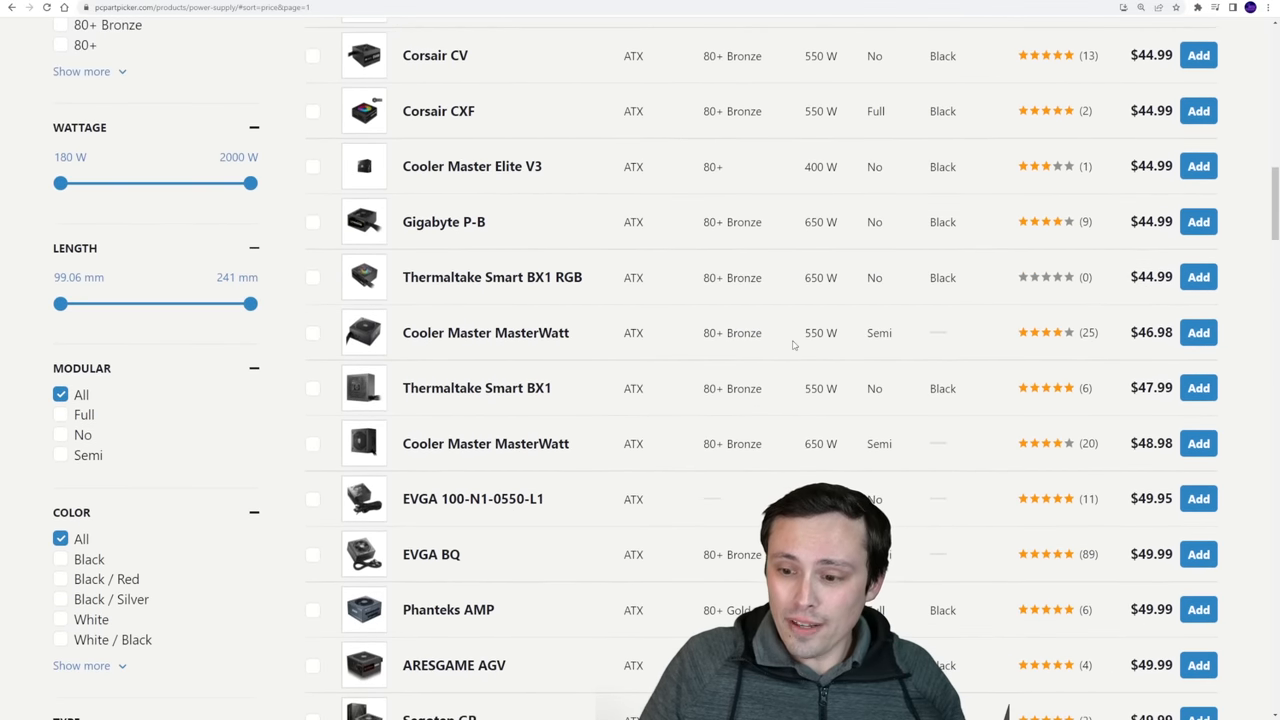
pyautogui.scroll(-3)
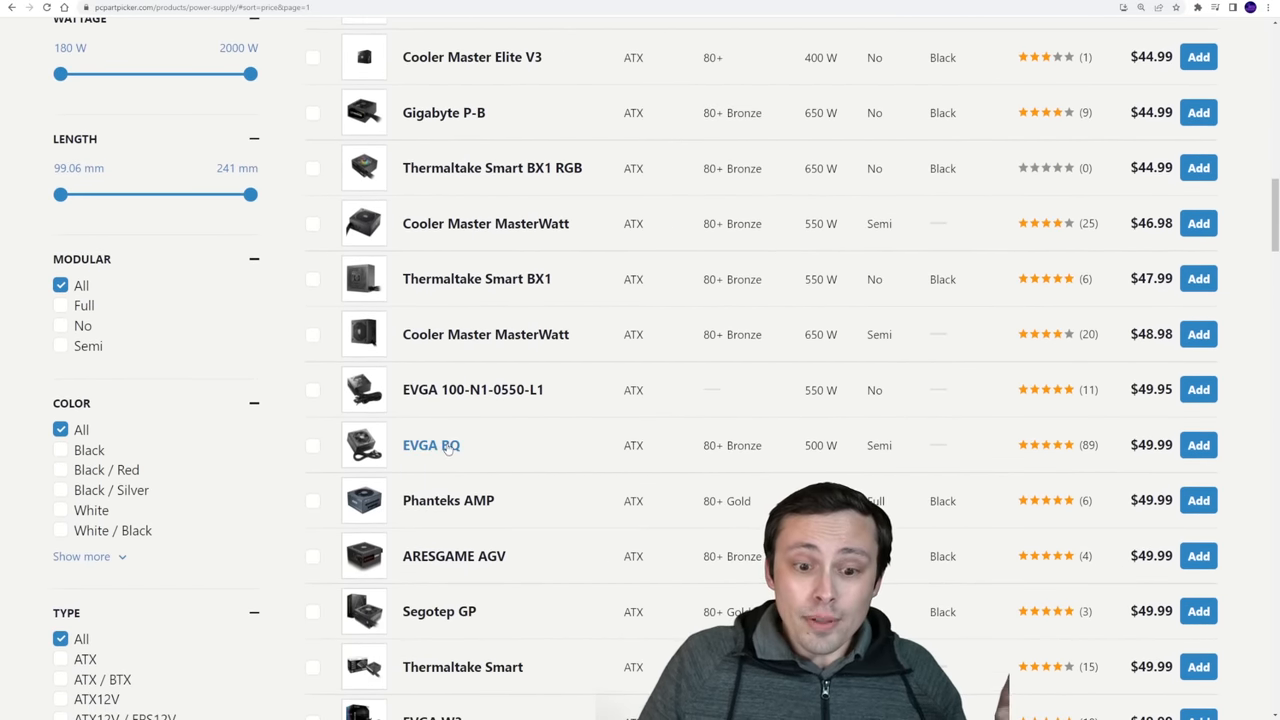
pyautogui.scroll(-3)
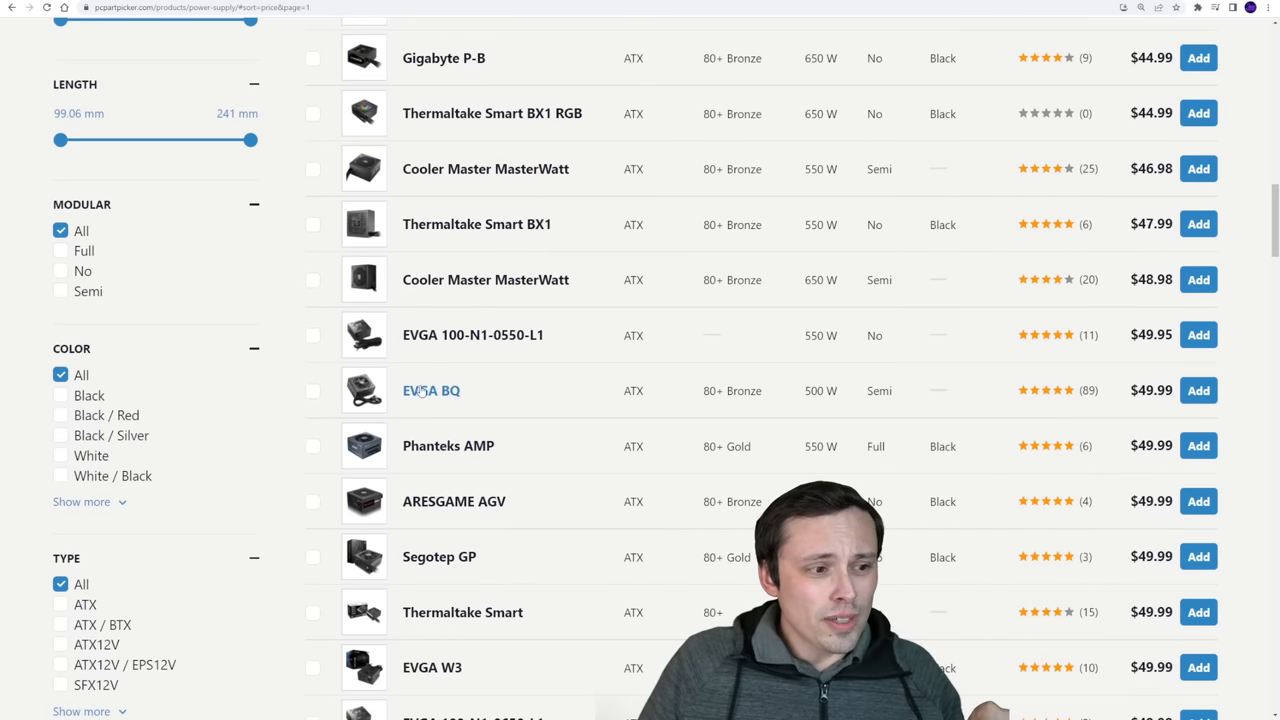
pyautogui.scroll(-3)
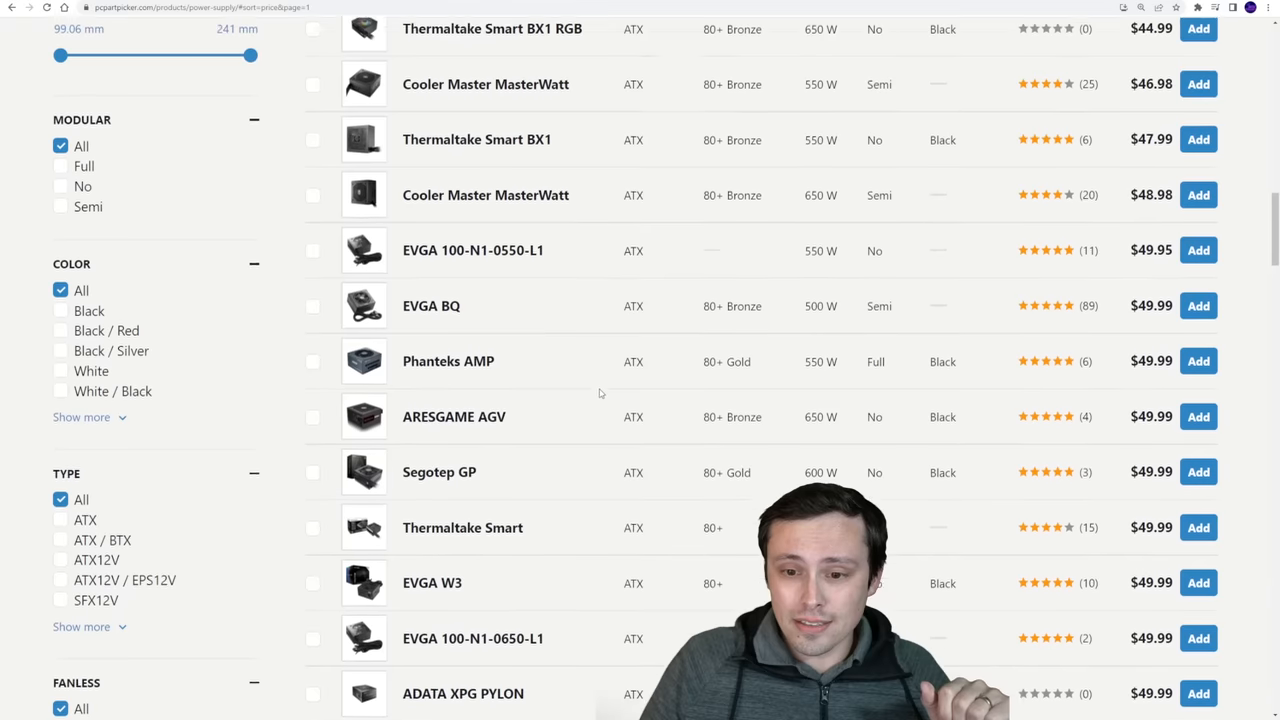
pyautogui.scroll(-3)
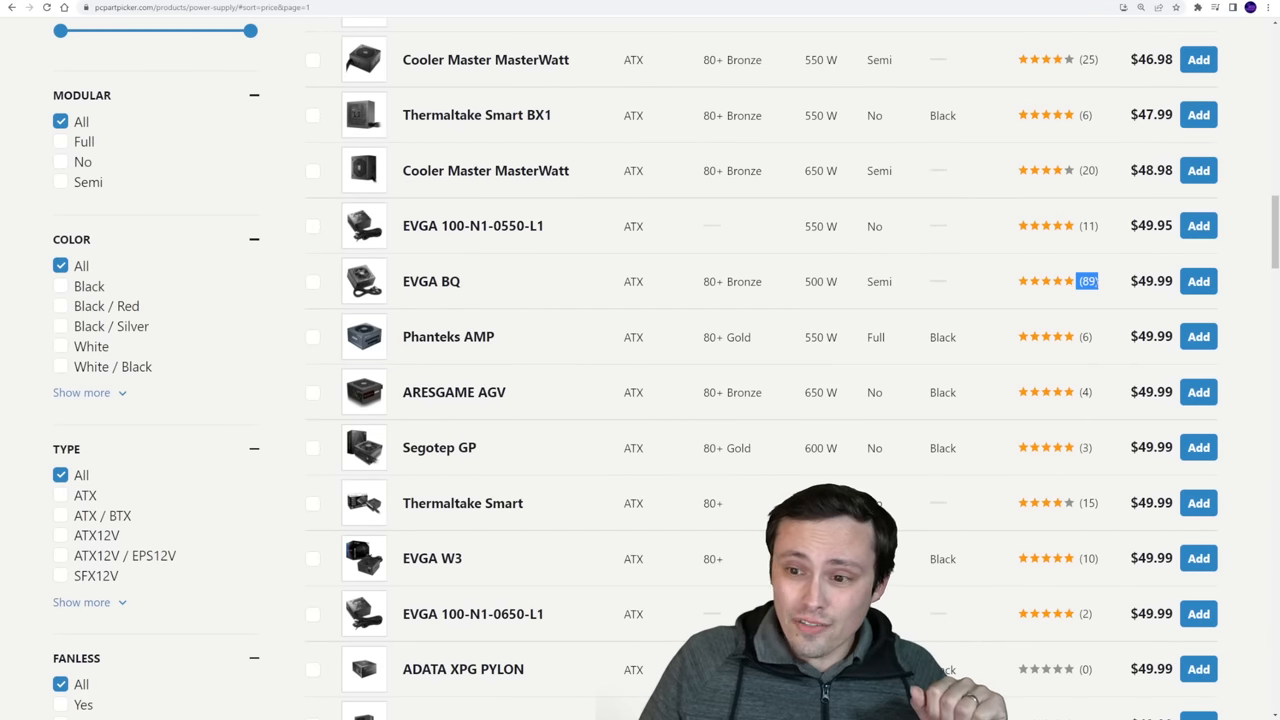
pyautogui.scroll(-3)
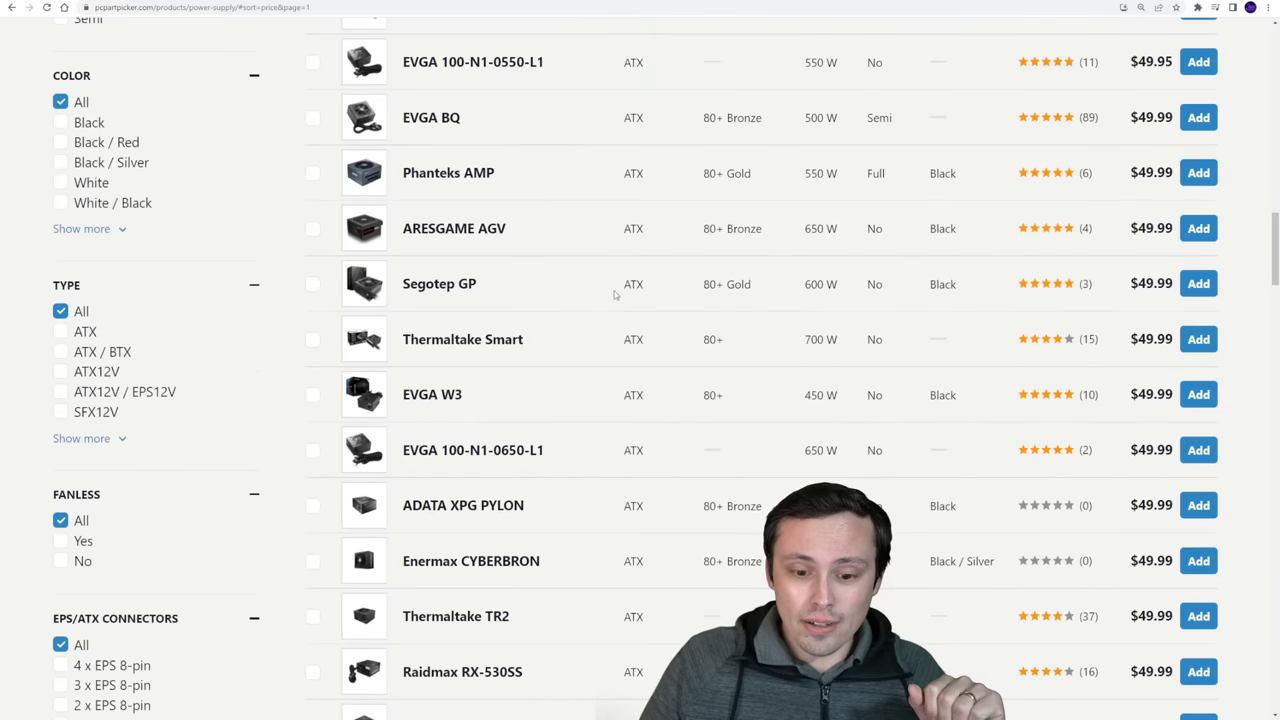
pyautogui.scroll(-3)
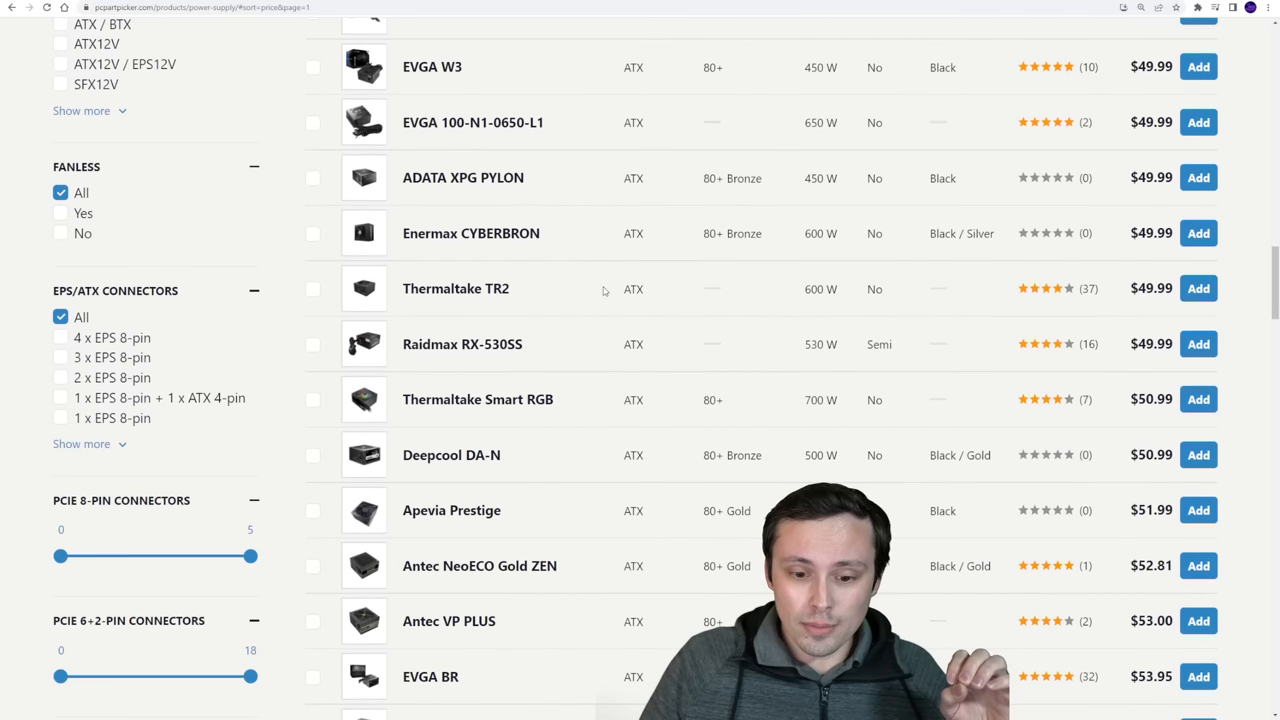
pyautogui.scroll(-3)
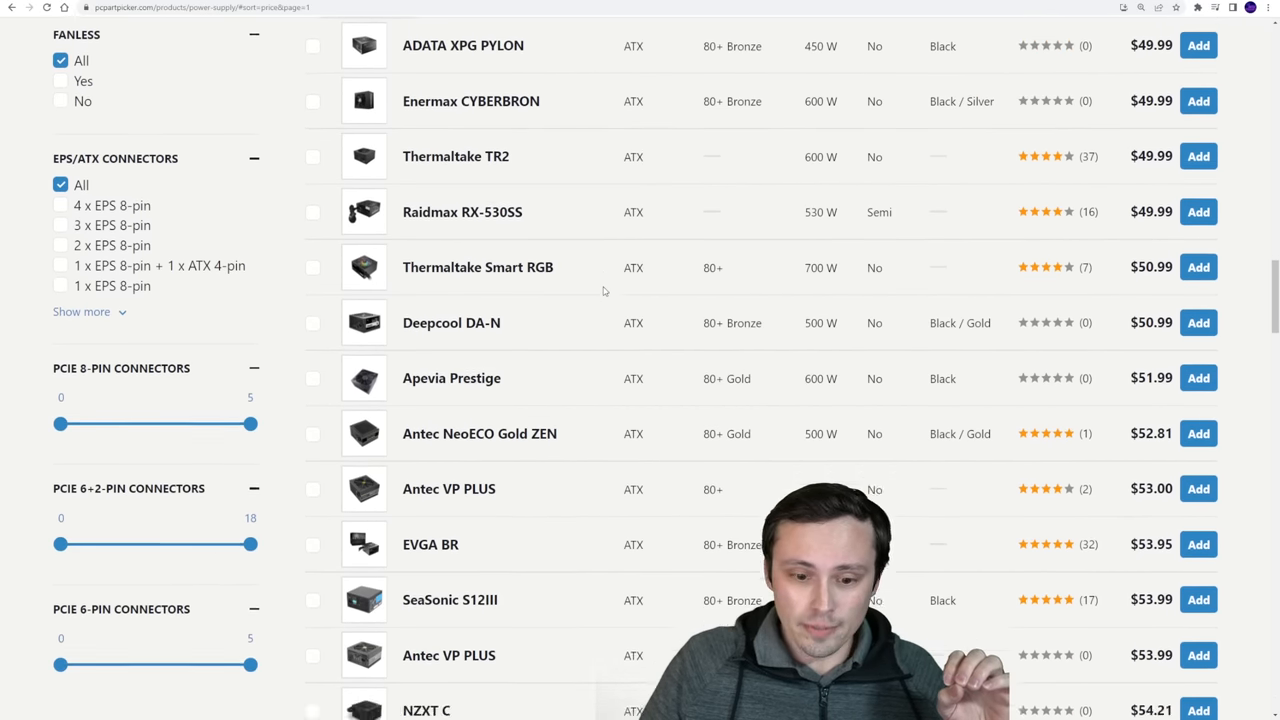
pyautogui.scroll(-3)
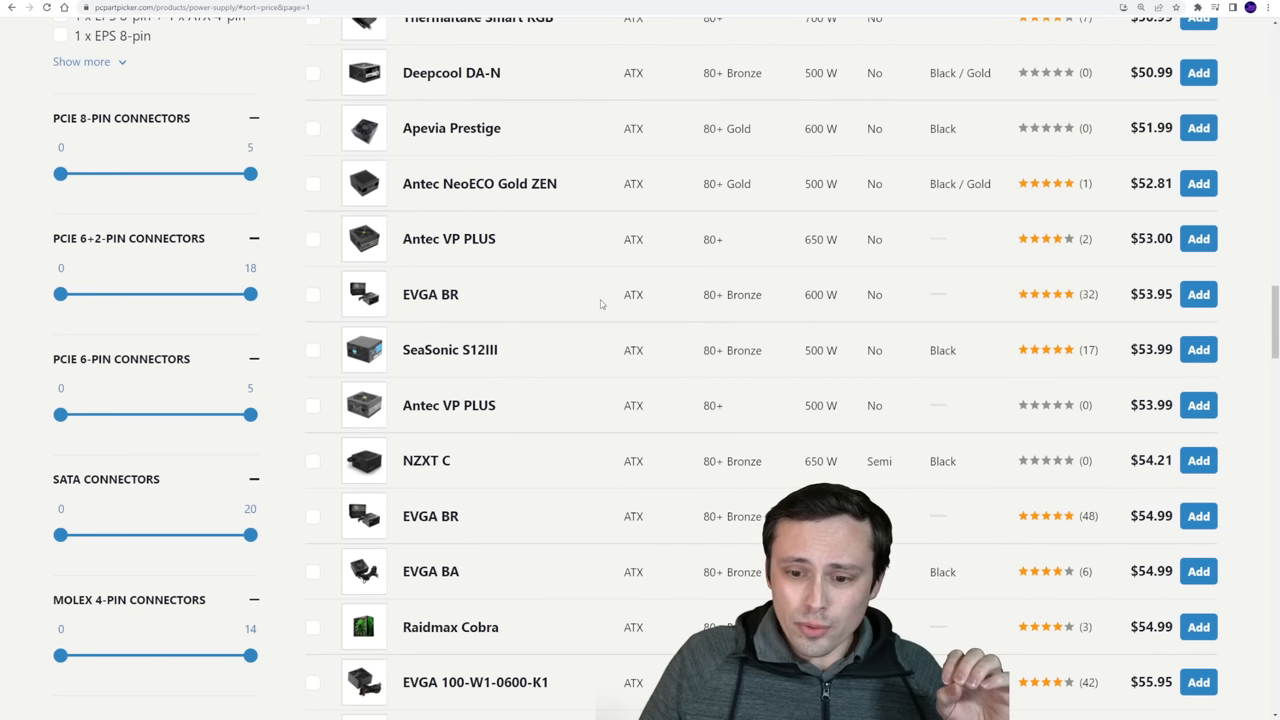
pyautogui.moveTo(624, 302)
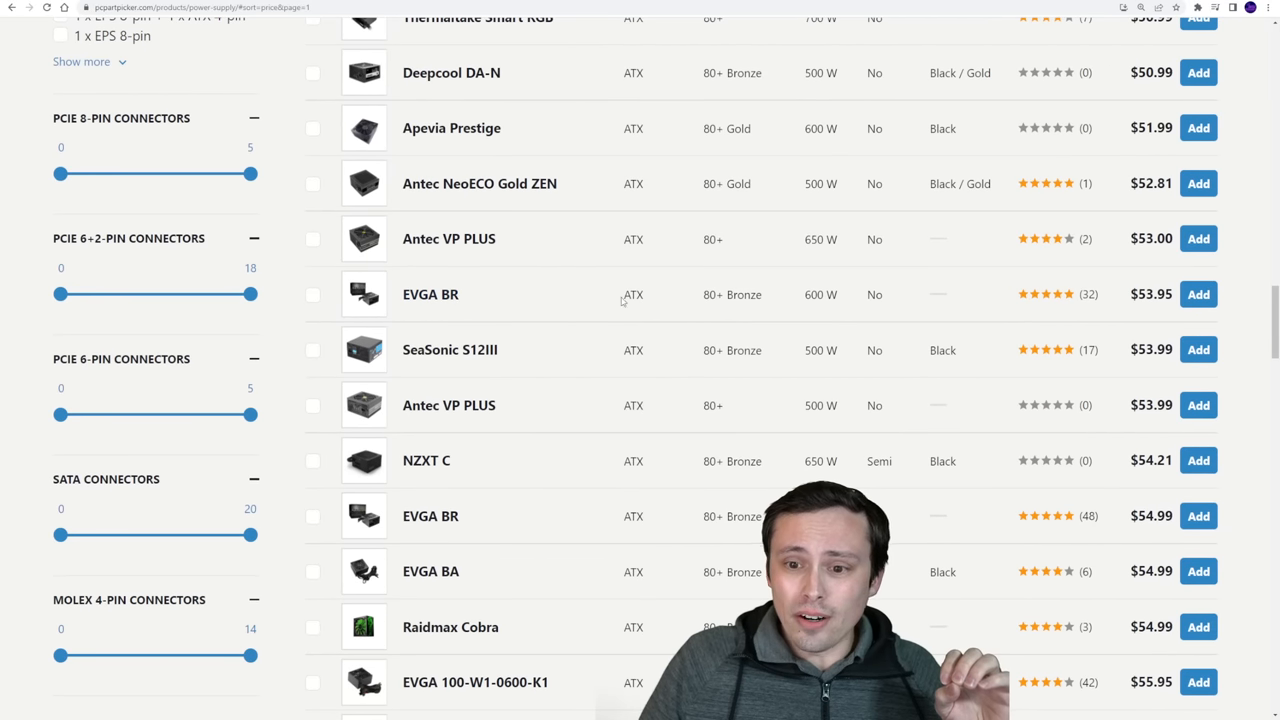
pyautogui.doubleClick(820, 294)
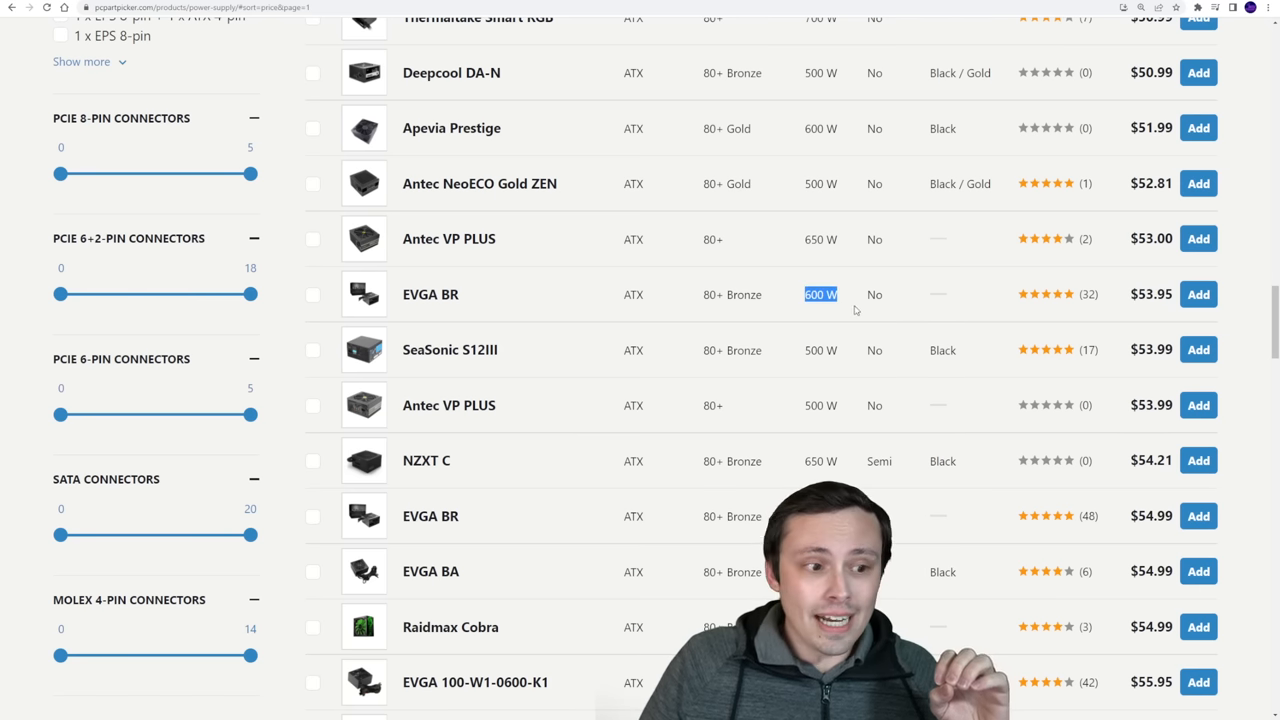
pyautogui.moveTo(1198, 294)
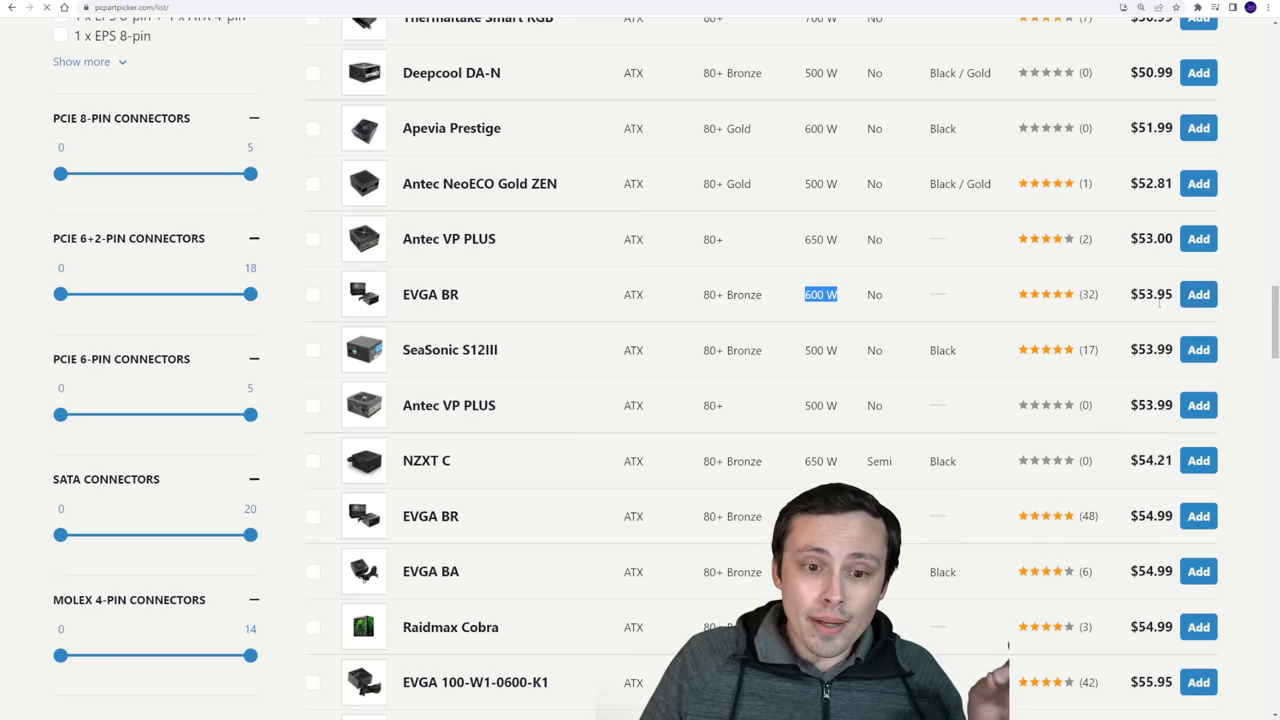
pyautogui.click(1198, 294)
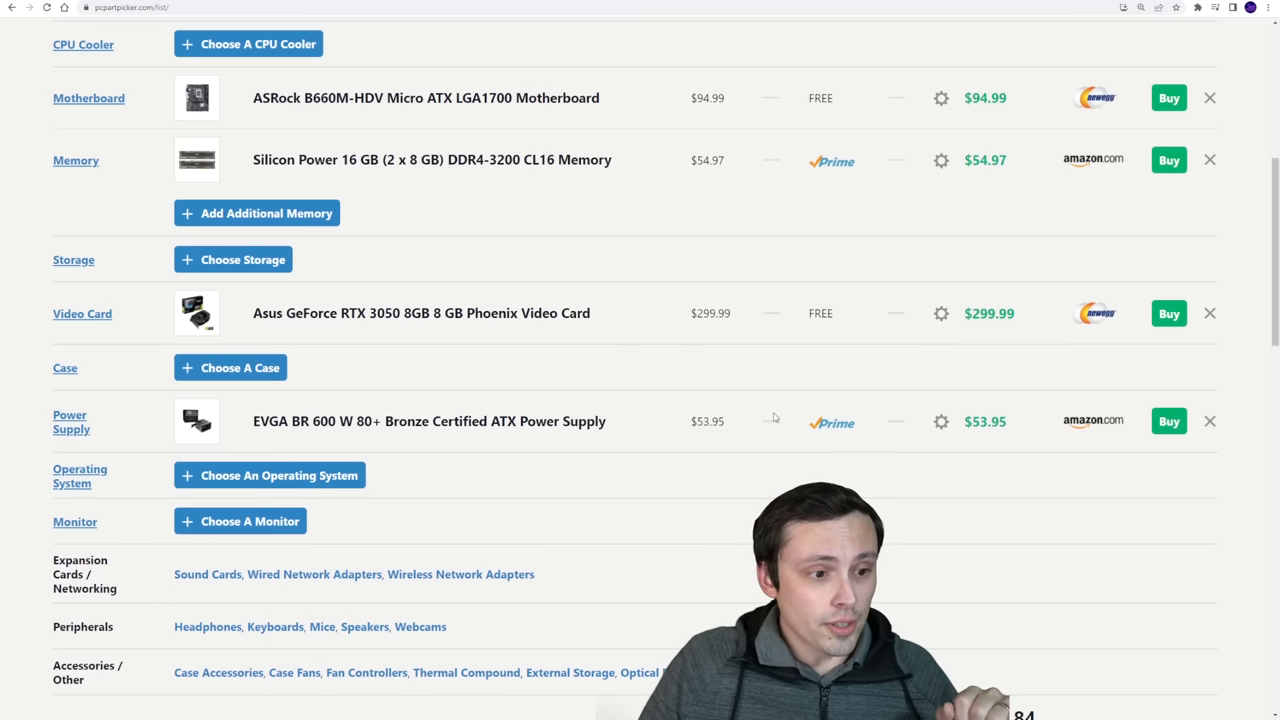
pyautogui.scroll(-3)
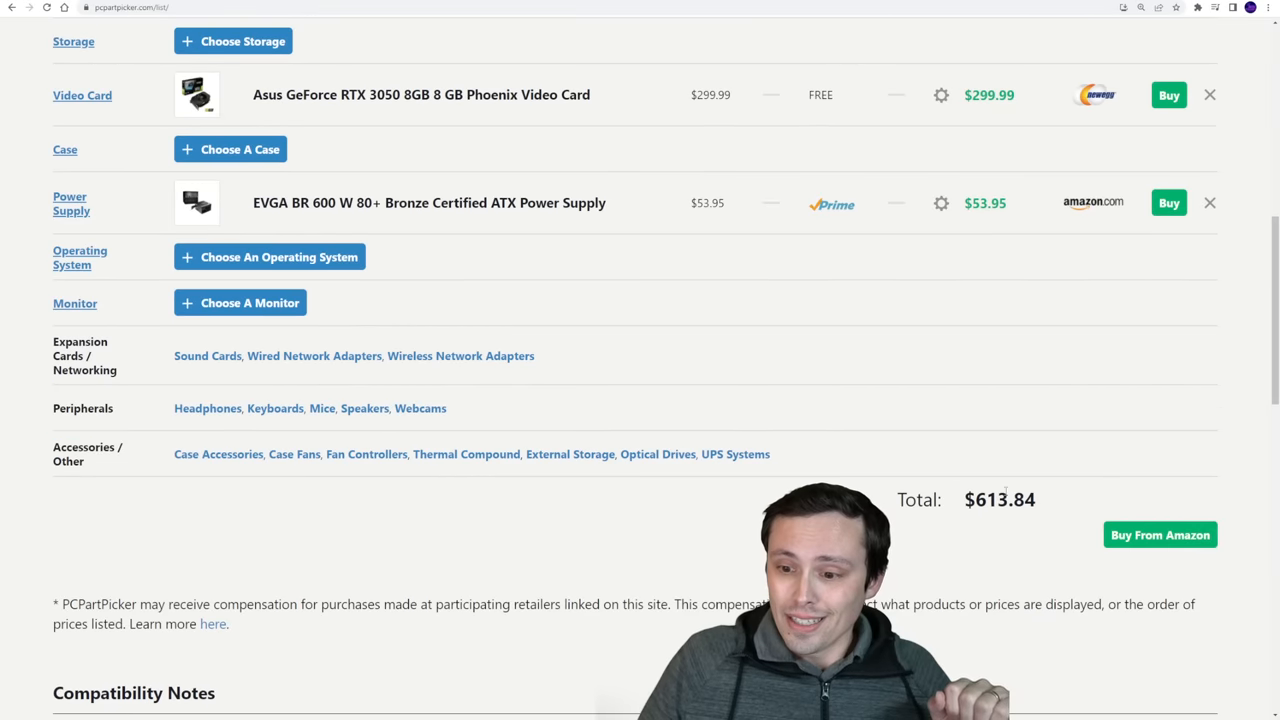
pyautogui.scroll(-3)
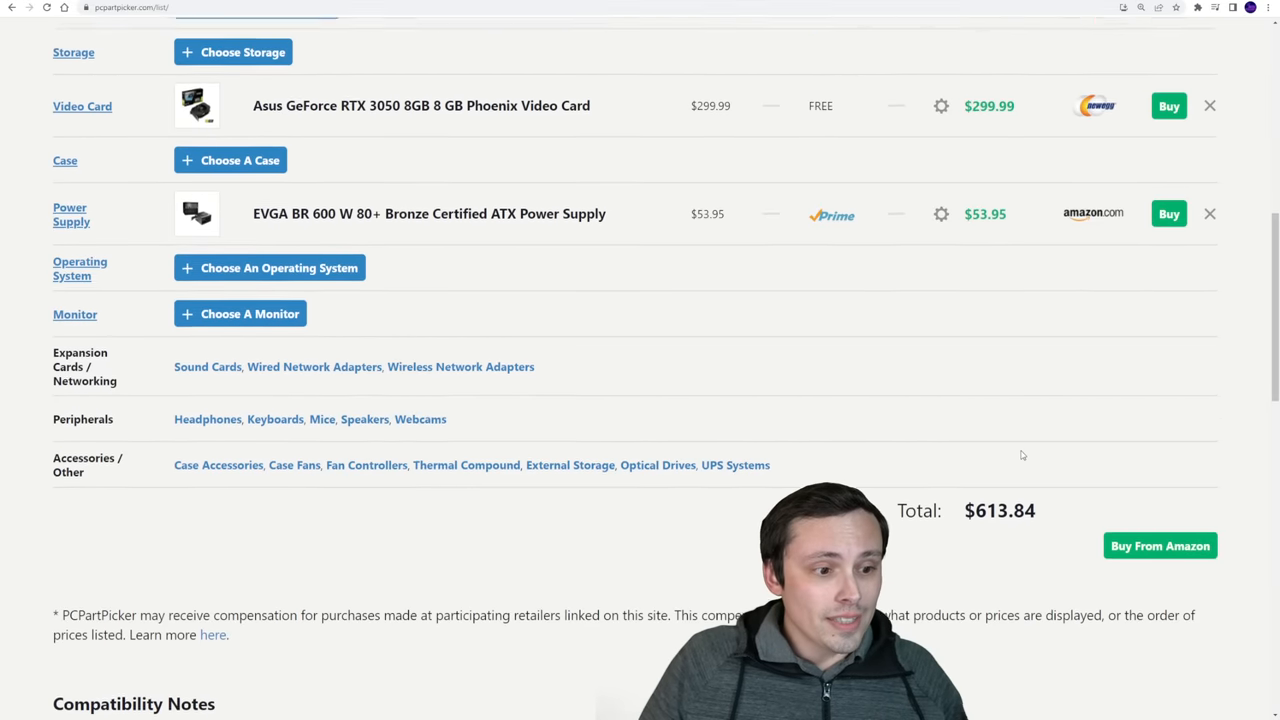
pyautogui.scroll(3)
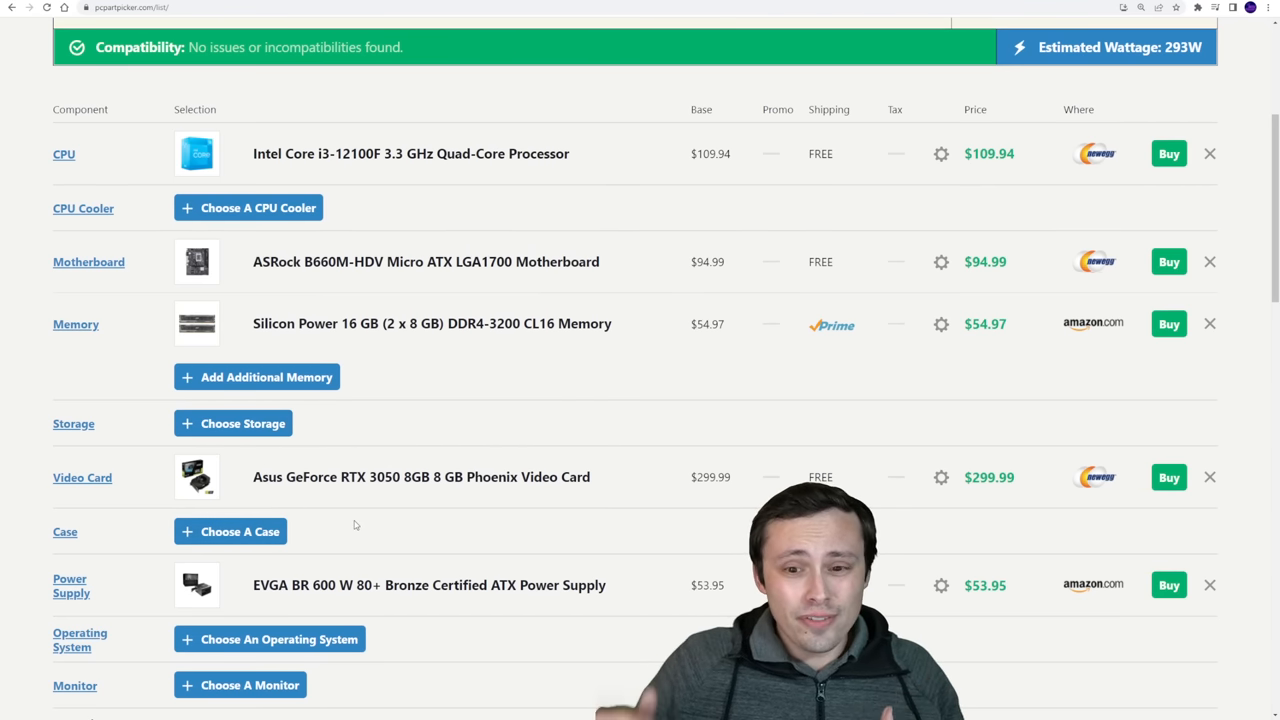
pyautogui.scroll(-3)
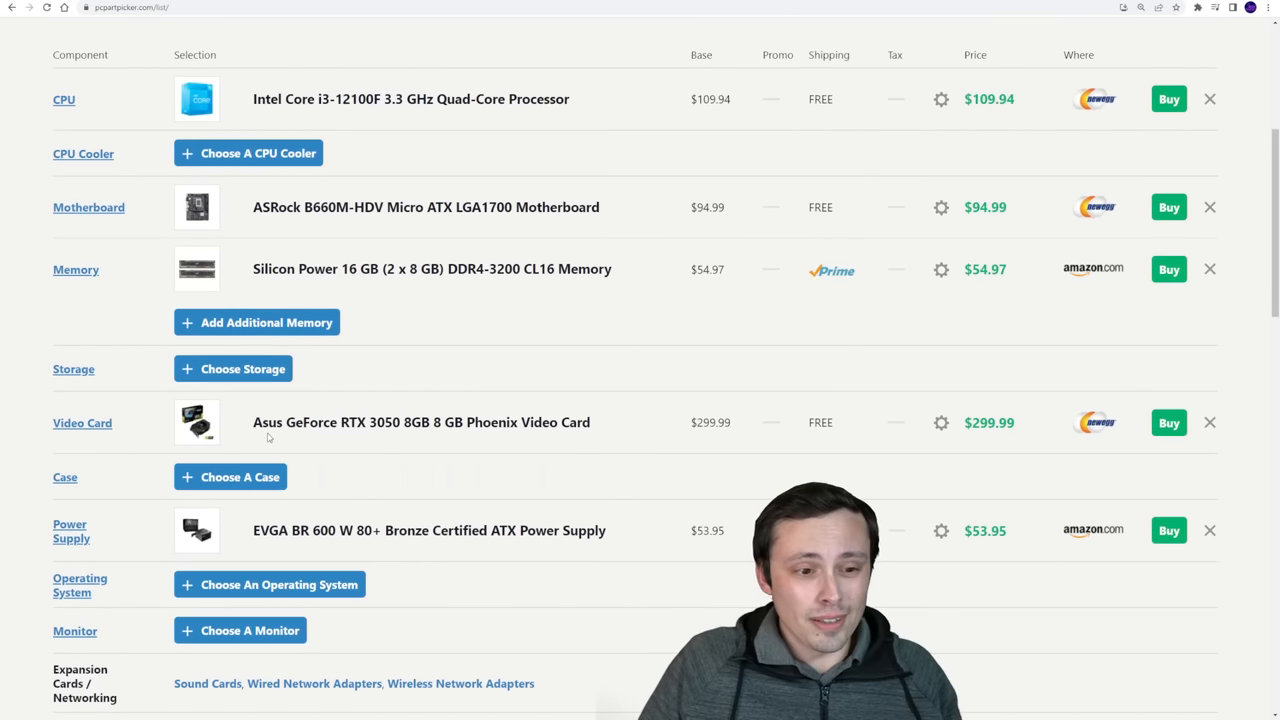
pyautogui.click(242, 368)
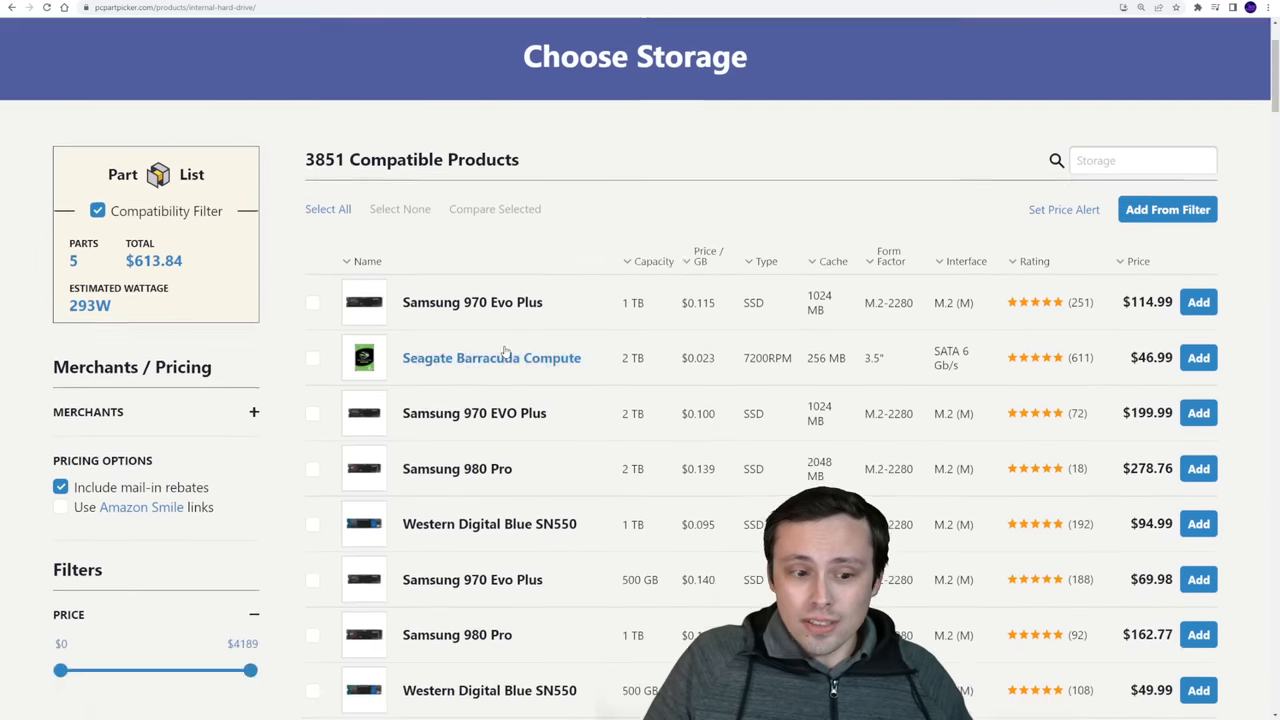
# Filter storage results to SSDs with a minimum capacity of 500 GB.
pyautogui.scroll(-3)
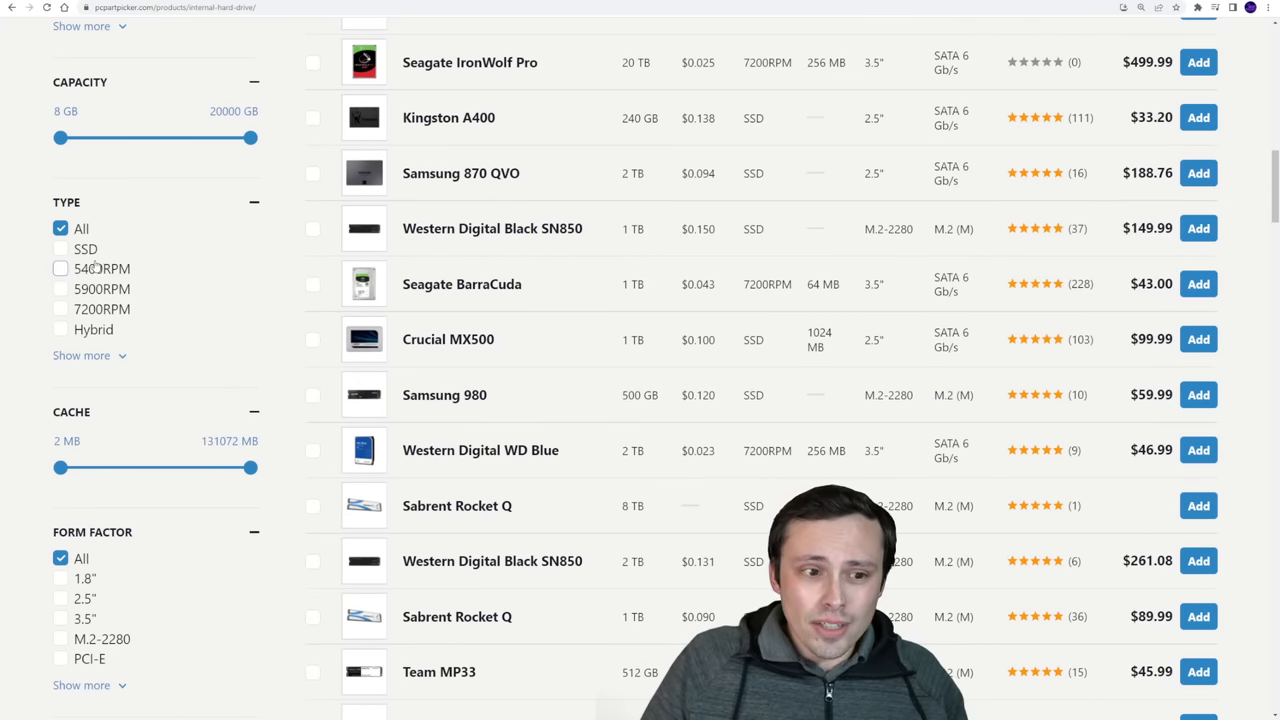
pyautogui.click(60, 248)
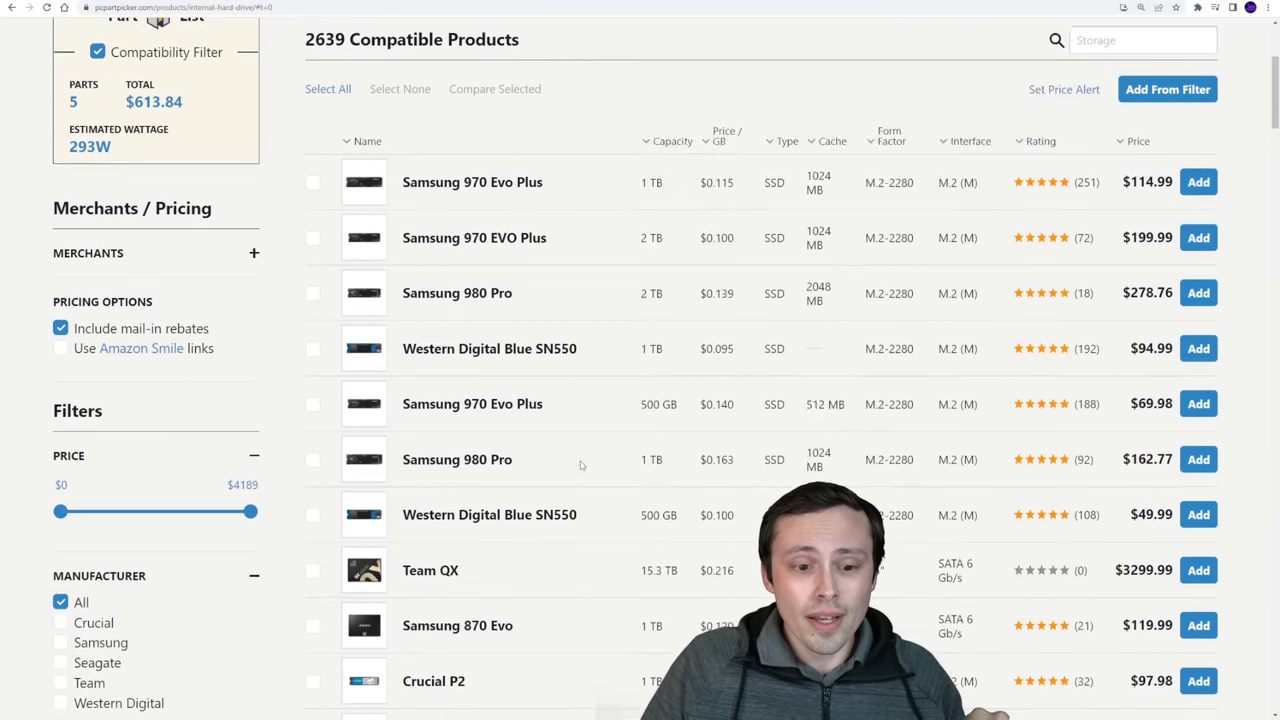
pyautogui.scroll(-3)
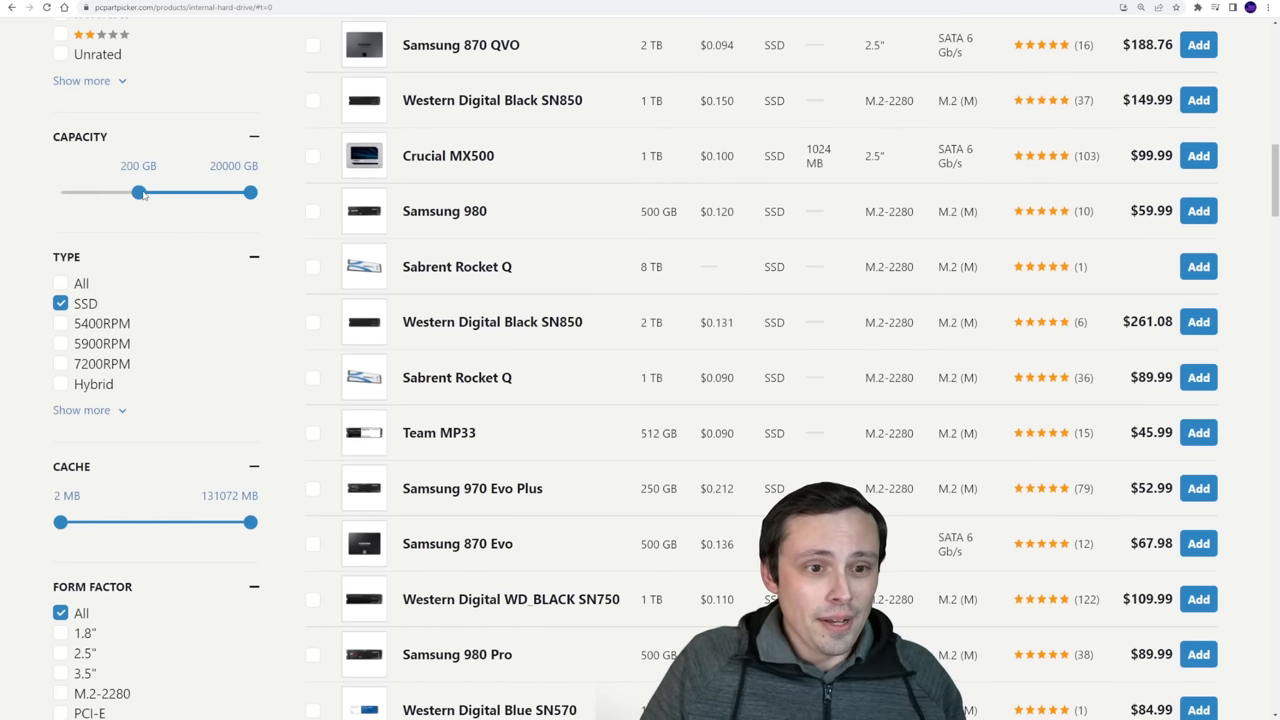
pyautogui.moveTo(138, 192); pyautogui.dragTo(164, 192)
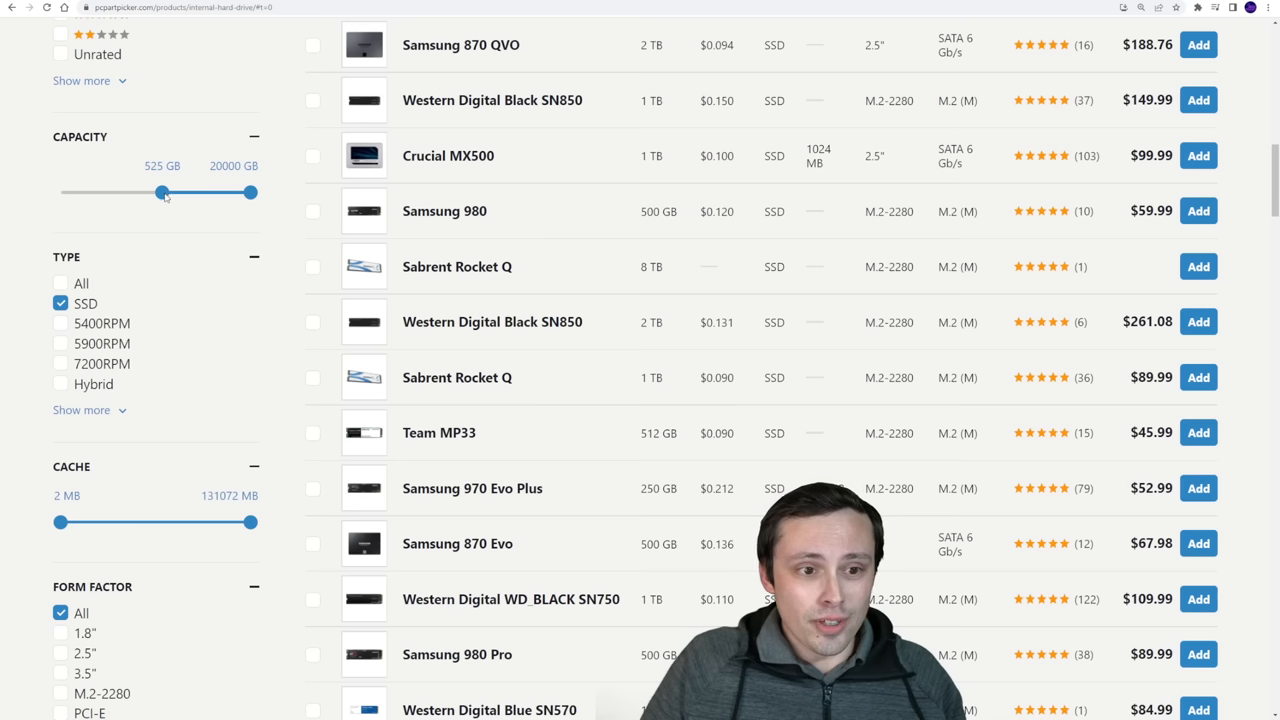
pyautogui.moveTo(164, 192); pyautogui.dragTo(158, 192)
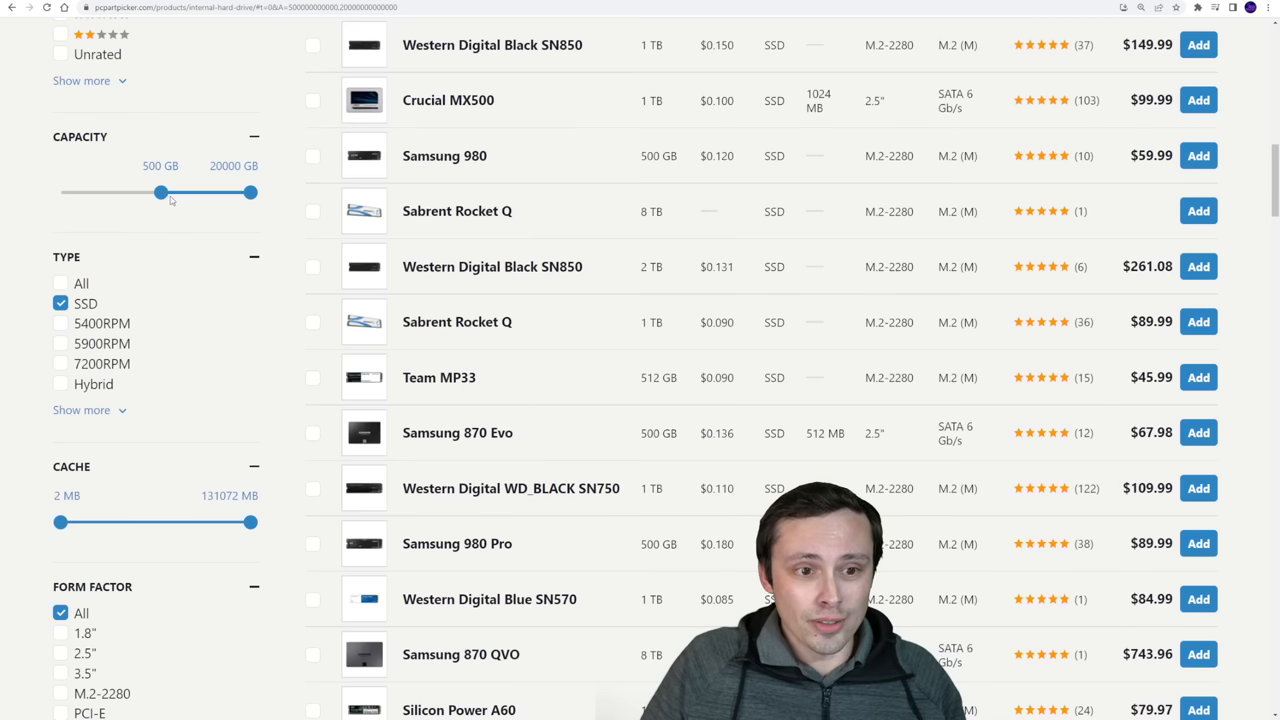
# Browse the filtered SSD list for a cheap 512 GB NVMe drive.
pyautogui.scroll(3)
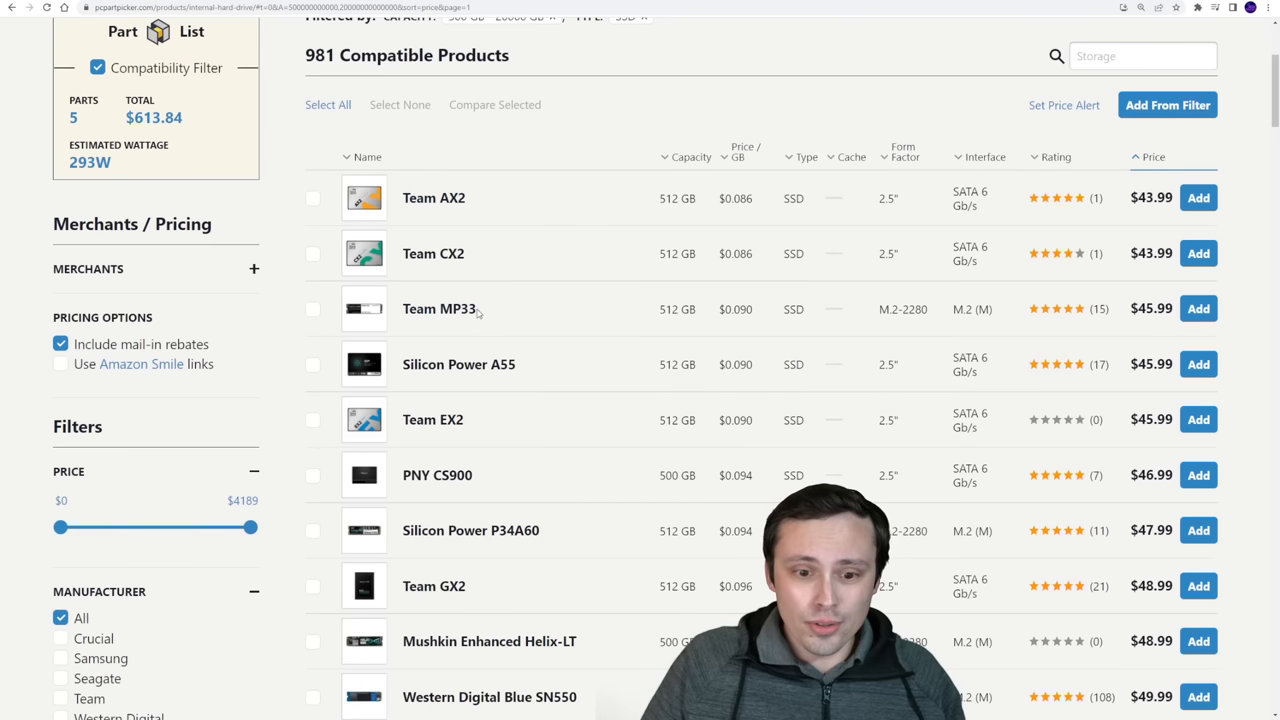
pyautogui.scroll(-3)
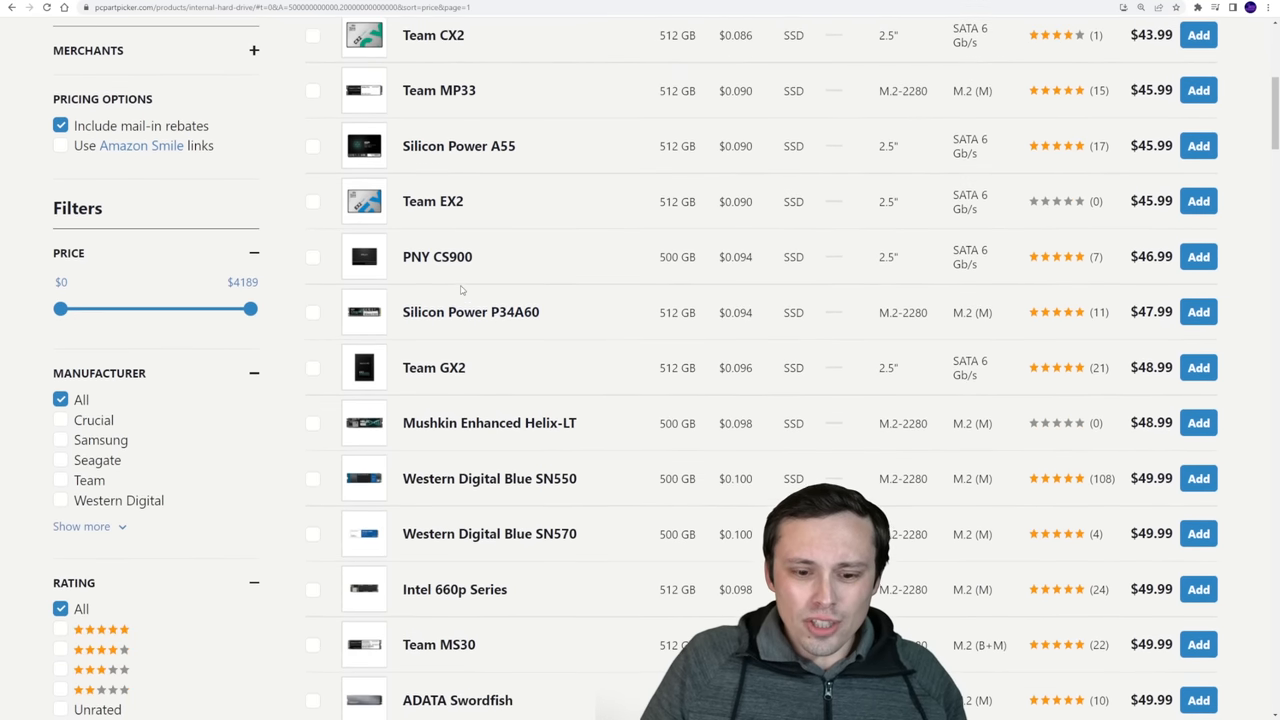
pyautogui.scroll(-3)
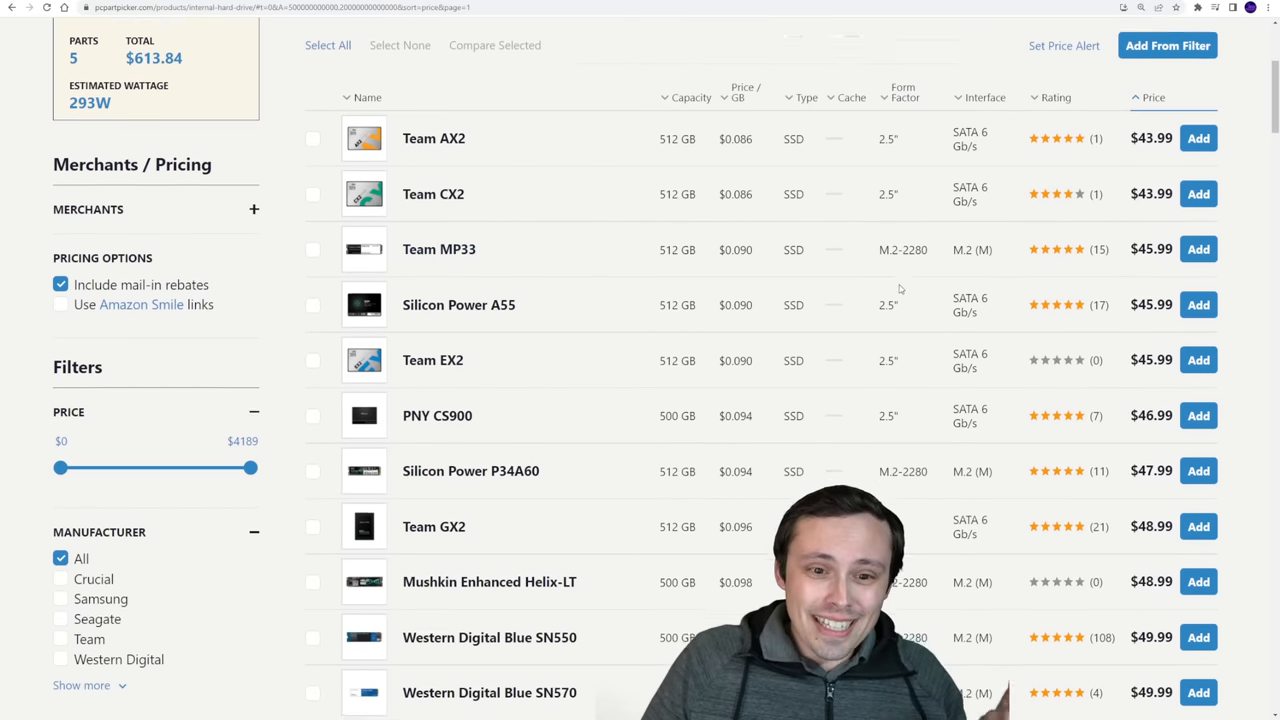
pyautogui.scroll(-3)
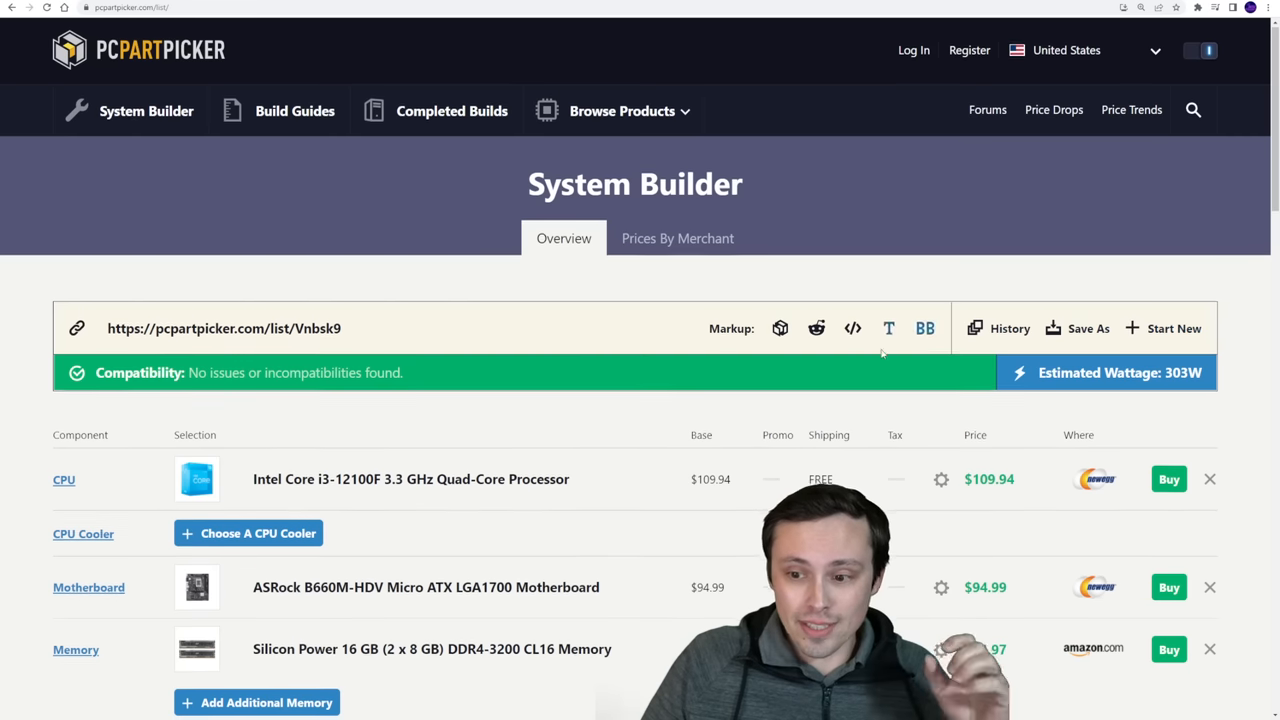
pyautogui.scroll(-3)
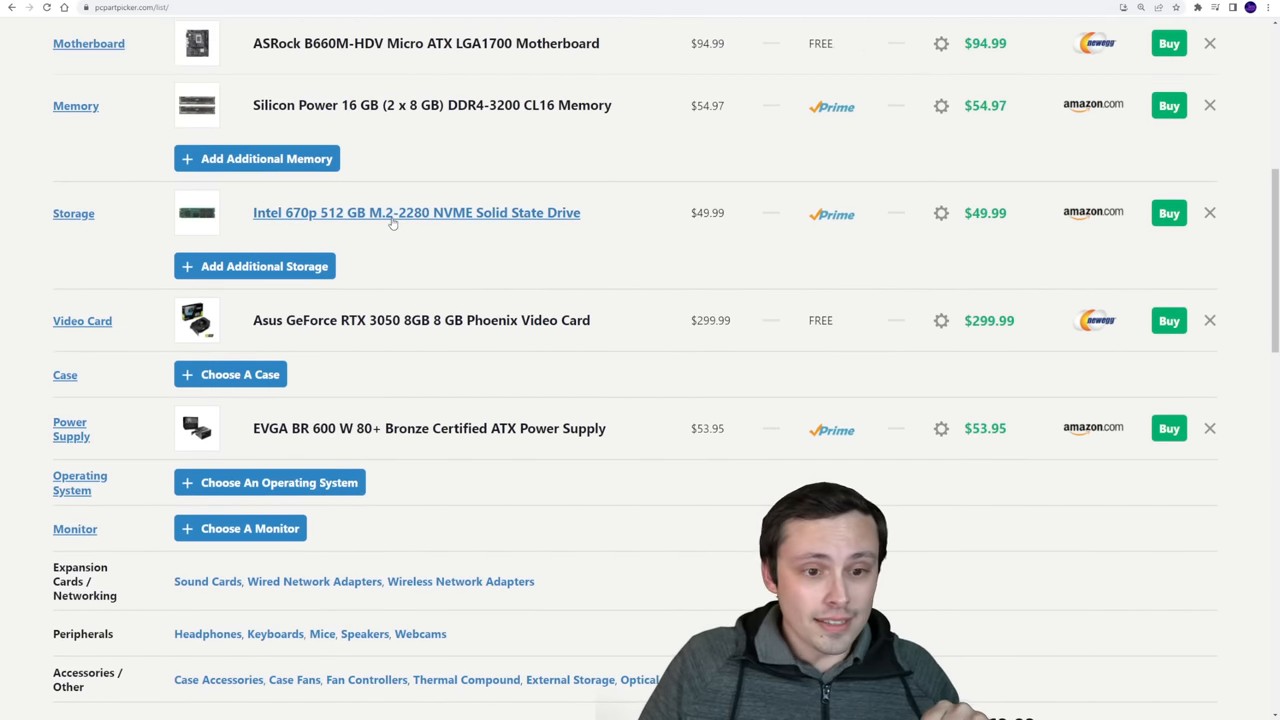
pyautogui.scroll(-3)
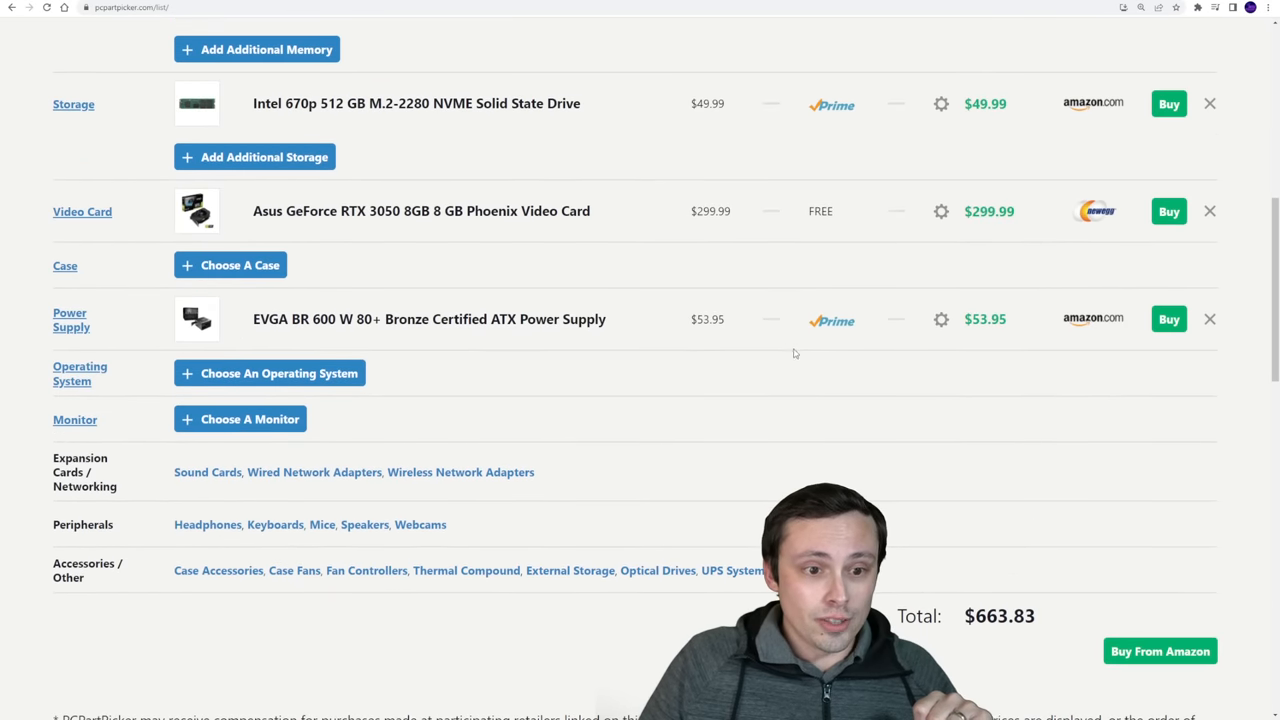
pyautogui.click(240, 264)
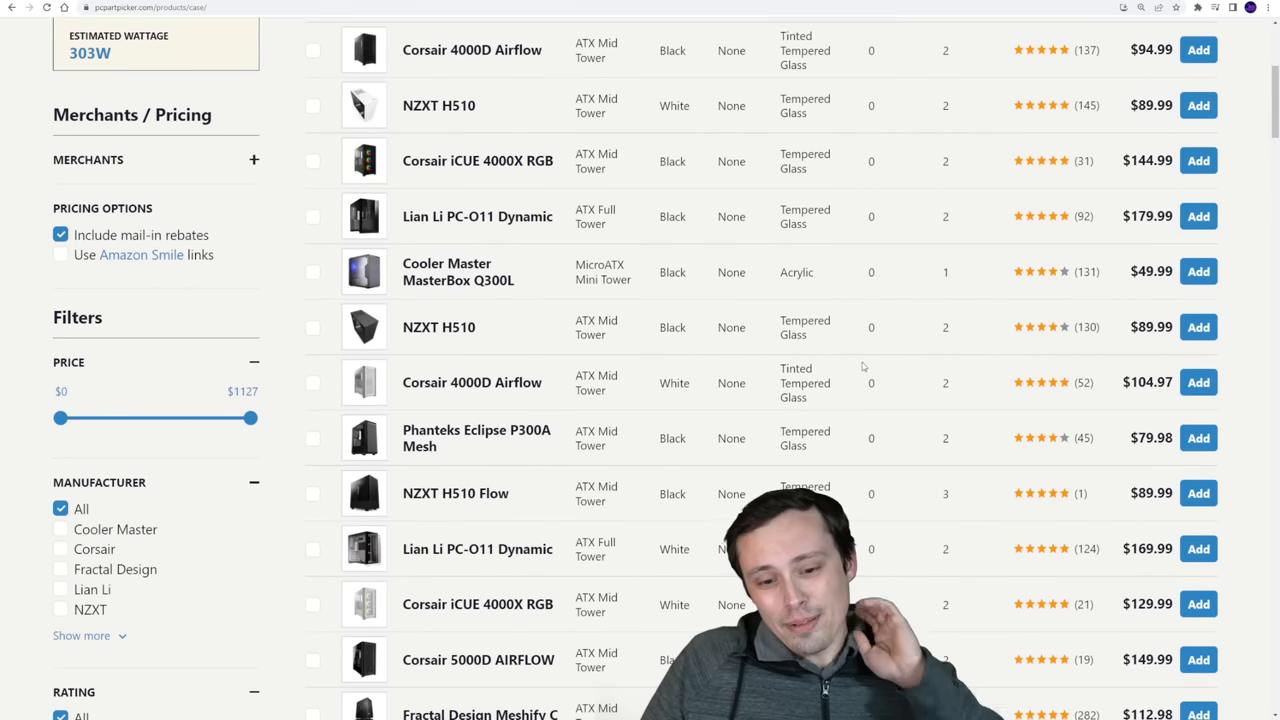
# Add the Fractal Design Focus G ATX Mid Tower case at $67.98 to the build.
pyautogui.scroll(-3)
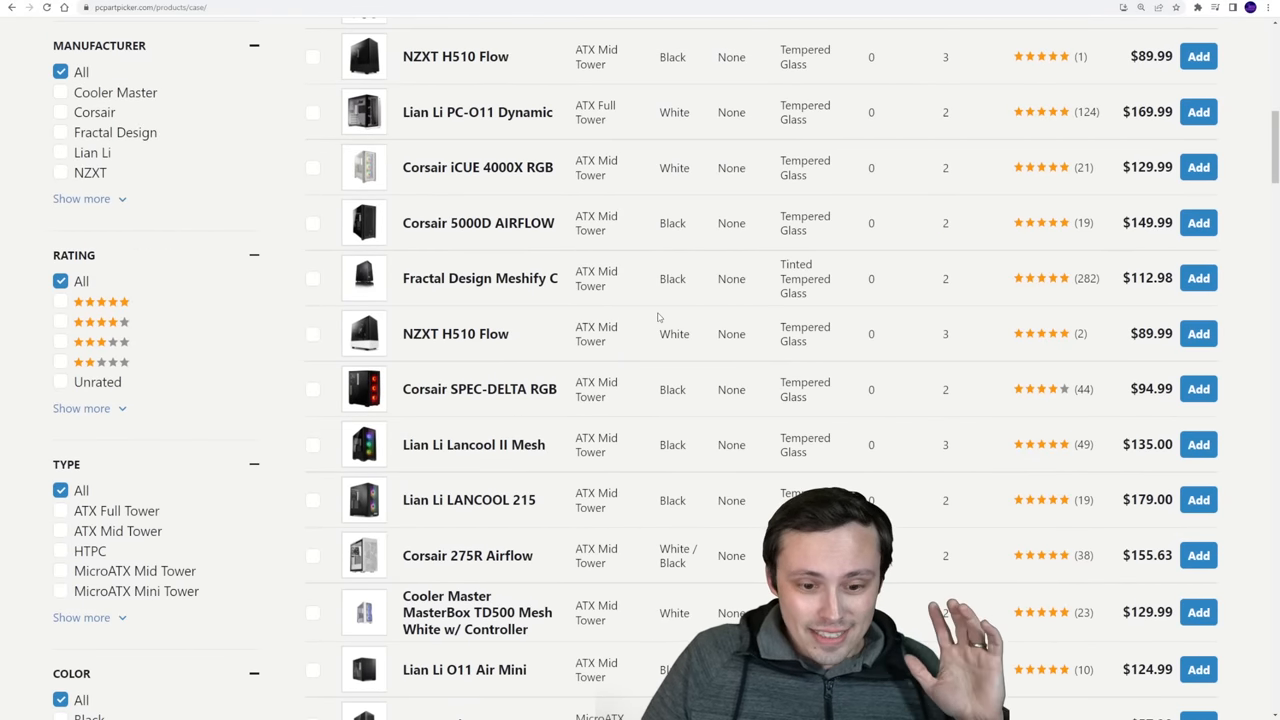
pyautogui.scroll(-3)
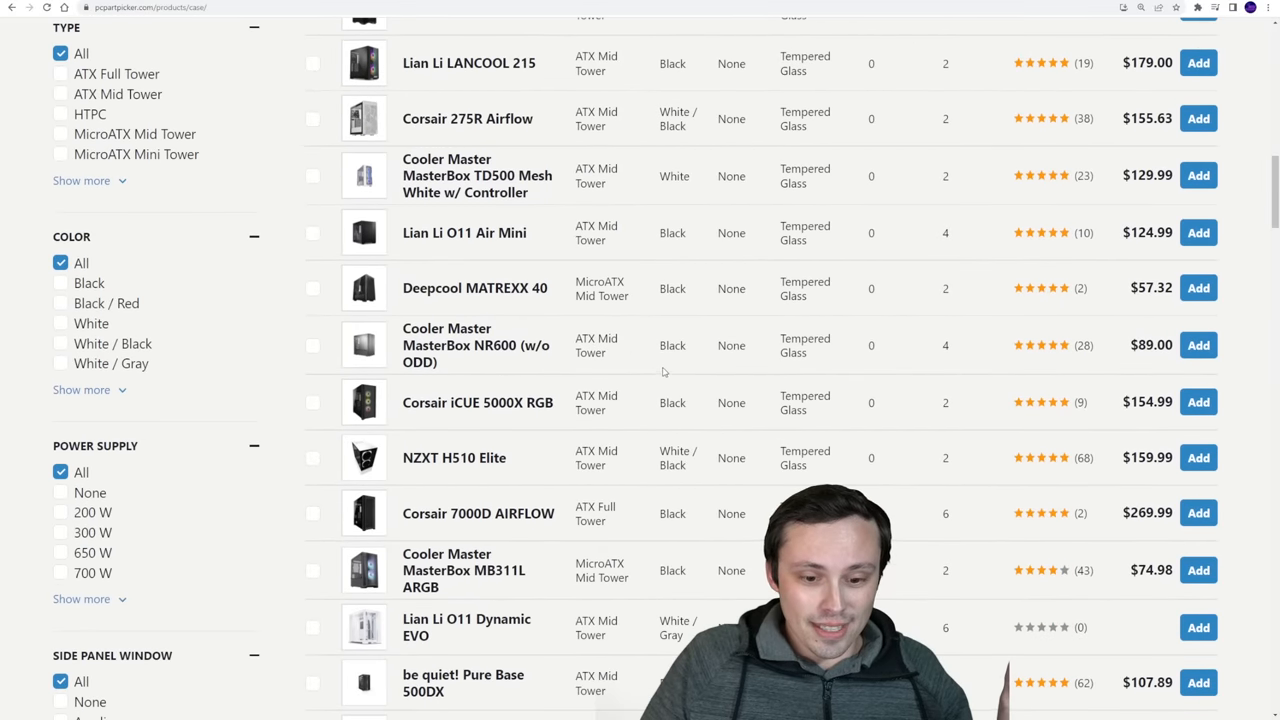
pyautogui.scroll(-3)
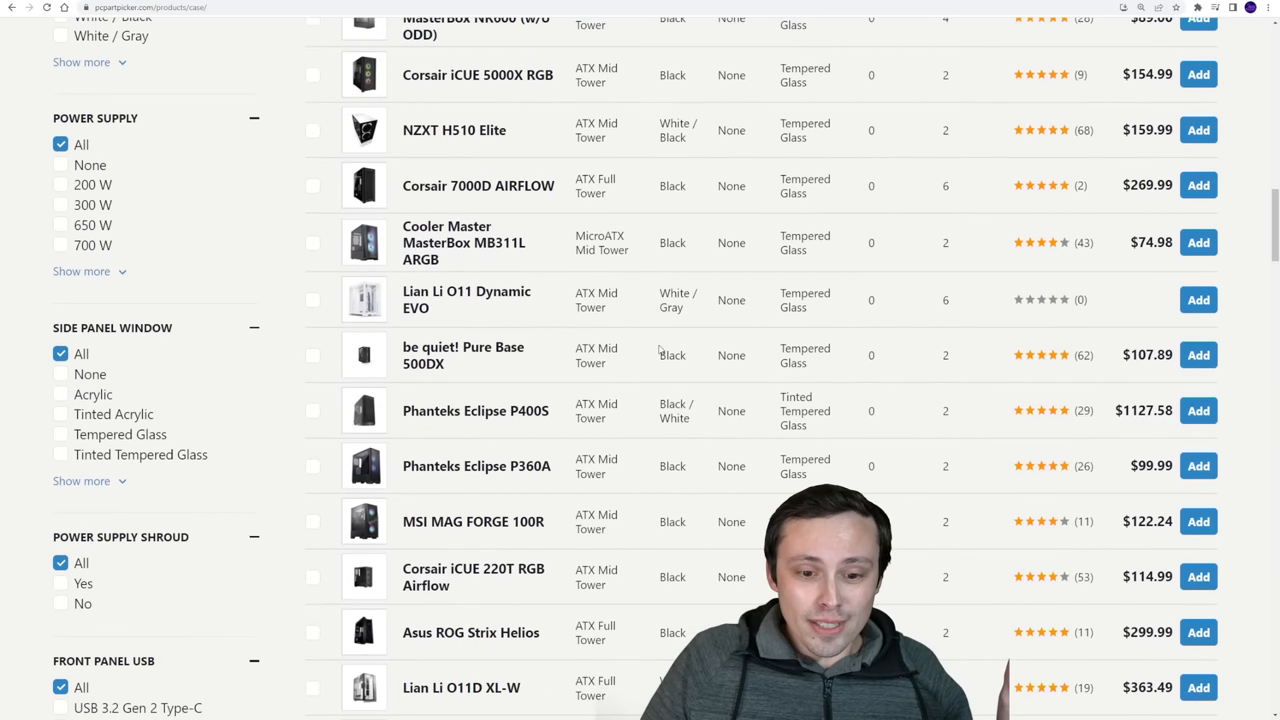
pyautogui.scroll(-3)
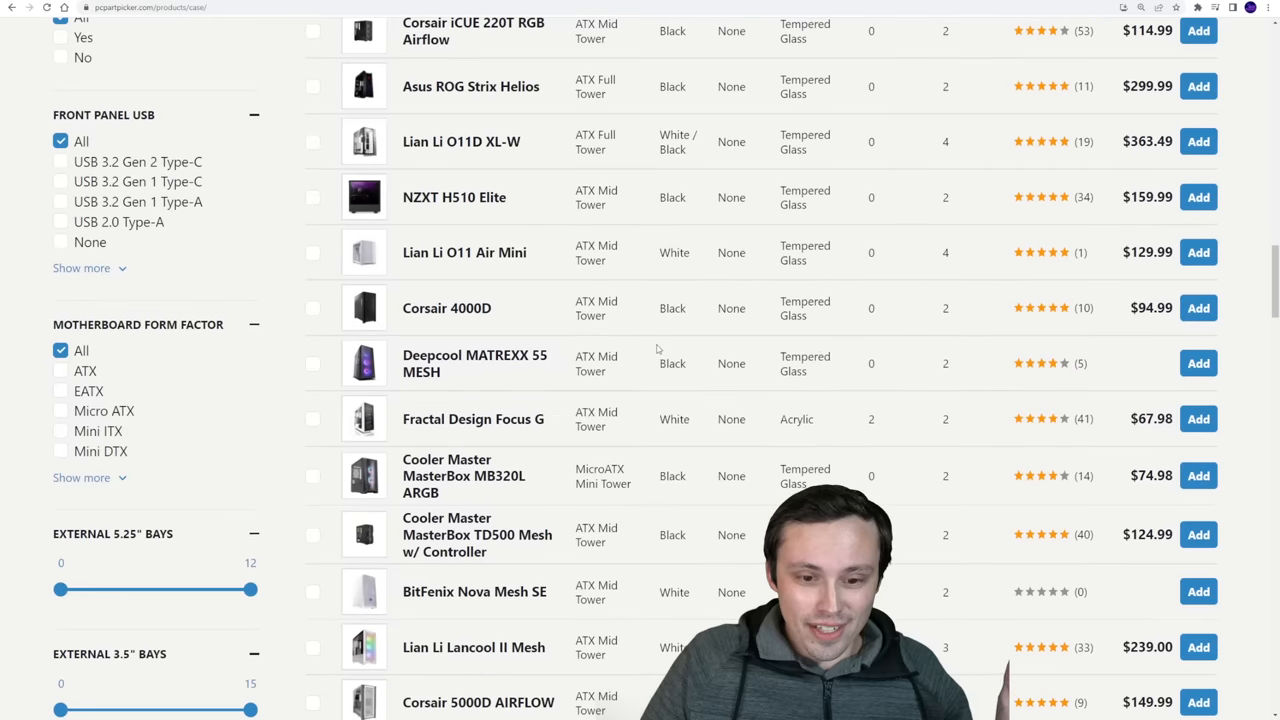
pyautogui.scroll(-3)
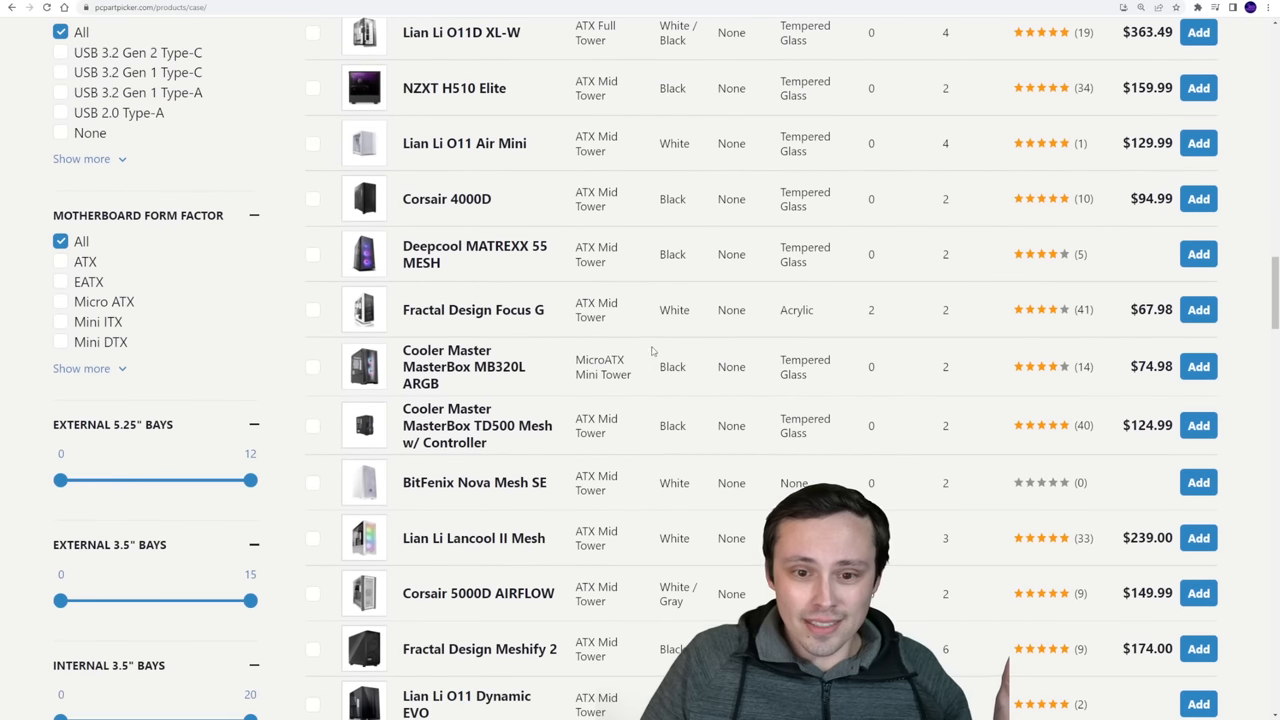
pyautogui.scroll(-3)
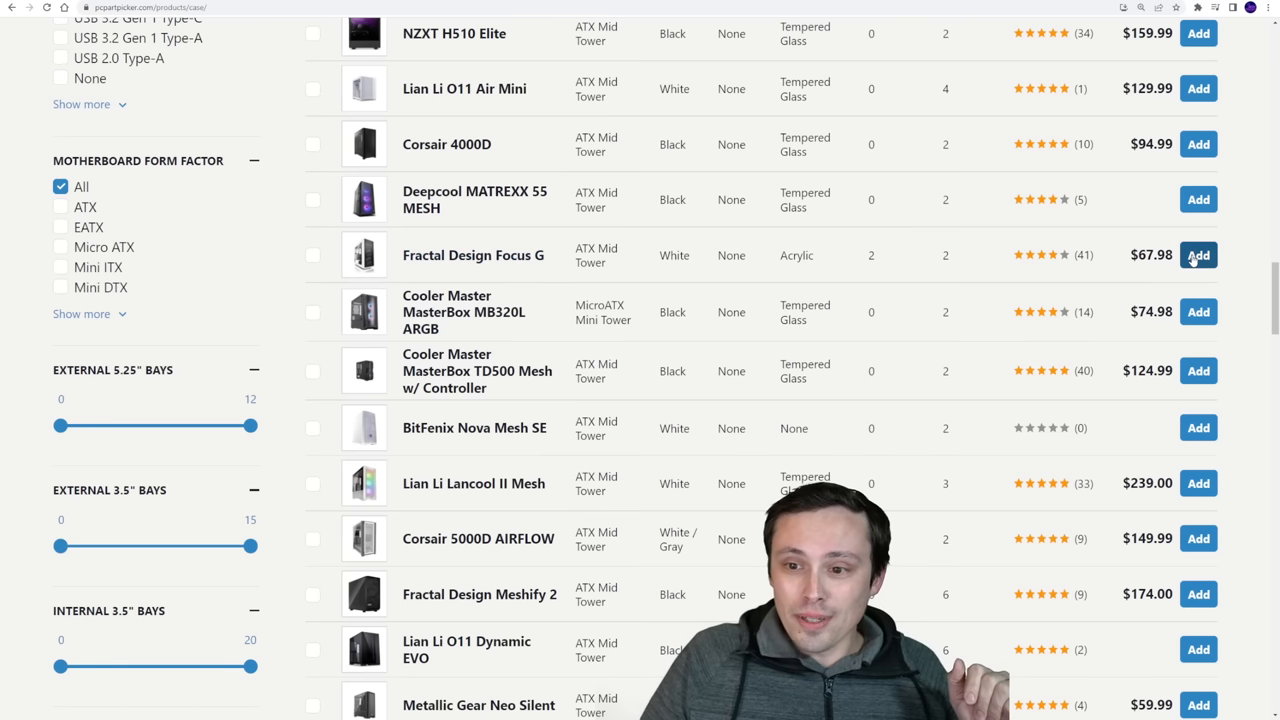
pyautogui.click(1198, 256)
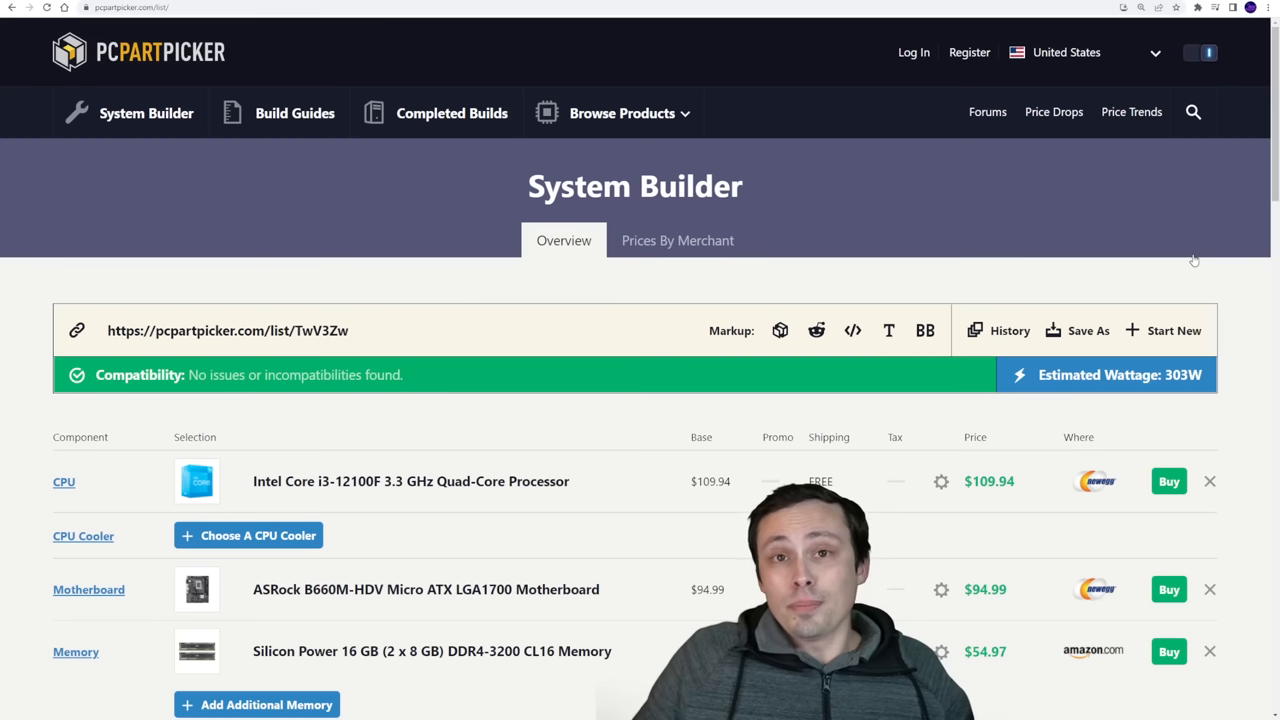
# View the Fractal Design Focus G product details from the parts list.
pyautogui.scroll(-3)
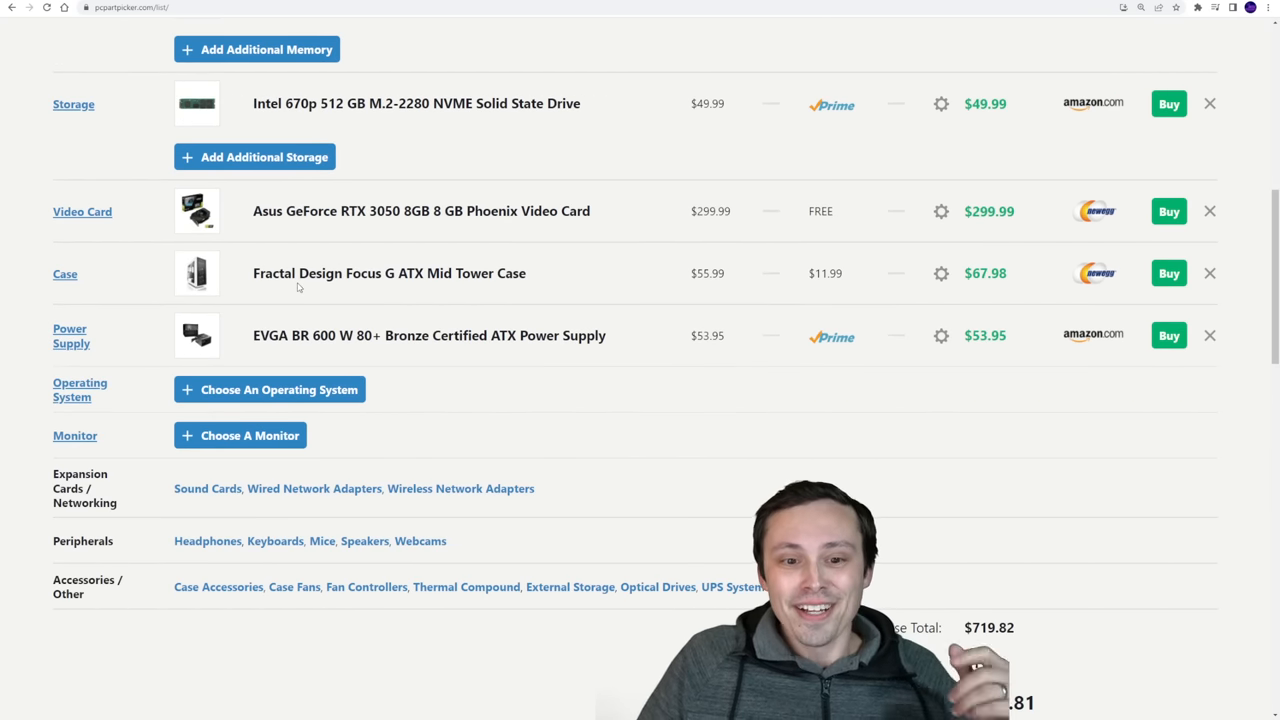
pyautogui.click(388, 272)
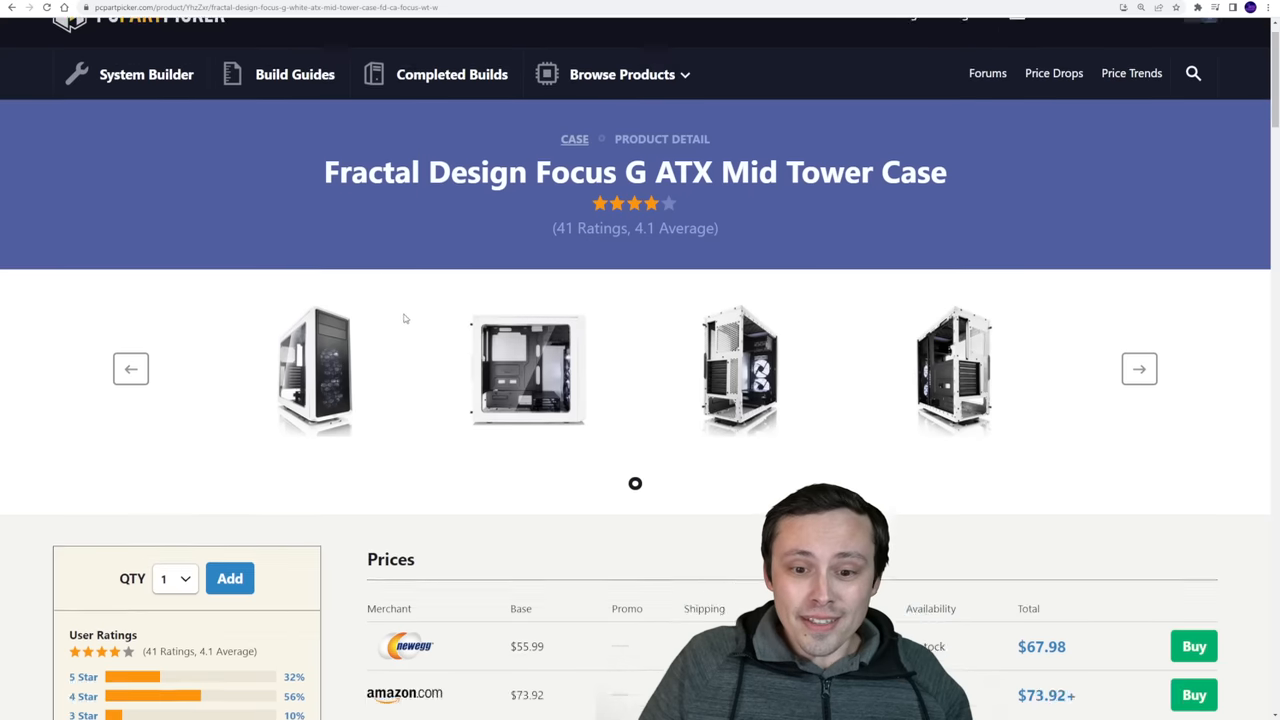
# Browse the Fractal Design Focus G photo gallery, close it and return to the parts list.
pyautogui.click(314, 368)
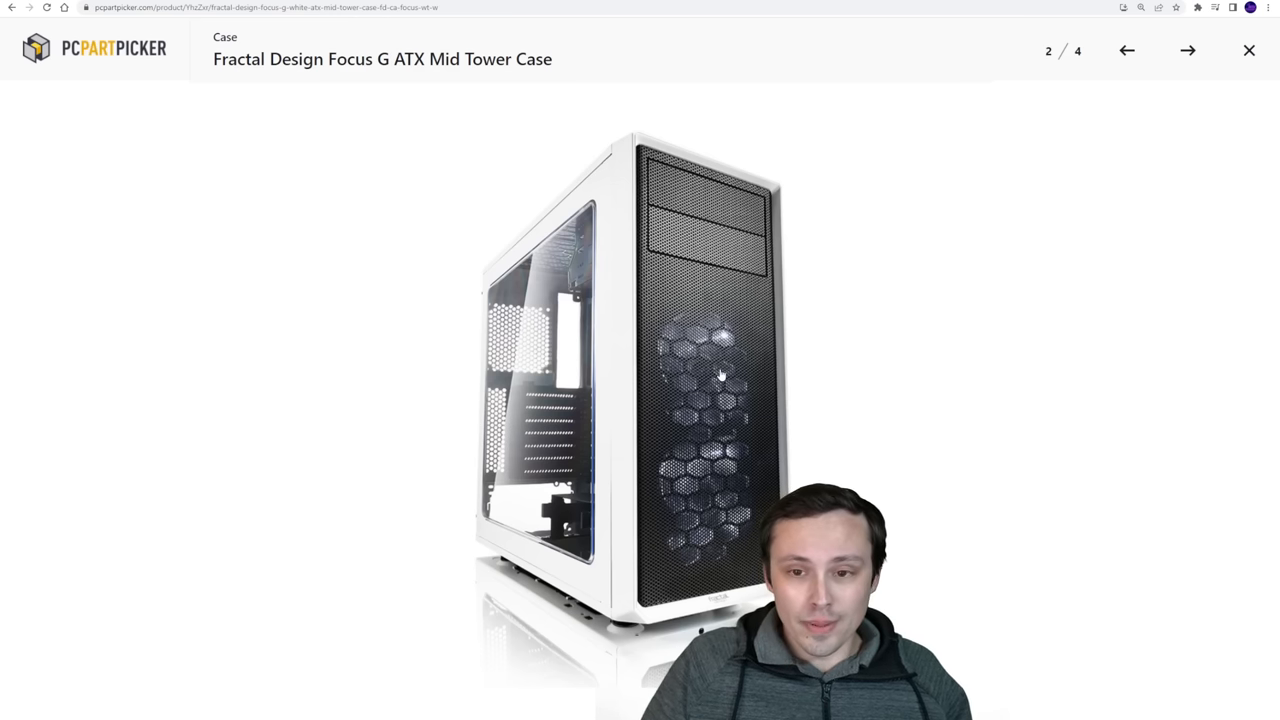
pyautogui.click(1188, 50)
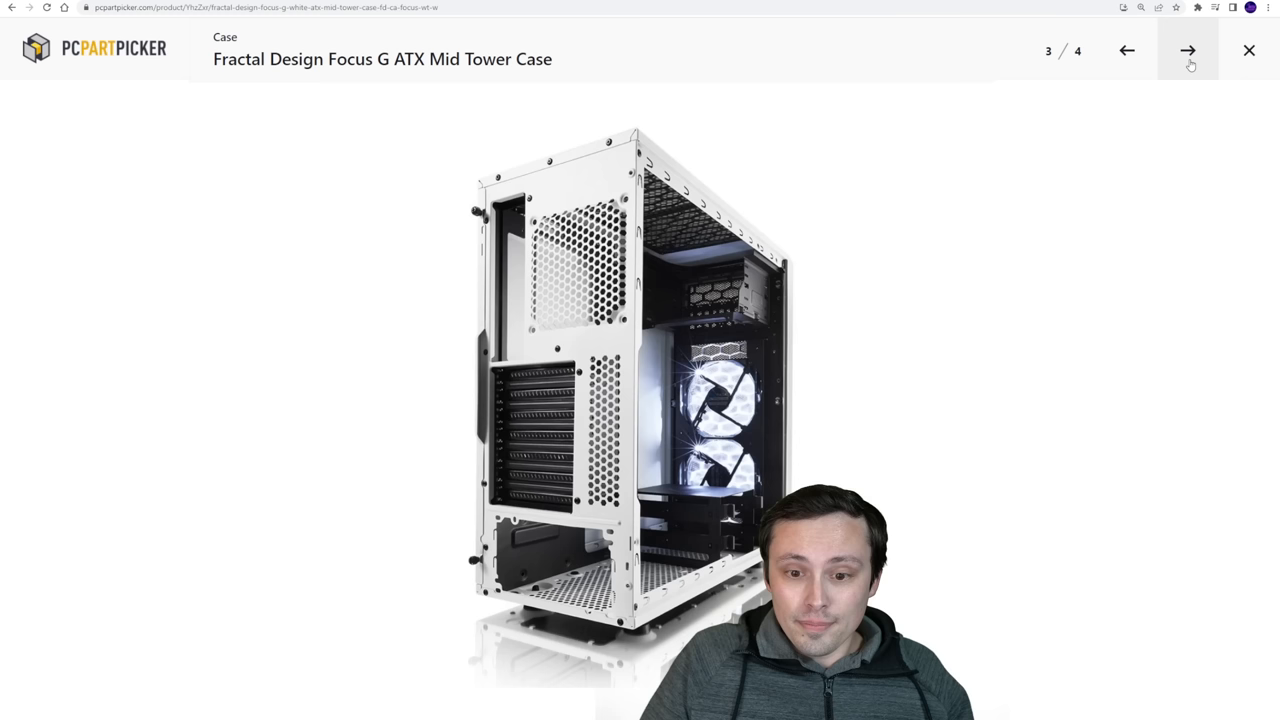
pyautogui.click(1188, 50)
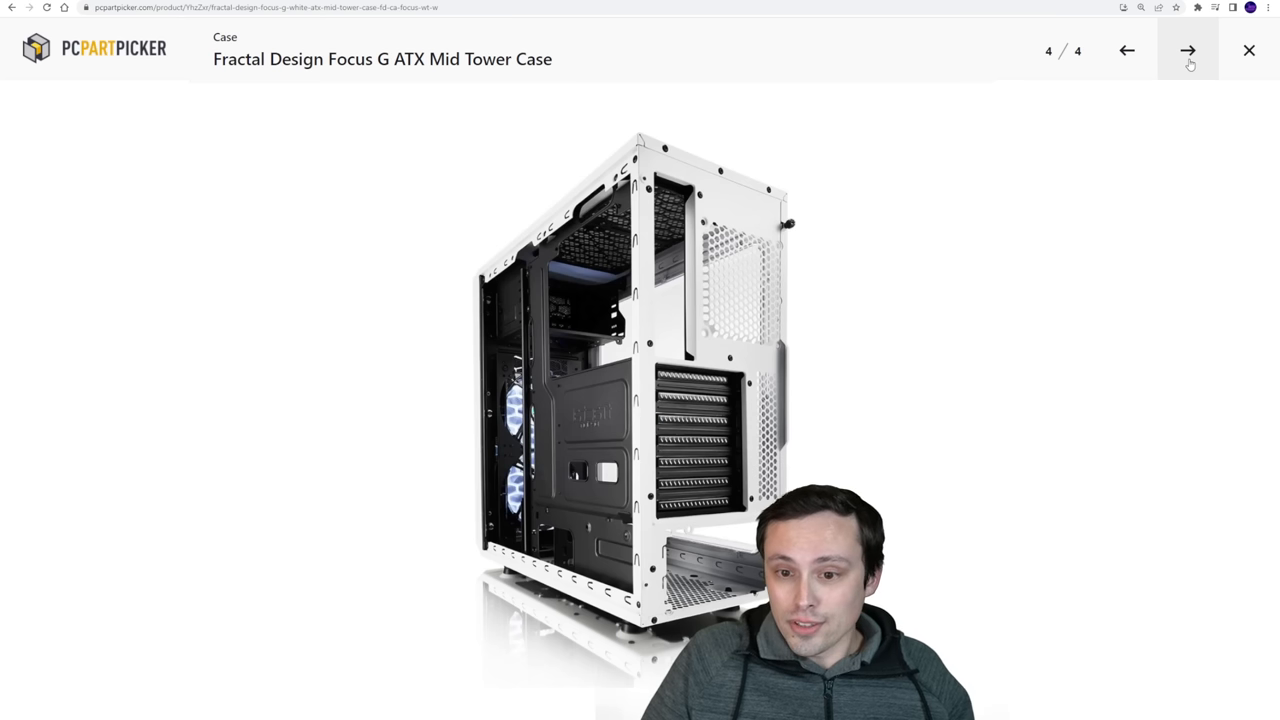
pyautogui.click(1248, 50)
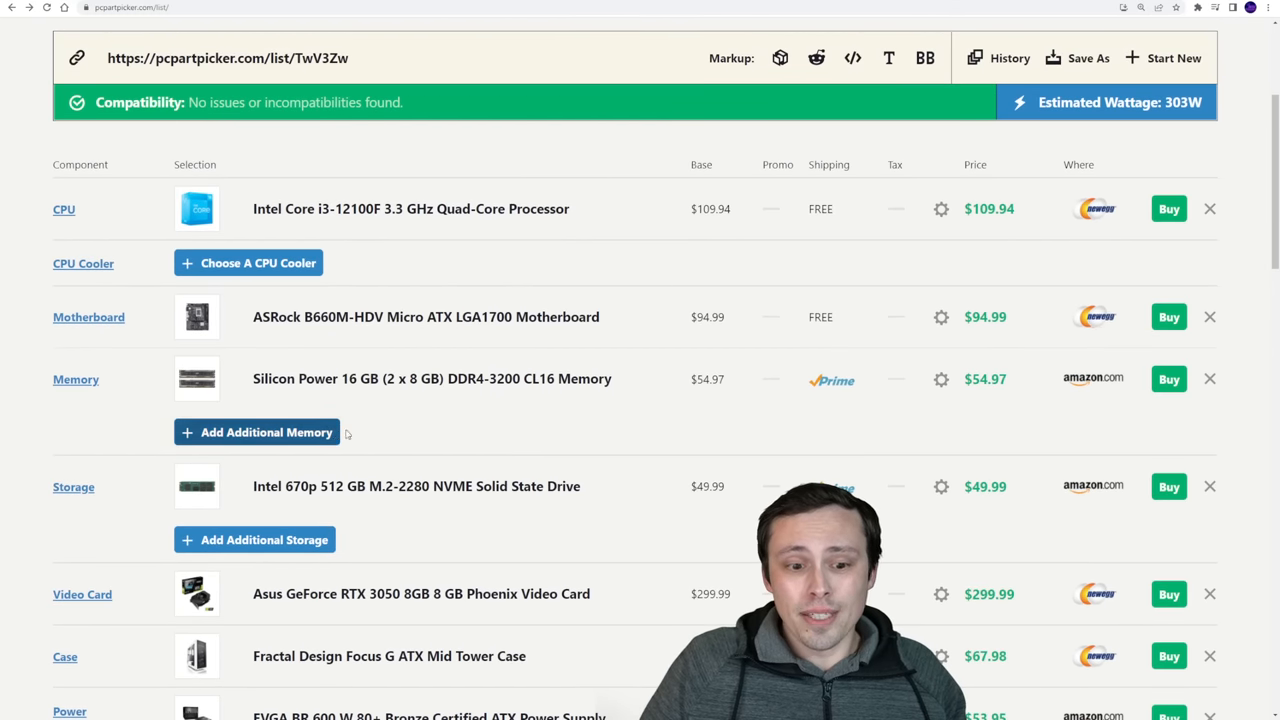
pyautogui.moveTo(560, 436)
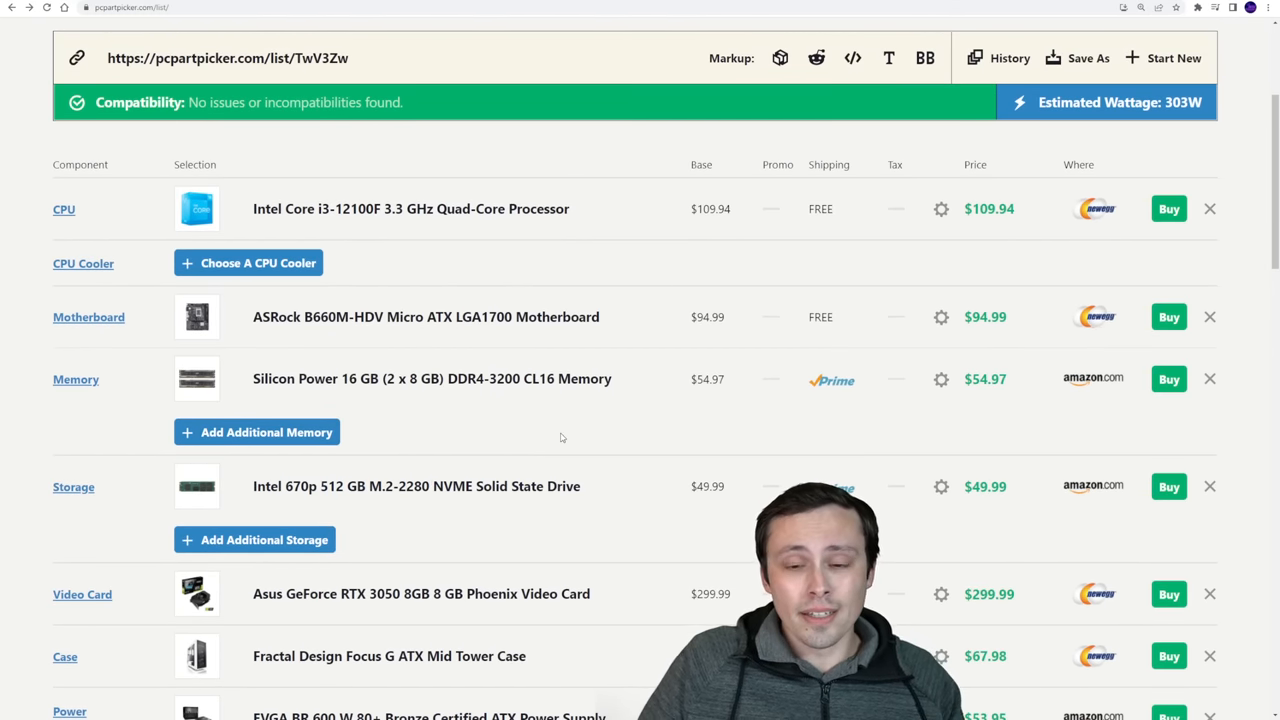
pyautogui.scroll(-3)
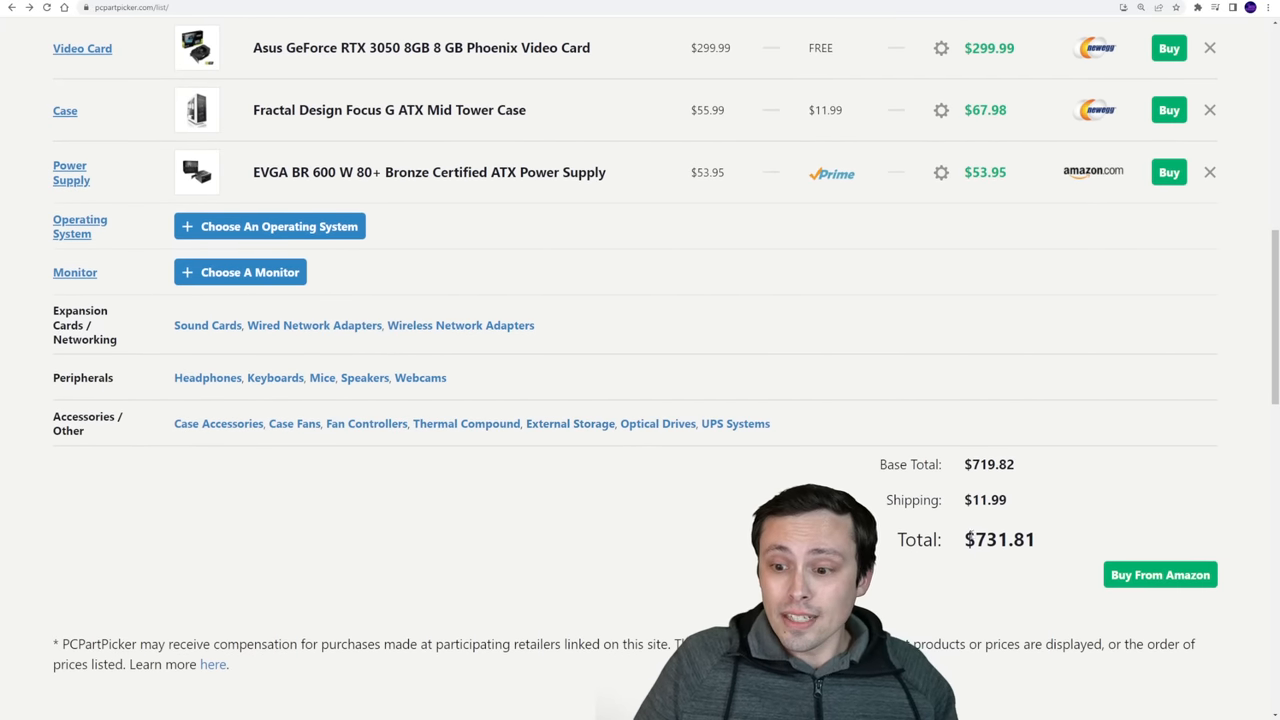
pyautogui.doubleClick(998, 540)
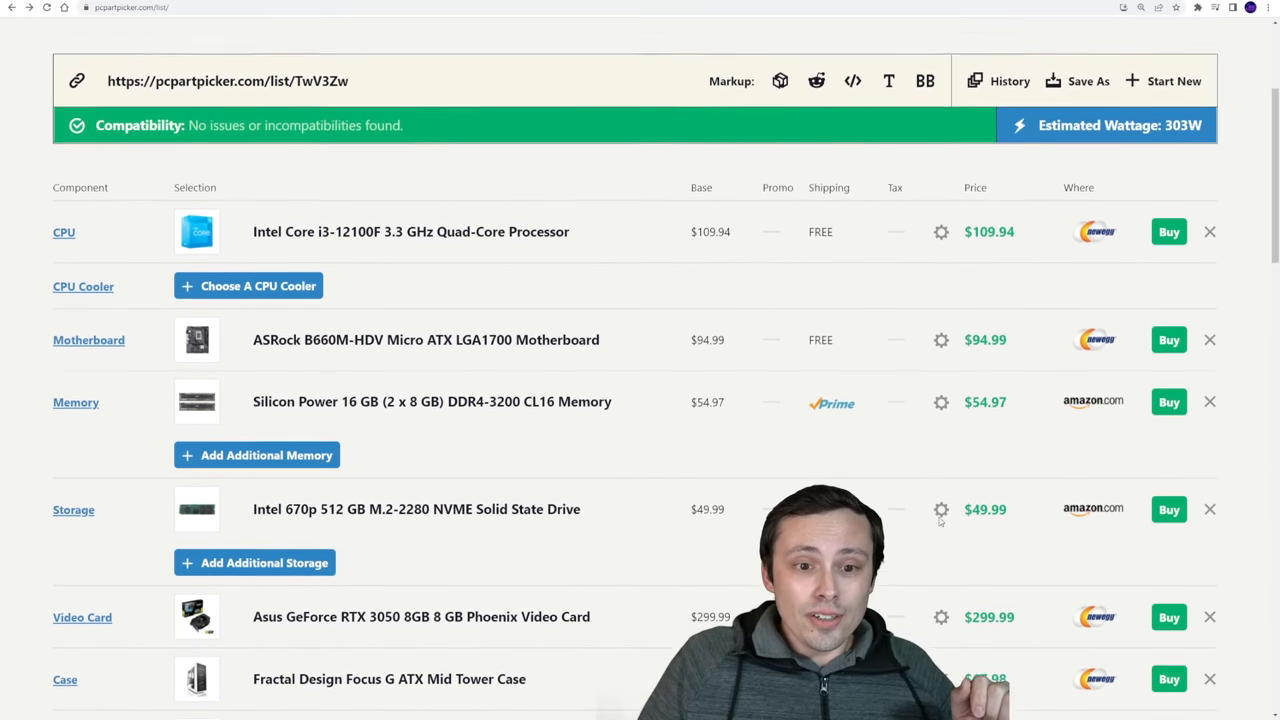
pyautogui.scroll(-3)
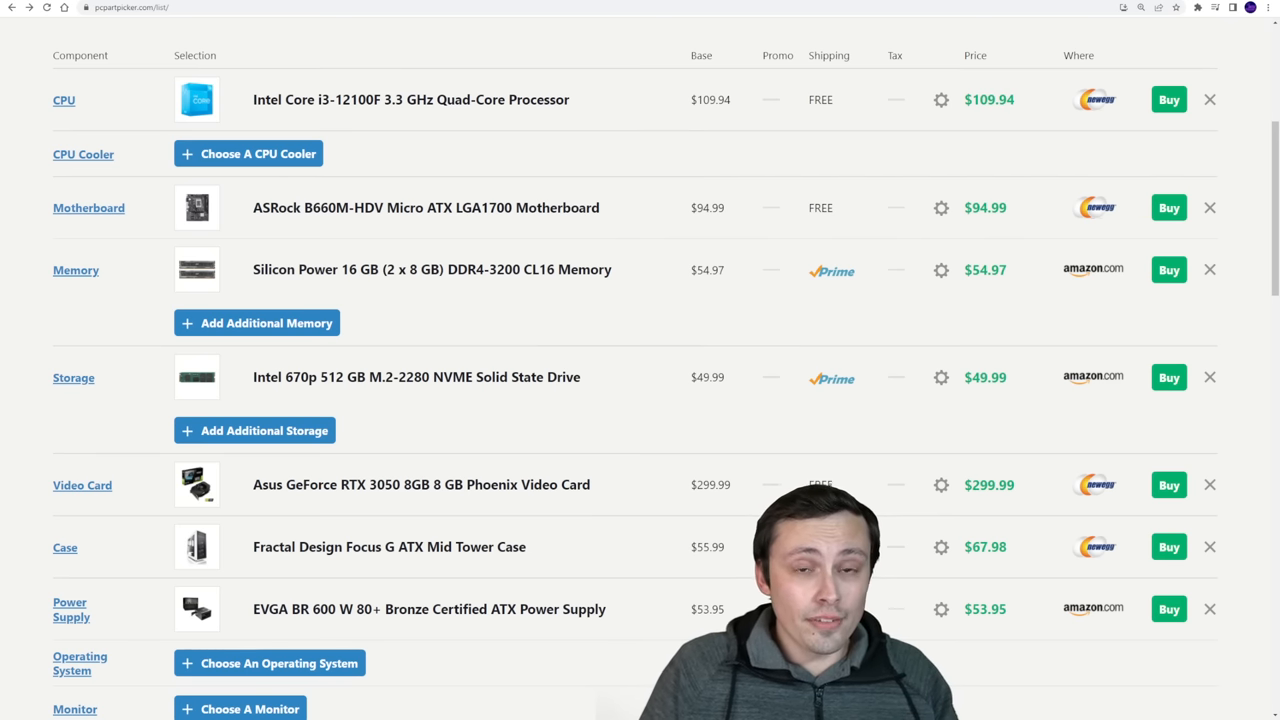
pyautogui.moveTo(848, 460)
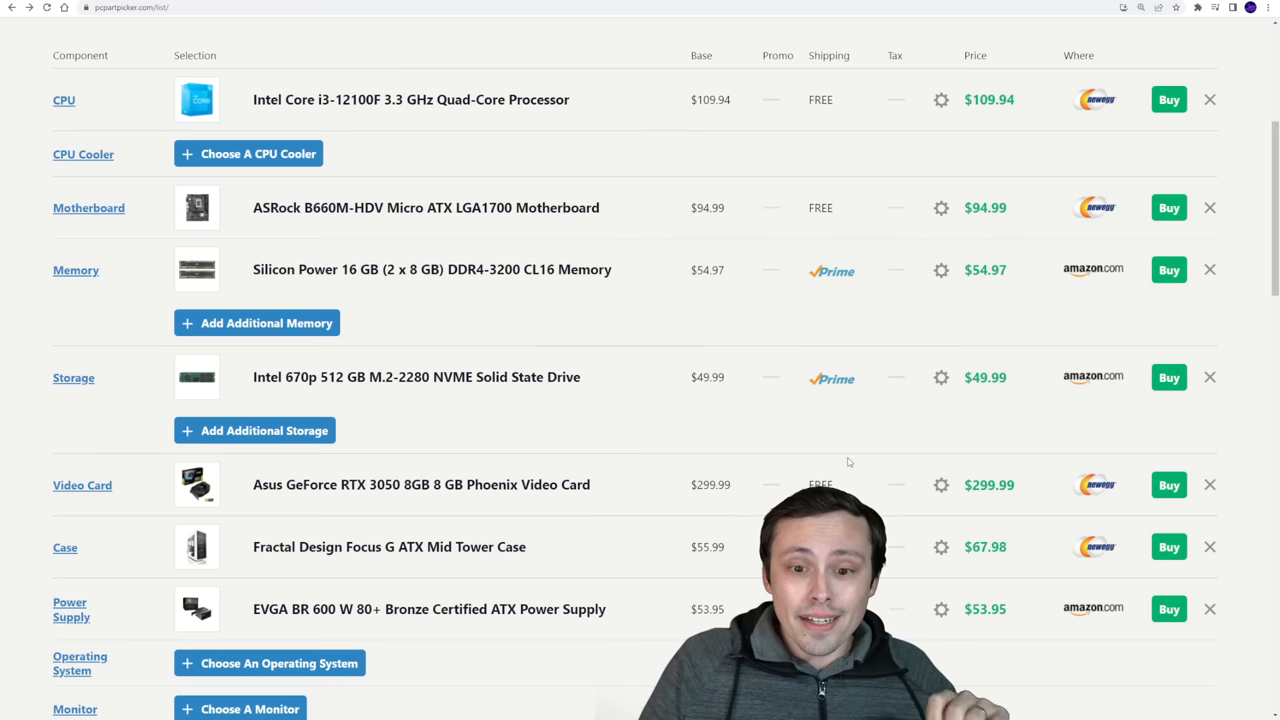
pyautogui.moveTo(850, 460)
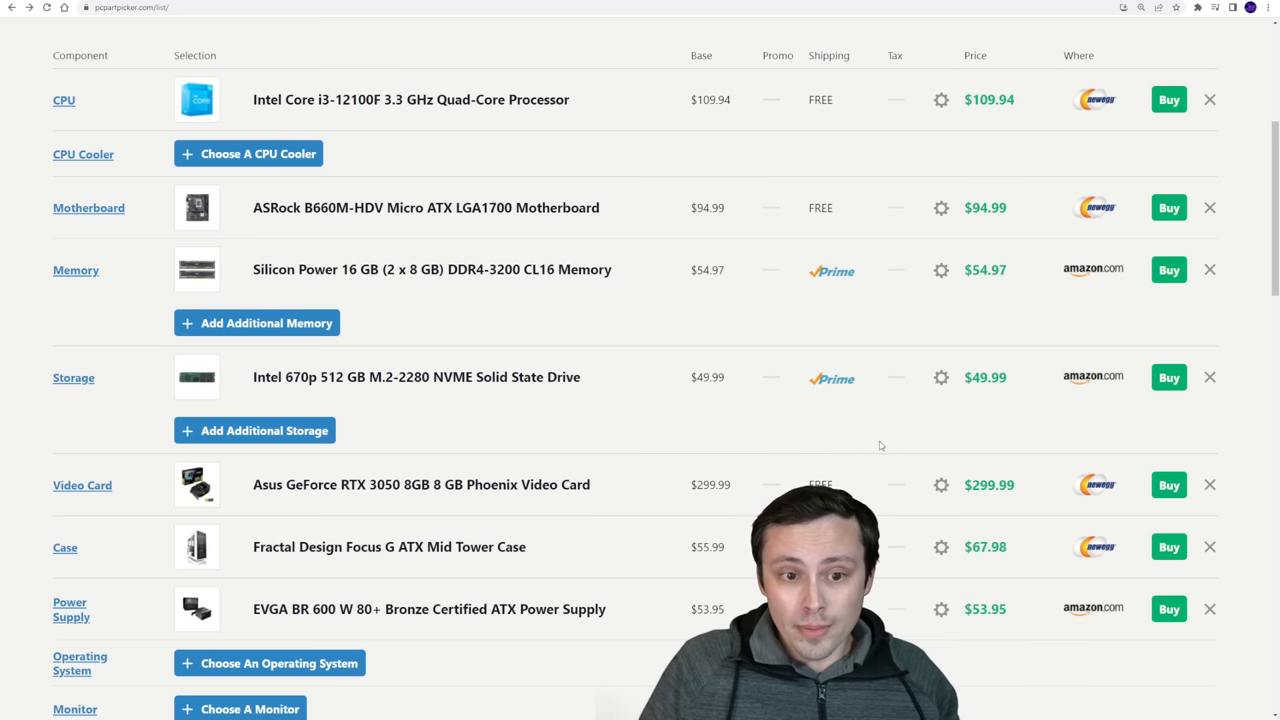
pyautogui.moveTo(550, 418)
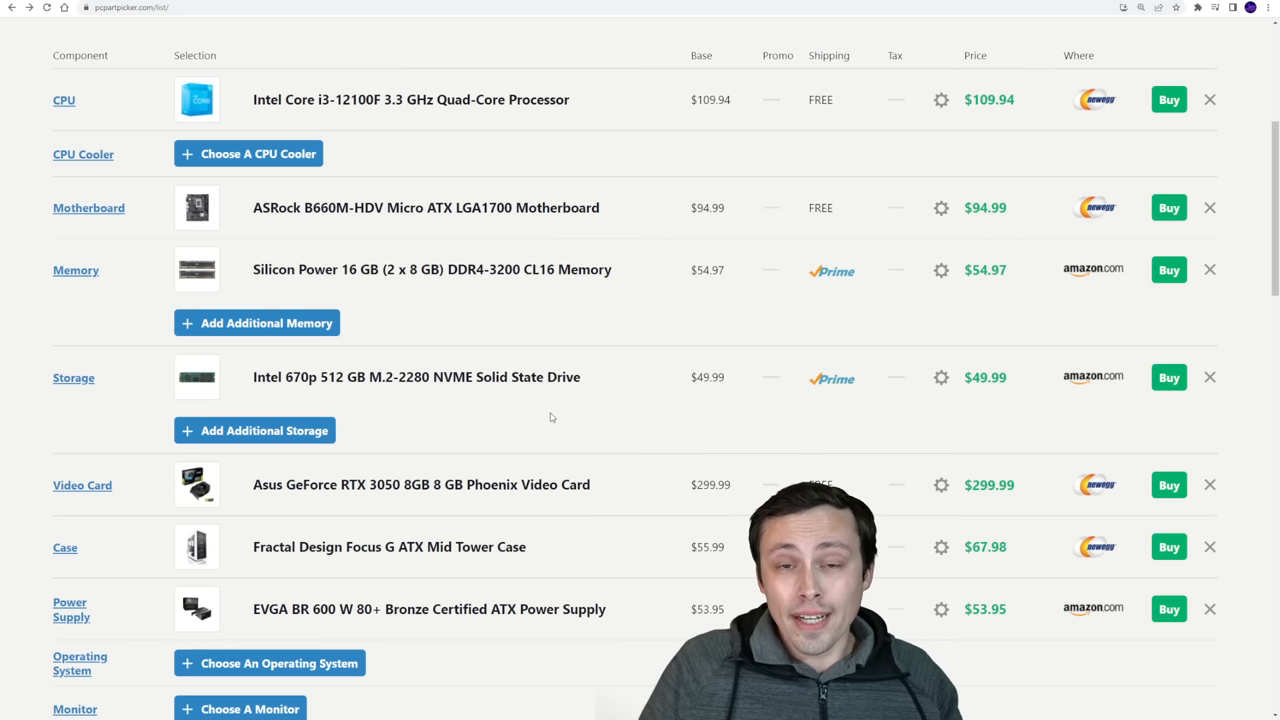
pyautogui.moveTo(582, 400)
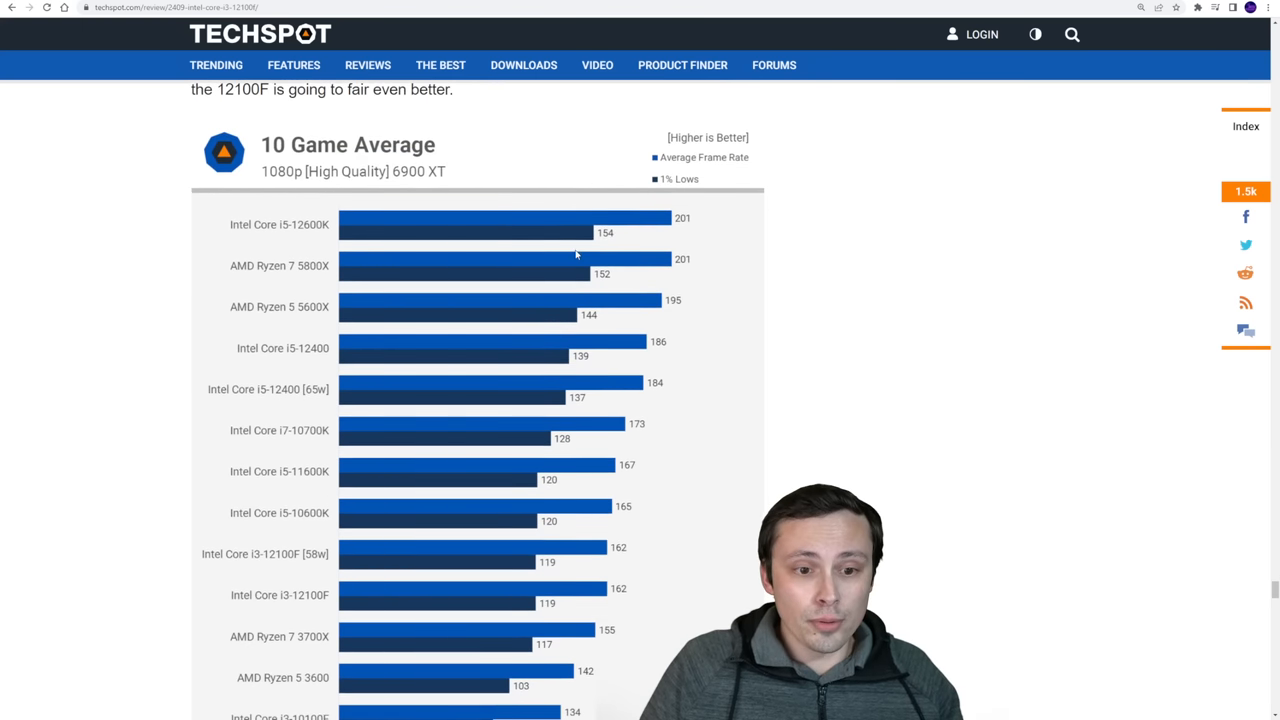
pyautogui.scroll(-3)
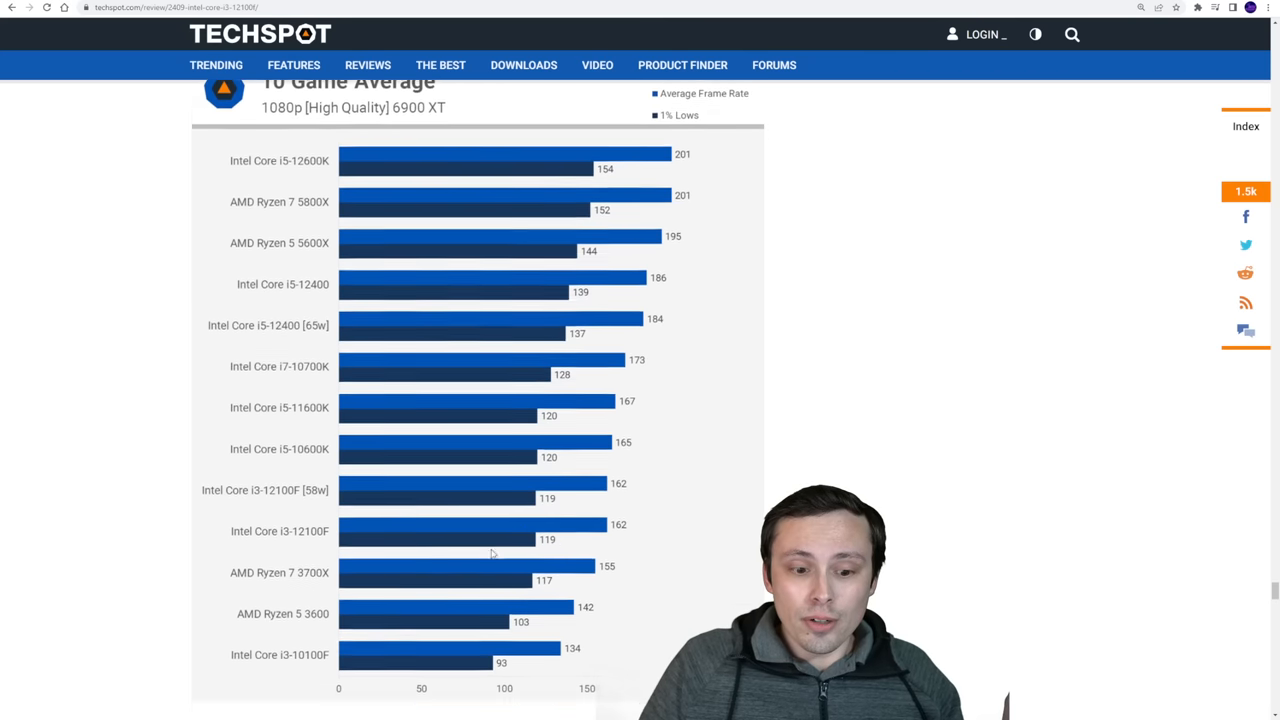
pyautogui.scroll(-3)
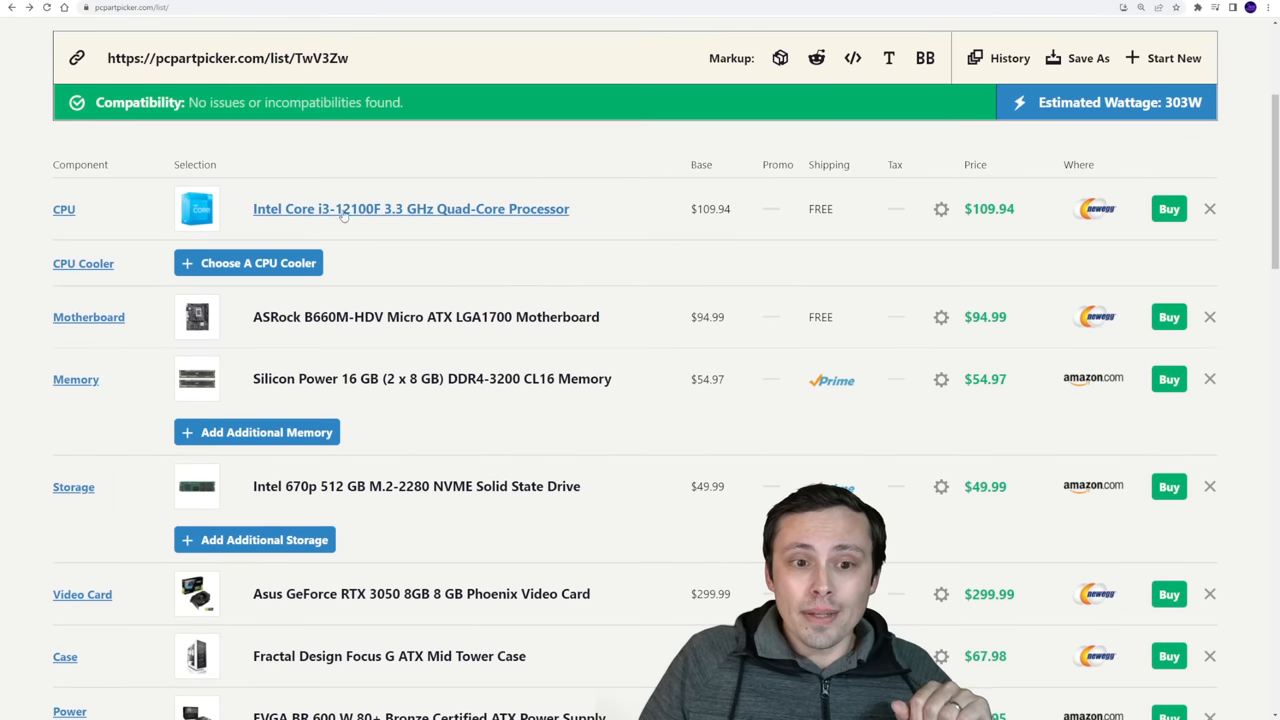
pyautogui.moveTo(372, 324)
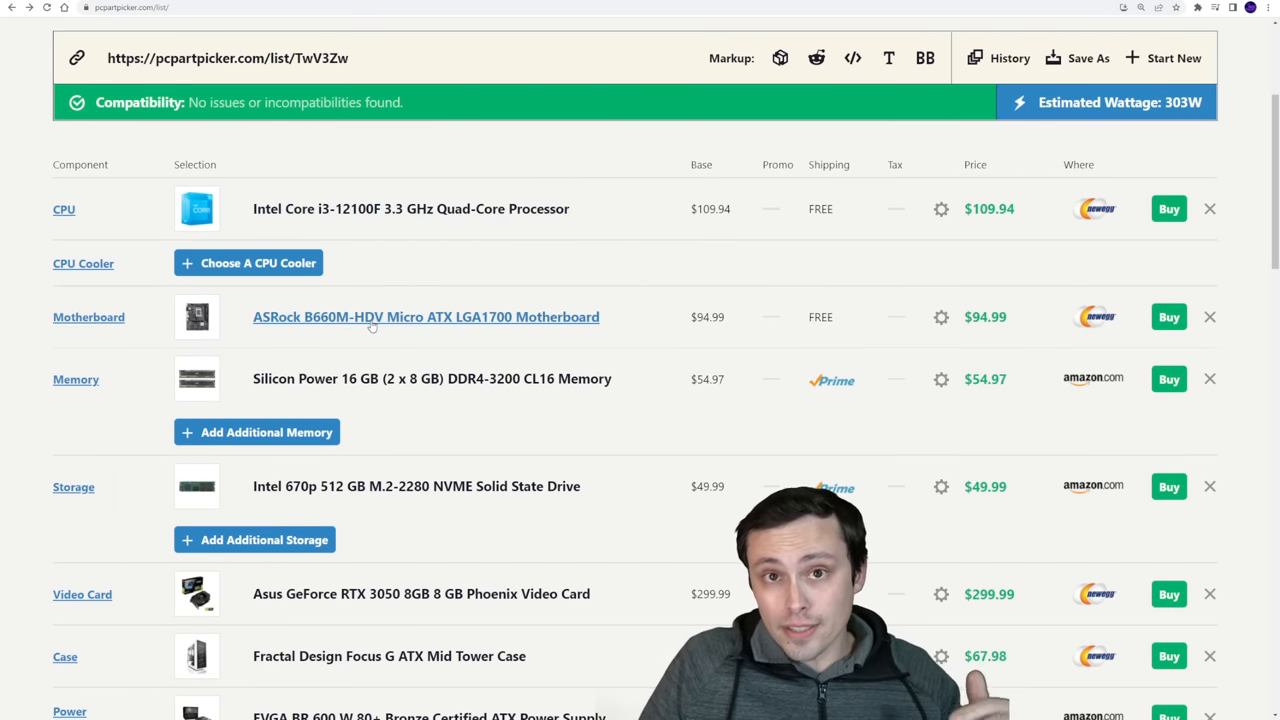
pyautogui.scroll(-3)
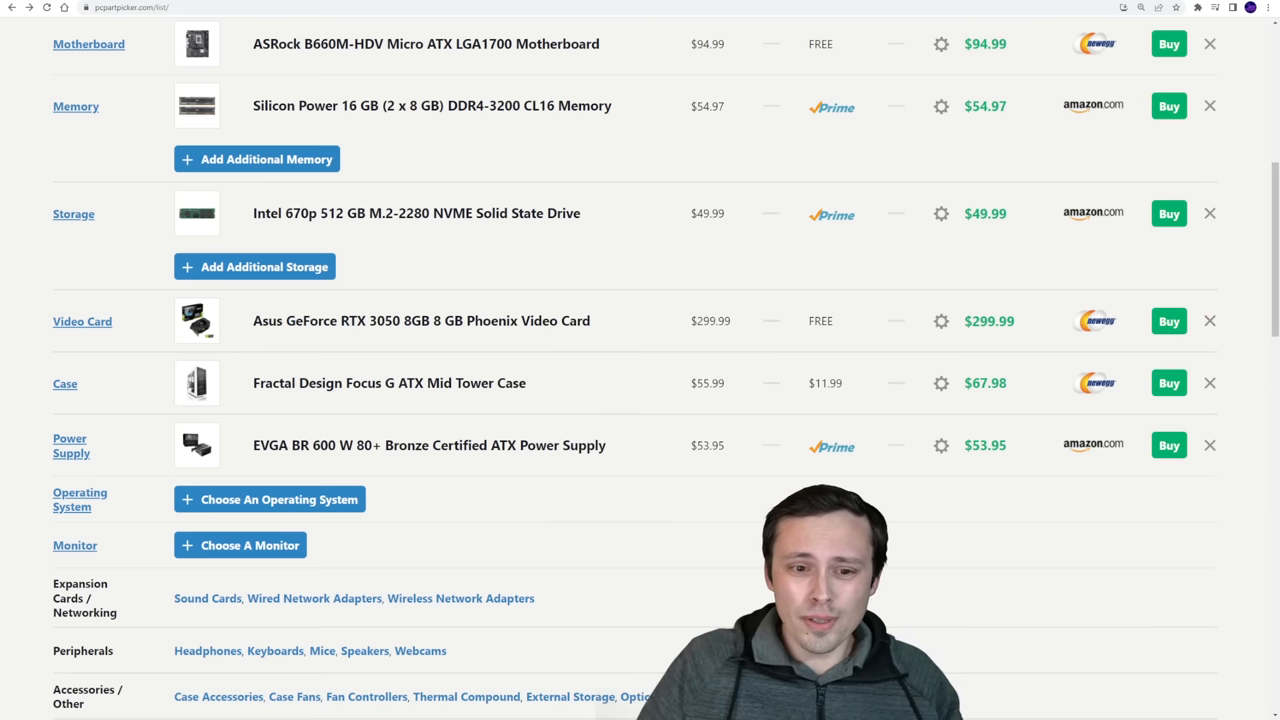
pyautogui.moveTo(1208, 320)
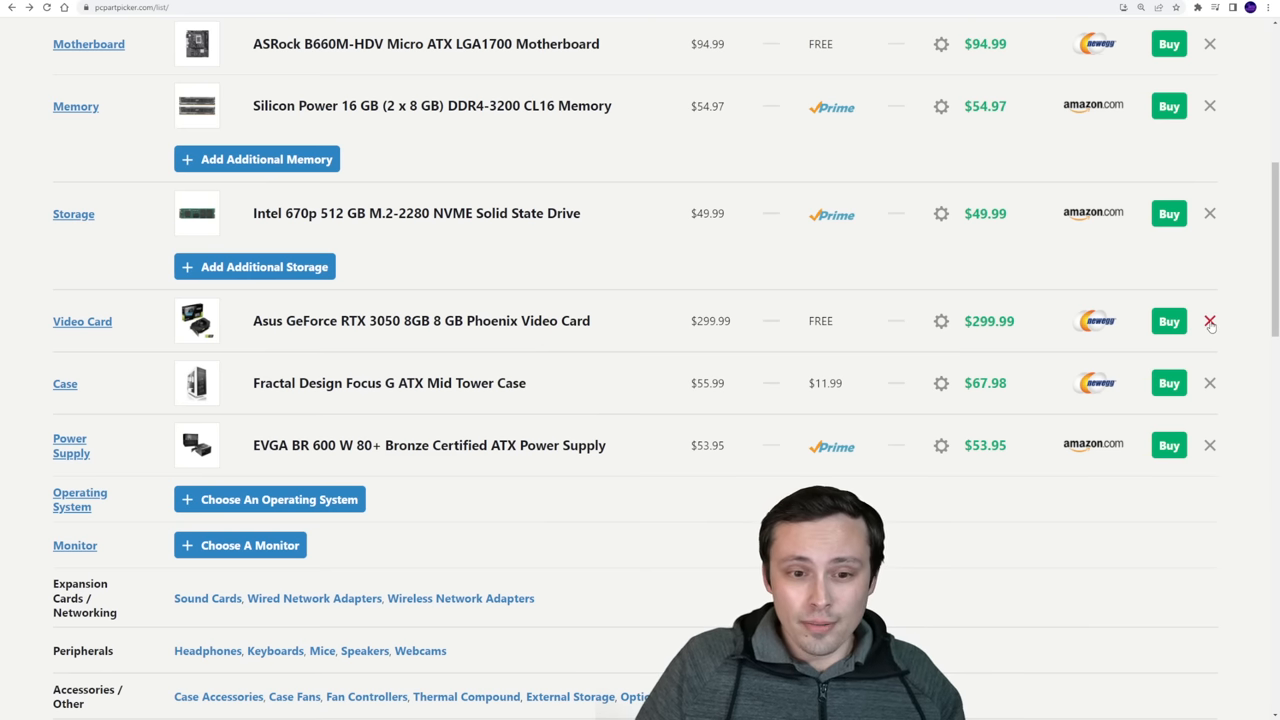
# Replace the RTX 3050 with the Gigabyte Radeon RX 6600 8 GB EAGLE at $369.99.
pyautogui.click(1210, 320)
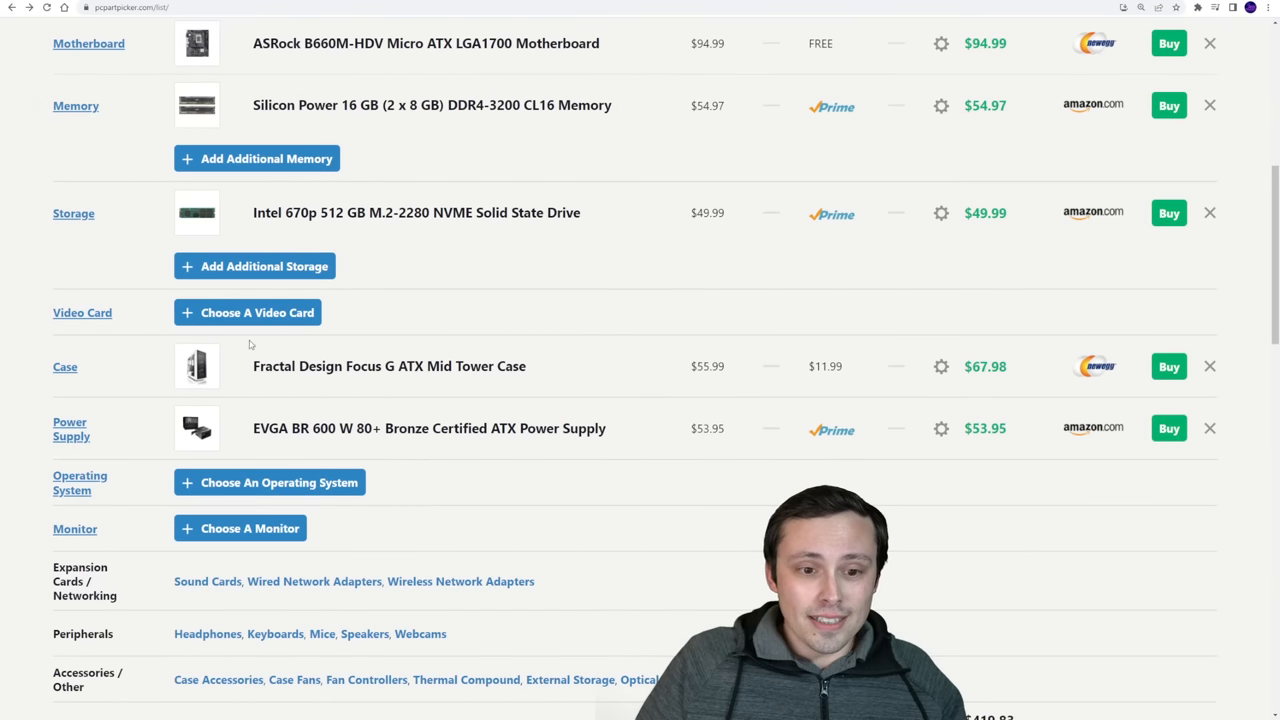
pyautogui.click(256, 312)
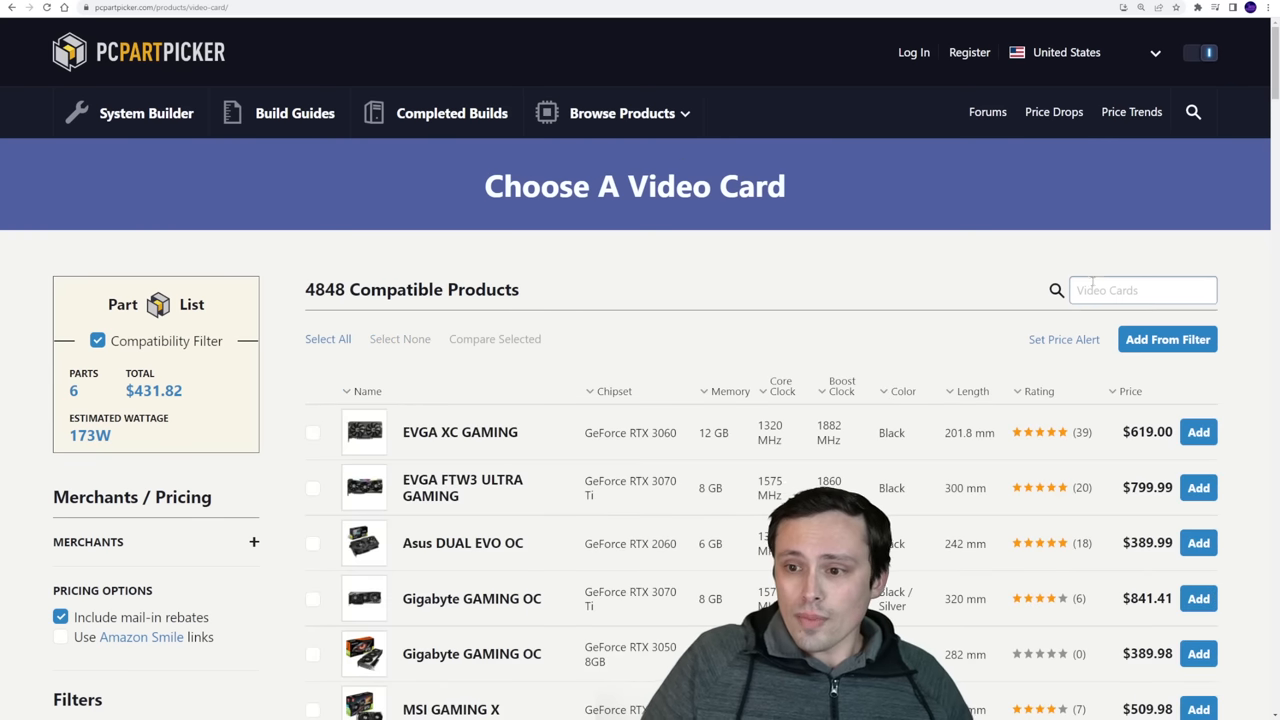
pyautogui.write('6600')
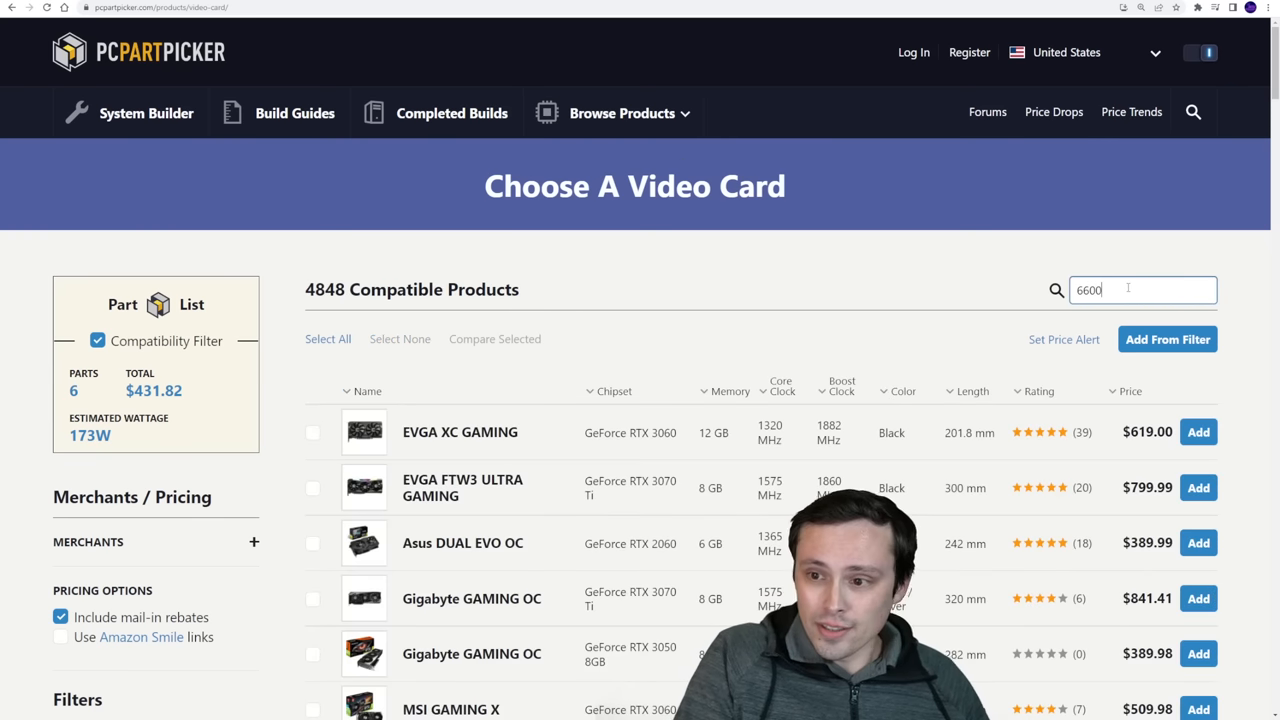
pyautogui.write('6600')
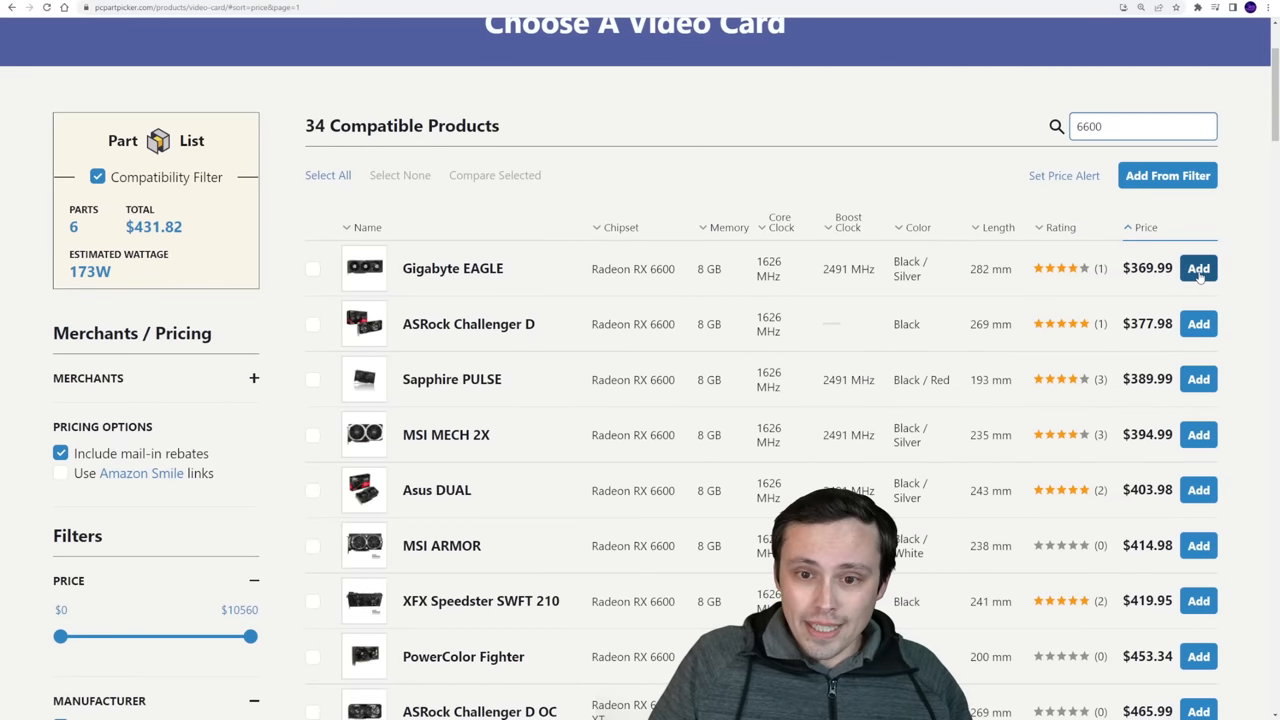
pyautogui.click(1198, 268)
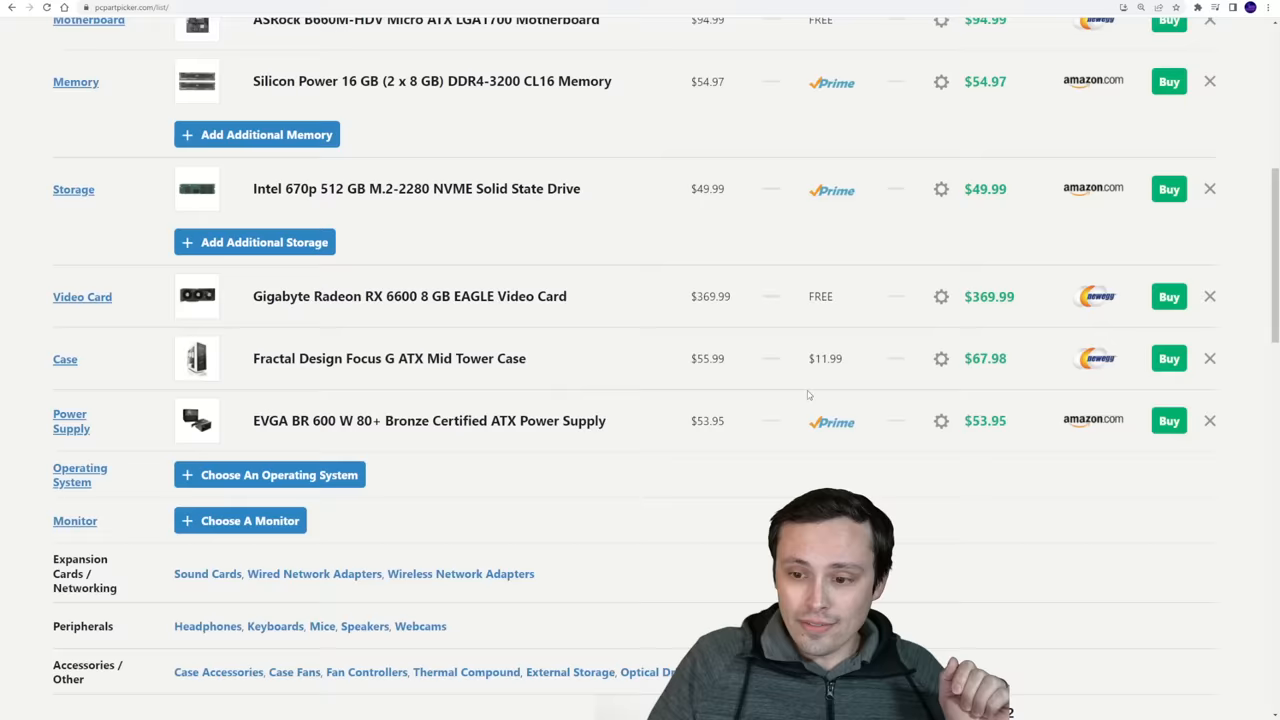
pyautogui.scroll(-3)
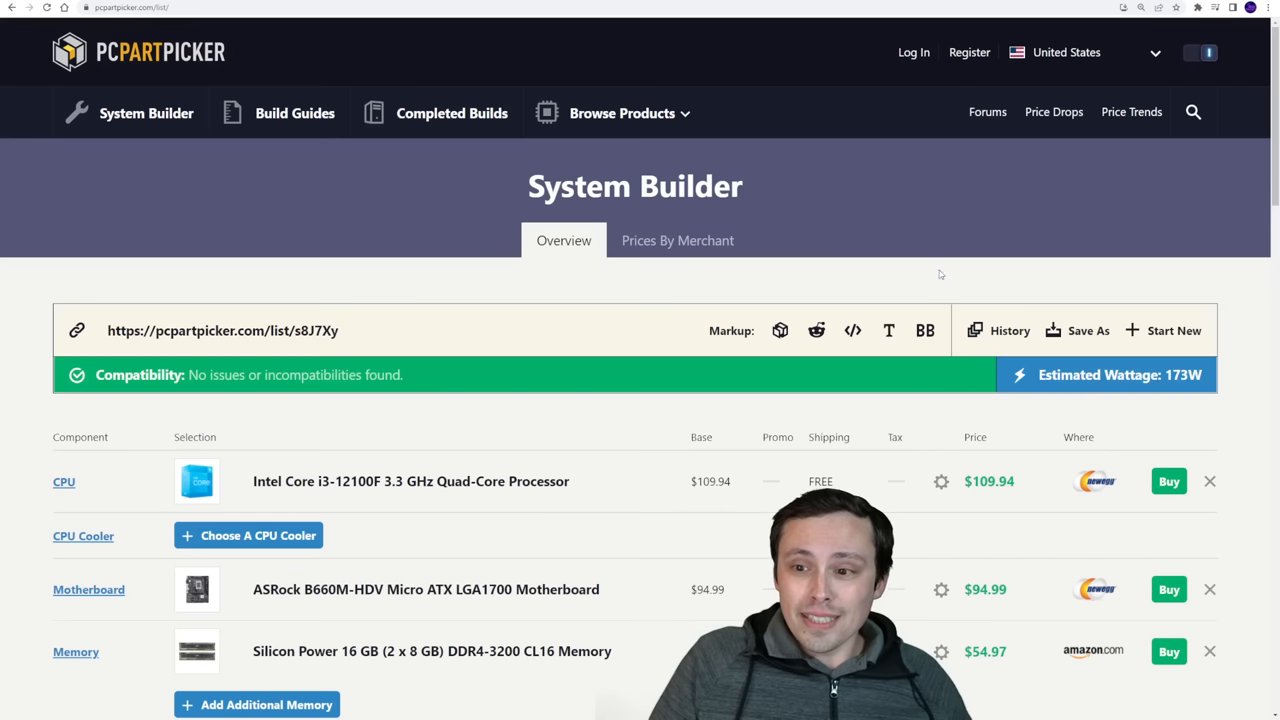
# Search the video card list for 6600 XT and sort the 21 results cheapest first.
pyautogui.scroll(-3)
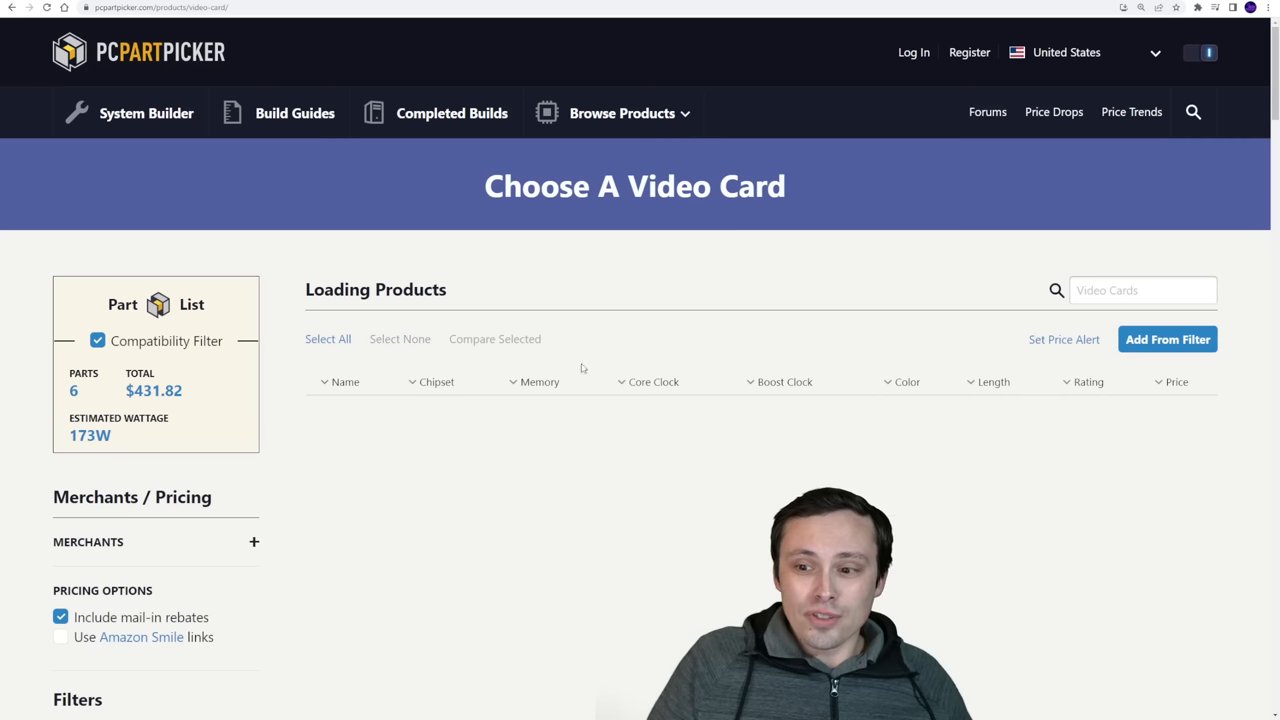
pyautogui.write('6600 xt')
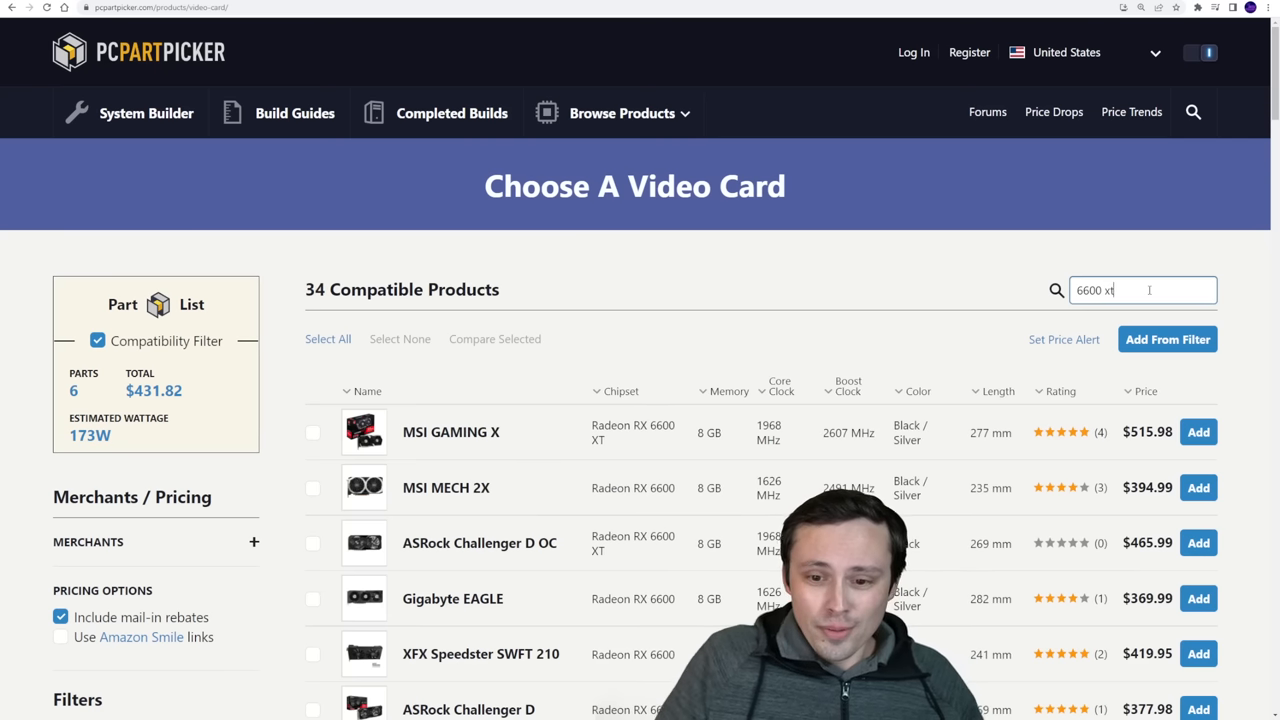
pyautogui.click(1144, 390)
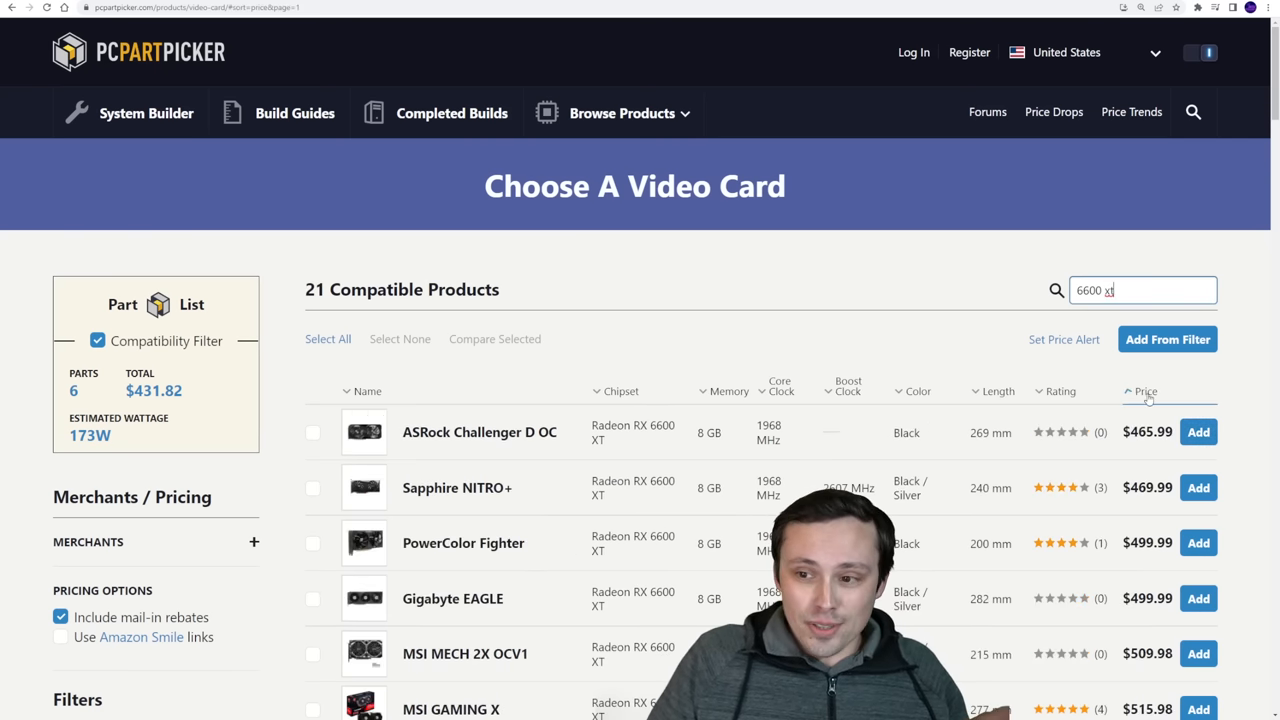
pyautogui.scroll(-3)
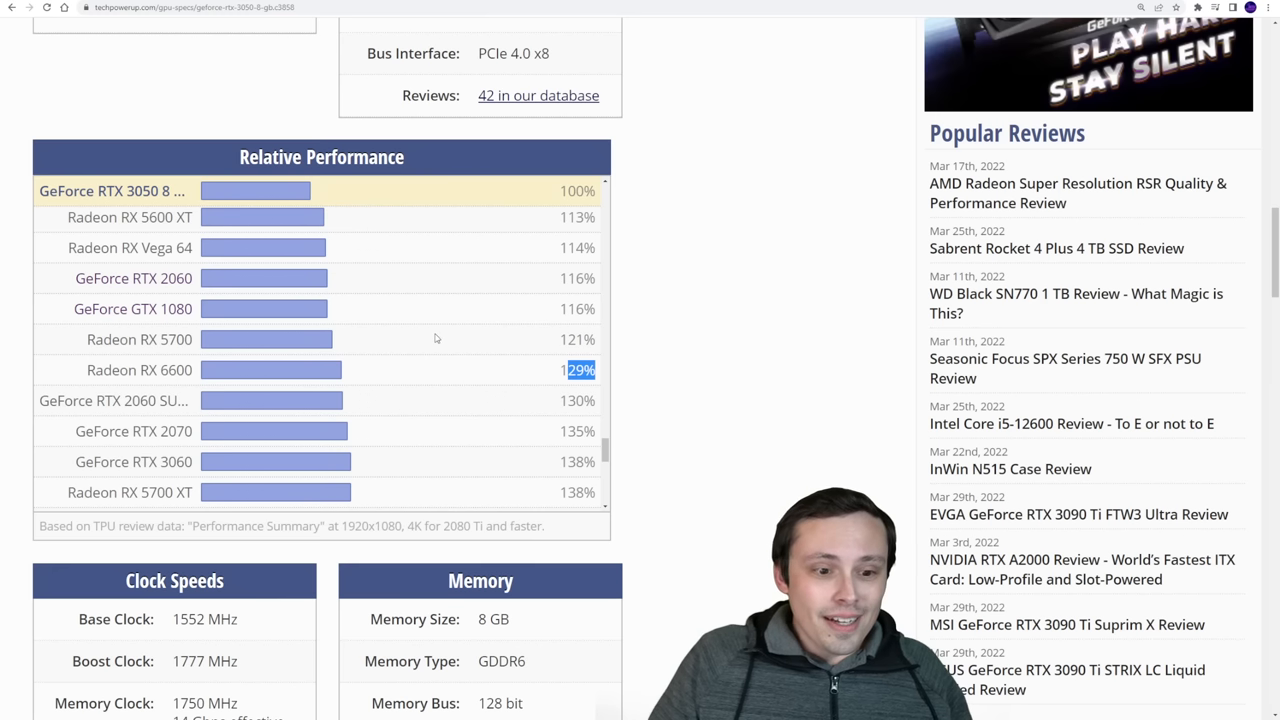
pyautogui.scroll(-3)
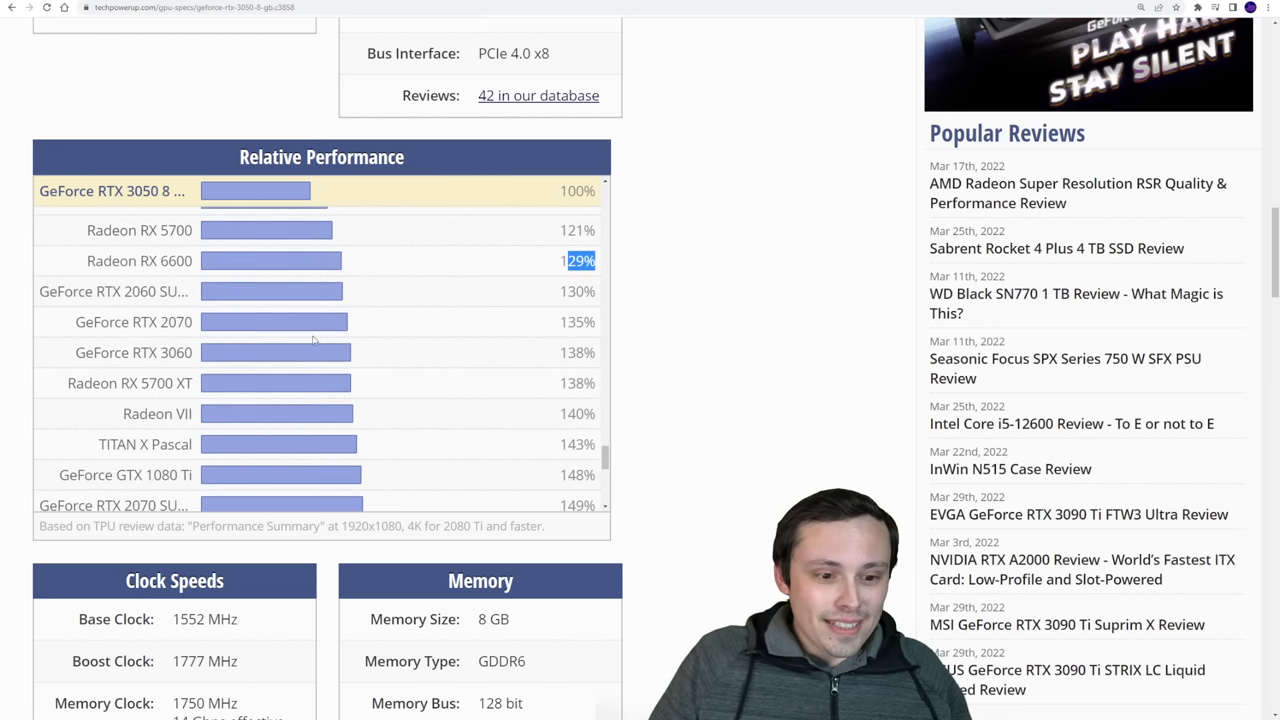
pyautogui.scroll(-3)
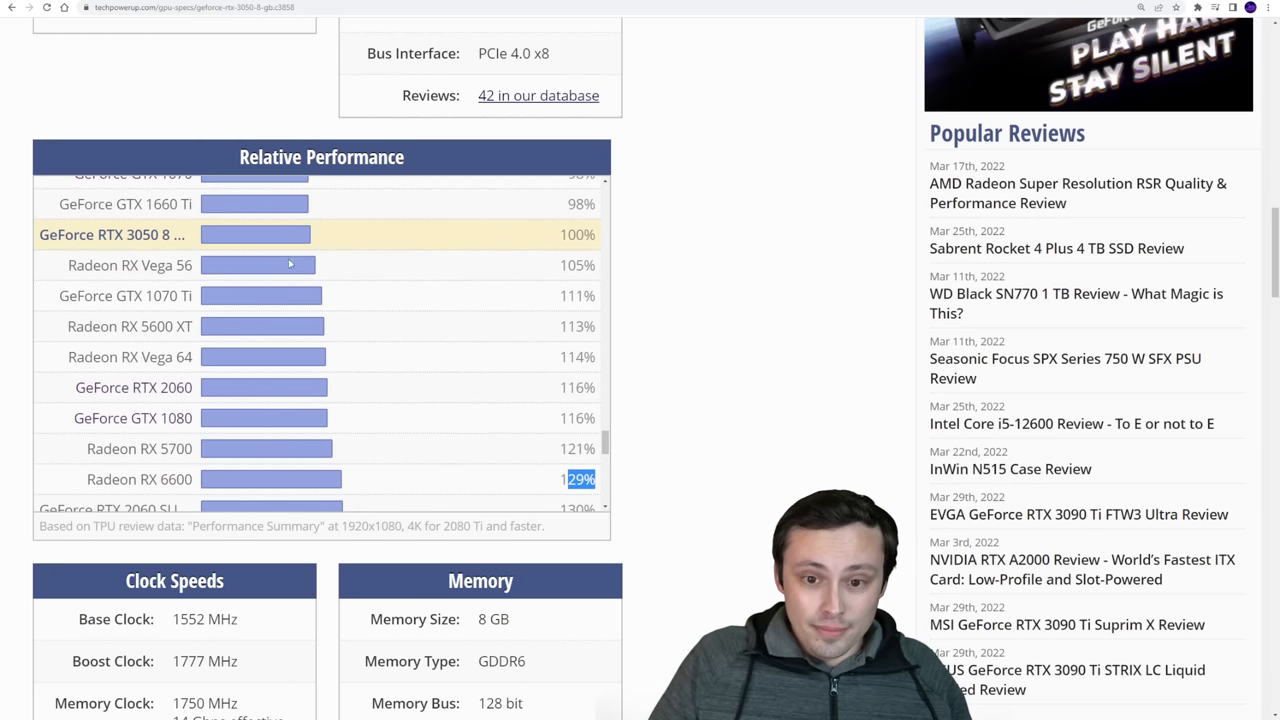
pyautogui.scroll(-3)
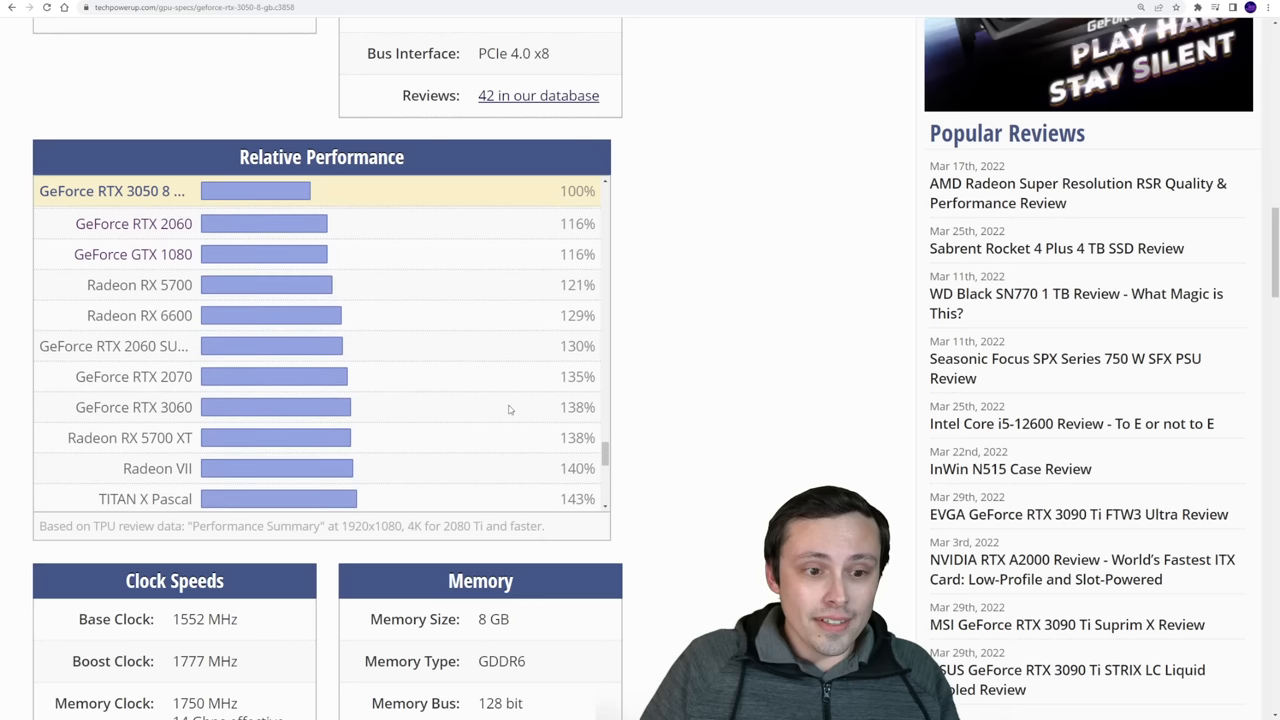
pyautogui.scroll(-3)
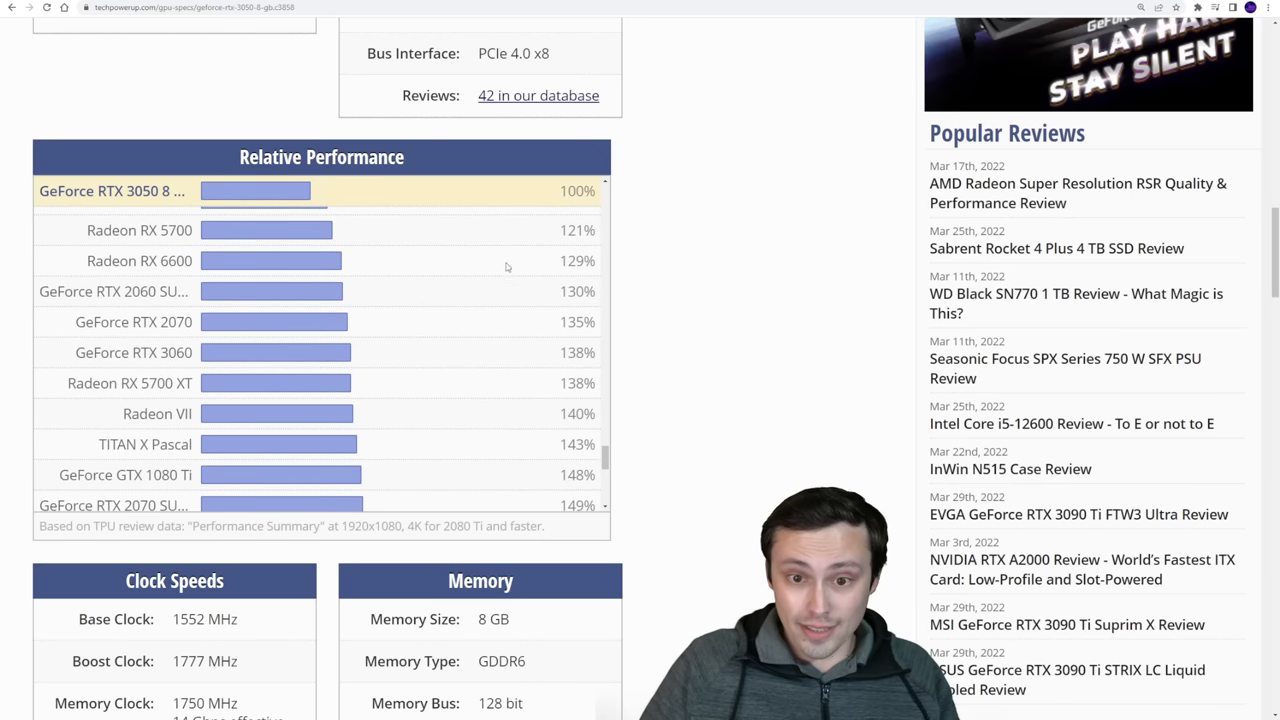
pyautogui.scroll(-3)
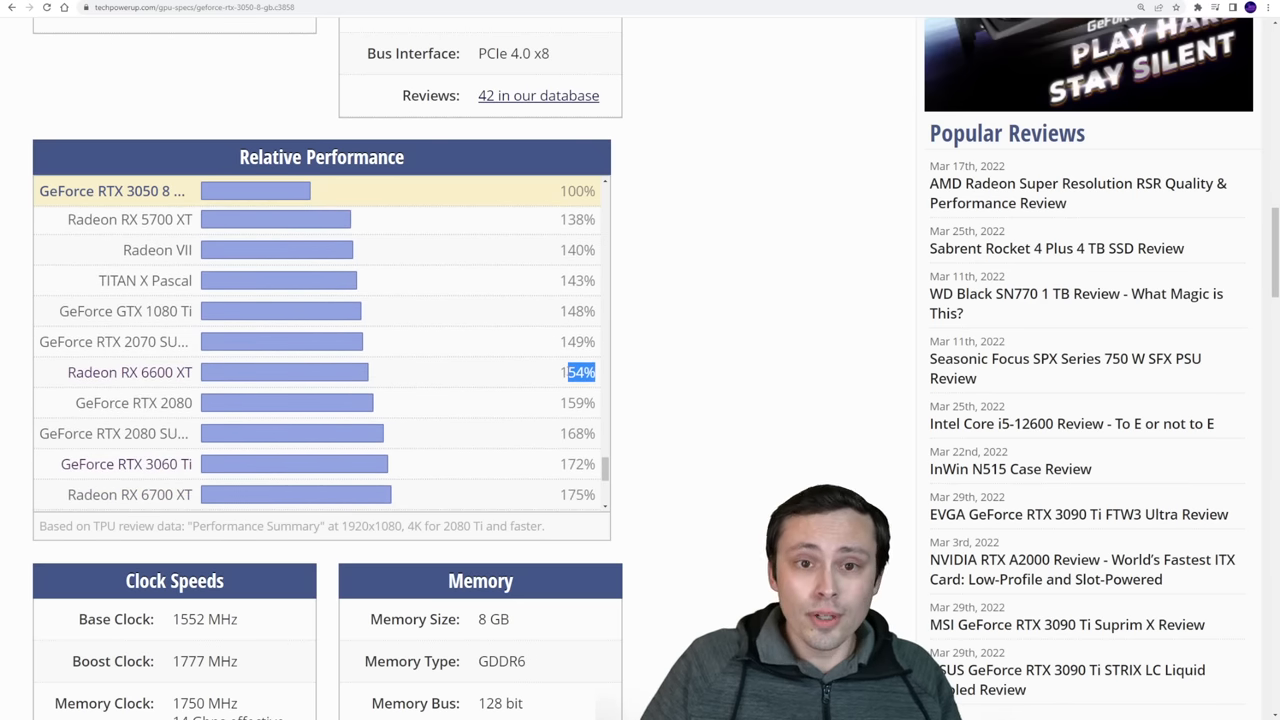
pyautogui.click(196, 8)
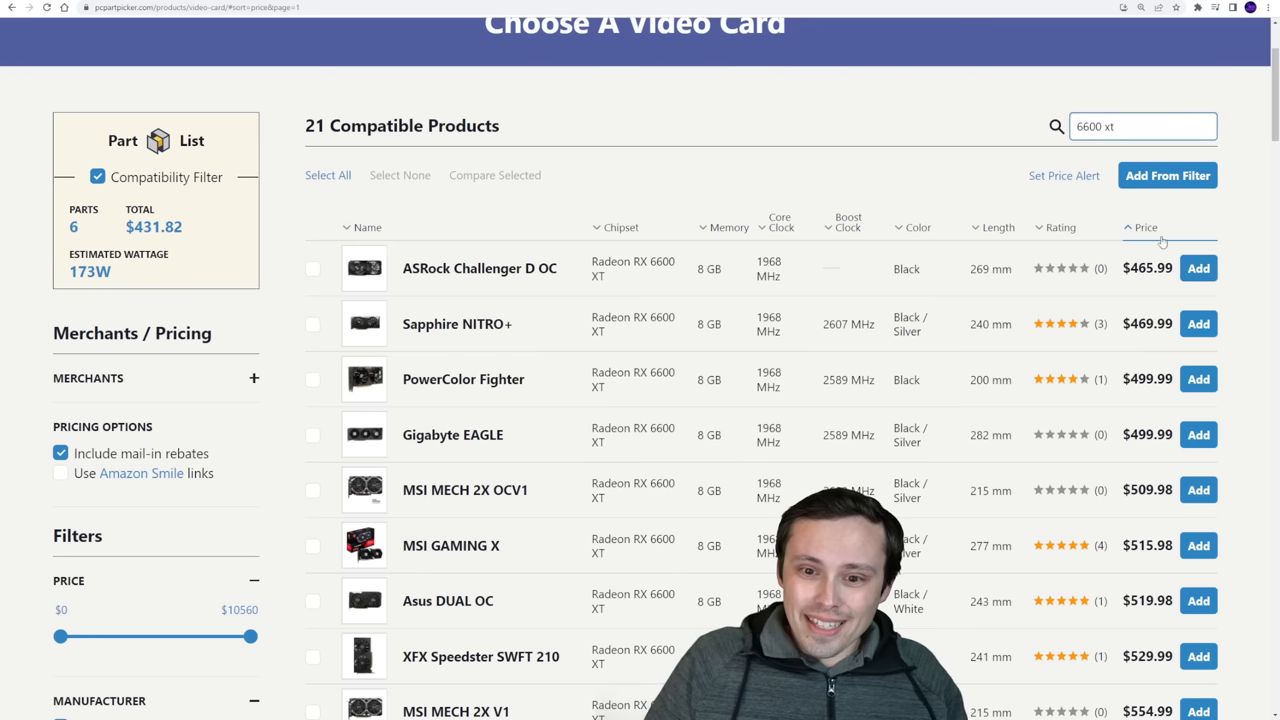
pyautogui.click(1140, 126)
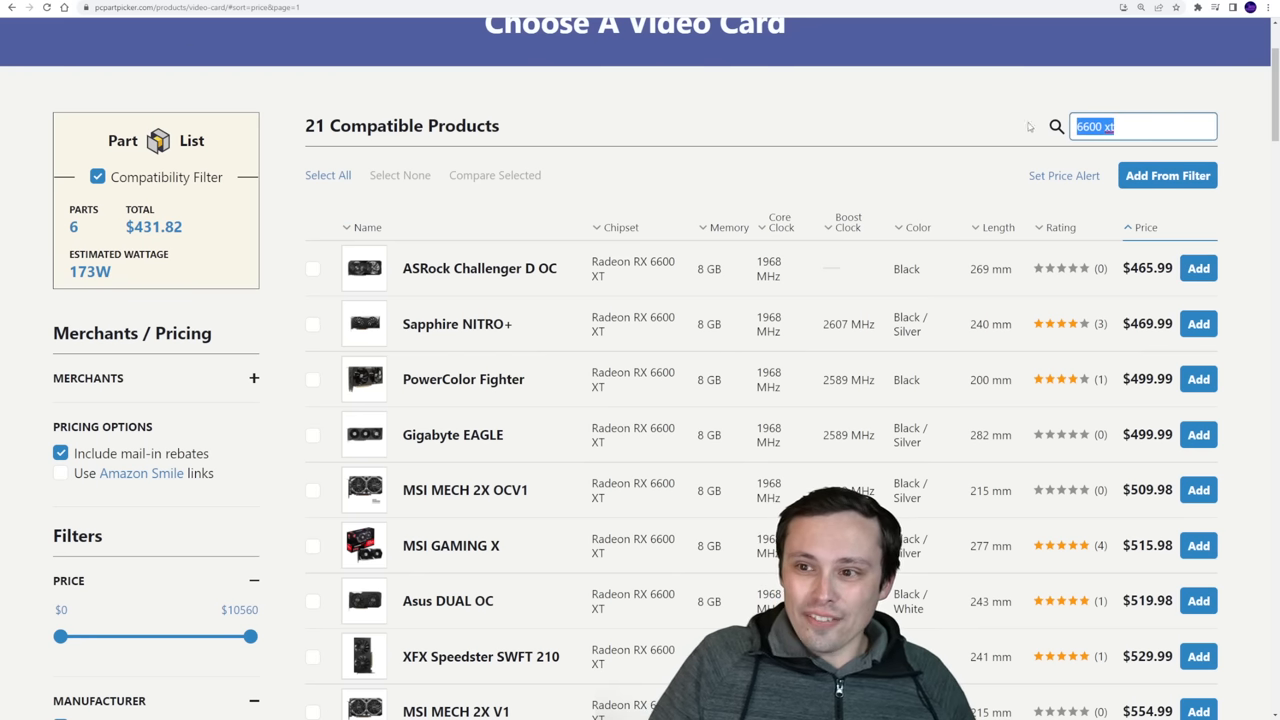
pyautogui.write('rtx 30')
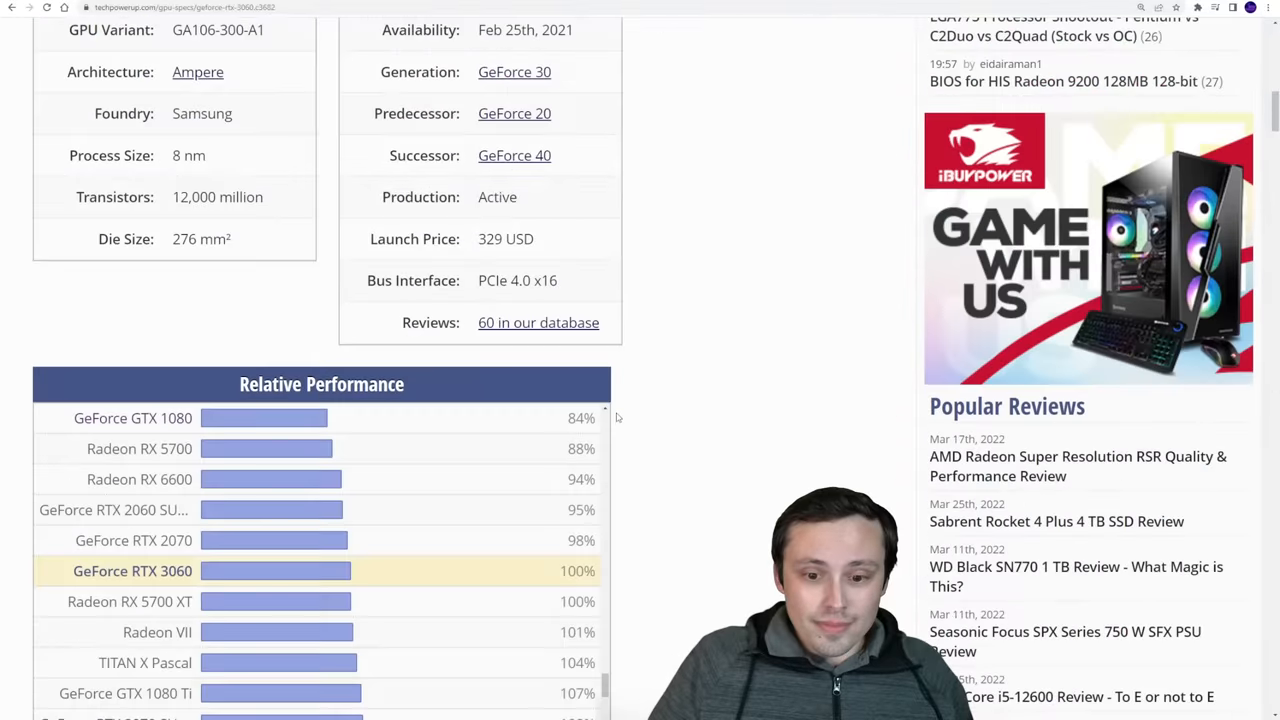
# Scroll TechPowerUp's RTX 3060 chart to the RX 6600 XT's 112% rating.
pyautogui.scroll(-3)
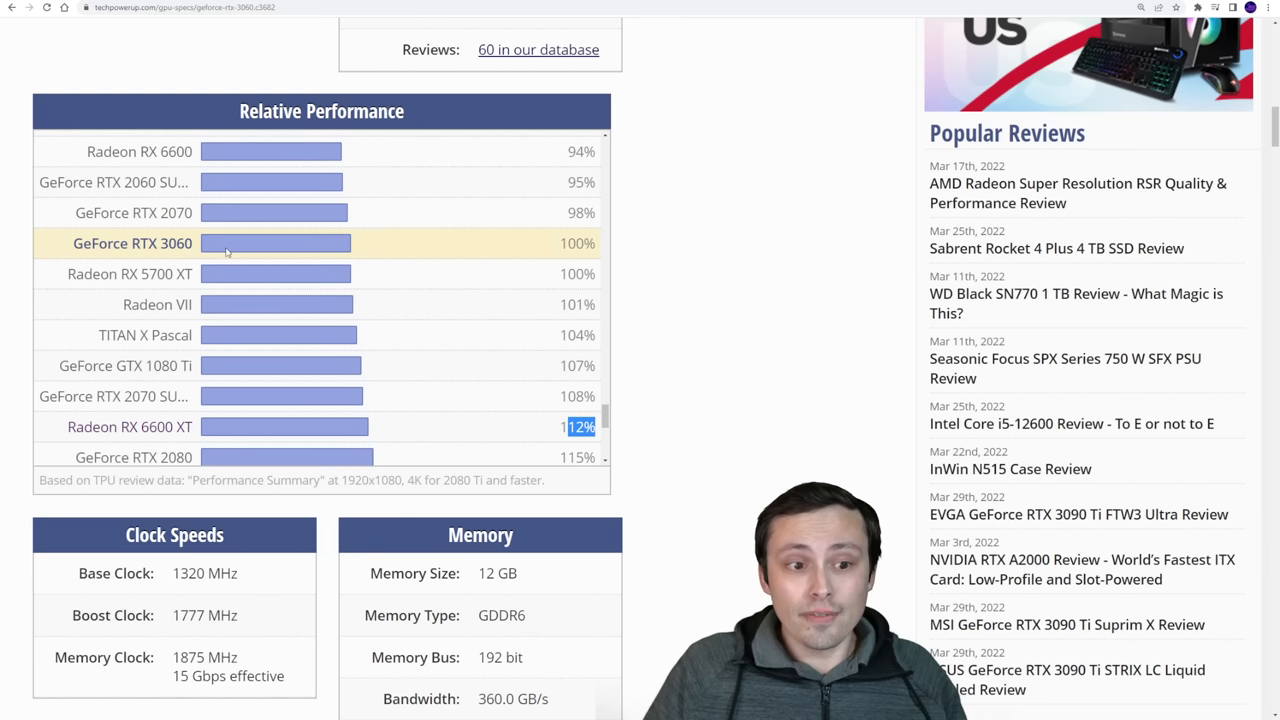
pyautogui.moveTo(552, 448)
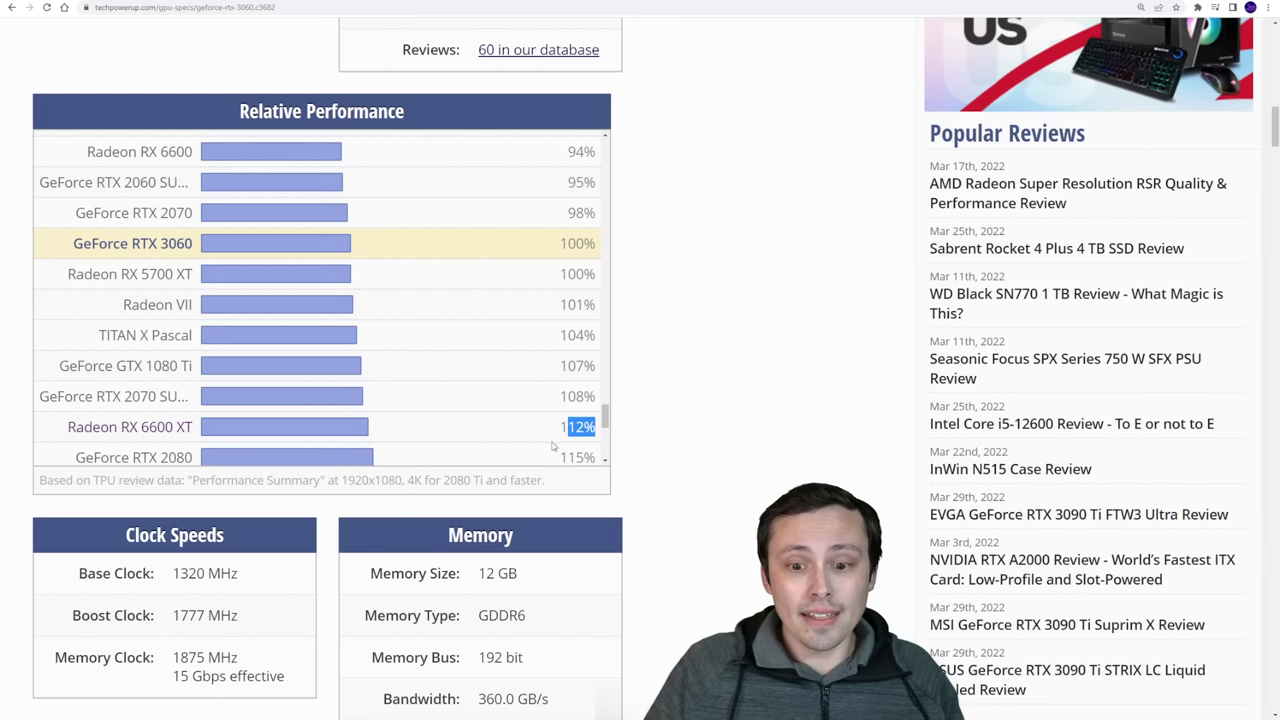
pyautogui.moveTo(316, 152)
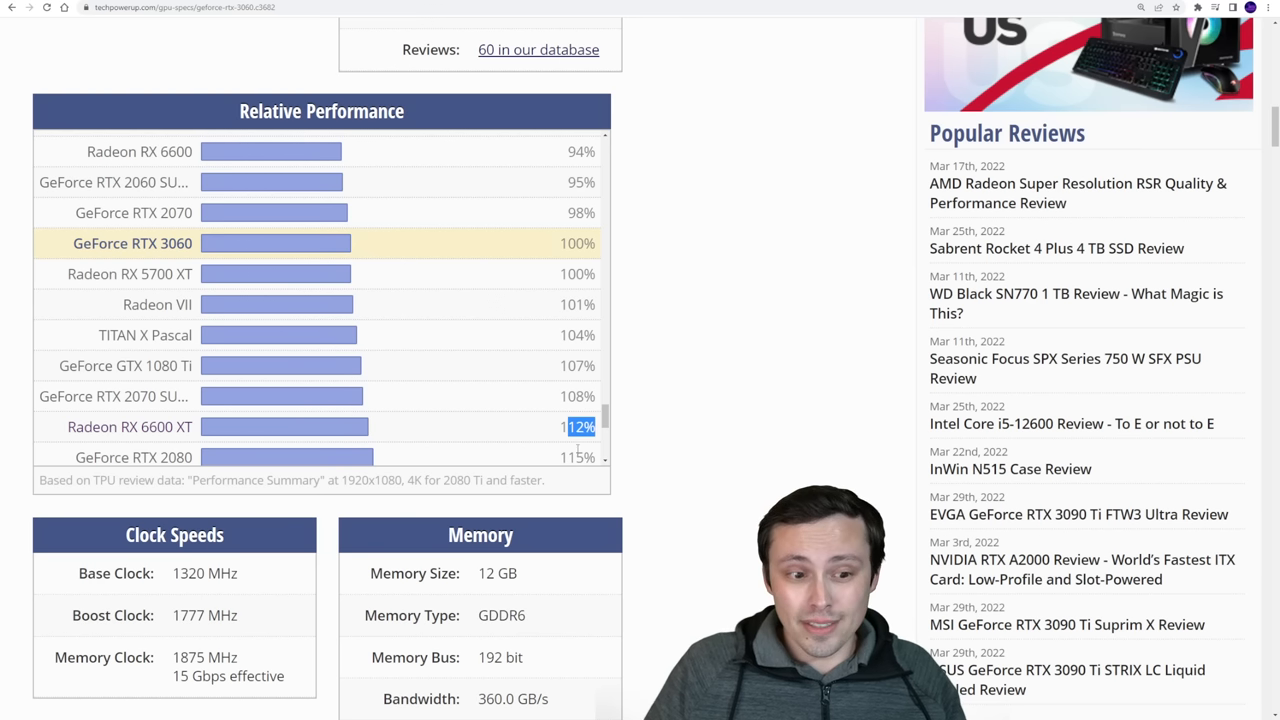
pyautogui.moveTo(532, 290)
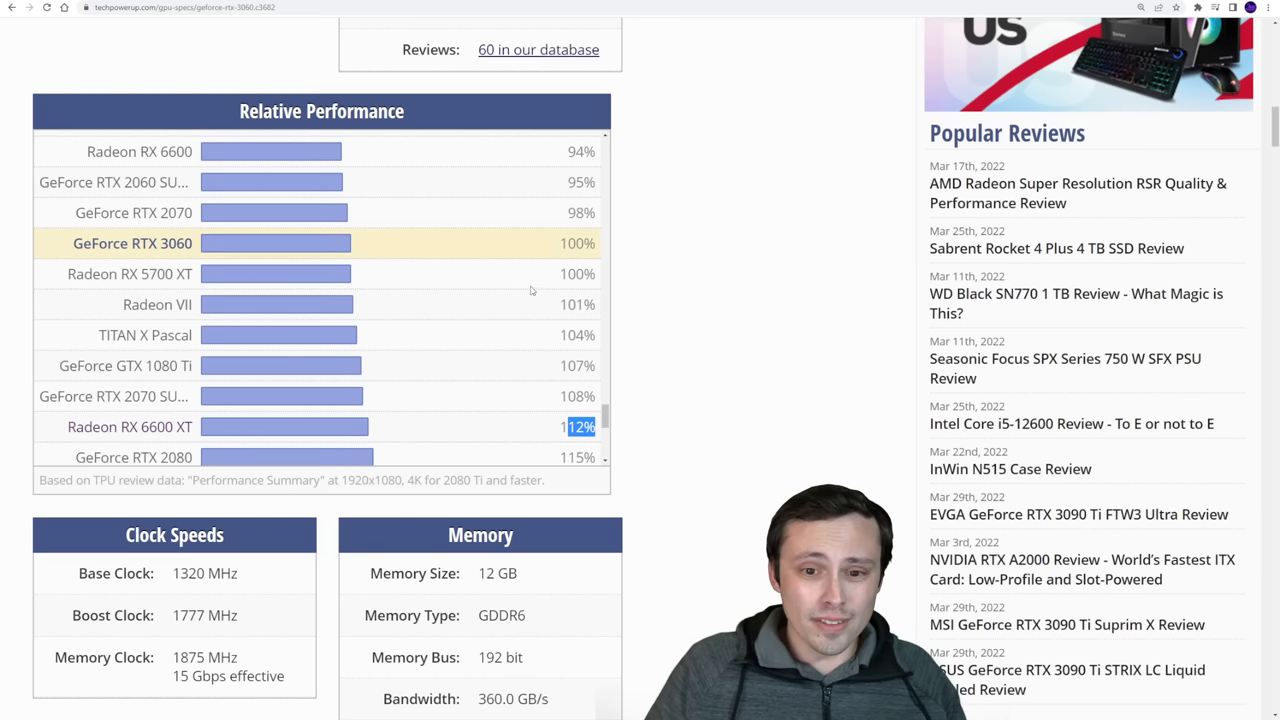
pyautogui.moveTo(482, 420)
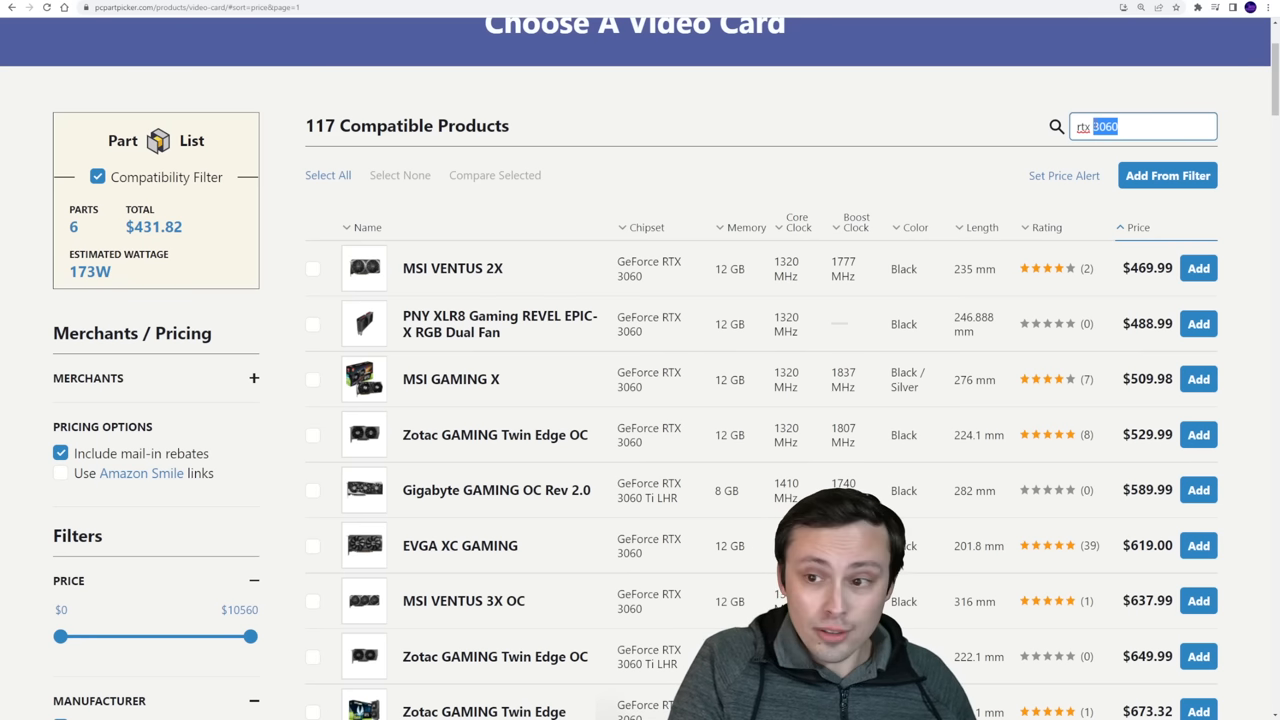
# Clear the 3060 search and filter the video card list for "6600 xt".
pyautogui.click(1142, 126)
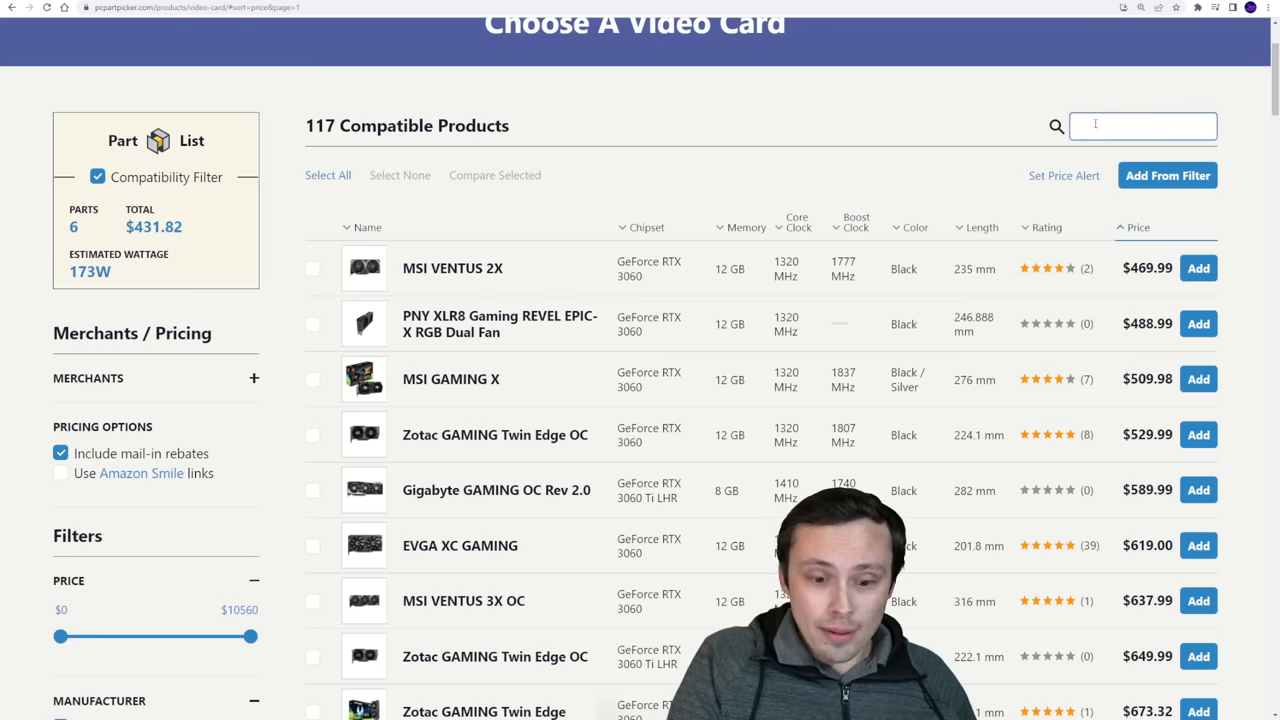
pyautogui.write('6600 xt')
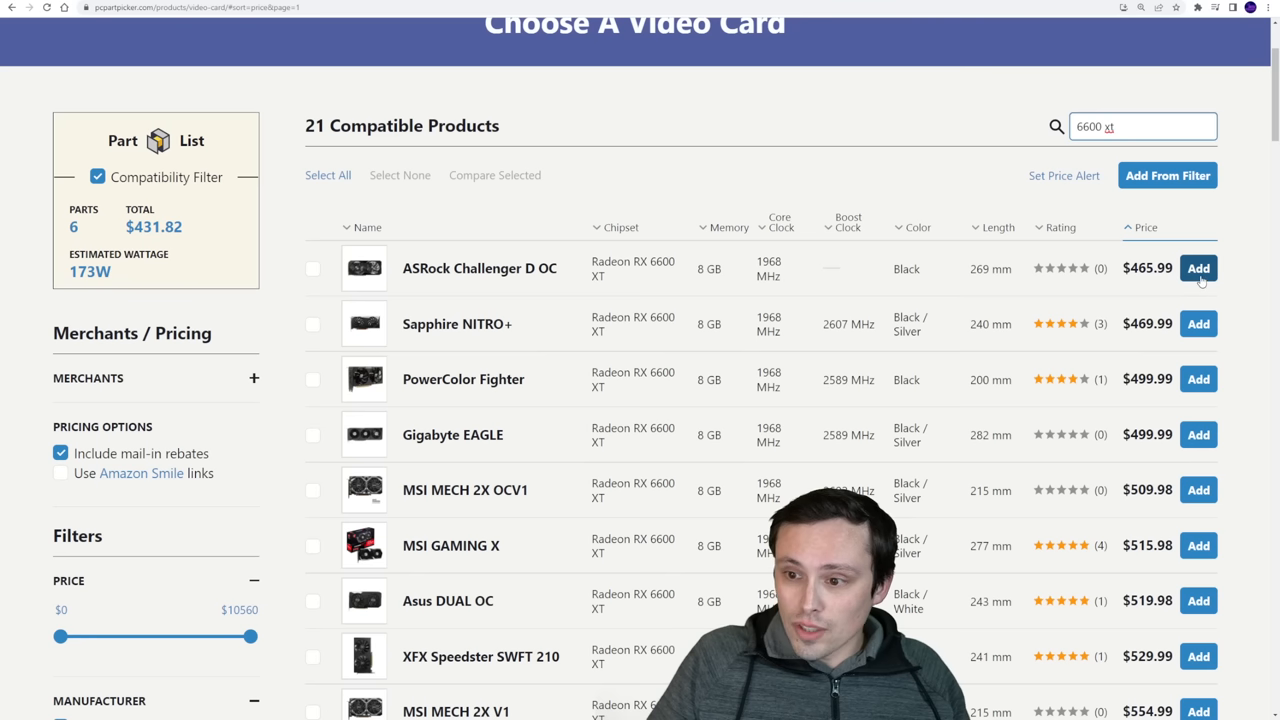
pyautogui.moveTo(1036, 304)
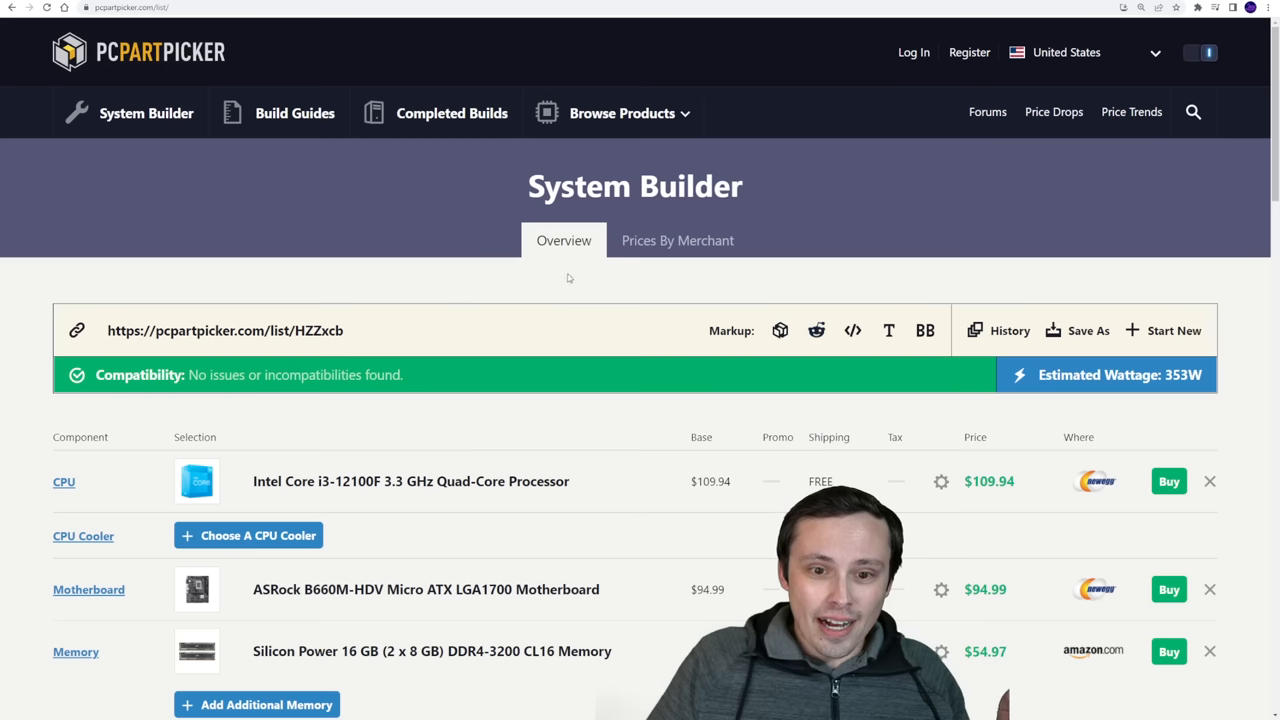
# Review the build and its $901.81 total with the Sapphire RX 6600 XT NITRO+.
pyautogui.scroll(-3)
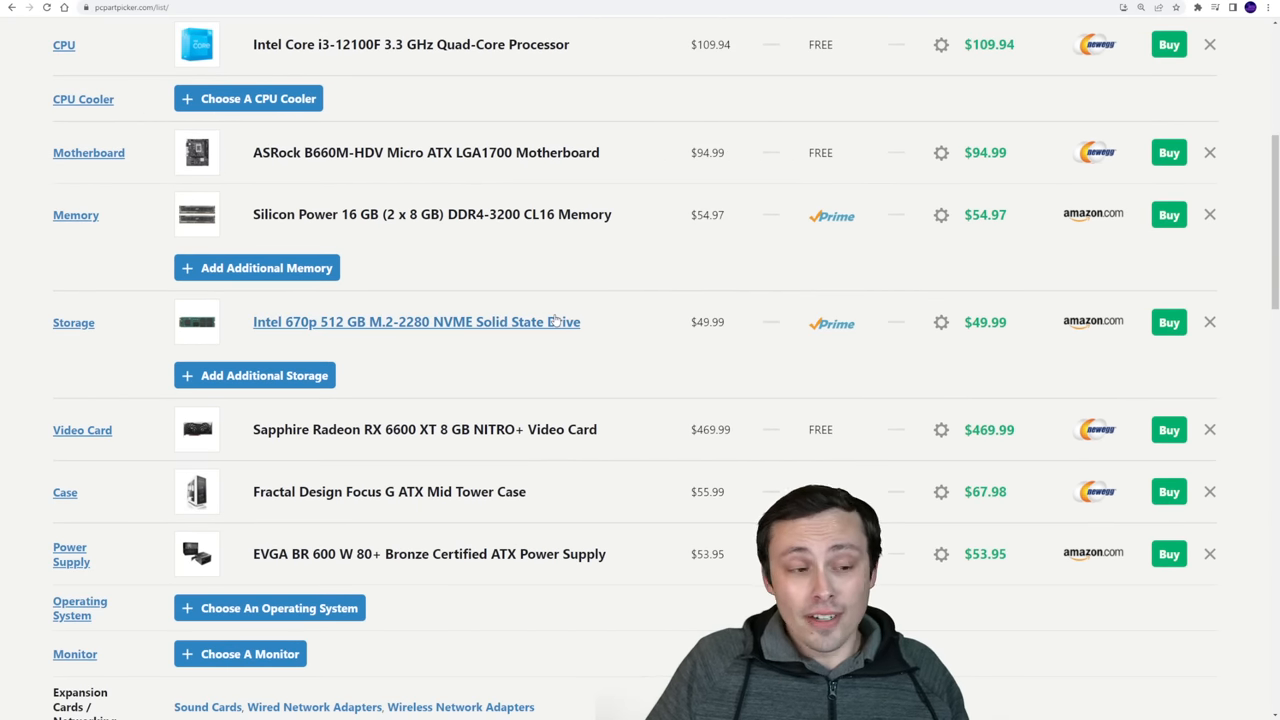
pyautogui.scroll(-3)
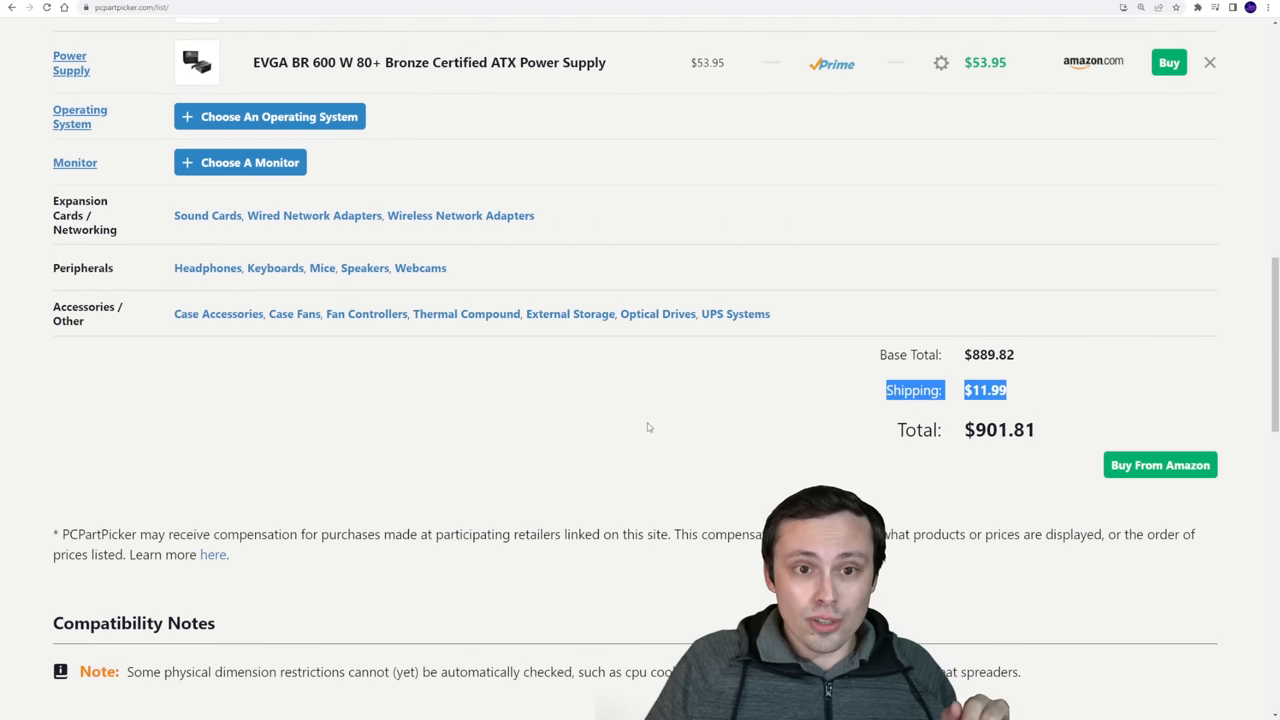
pyautogui.scroll(3)
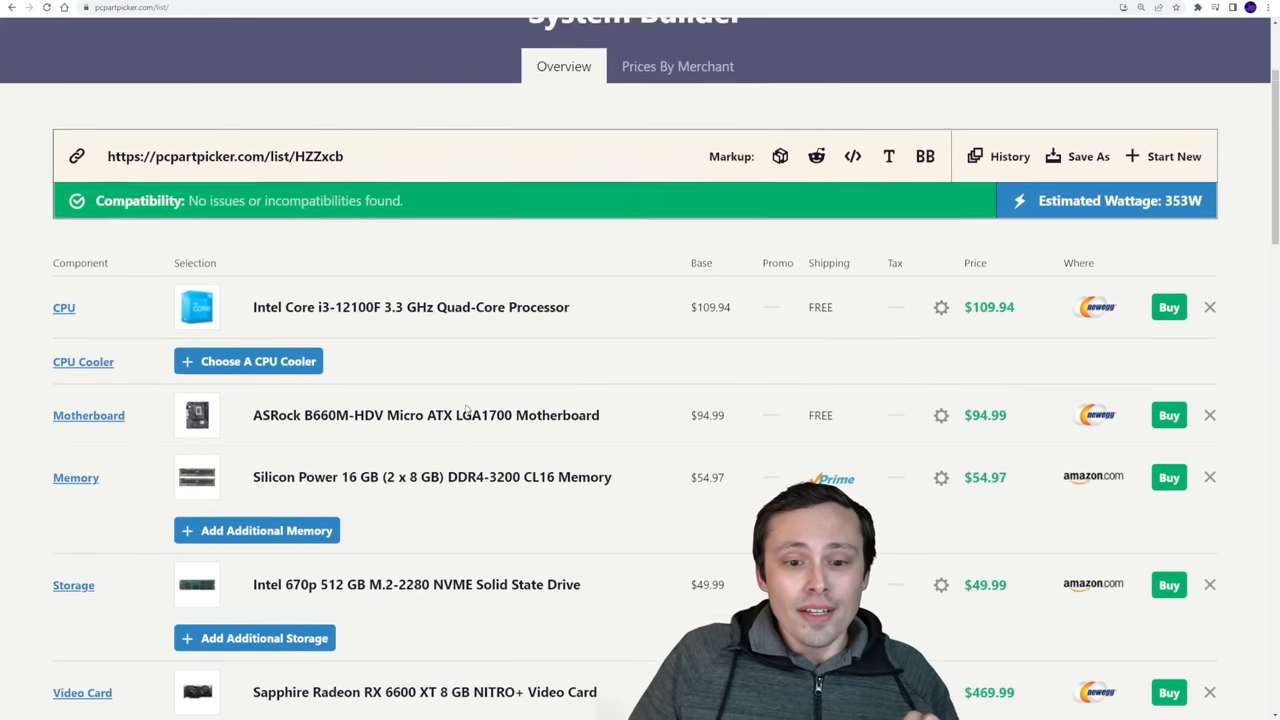
pyautogui.scroll(-3)
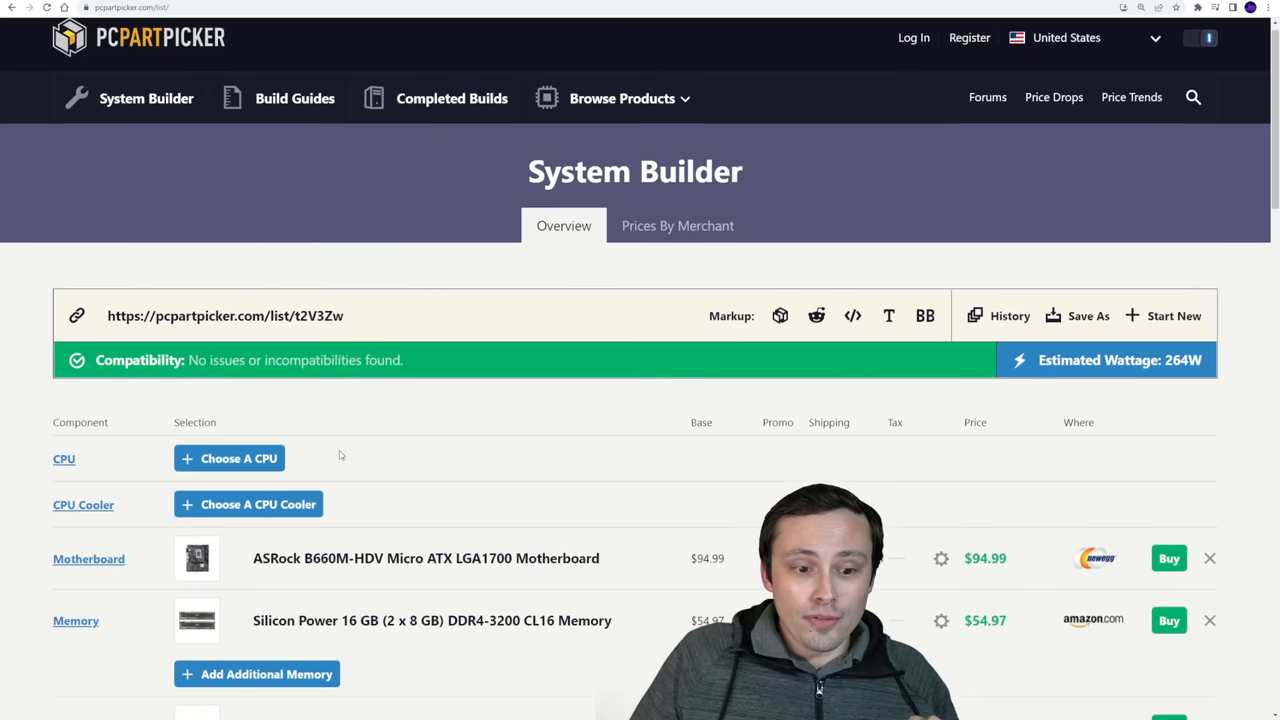
# Search '12400' in the CPU picker and add the Intel Core i5-12400F at $179.99.
pyautogui.click(228, 458)
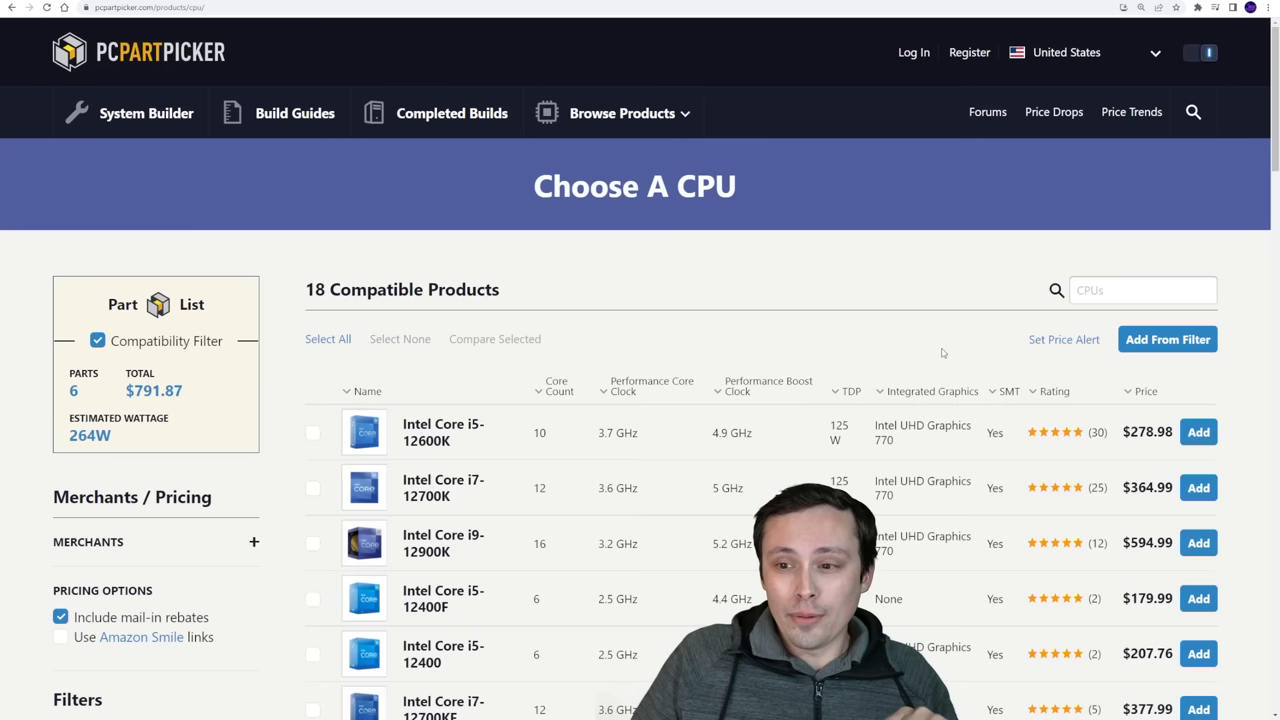
pyautogui.write('1')
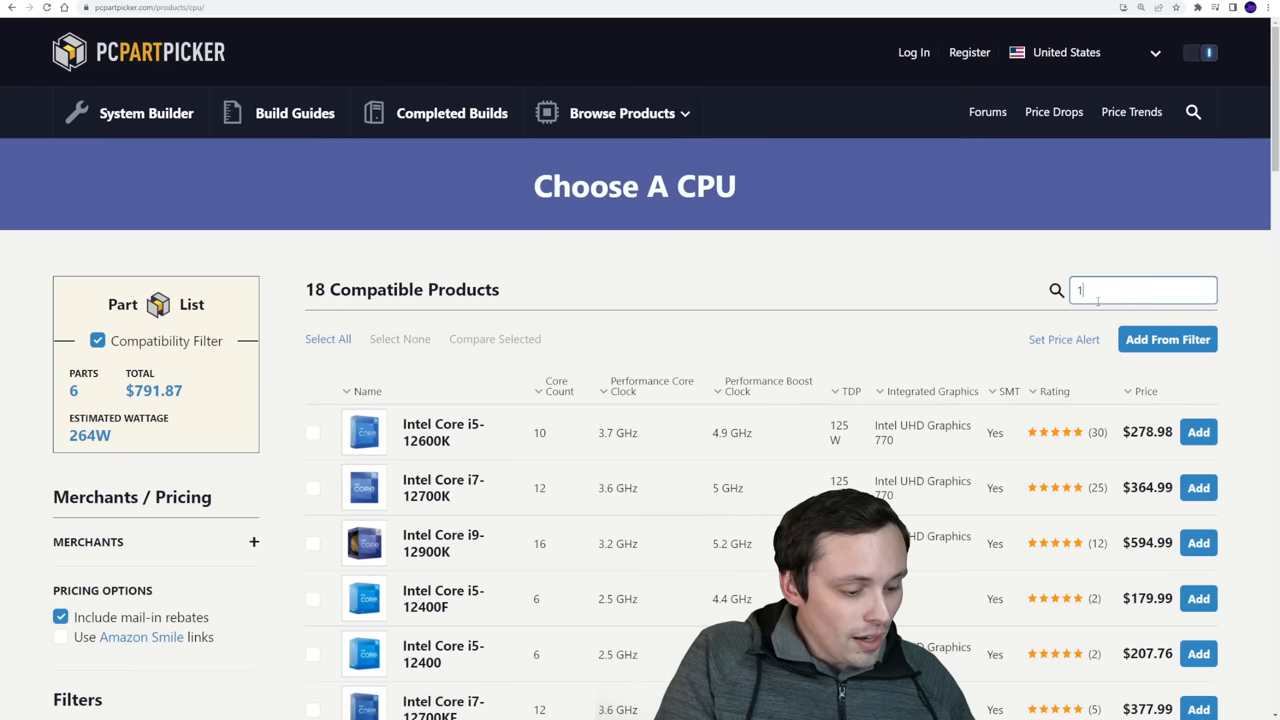
pyautogui.write('2400')
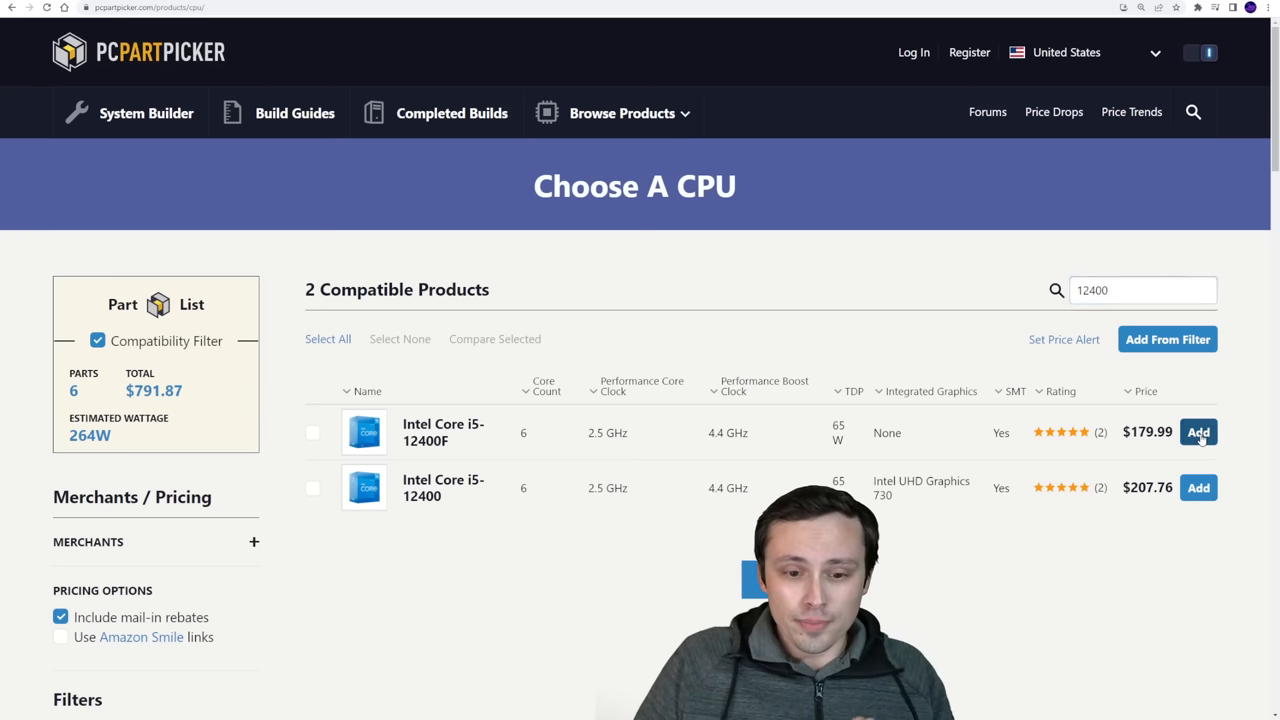
pyautogui.click(1198, 432)
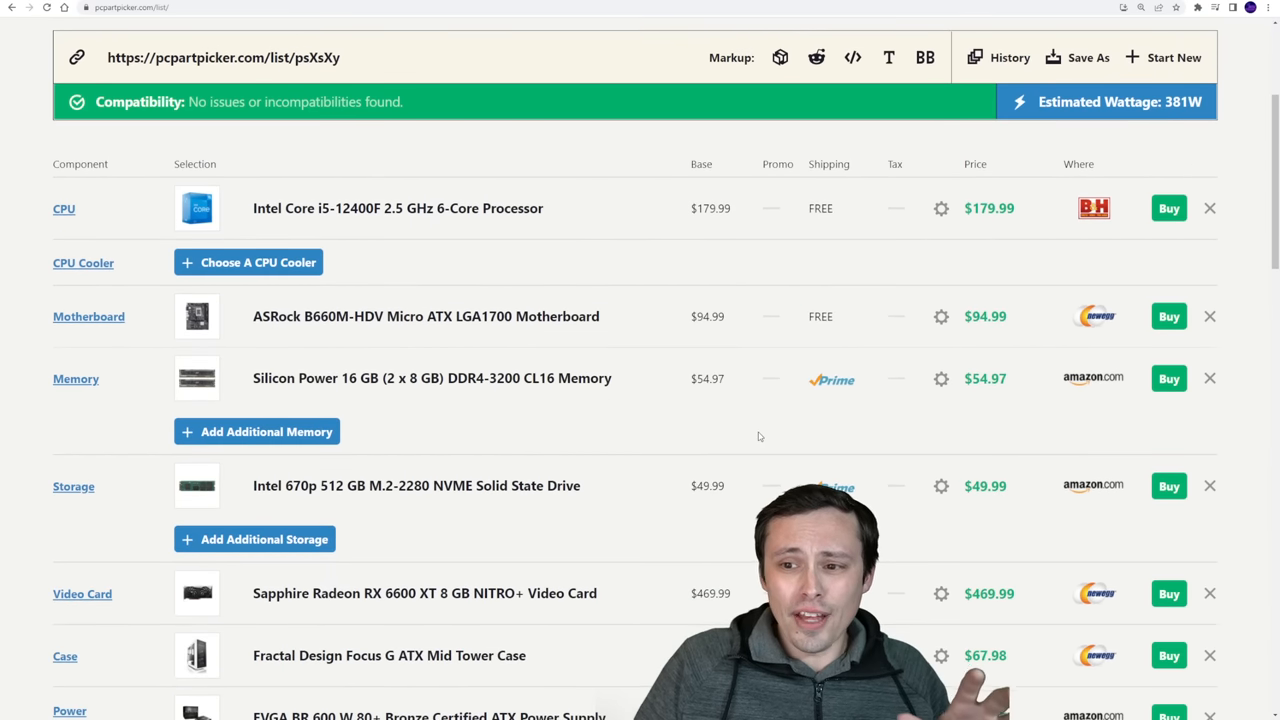
pyautogui.moveTo(620, 300)
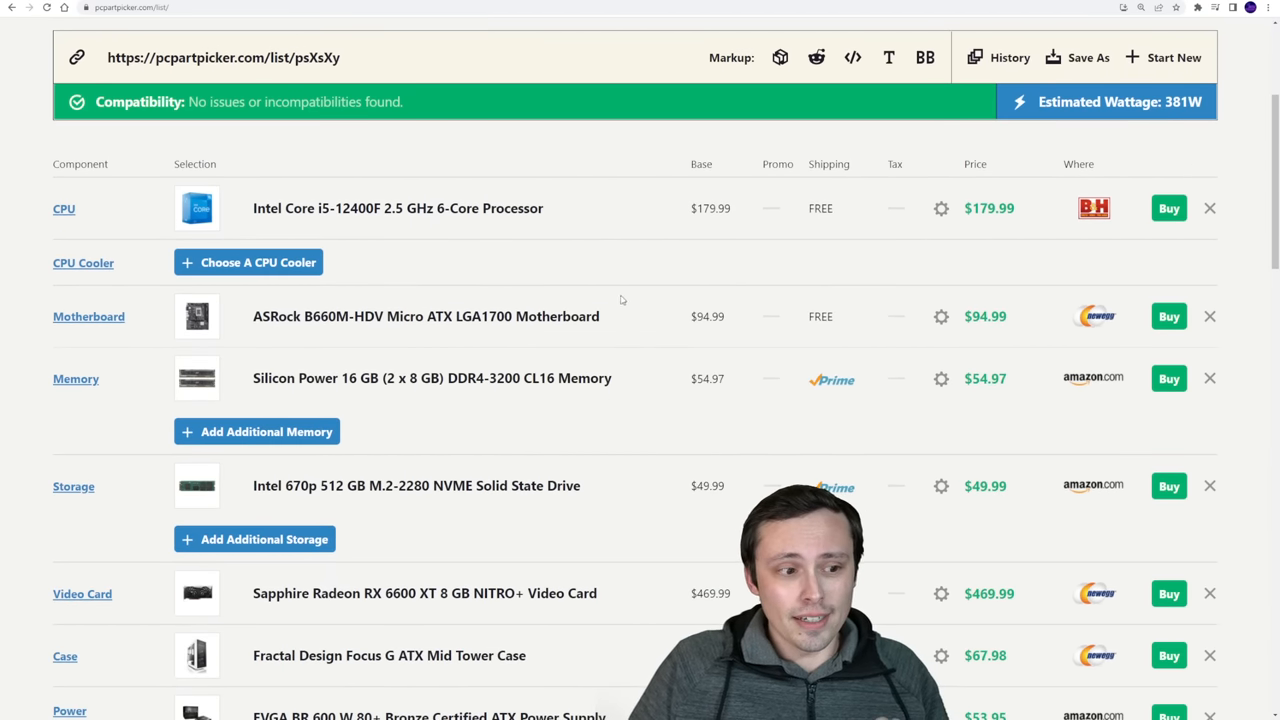
pyautogui.moveTo(396, 208)
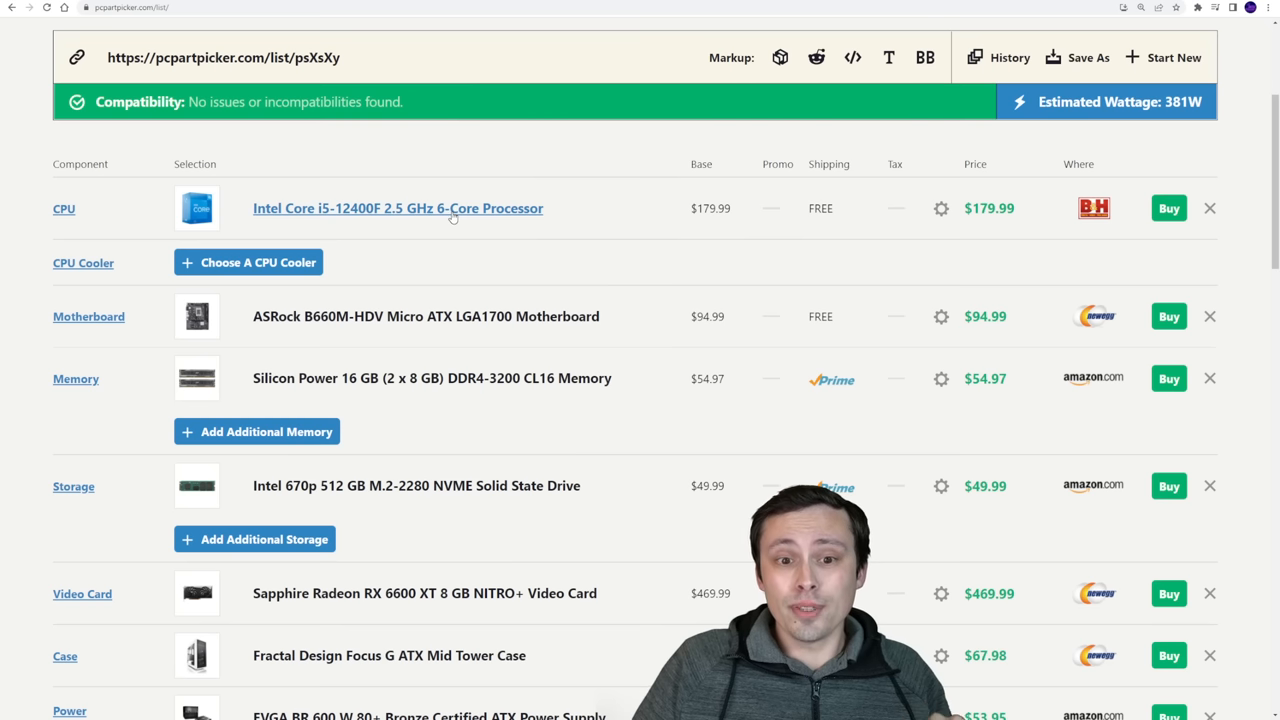
pyautogui.moveTo(408, 224)
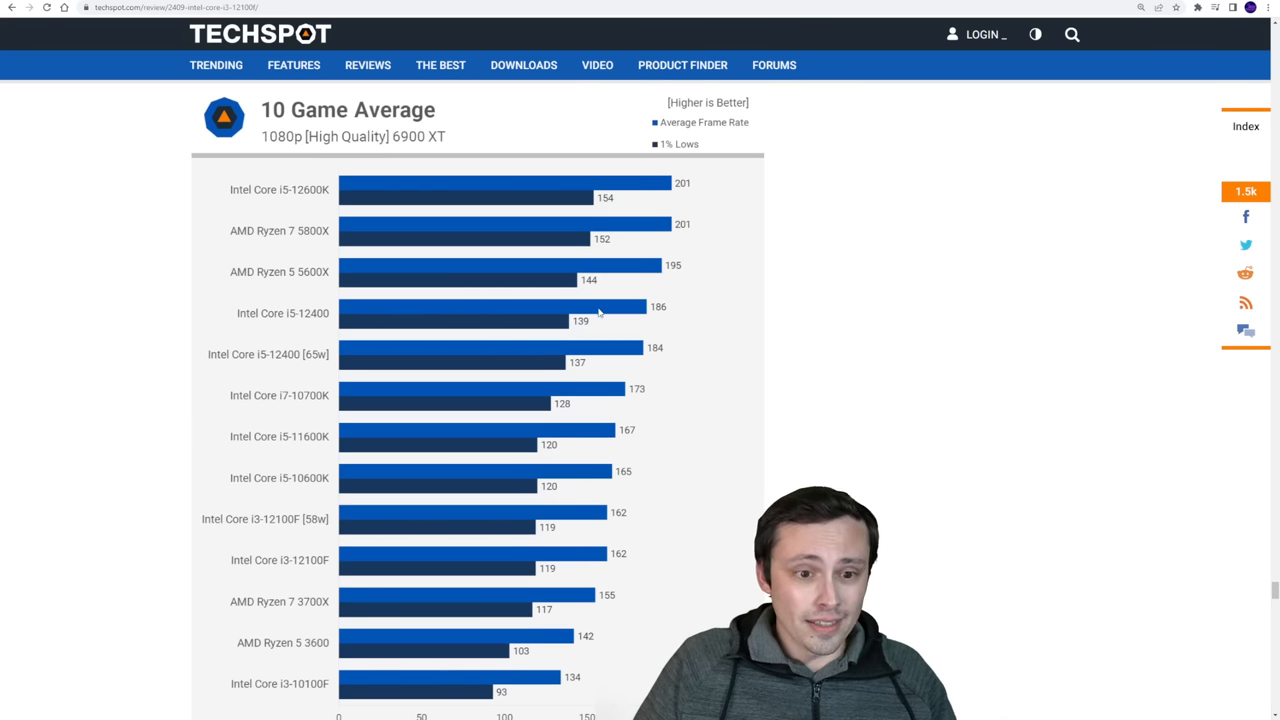
# Scroll TechSpot's 10 Game Average chart down to the i3-10100F at 134 fps.
pyautogui.scroll(-3)
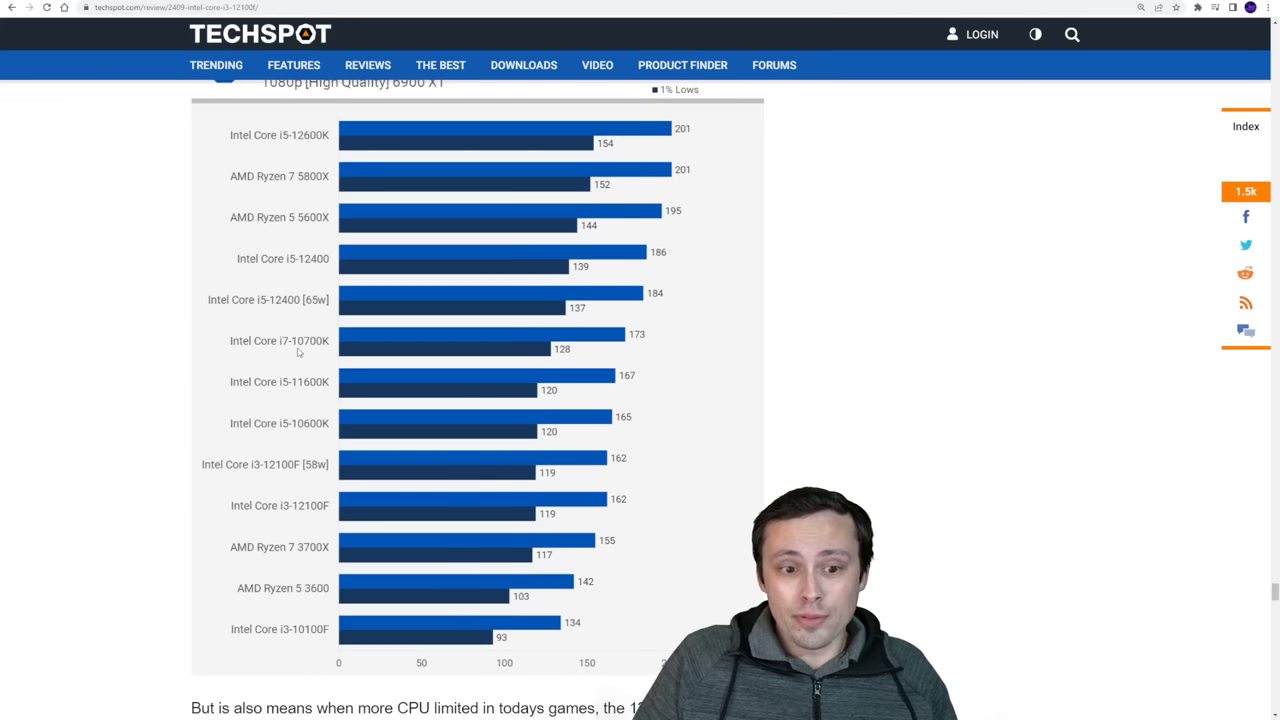
pyautogui.moveTo(462, 350)
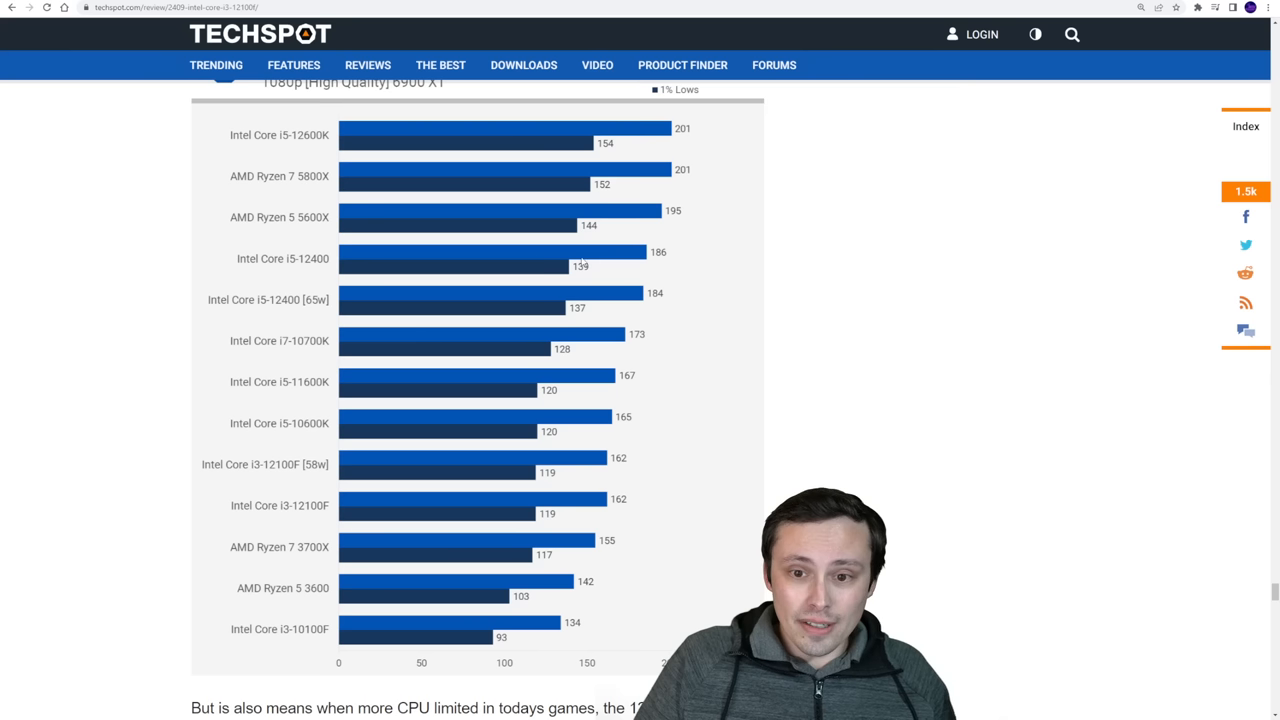
pyautogui.moveTo(492, 248)
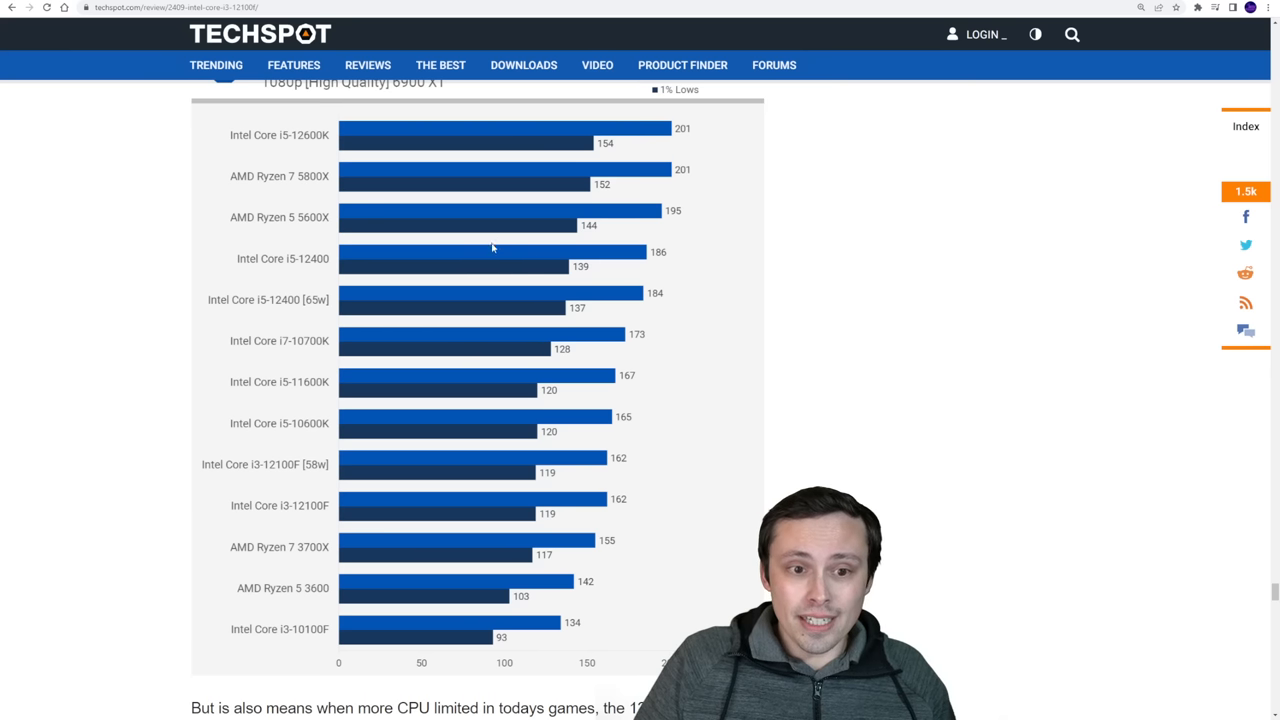
pyautogui.moveTo(510, 244)
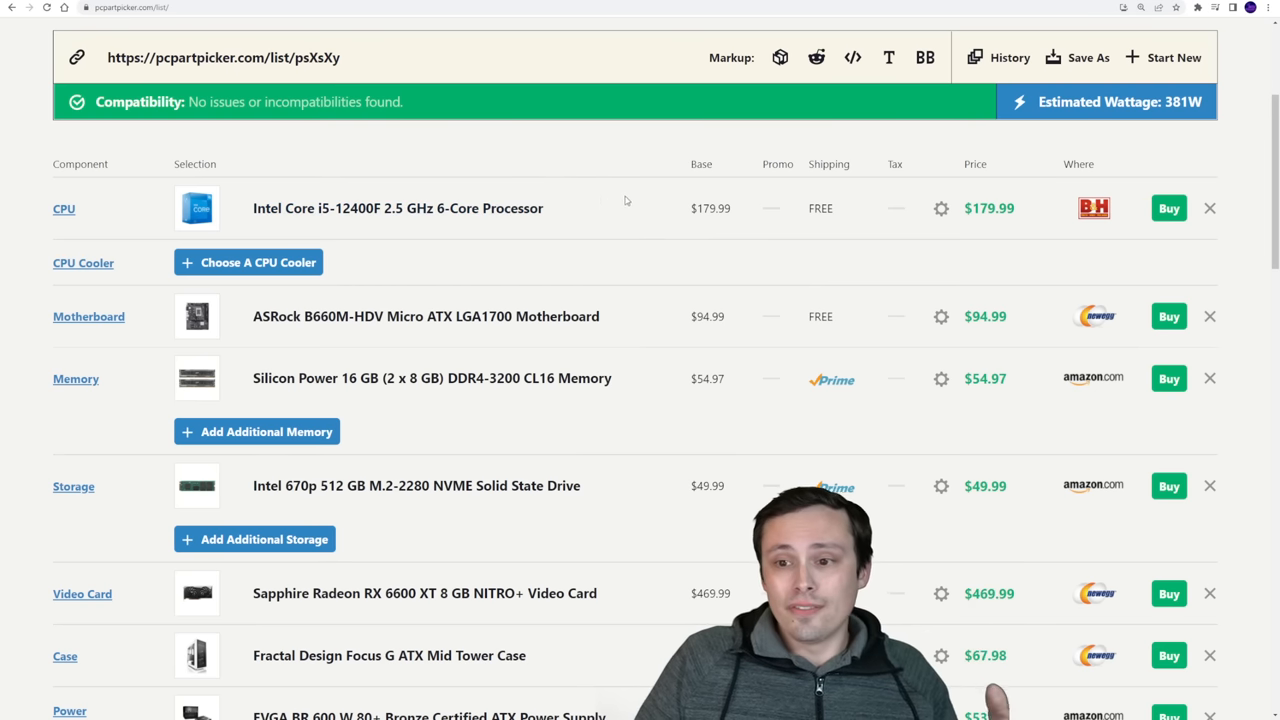
pyautogui.scroll(-3)
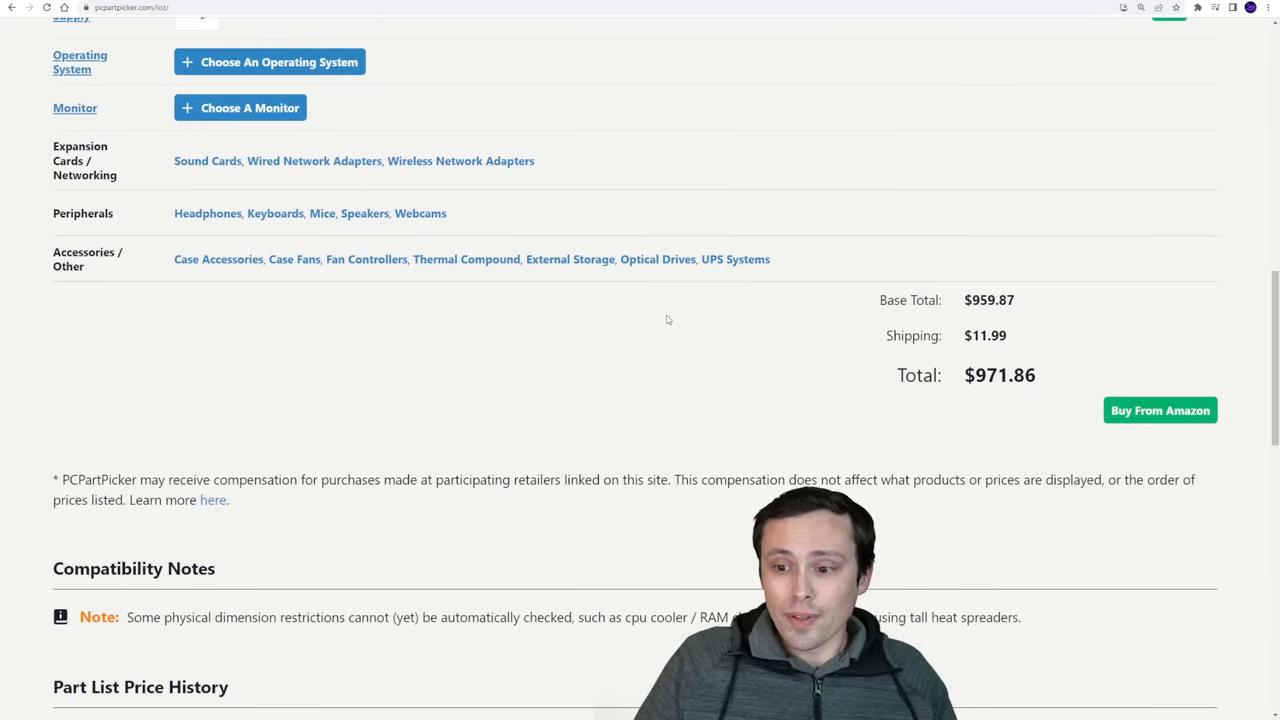
pyautogui.scroll(-3)
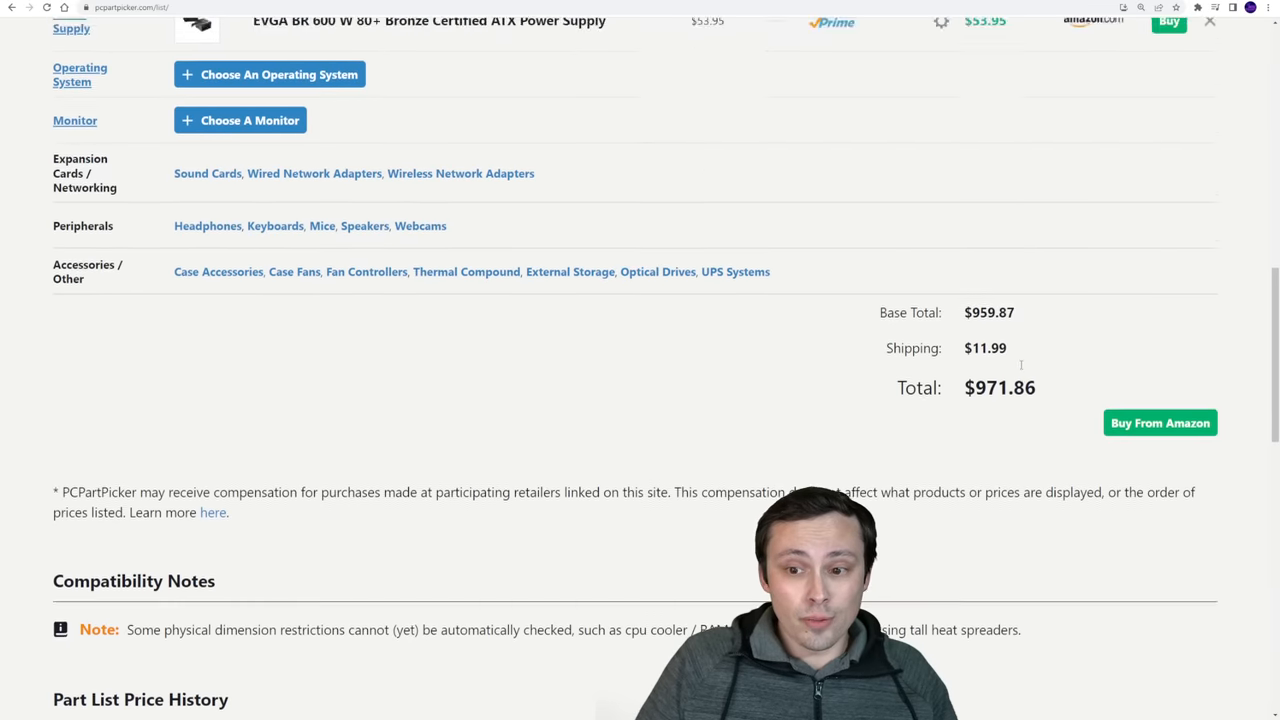
pyautogui.scroll(3)
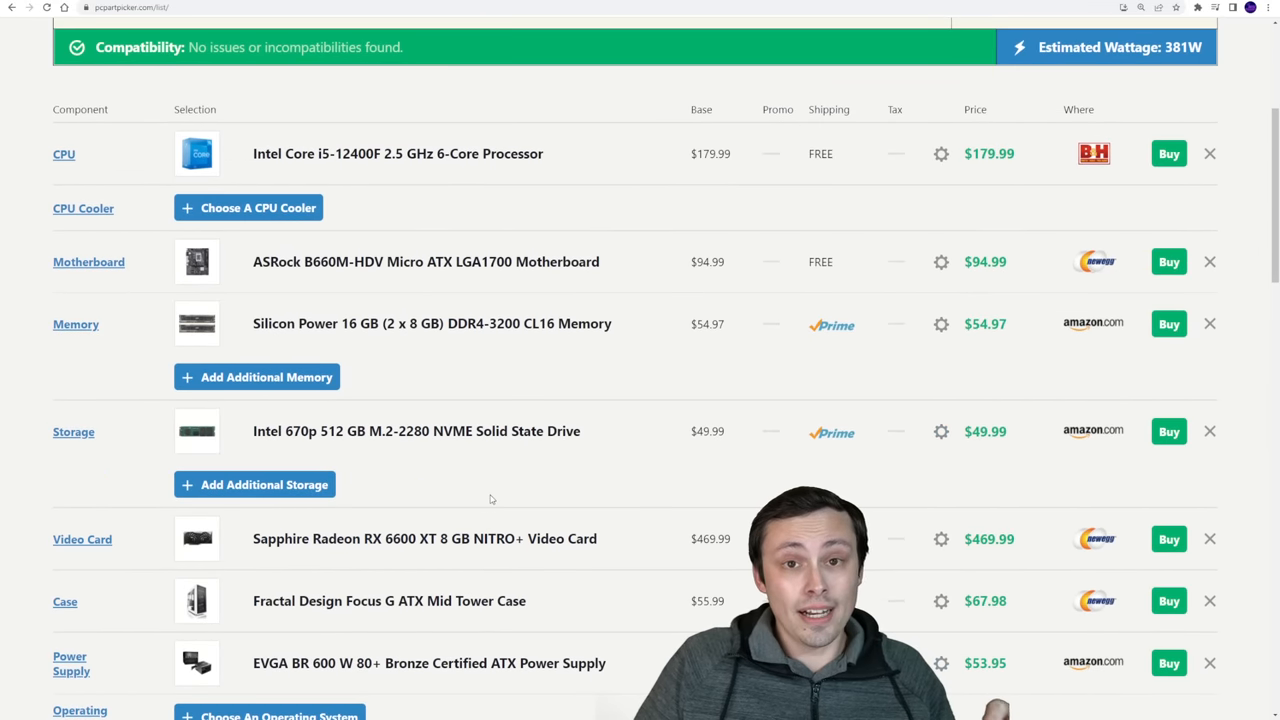
pyautogui.moveTo(512, 448)
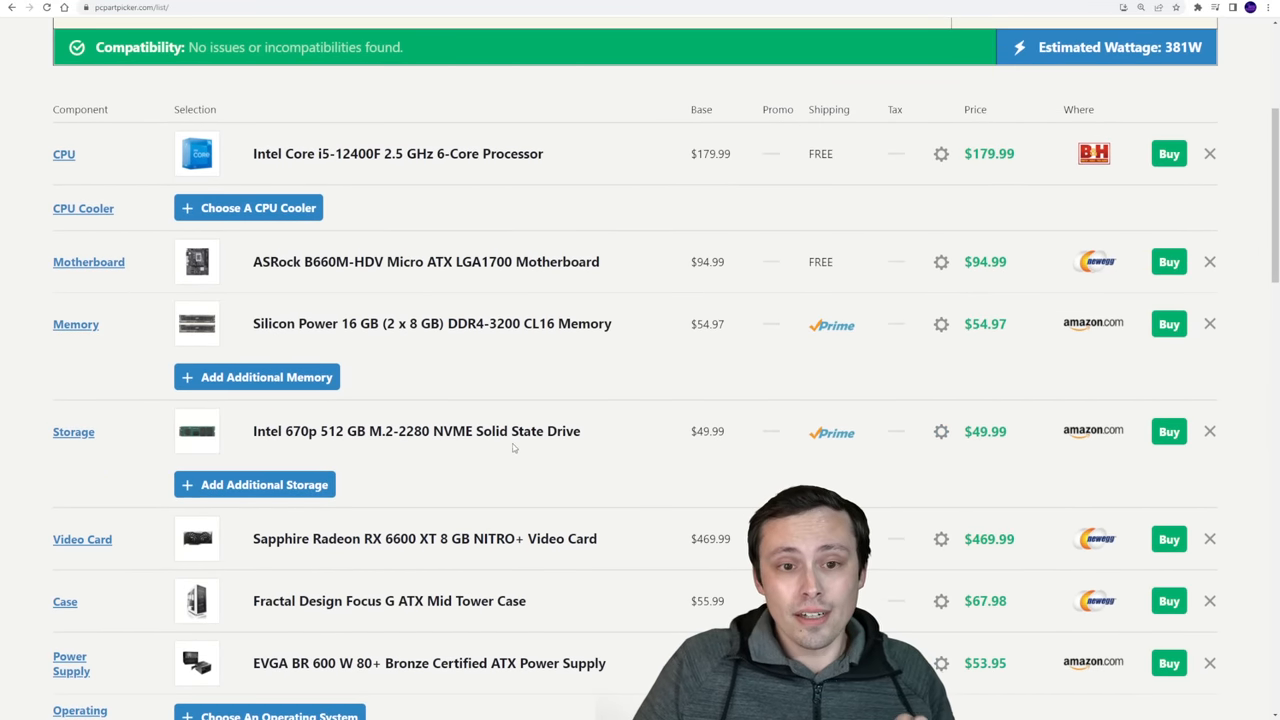
pyautogui.scroll(-3)
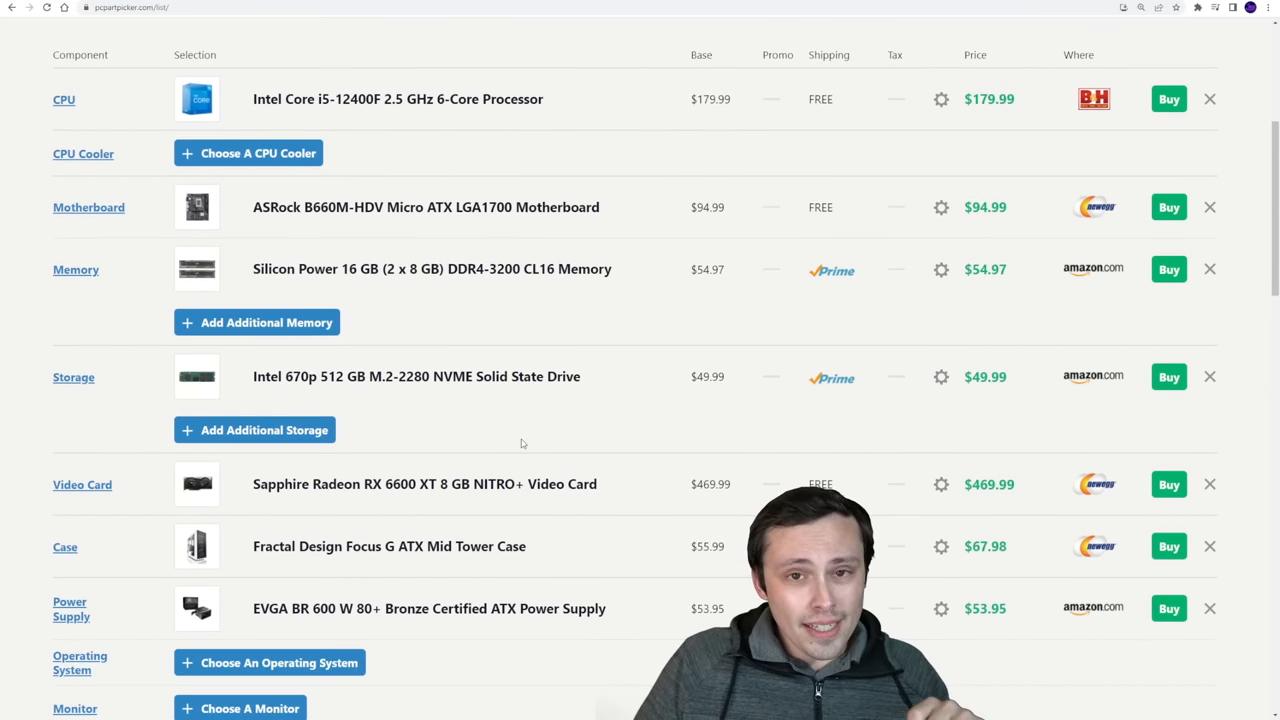
pyautogui.moveTo(508, 460)
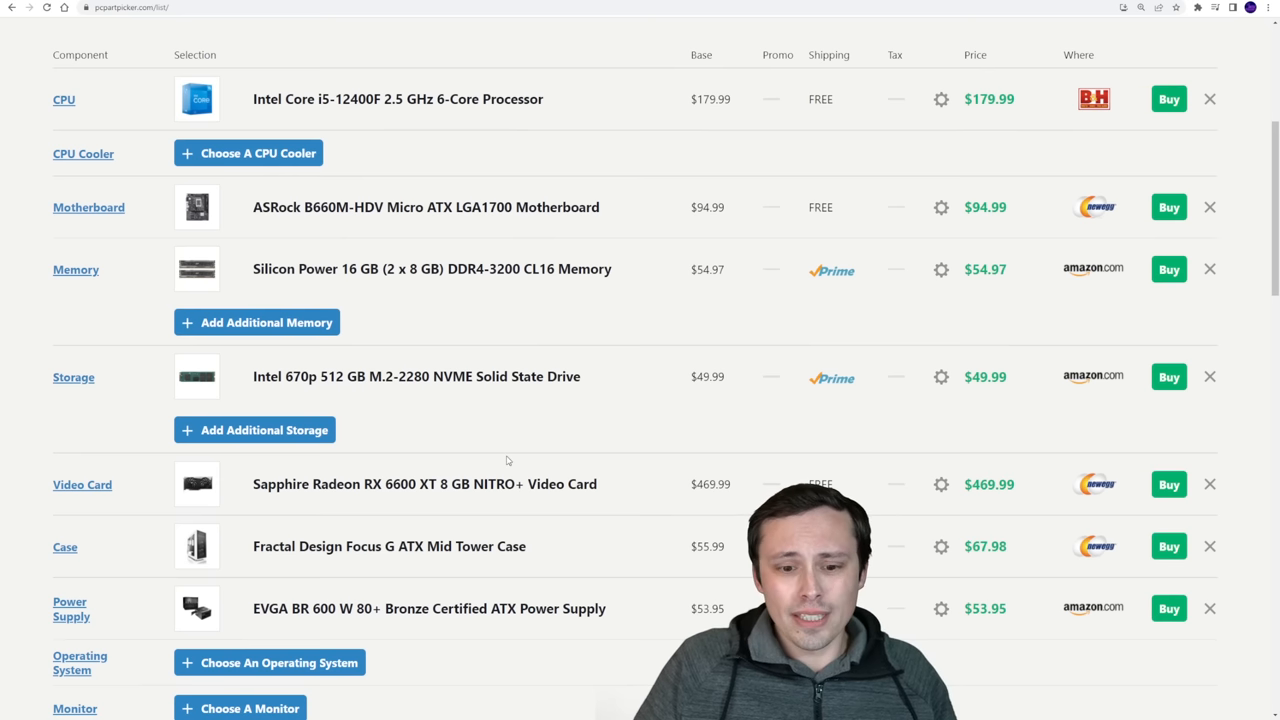
pyautogui.scroll(-3)
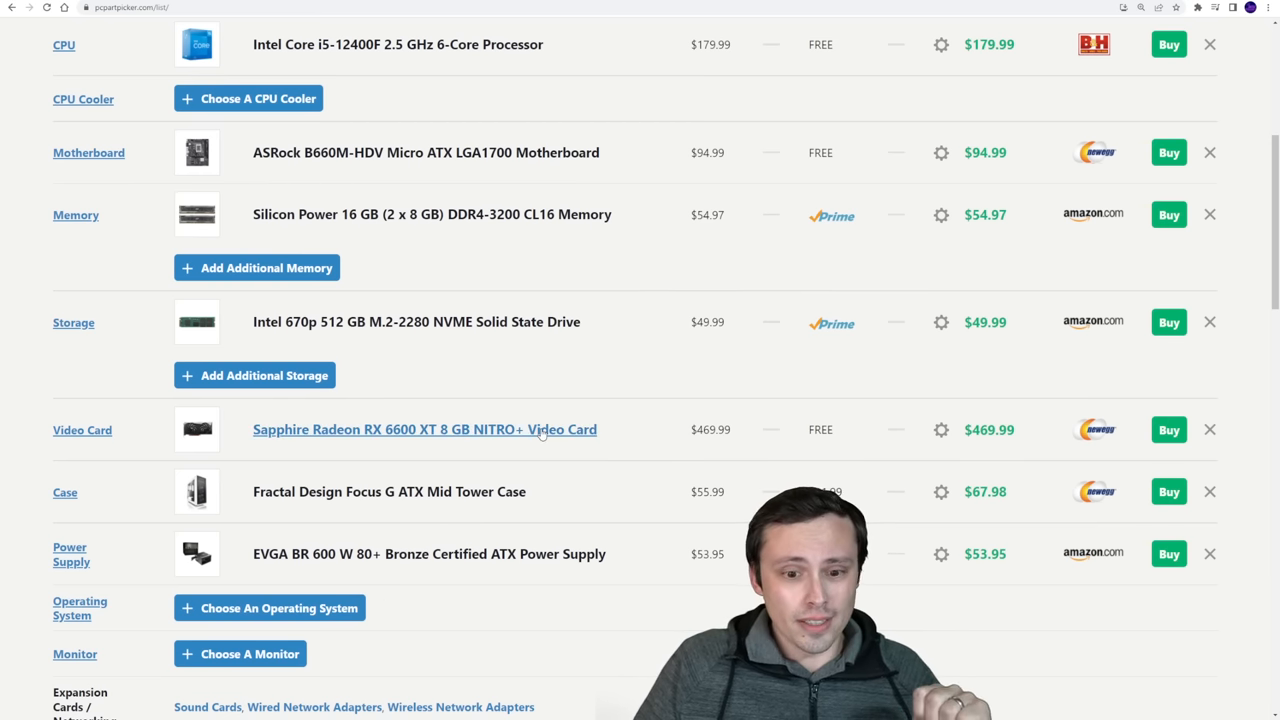
pyautogui.scroll(-3)
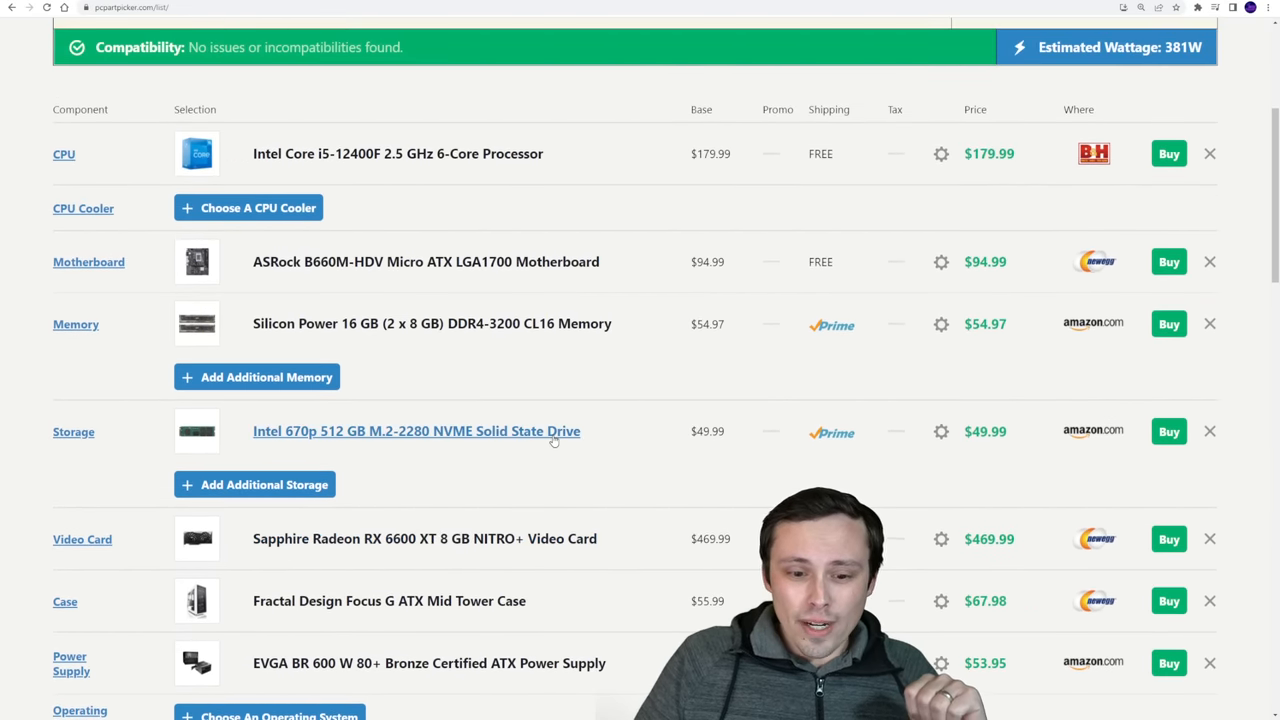
pyautogui.scroll(-3)
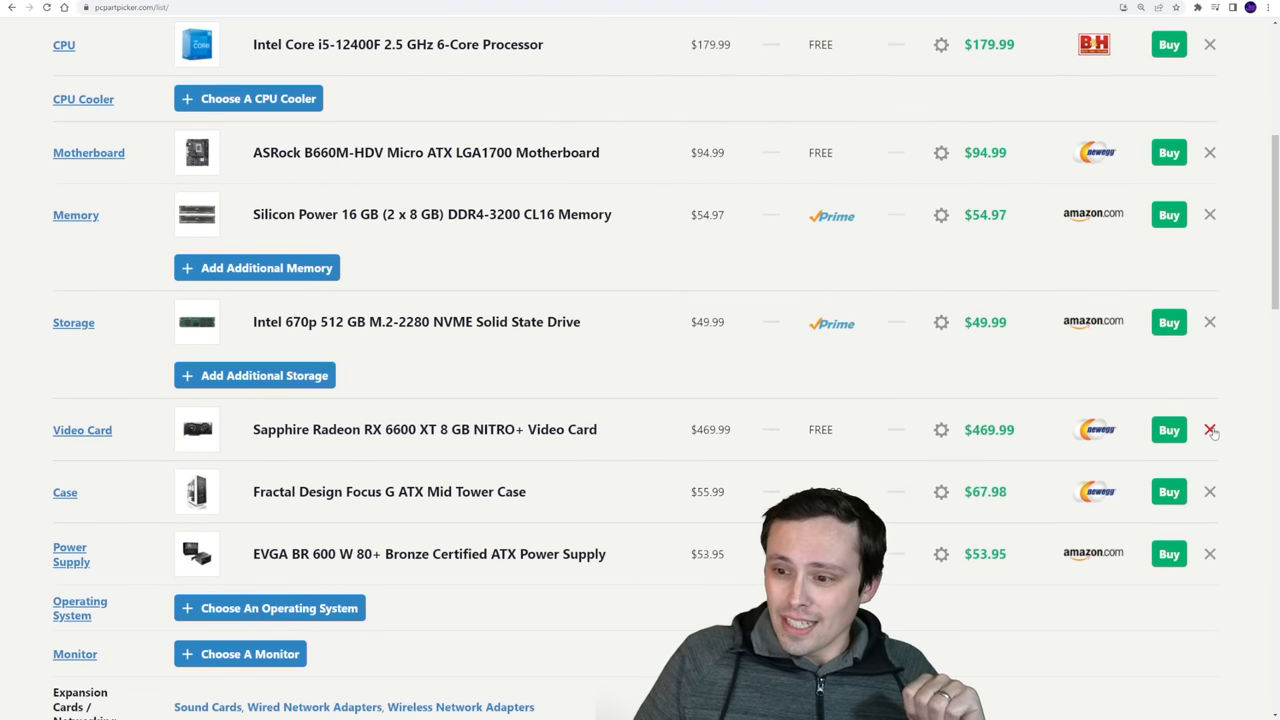
pyautogui.click(1210, 428)
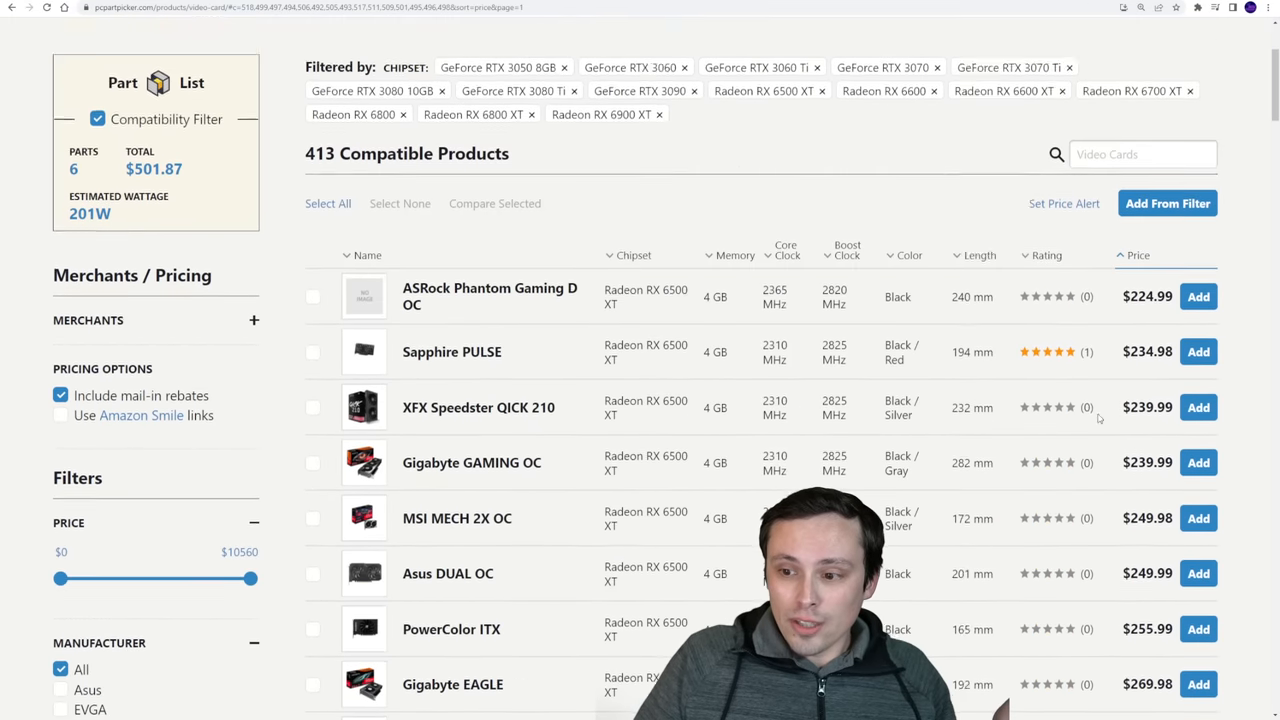
pyautogui.scroll(-3)
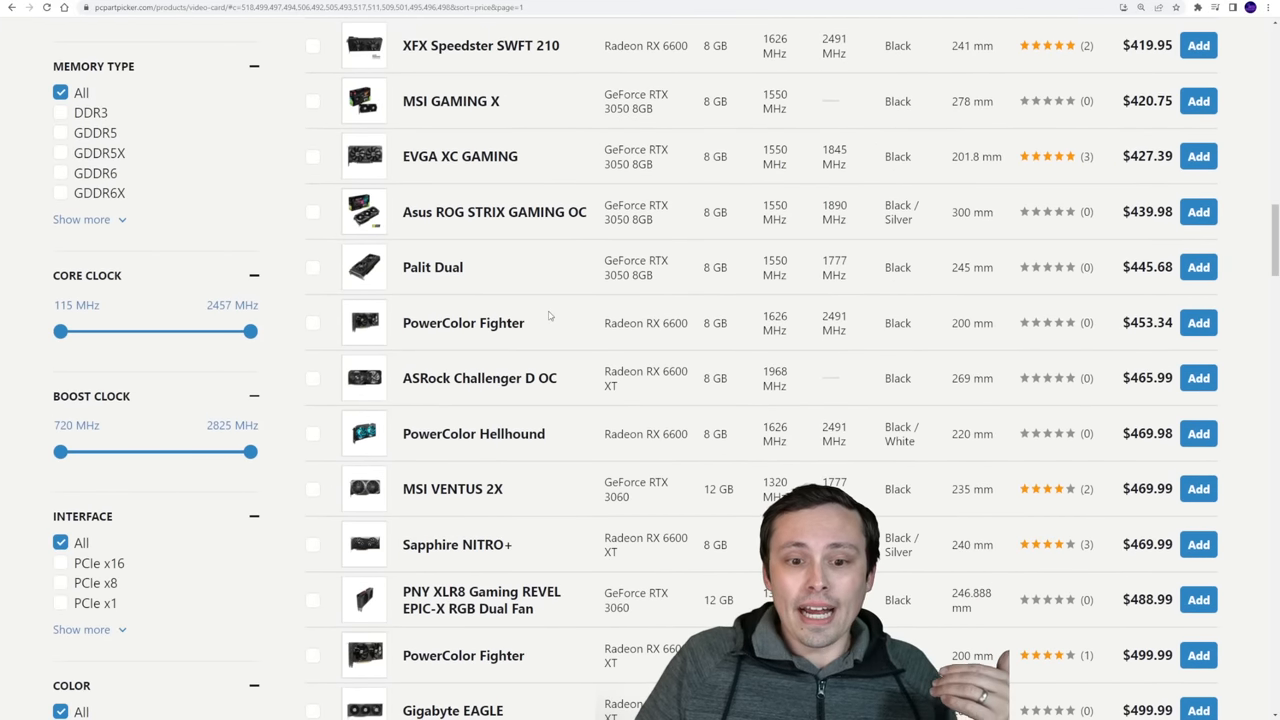
pyautogui.scroll(-3)
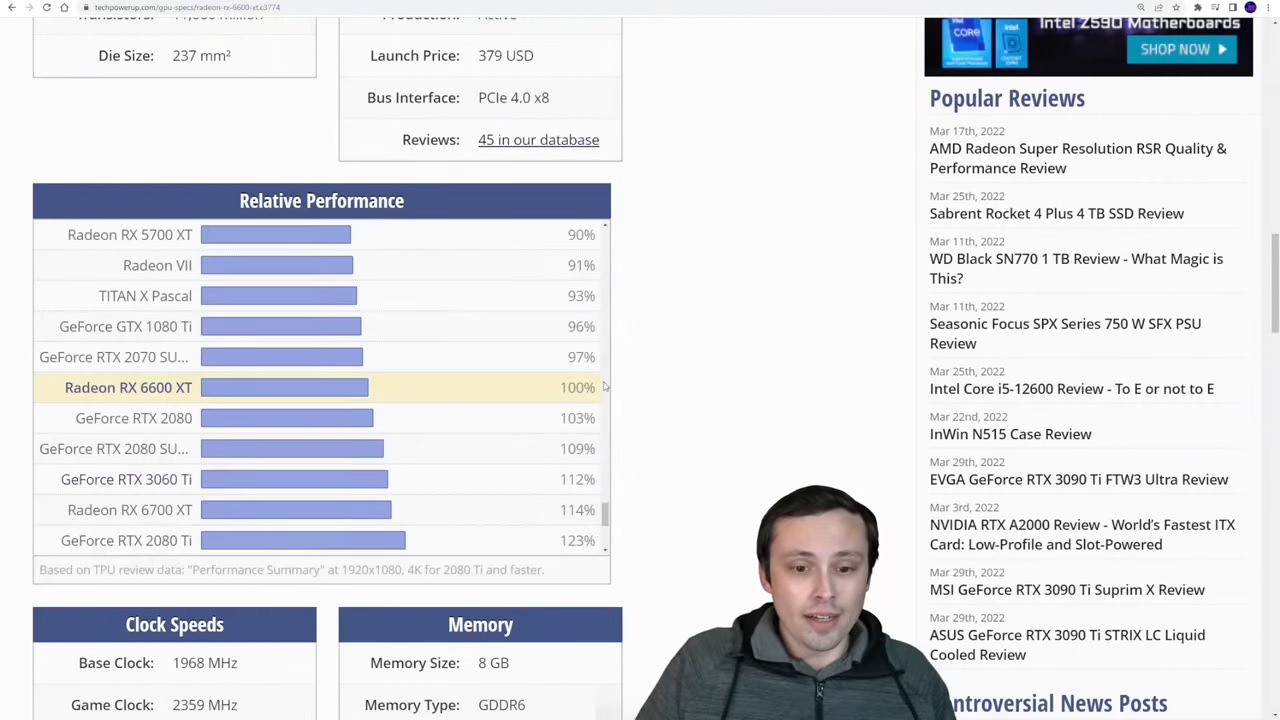
# Mark the Radeon RX 6700 XT's 114% figure and scroll through the Relative Performance list.
pyautogui.scroll(-3)
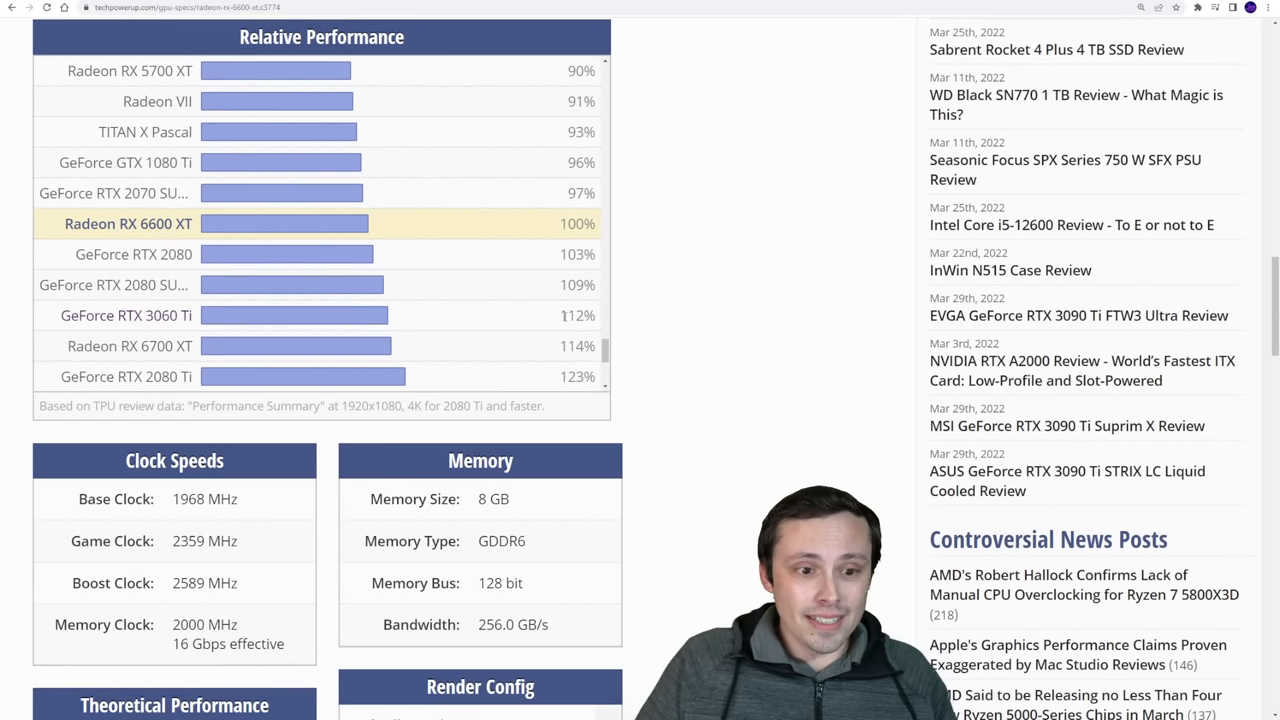
pyautogui.doubleClick(578, 316)
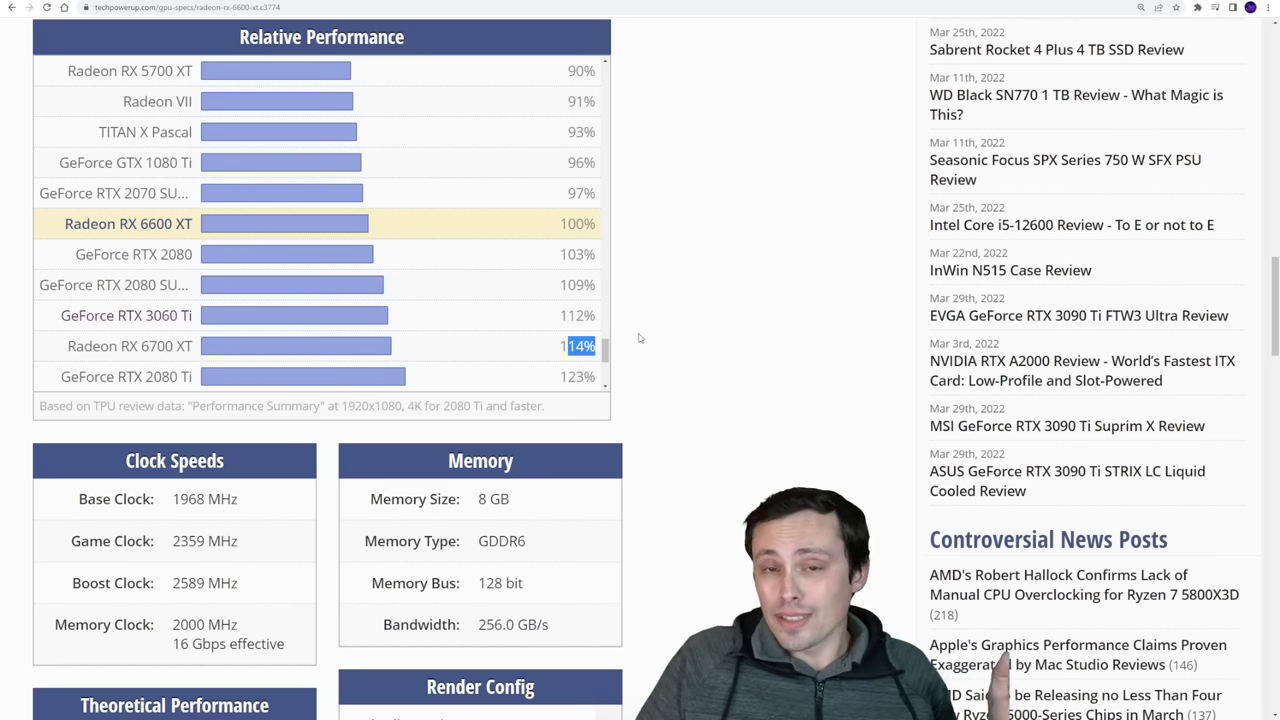
pyautogui.scroll(-3)
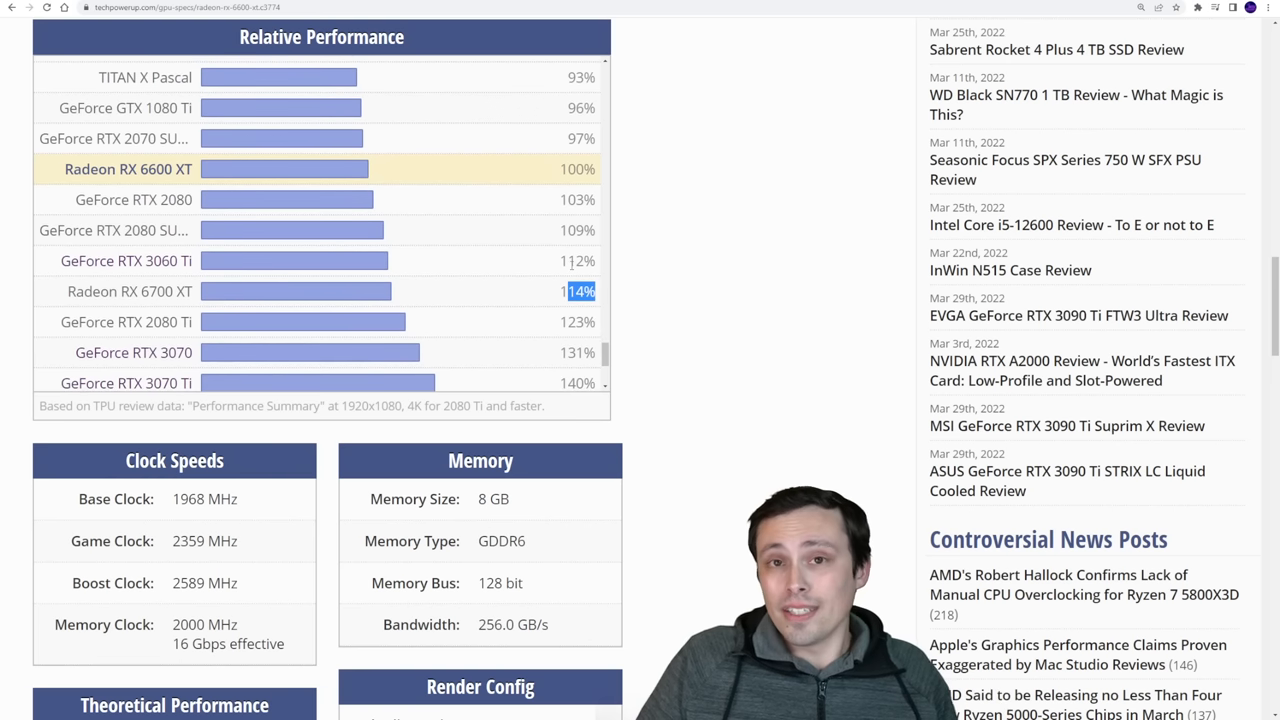
pyautogui.scroll(-3)
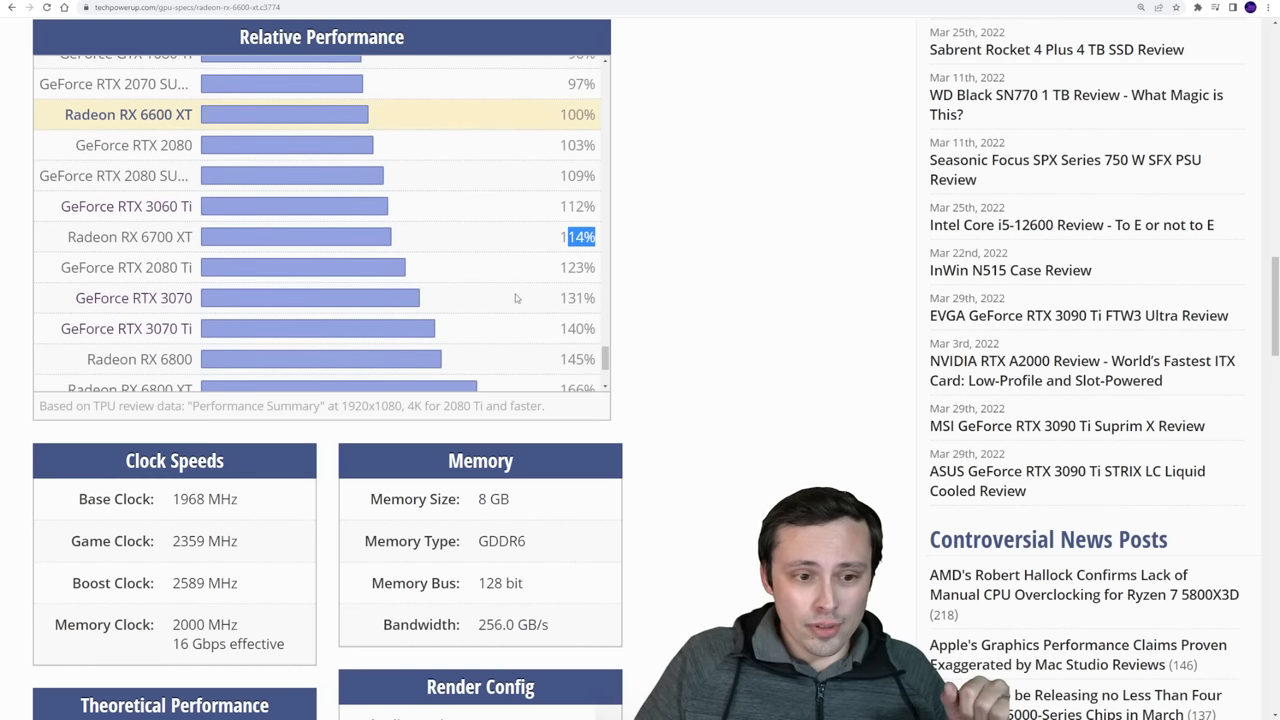
pyautogui.moveTo(552, 298)
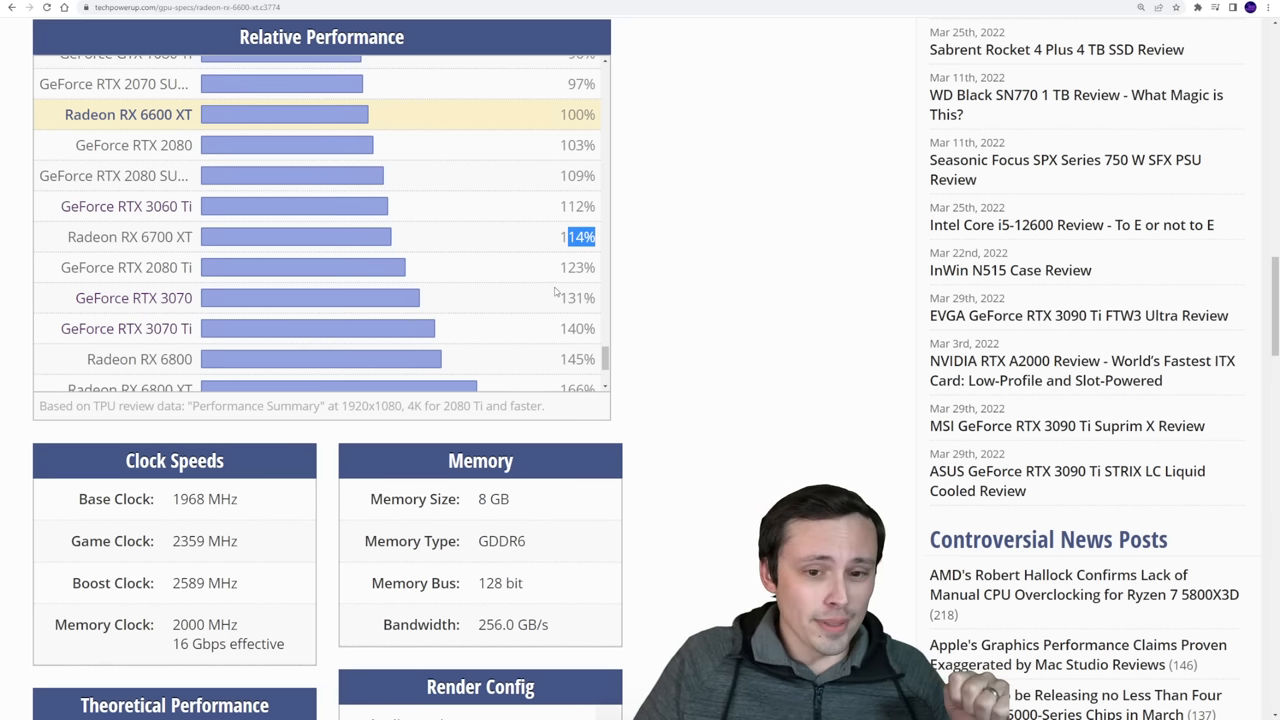
pyautogui.scroll(-3)
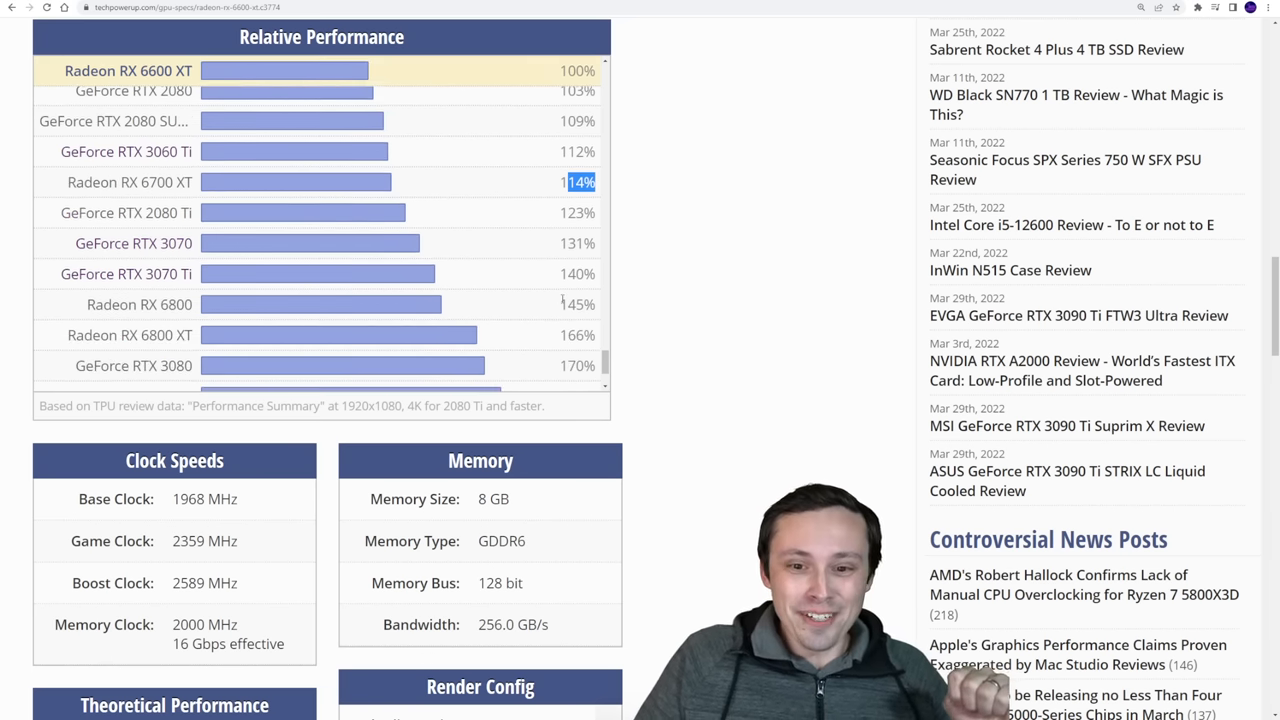
pyautogui.scroll(-3)
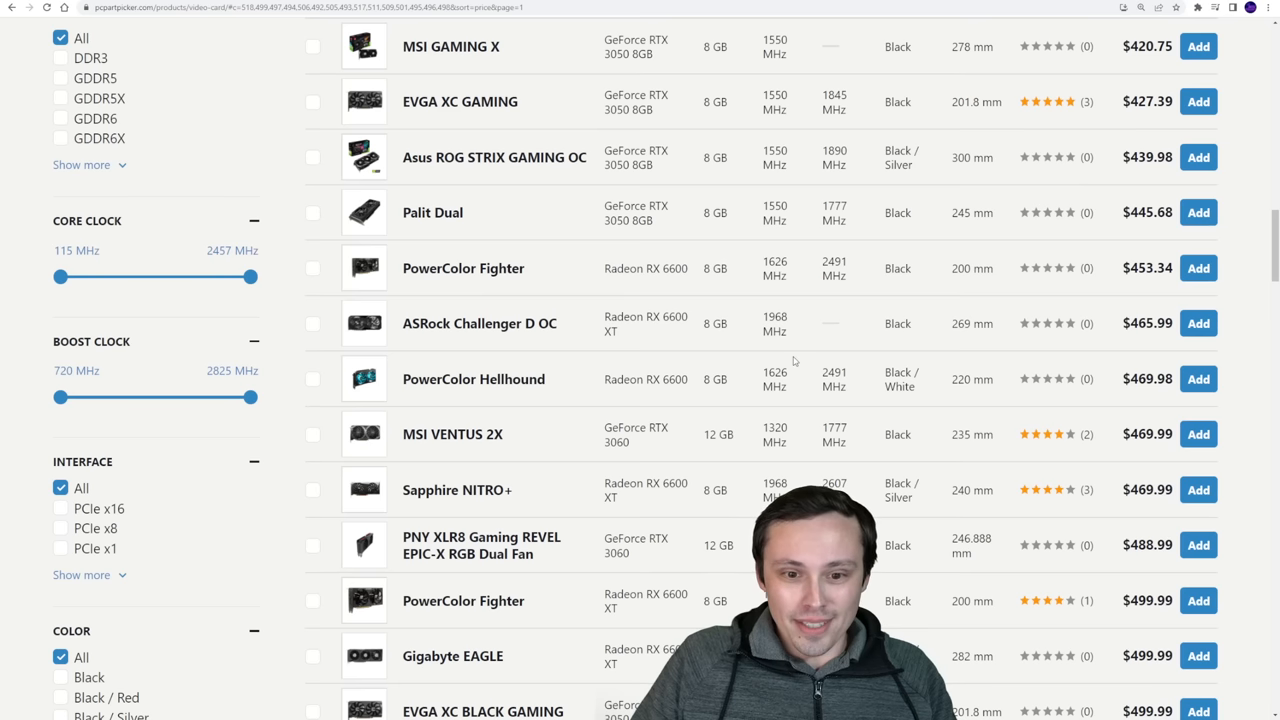
# Scroll the compatible video card list down to the RX 6700 XT cards from $614.99.
pyautogui.scroll(-3)
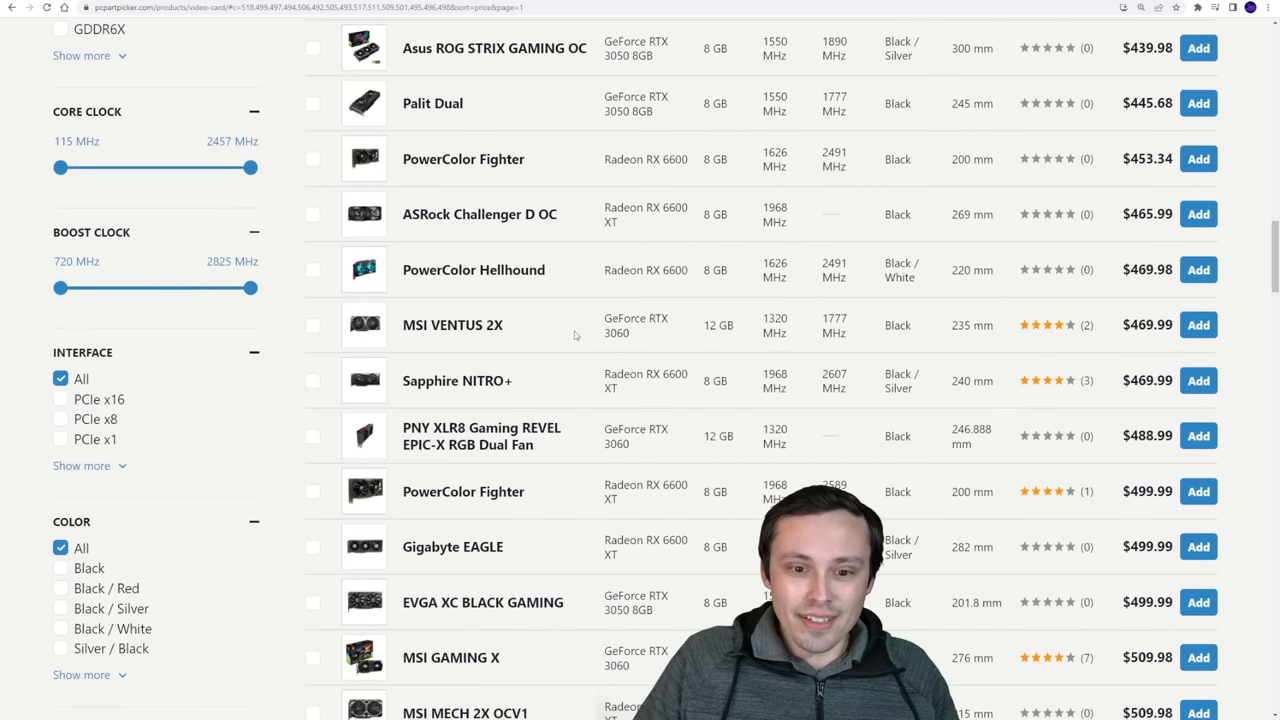
pyautogui.scroll(-3)
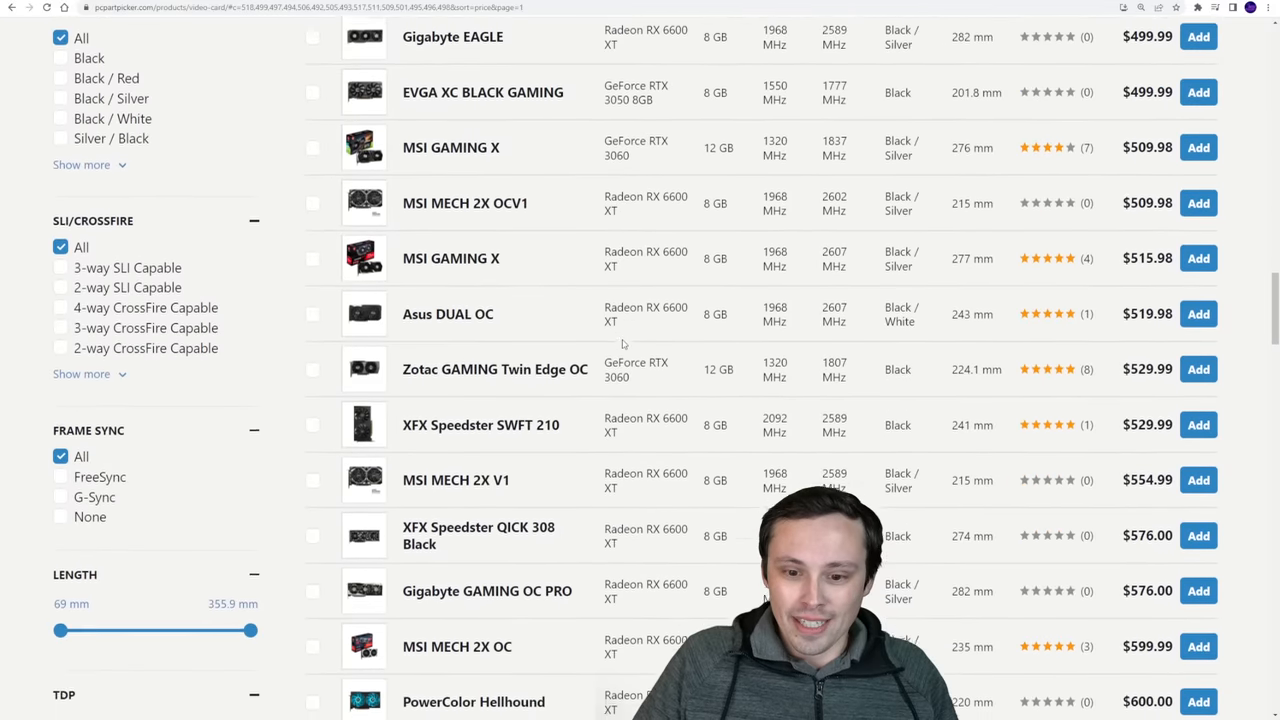
pyautogui.scroll(-3)
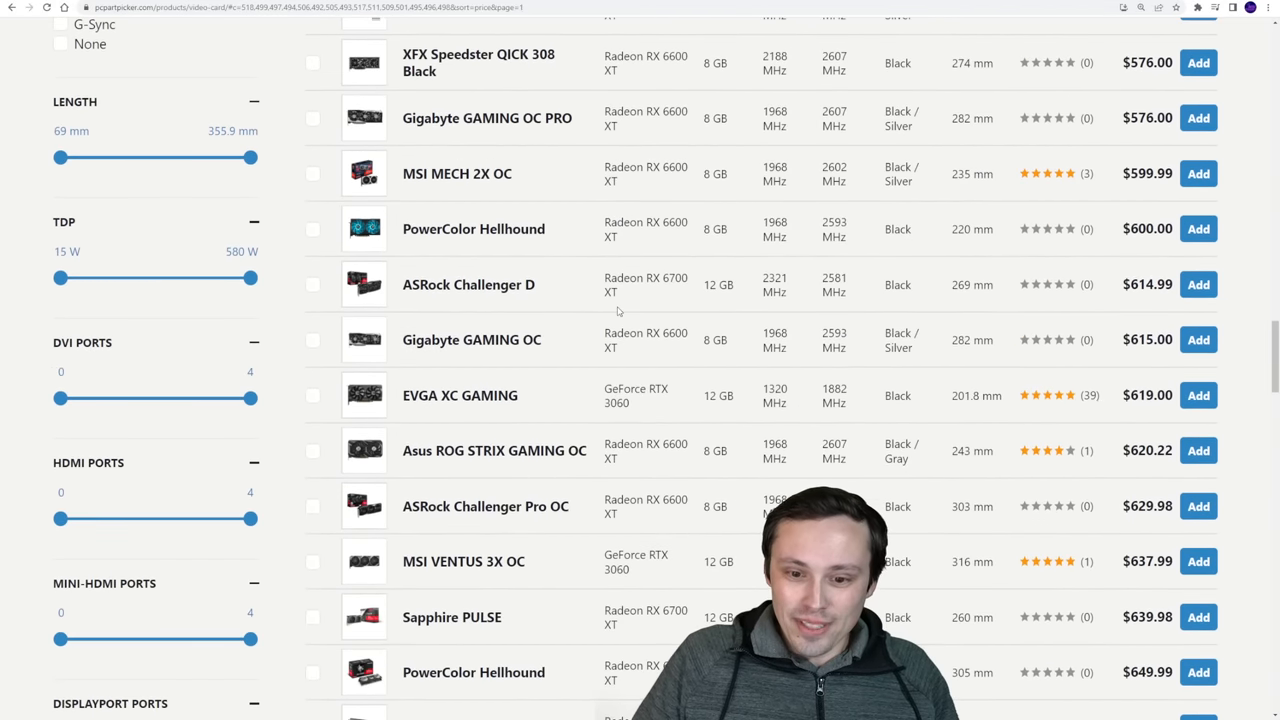
pyautogui.scroll(-3)
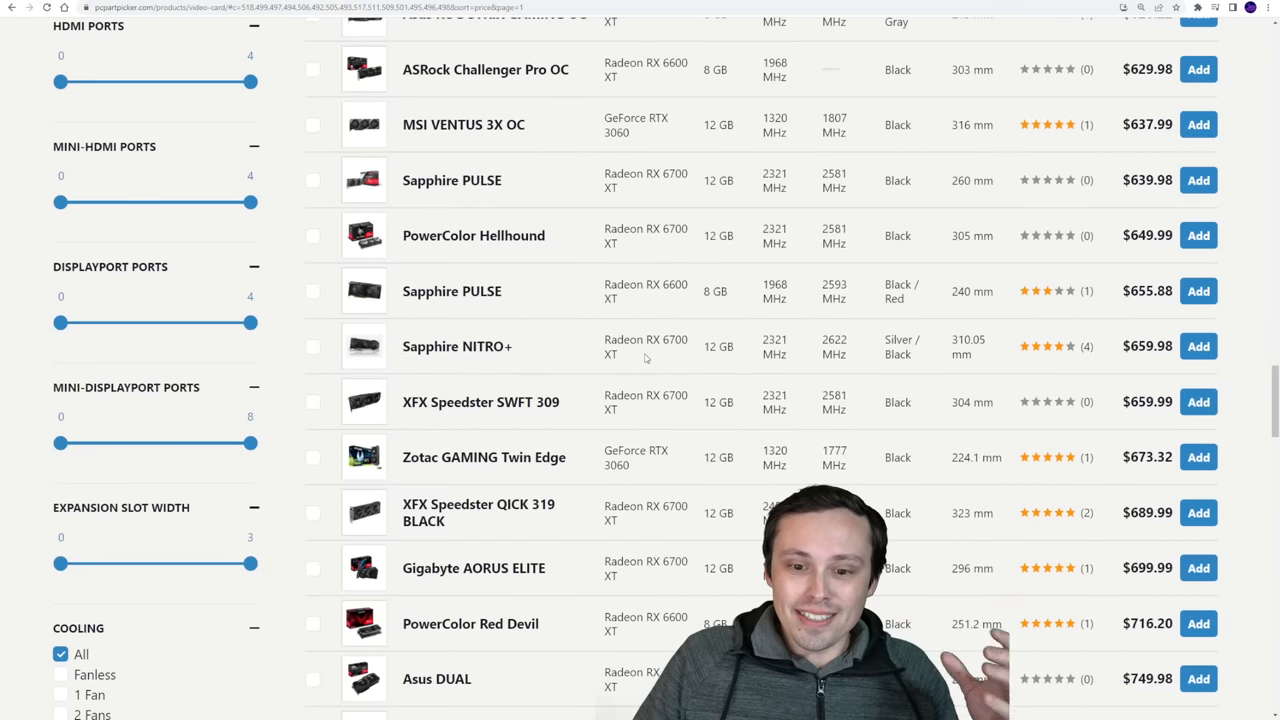
pyautogui.scroll(-3)
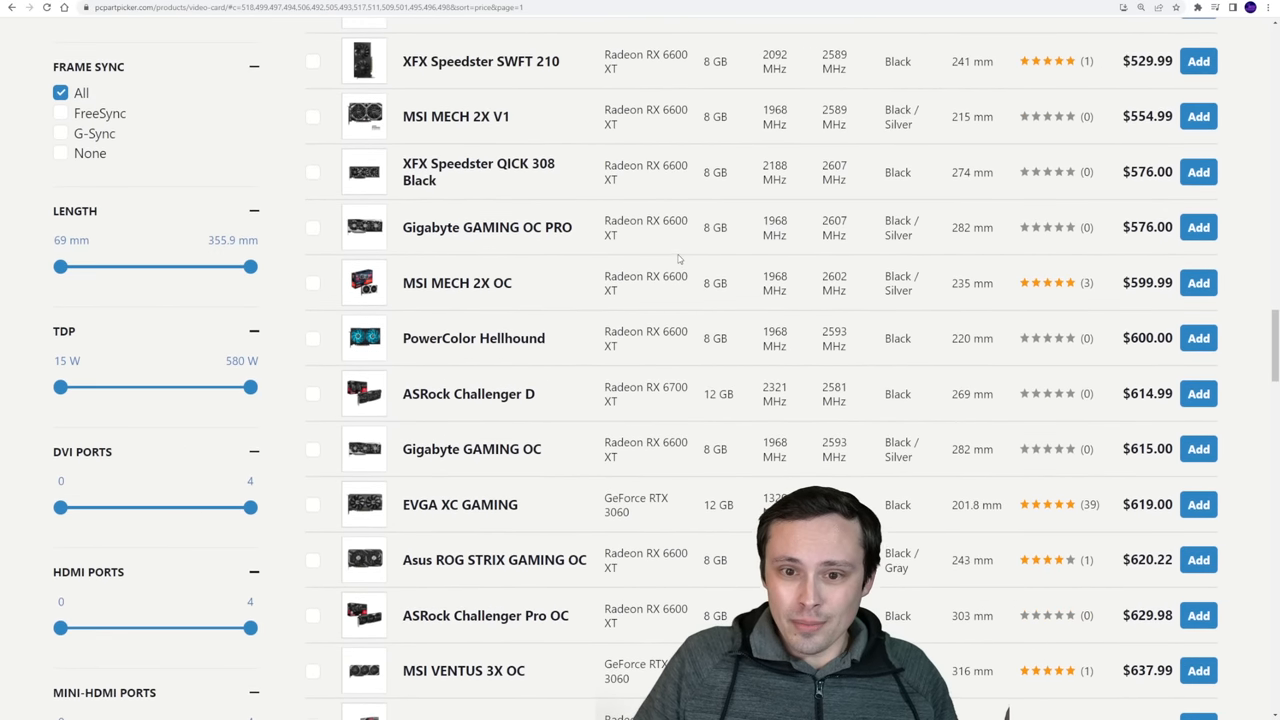
pyautogui.moveTo(1048, 420)
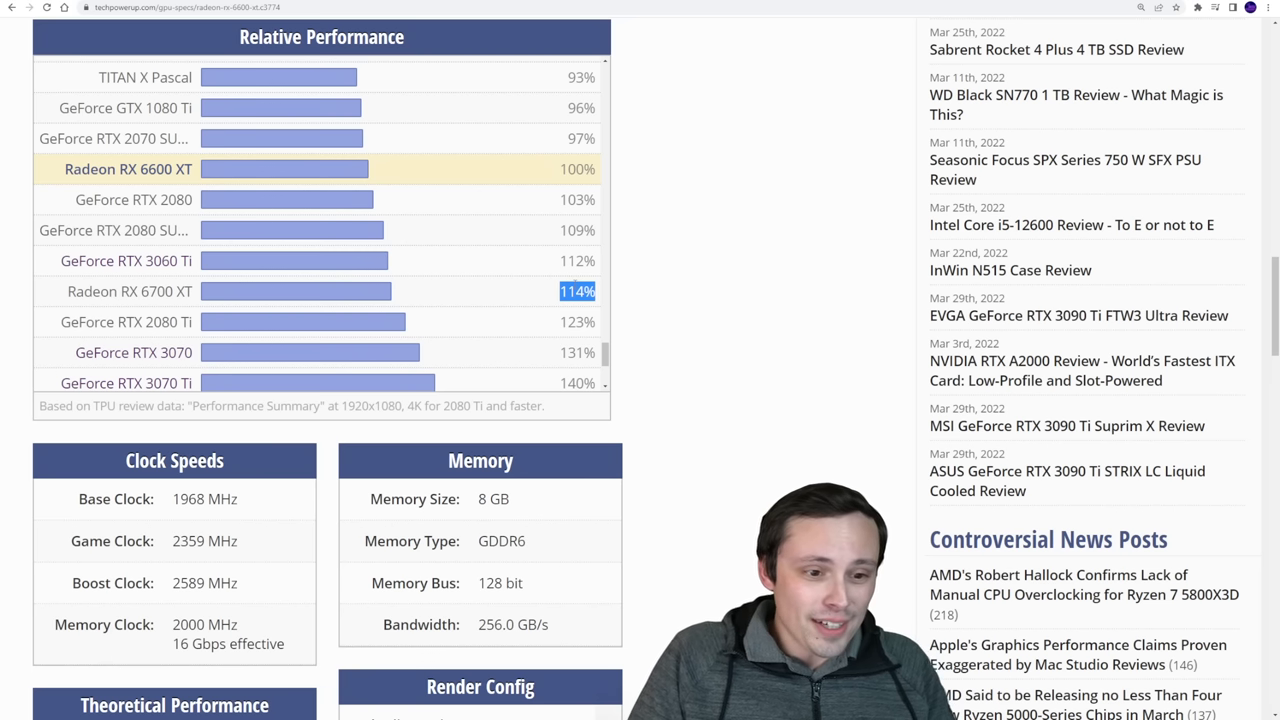
# Scroll the TechPowerUp chart to recheck the RX 6700 XT's 114% rating.
pyautogui.scroll(-3)
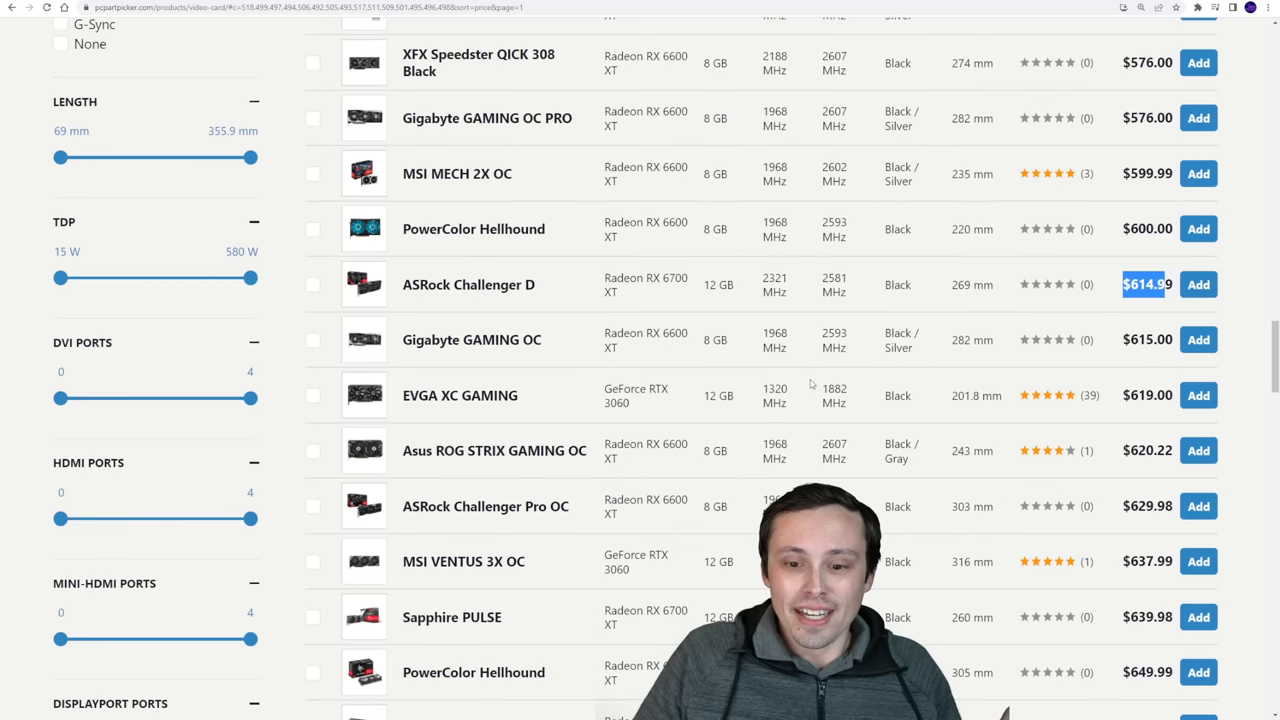
# Scroll the video card list past $900, marking the Gigabyte Vision OC RTX 3070 Ti at $749.99, then head back up.
pyautogui.scroll(-3)
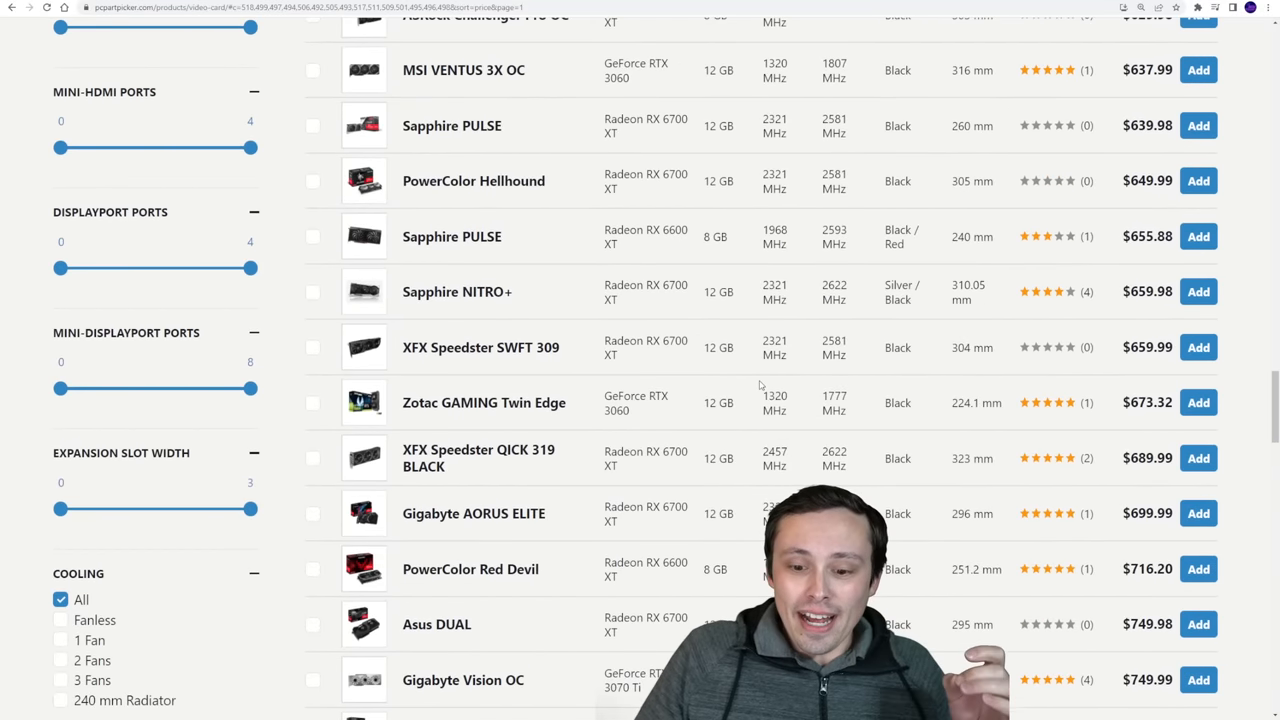
pyautogui.scroll(-3)
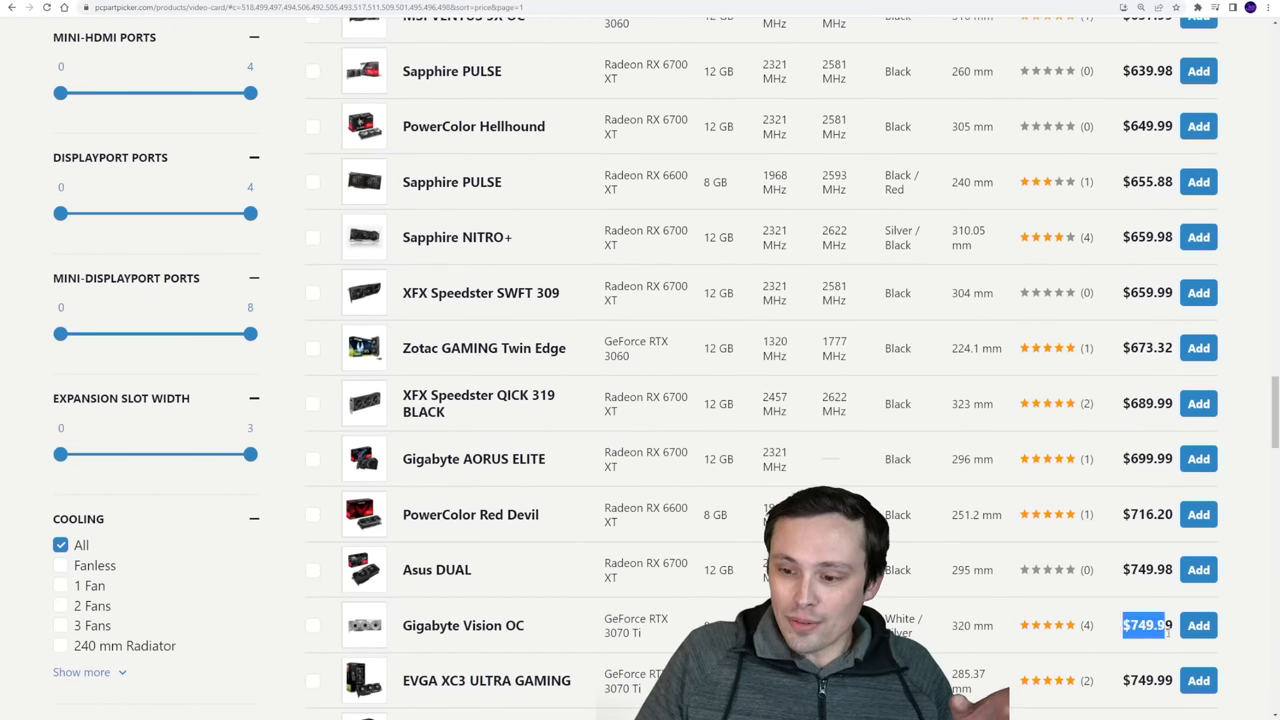
pyautogui.scroll(-3)
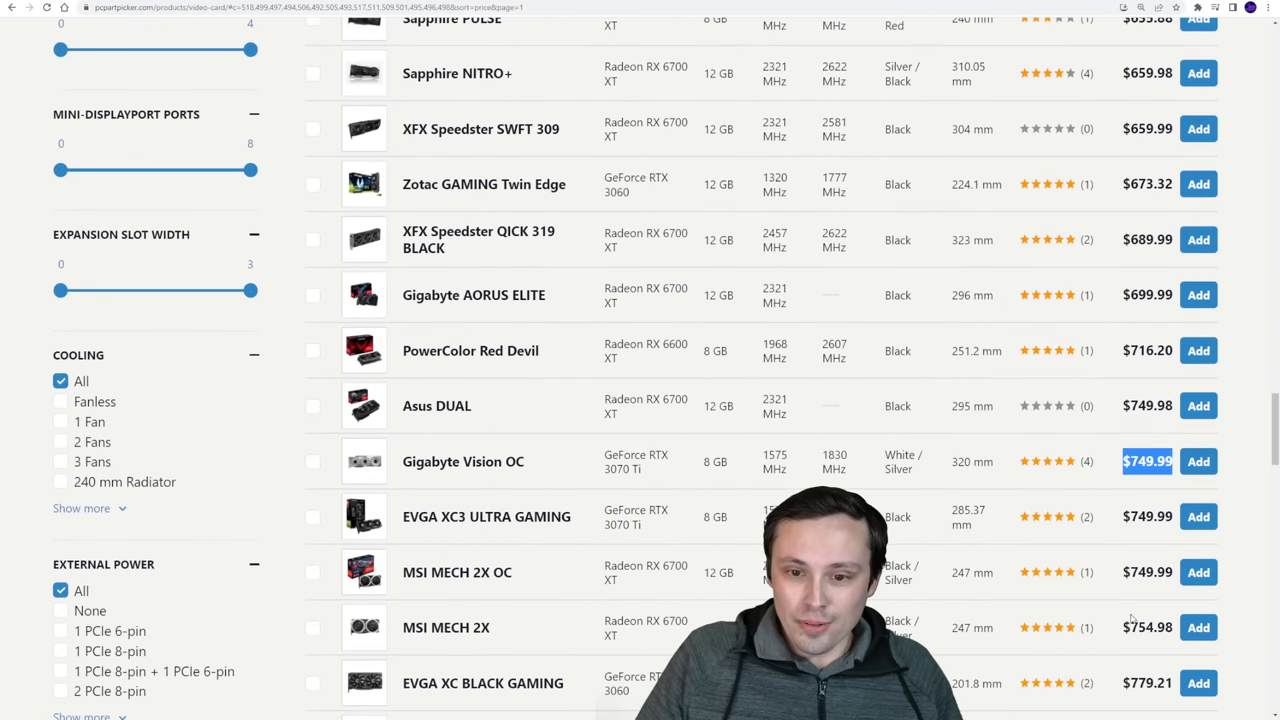
pyautogui.scroll(-3)
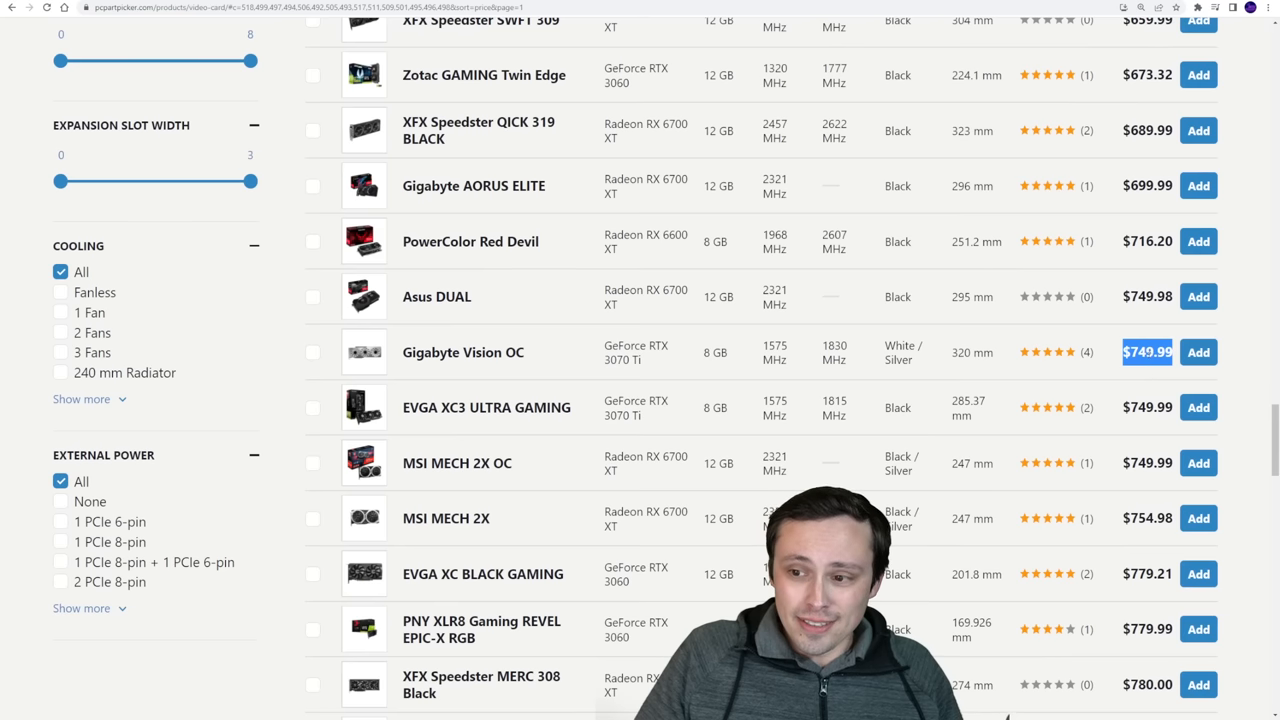
pyautogui.scroll(-3)
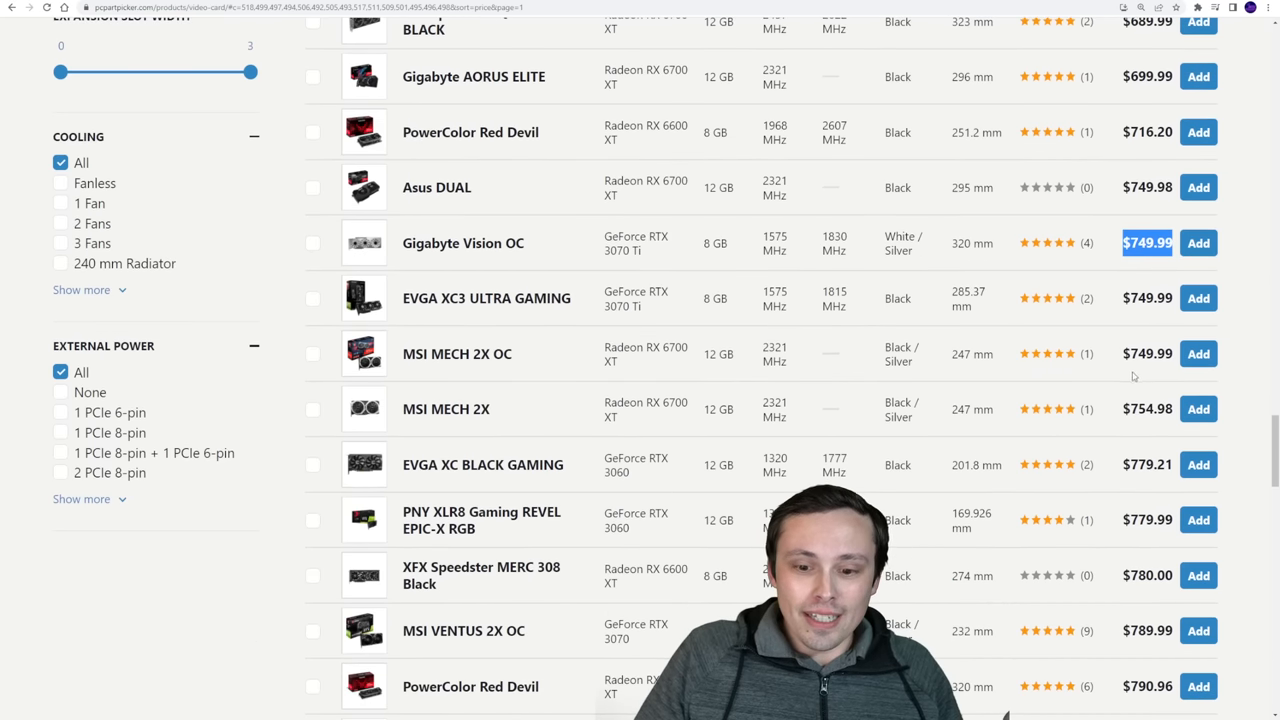
pyautogui.scroll(-3)
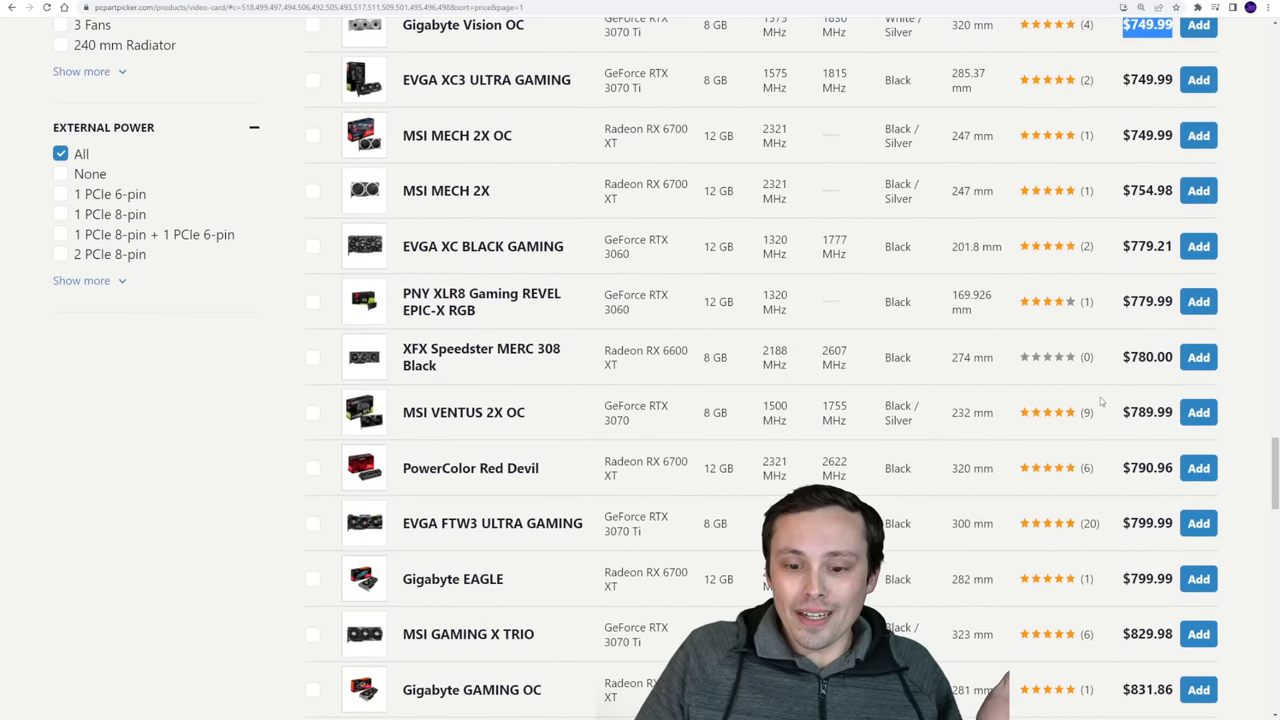
pyautogui.scroll(-3)
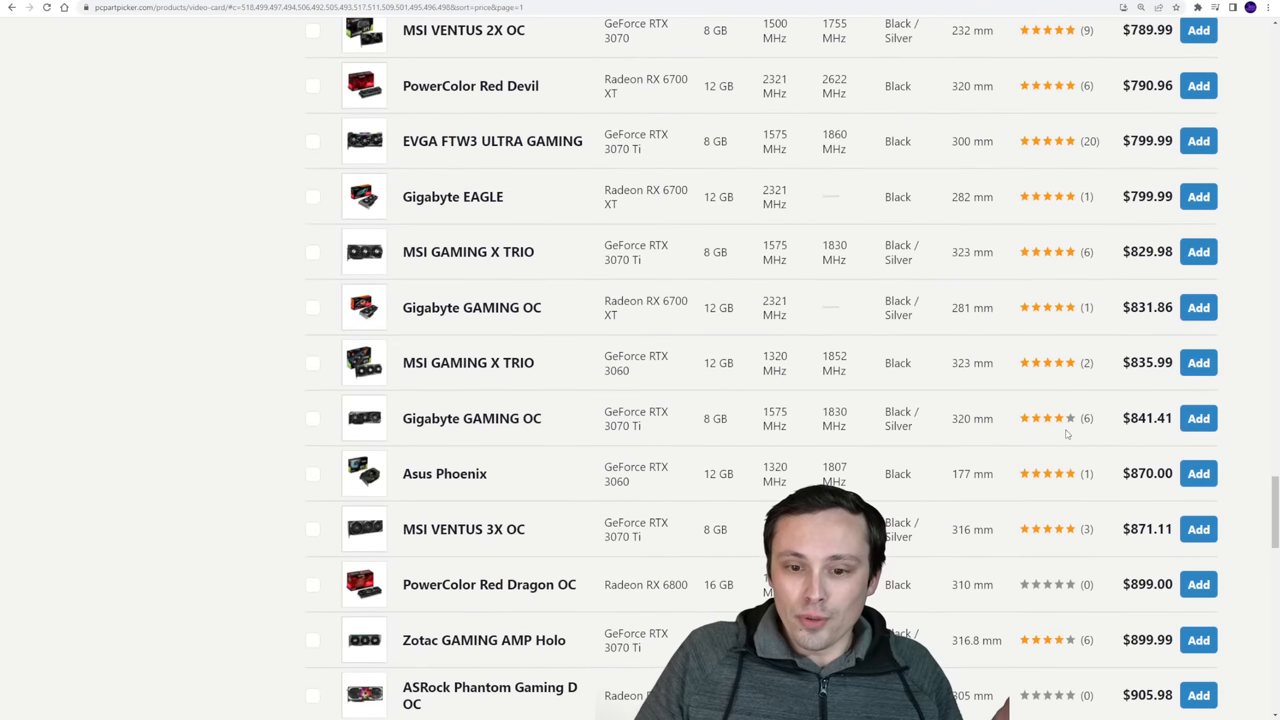
pyautogui.scroll(-3)
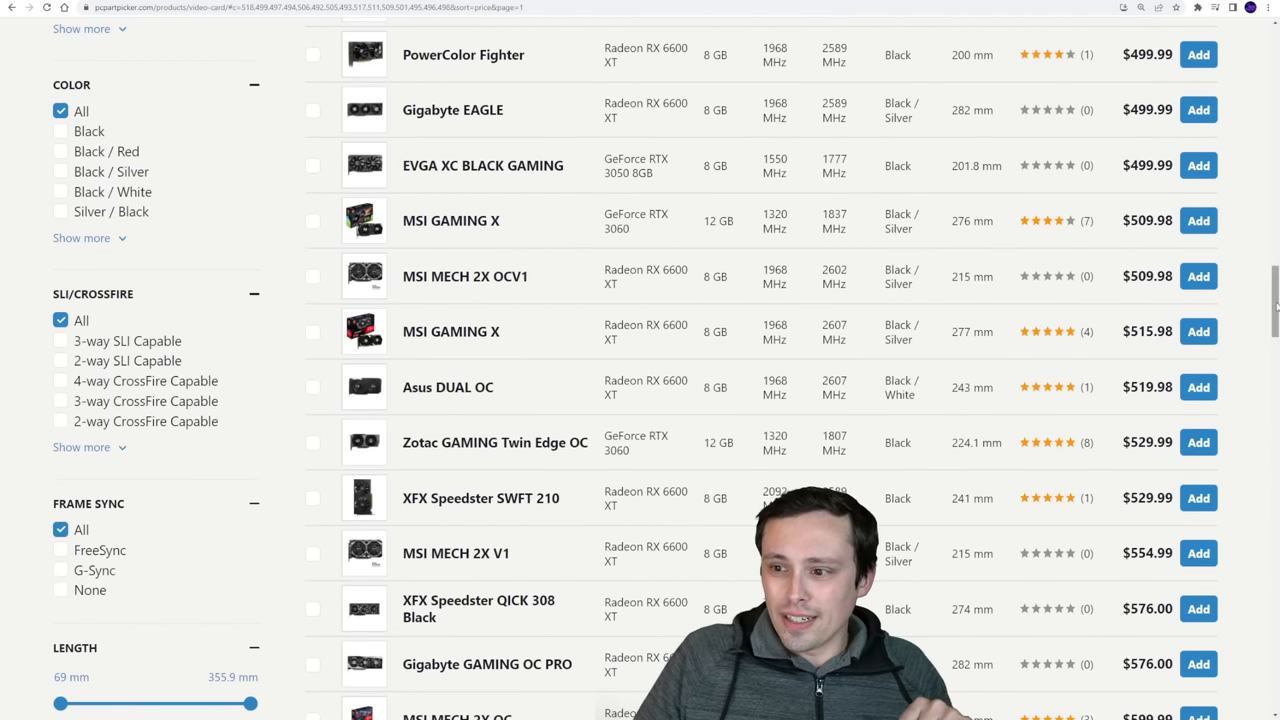
pyautogui.scroll(3)
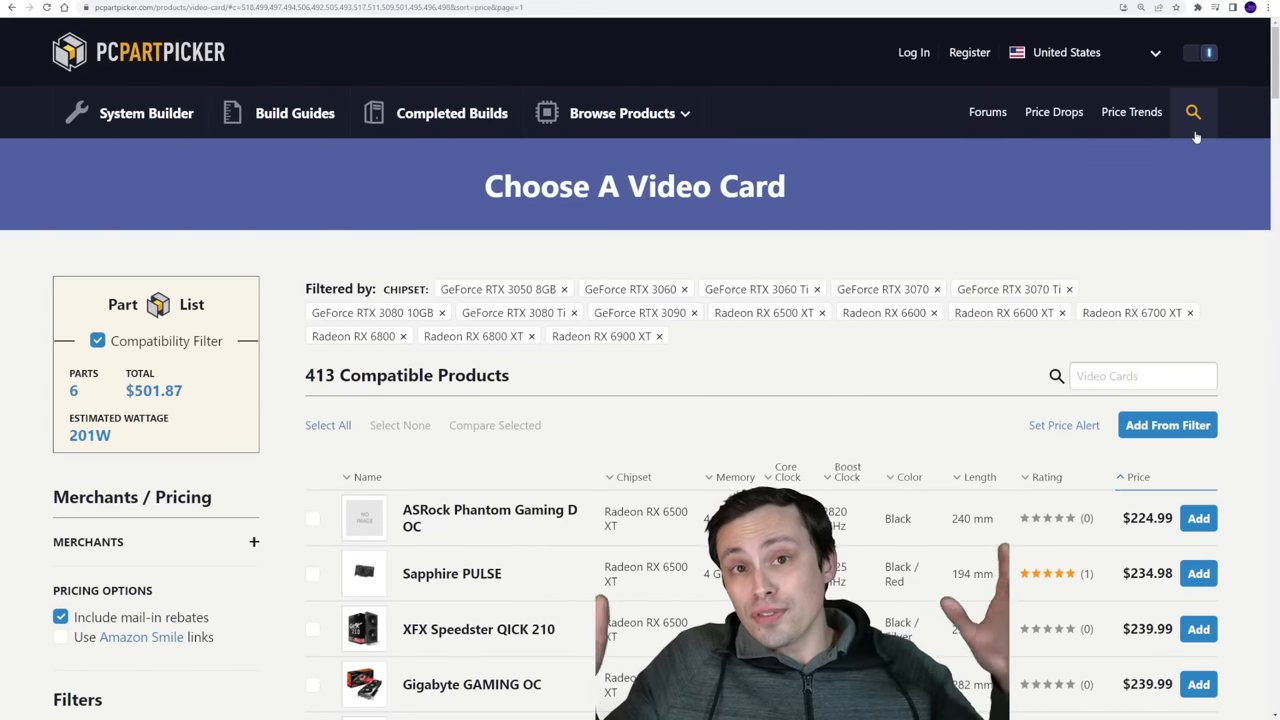